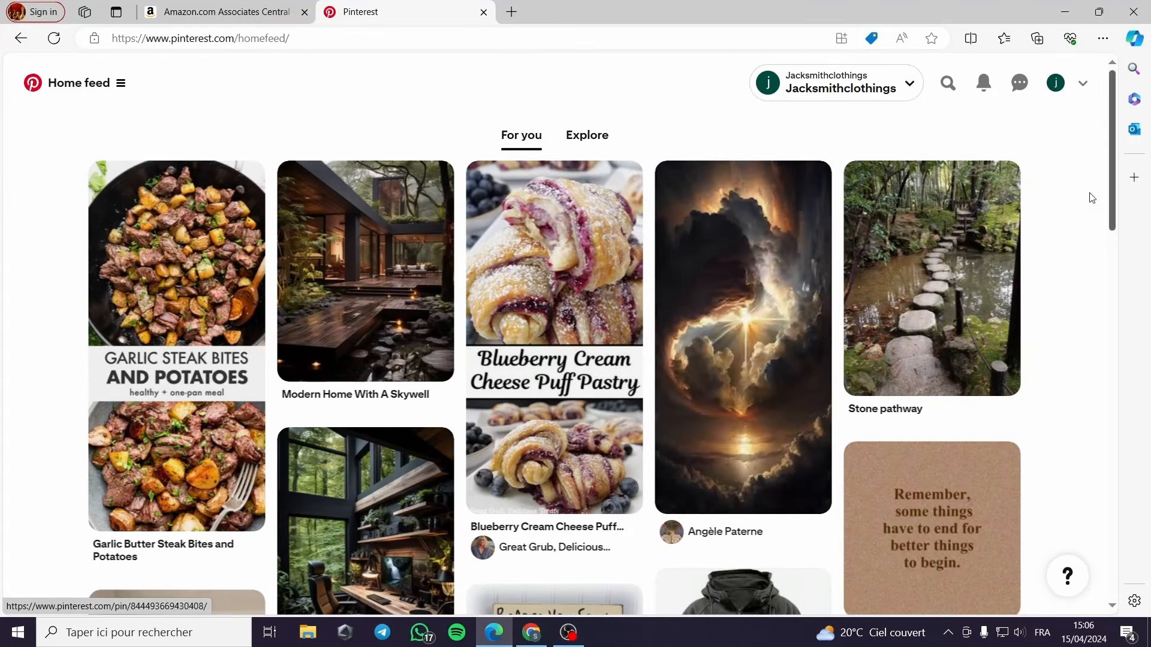
pyautogui.moveTo(247, 116)
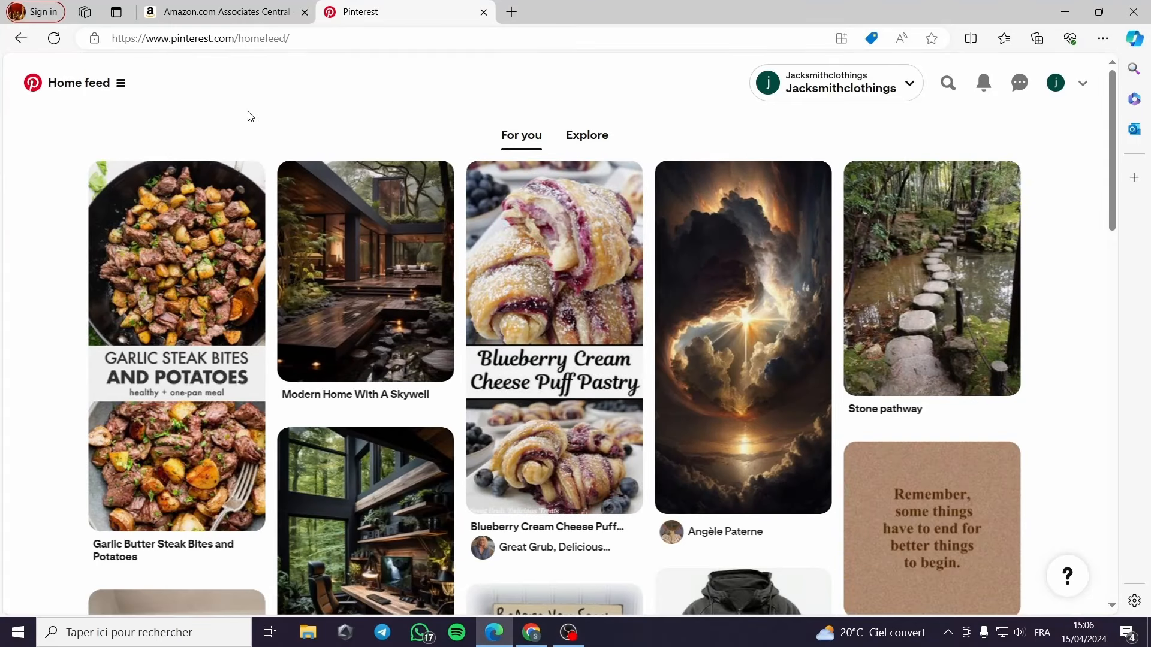
pyautogui.moveTo(349, 110)
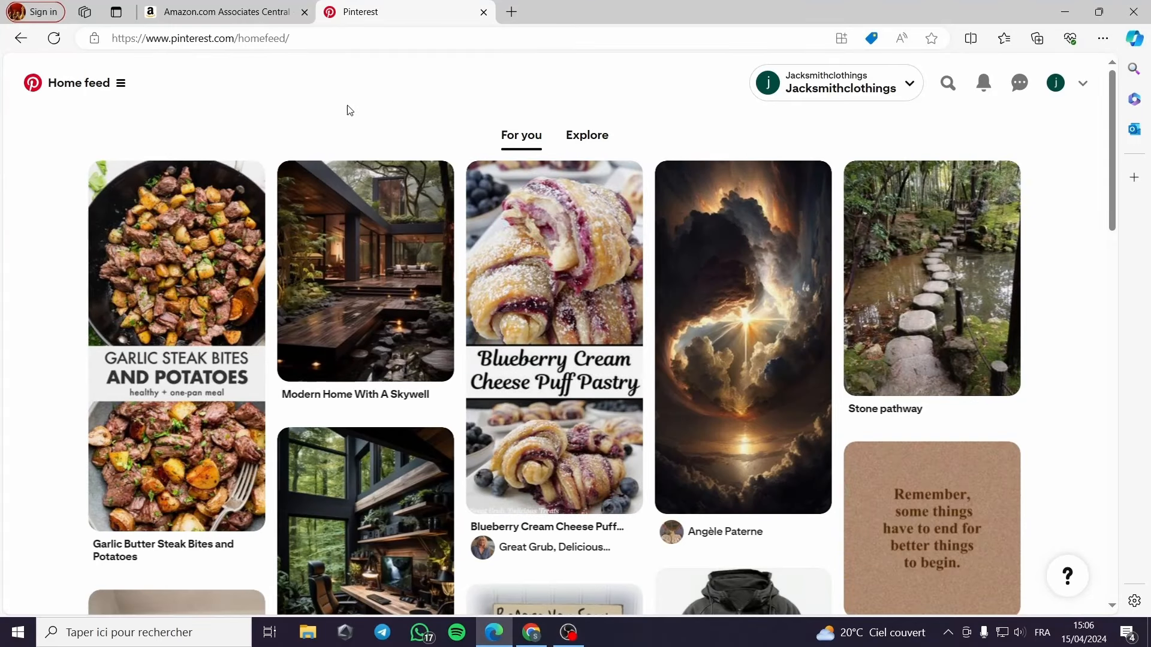
# Step: Scroll through the Pinterest home feed to browse pins
pyautogui.scroll(-3)
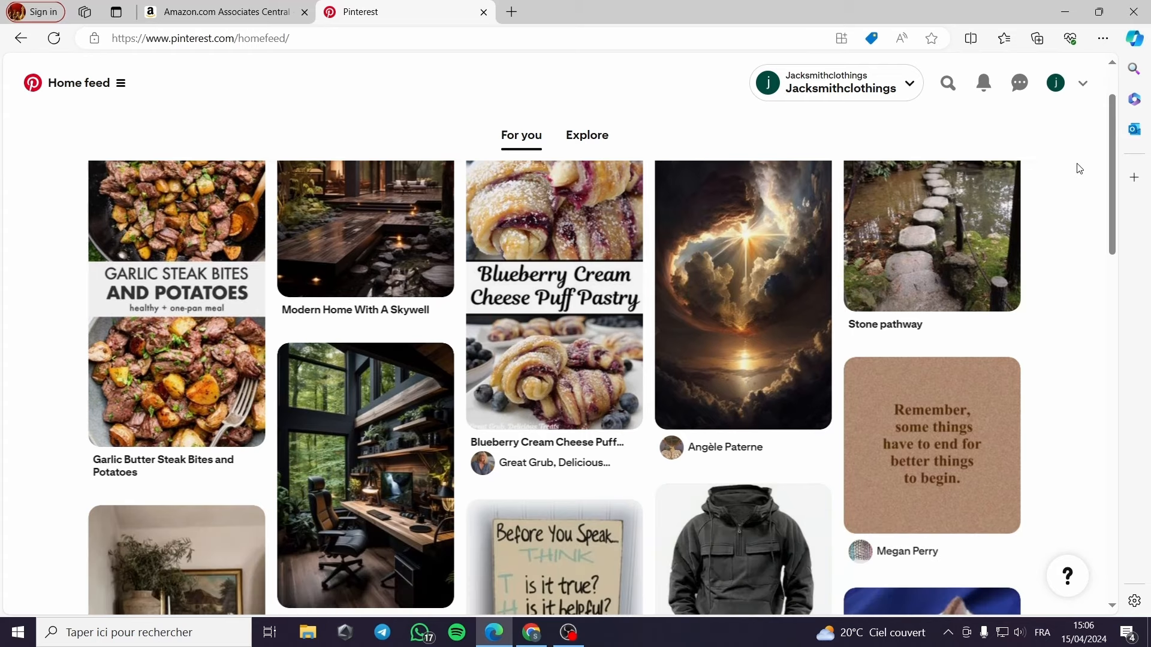
pyautogui.scroll(-3)
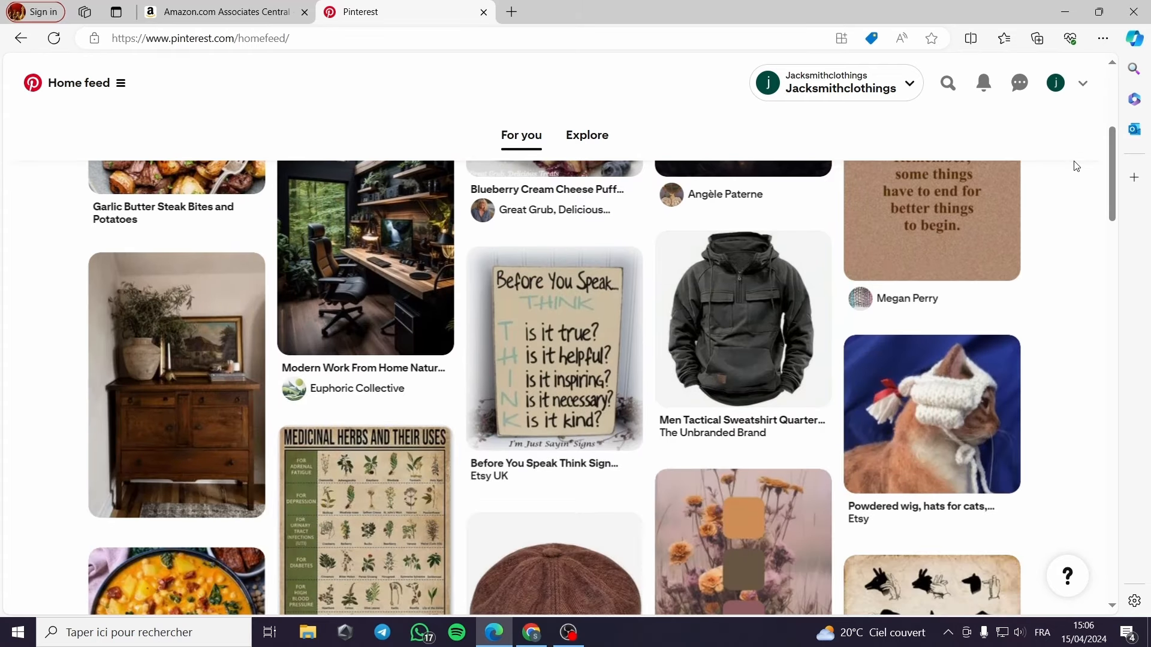
pyautogui.scroll(-3)
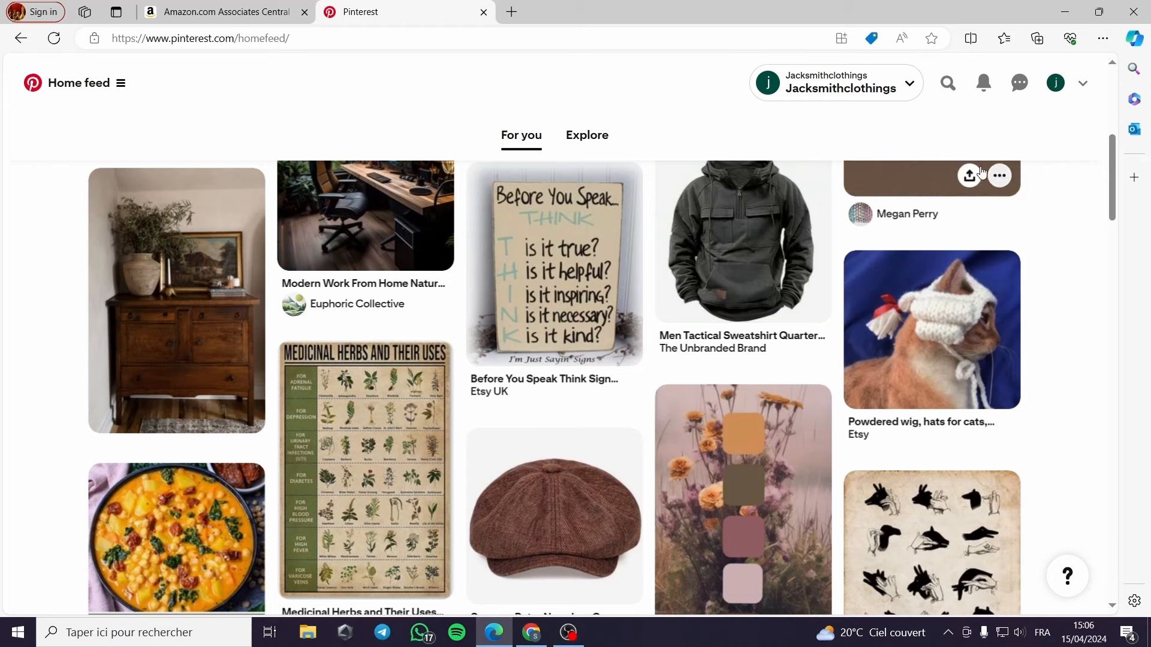
pyautogui.scroll(-3)
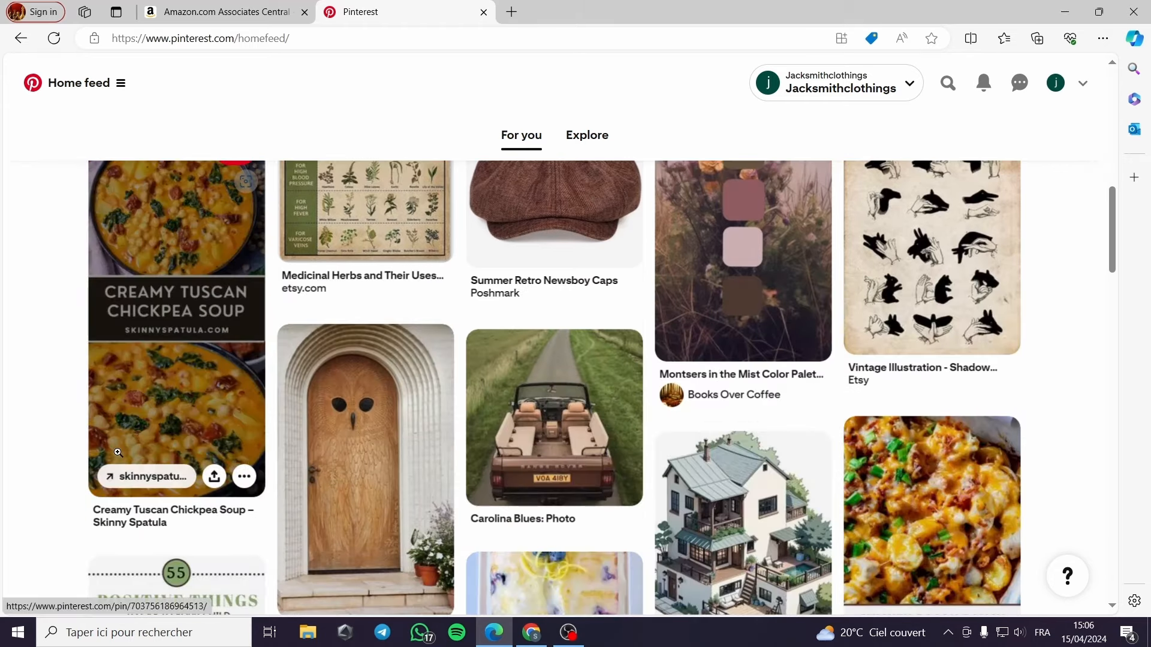
pyautogui.scroll(-3)
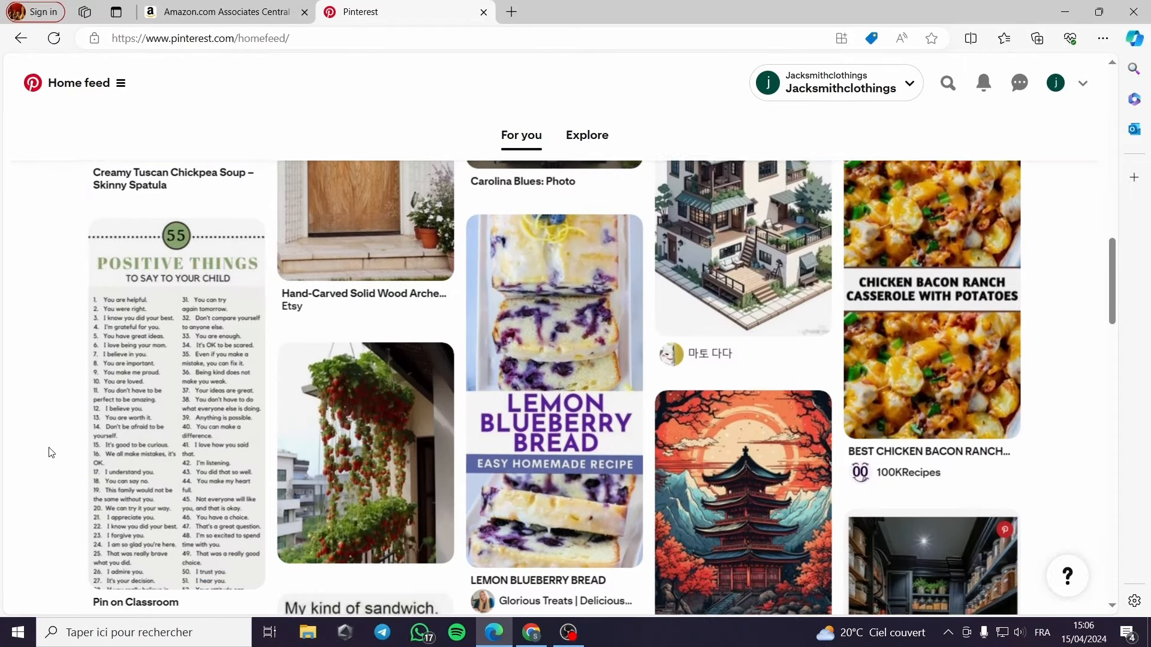
pyautogui.scroll(-3)
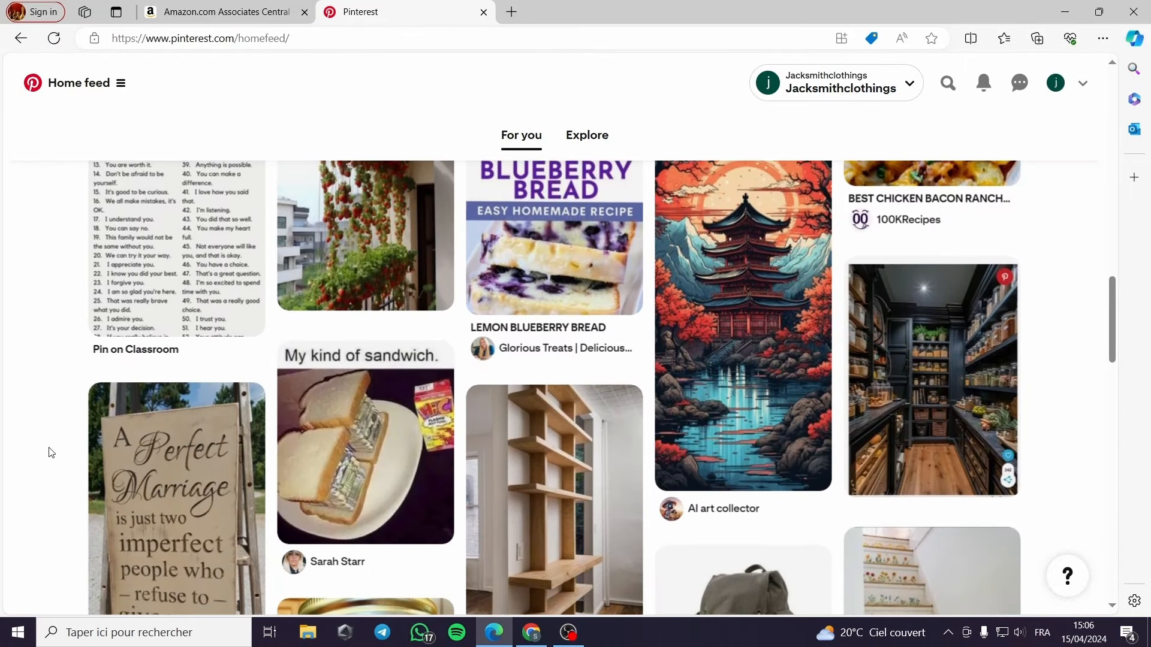
pyautogui.scroll(3)
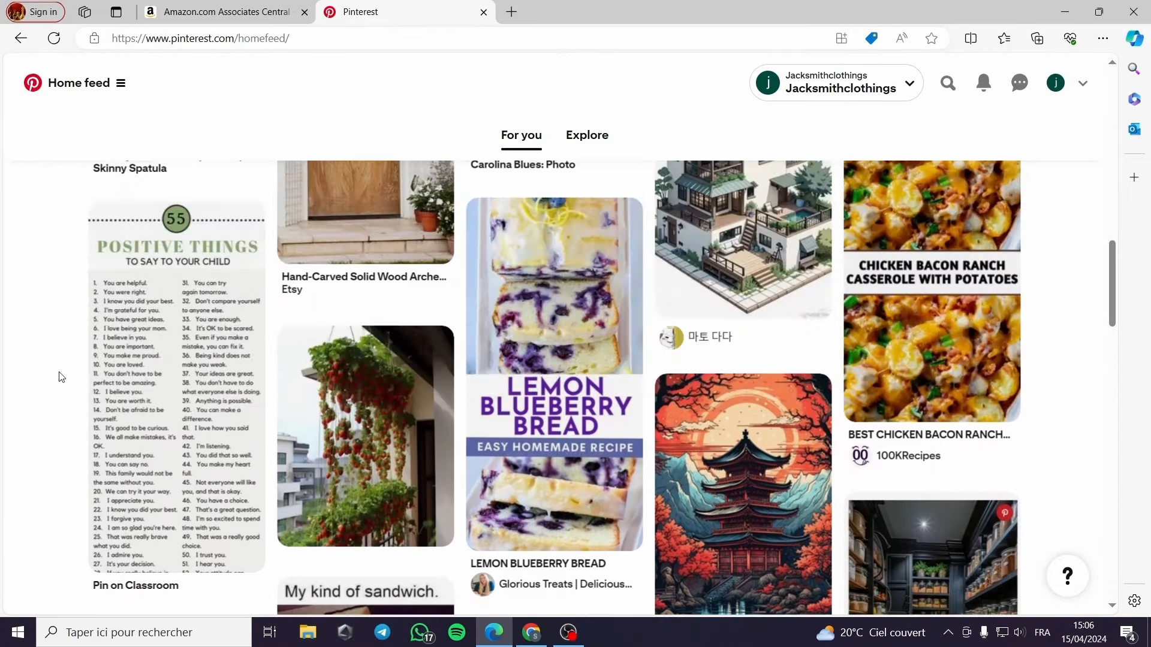
pyautogui.scroll(-3)
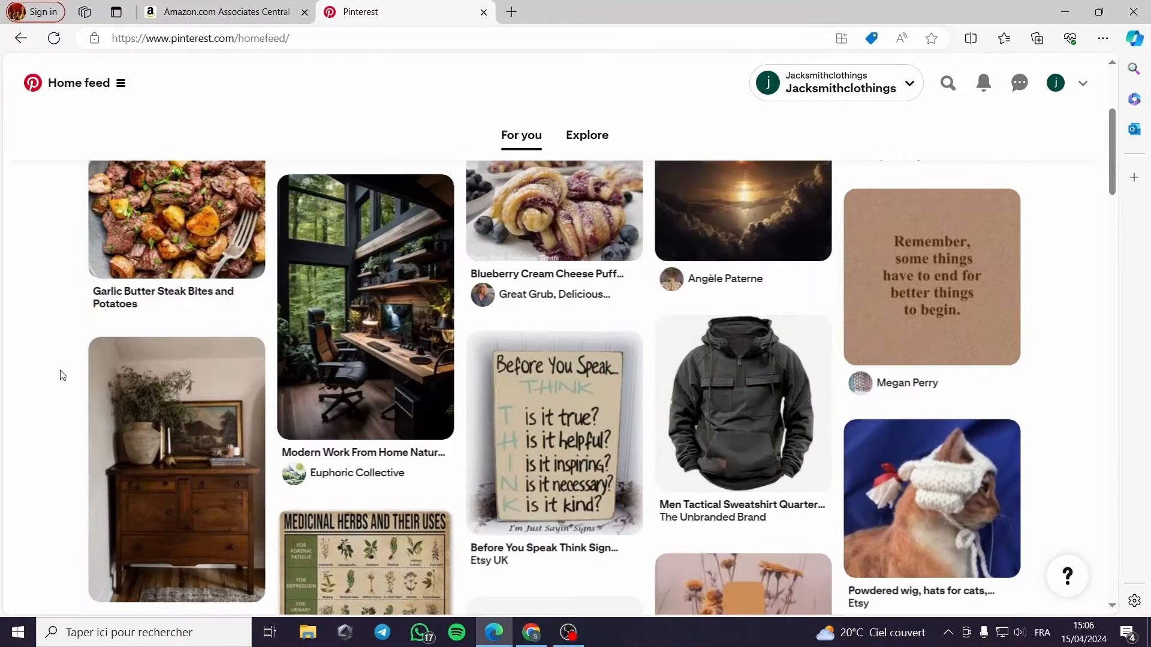
# Step: From the Amazon Associates dashboard, open the Earth Month sustainable products page and look it over
pyautogui.click(220, 12)
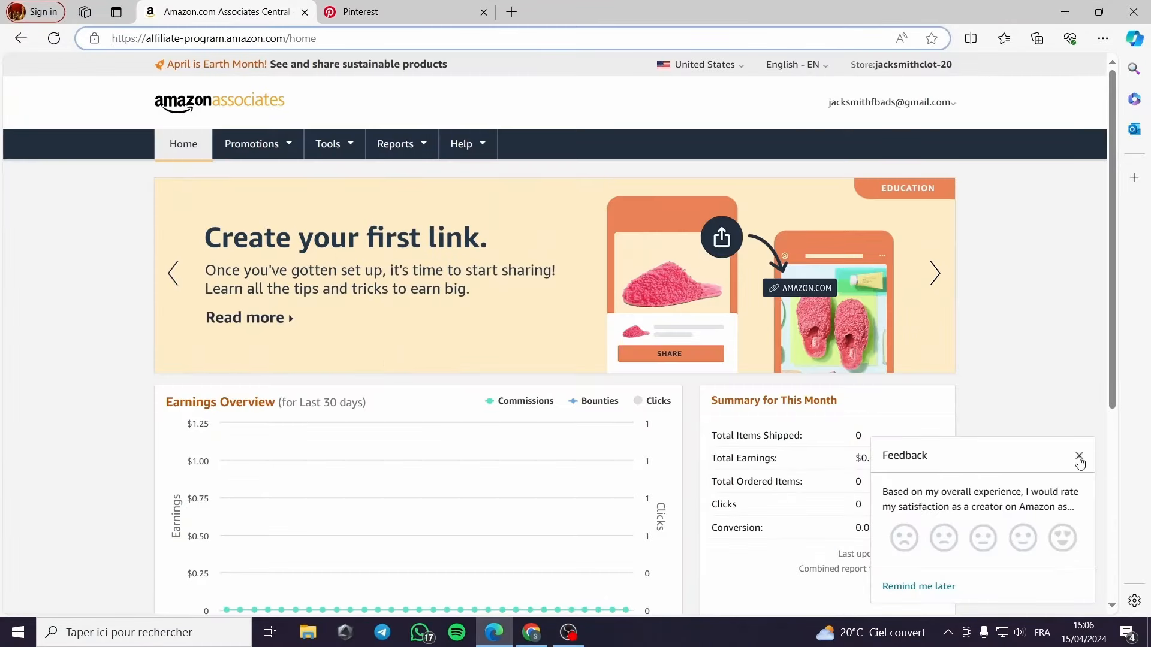
pyautogui.click(1078, 457)
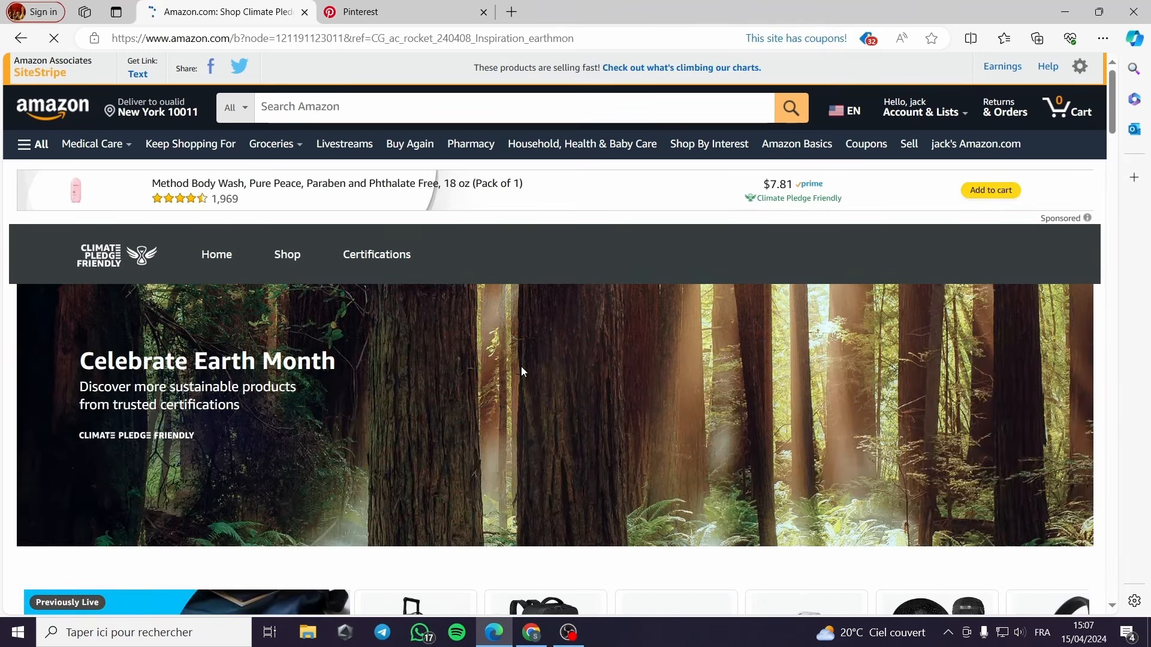
pyautogui.scroll(-3)
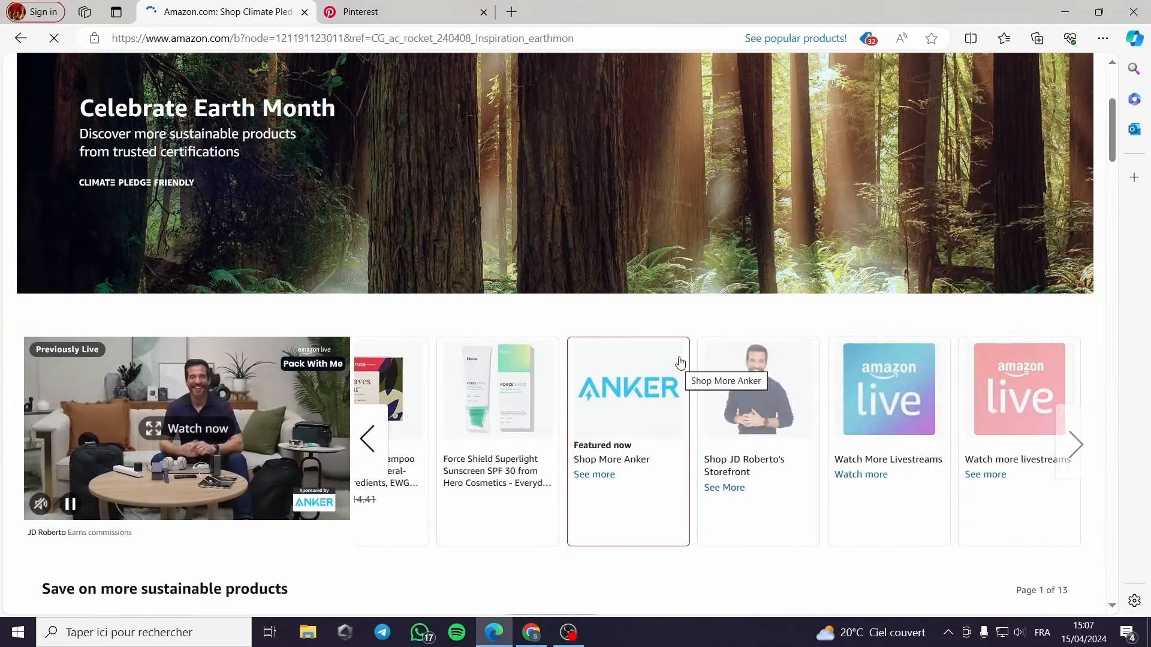
pyautogui.scroll(3)
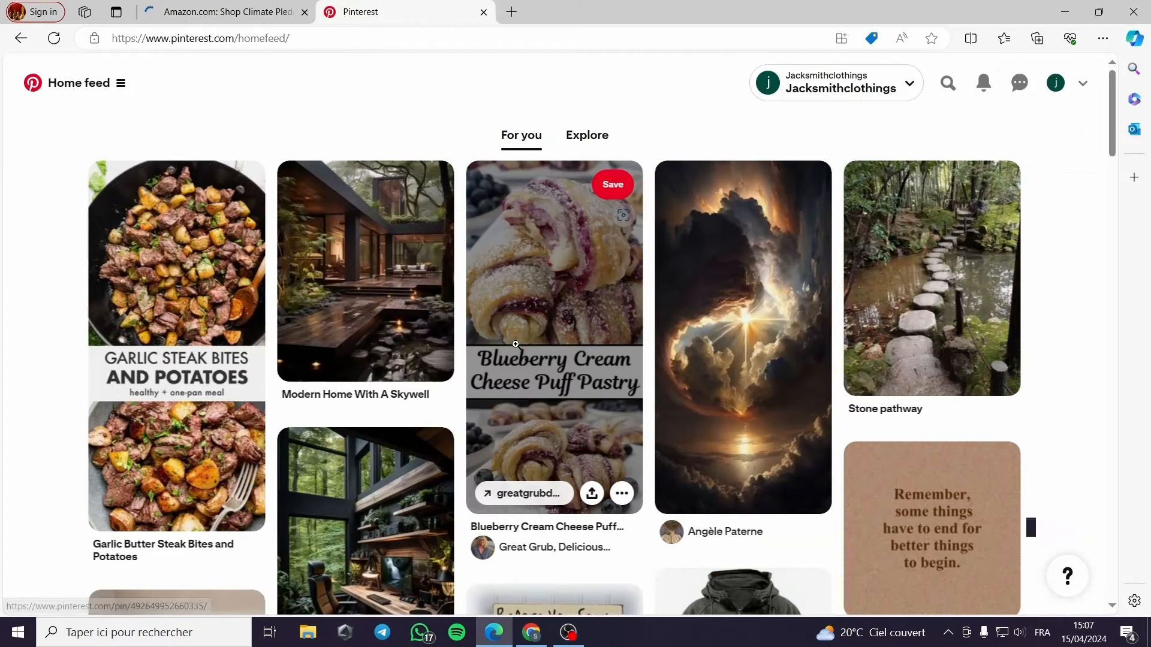
# Step: Search Pinterest for 'women diet' and scroll through the diet and weight-loss pins
pyautogui.scroll(-3)
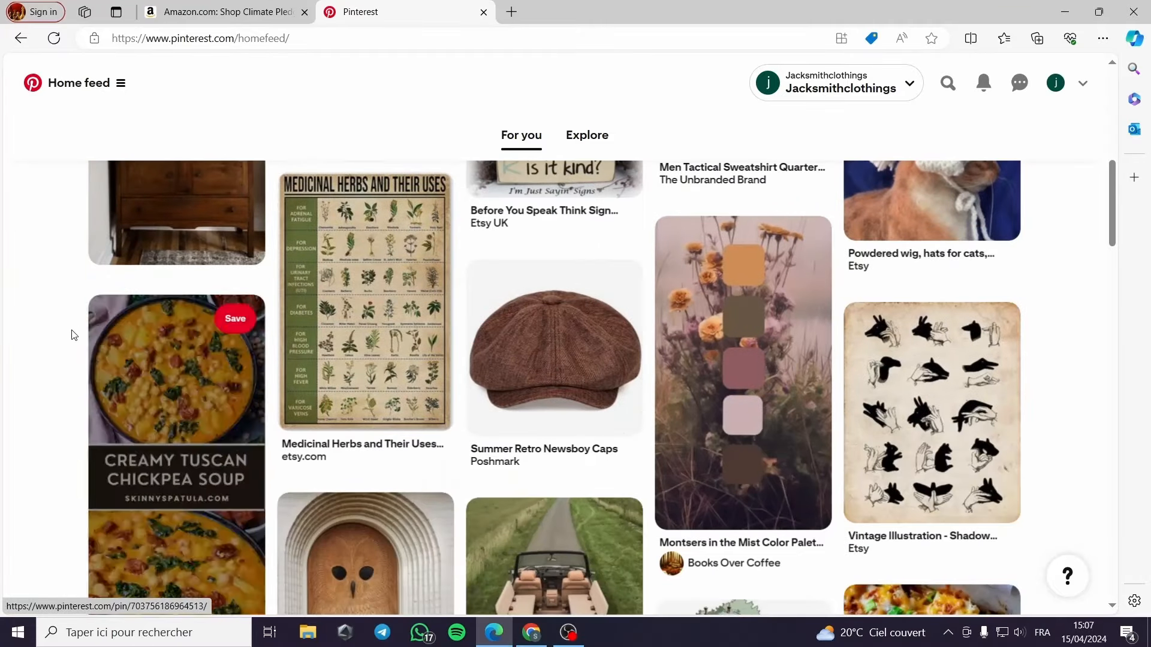
pyautogui.moveTo(983, 83)
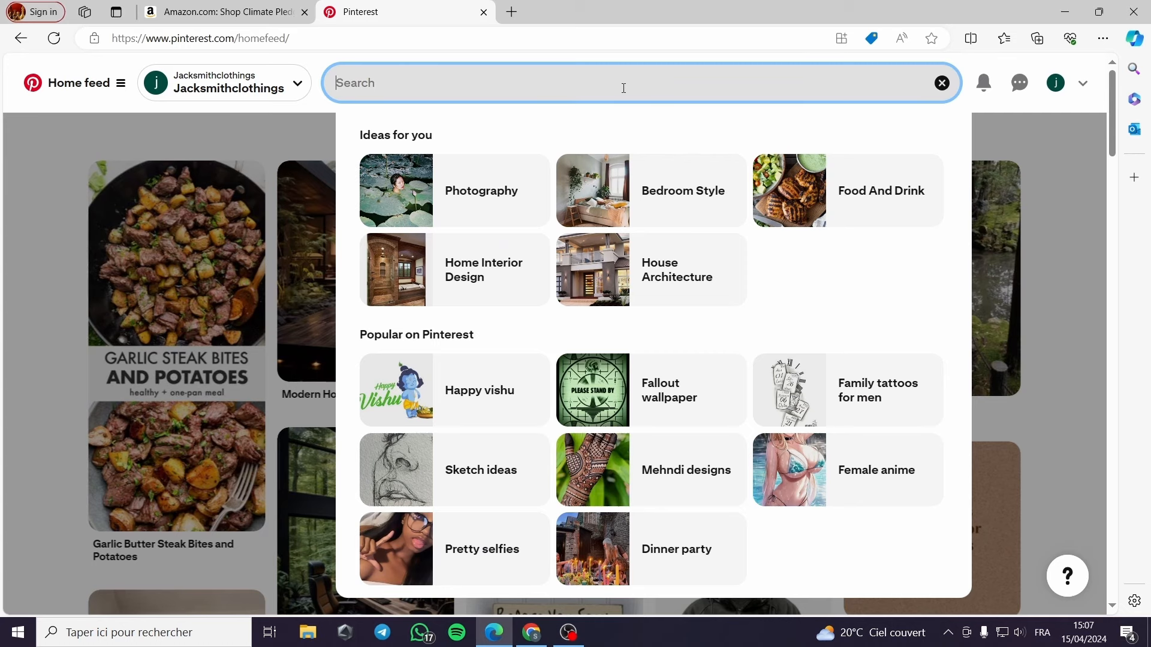
pyautogui.write('women')
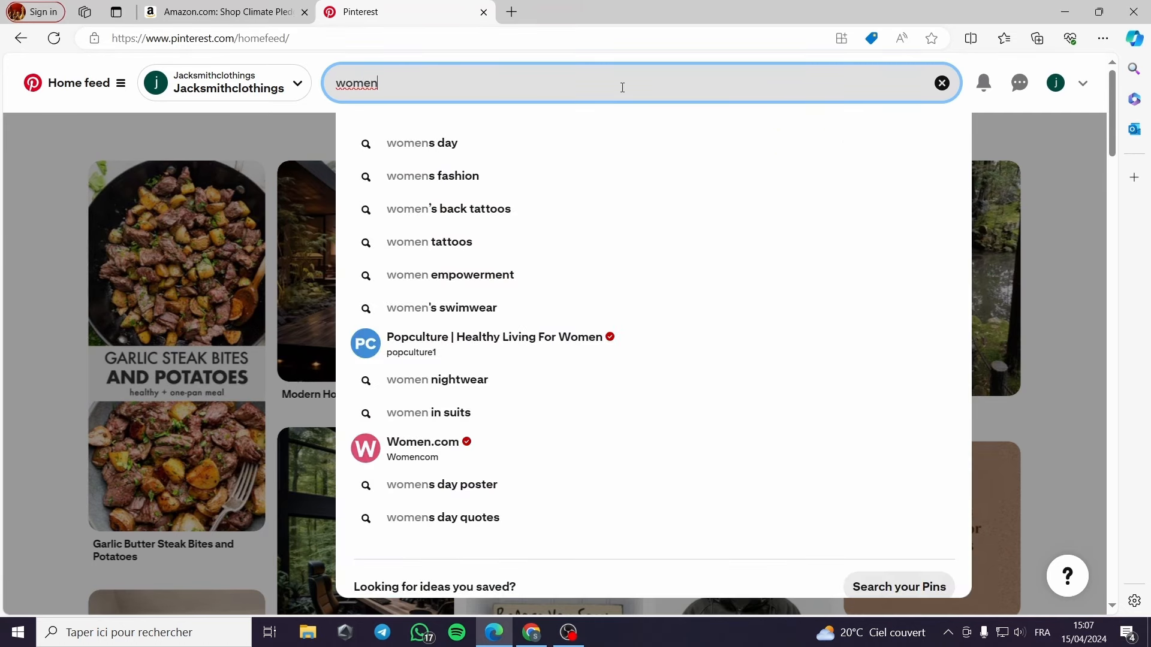
pyautogui.write('d')
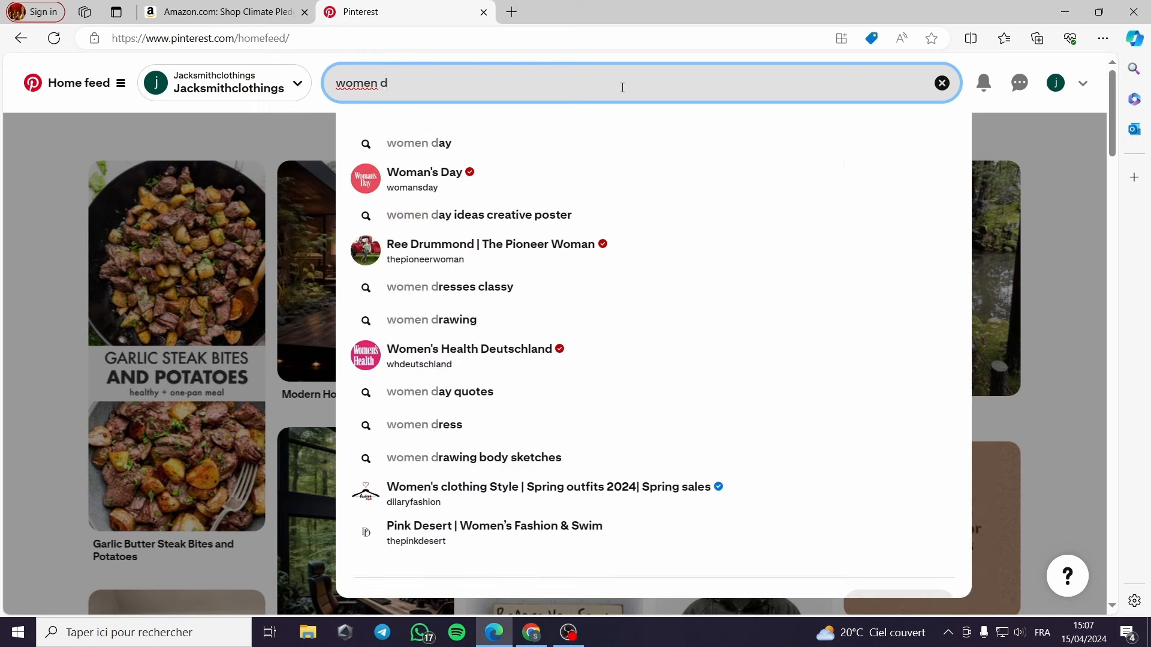
pyautogui.write('it')
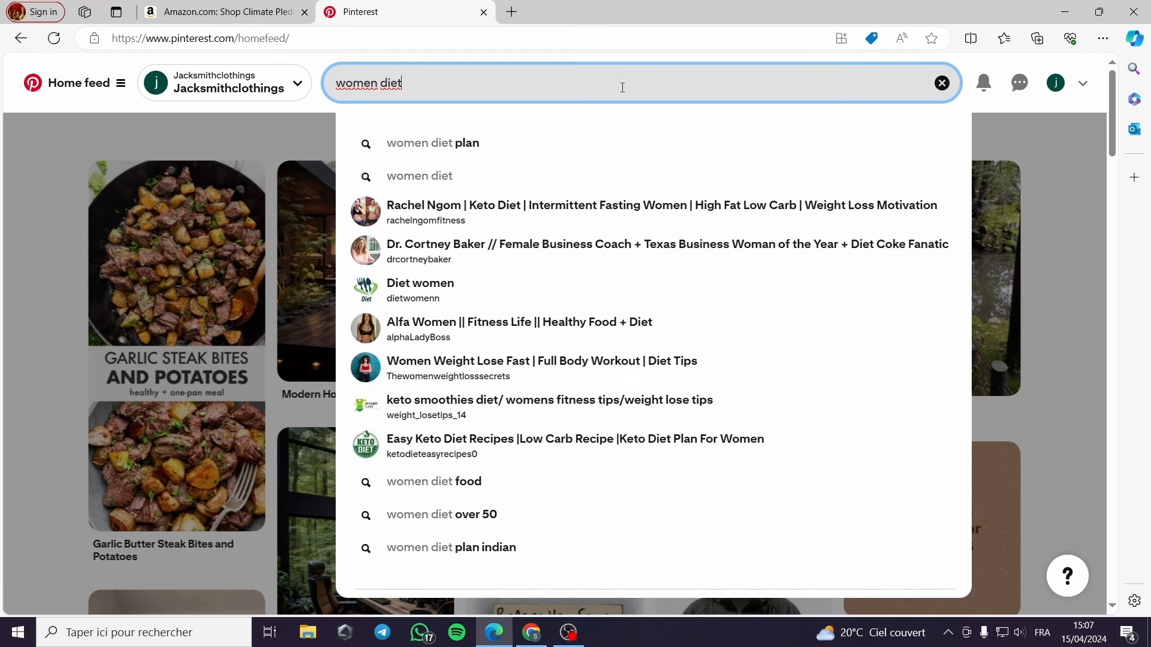
pyautogui.moveTo(420, 175)
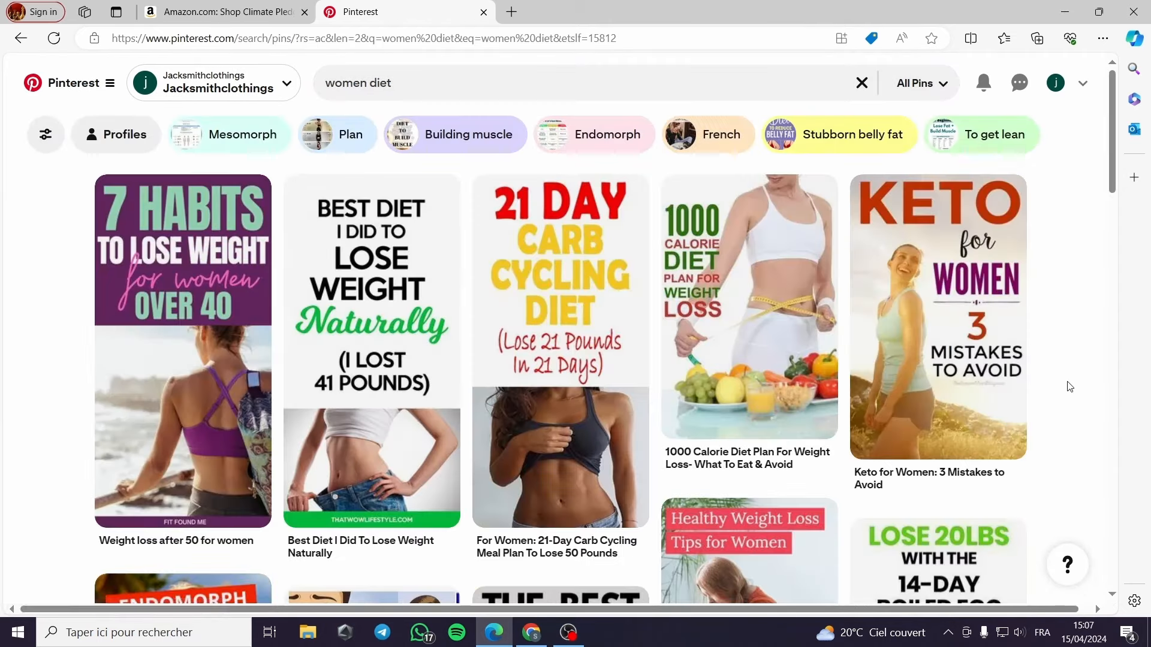
pyautogui.moveTo(938, 316)
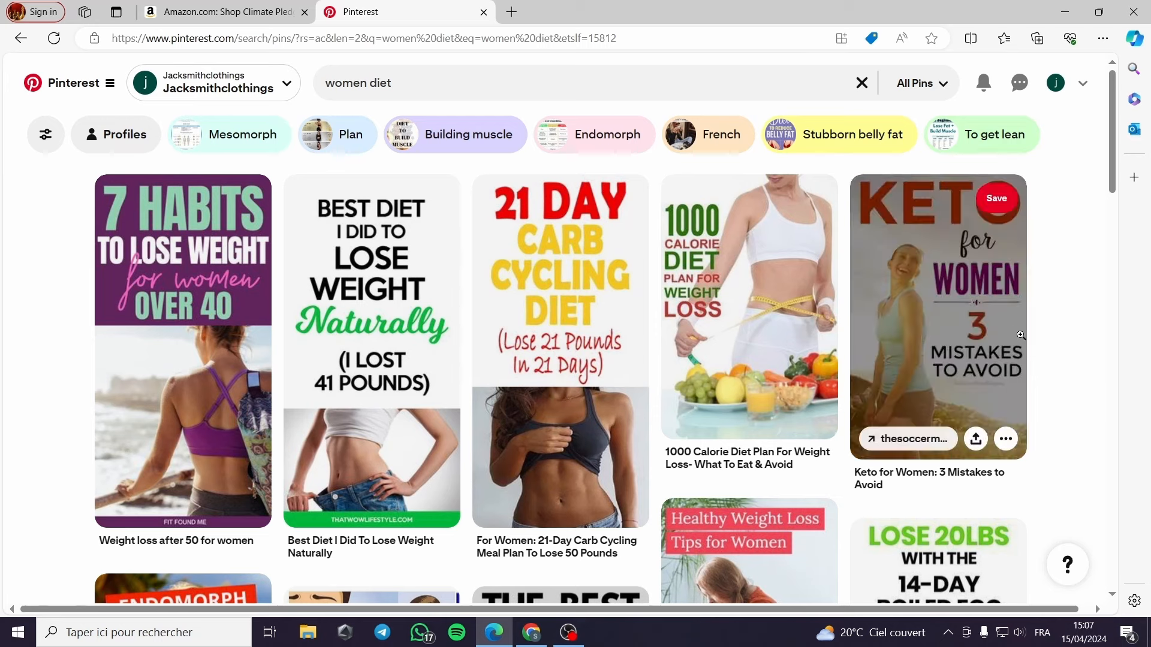
pyautogui.moveTo(760, 268)
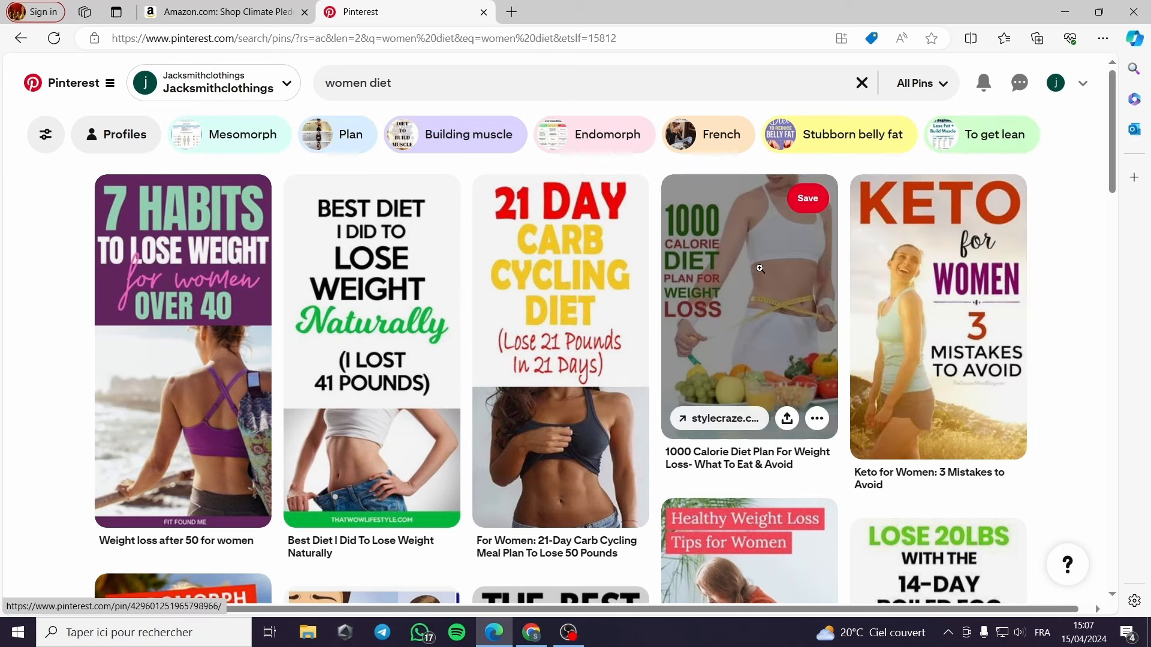
pyautogui.moveTo(560, 353)
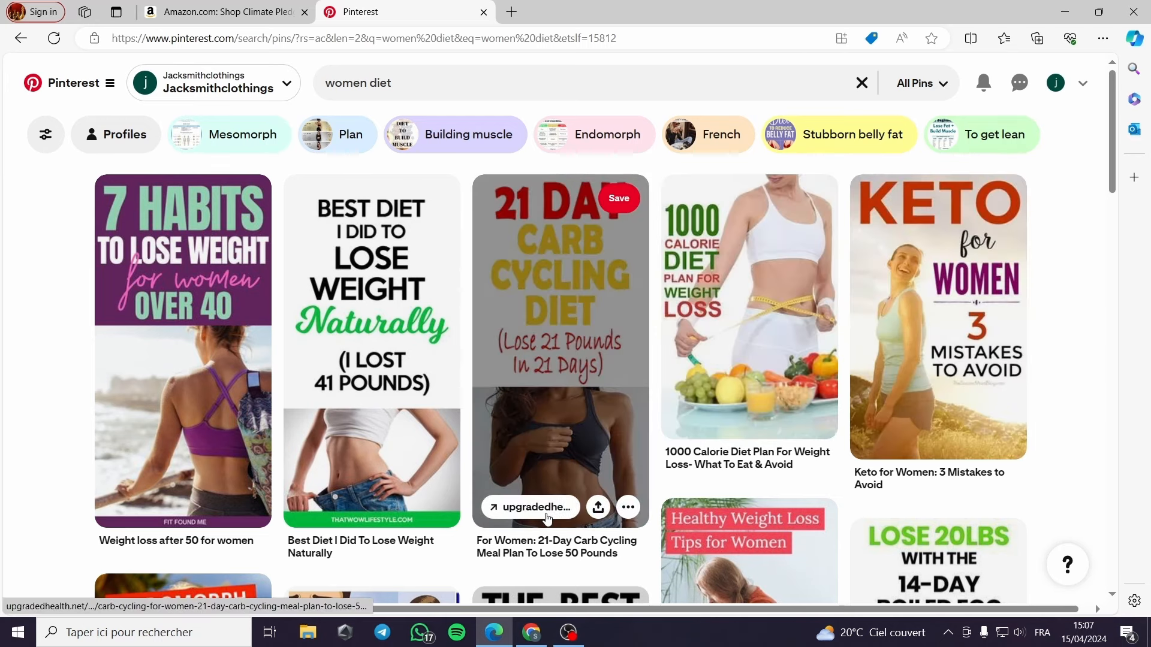
pyautogui.moveTo(146, 428)
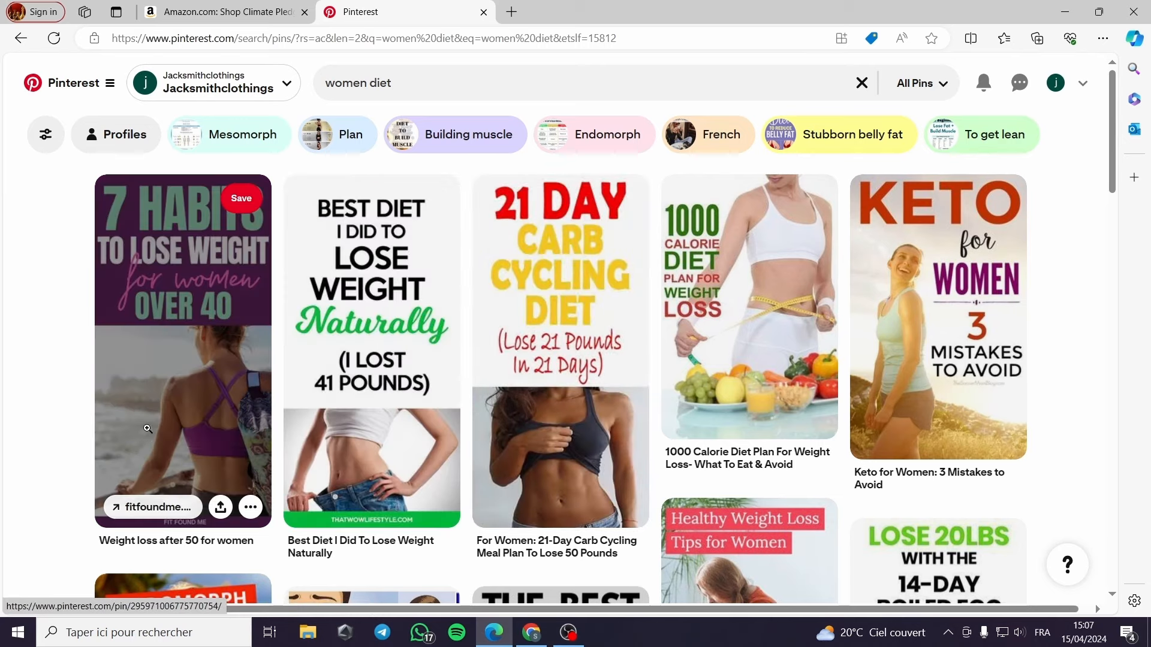
pyautogui.scroll(-3)
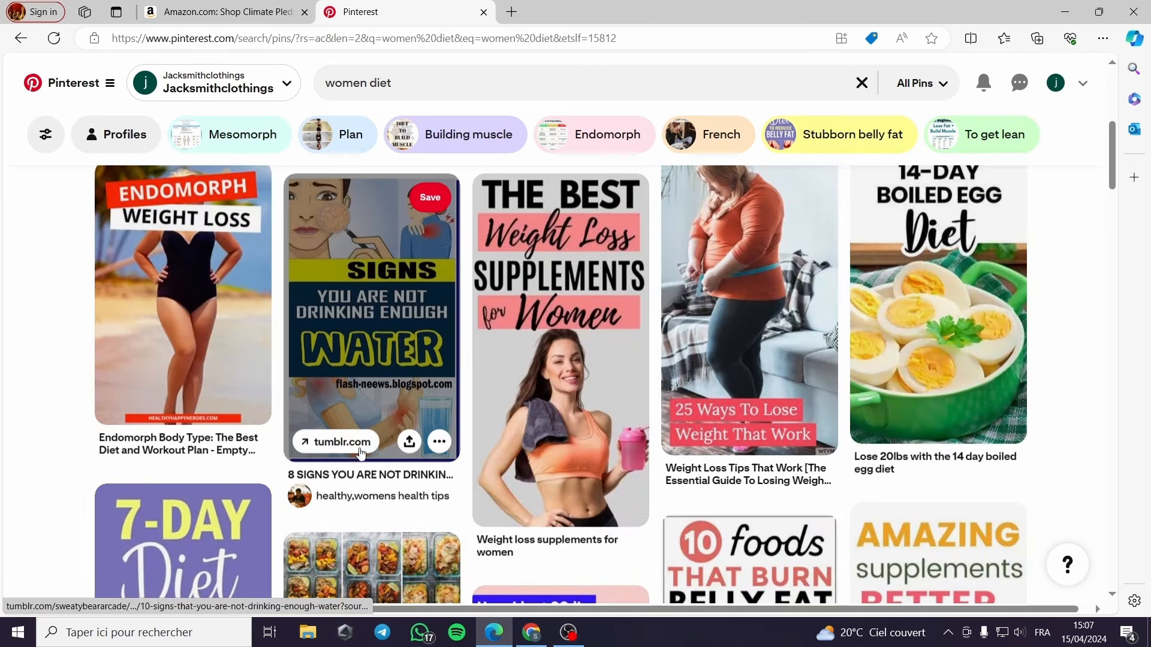
pyautogui.scroll(-3)
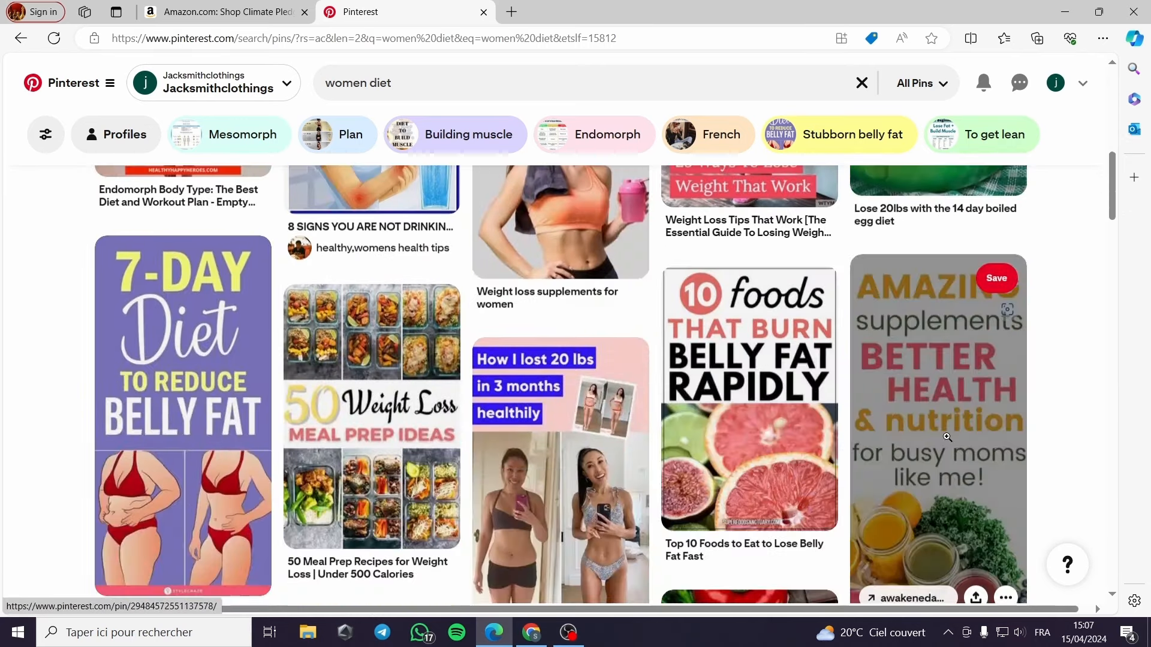
pyautogui.scroll(-3)
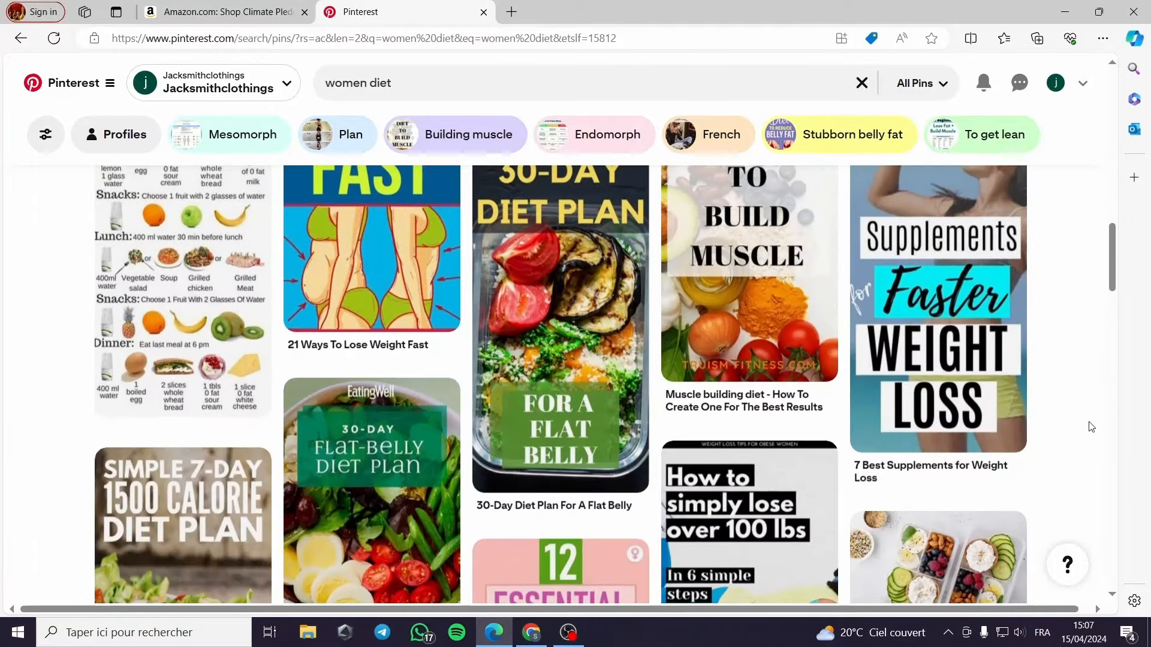
pyautogui.scroll(-3)
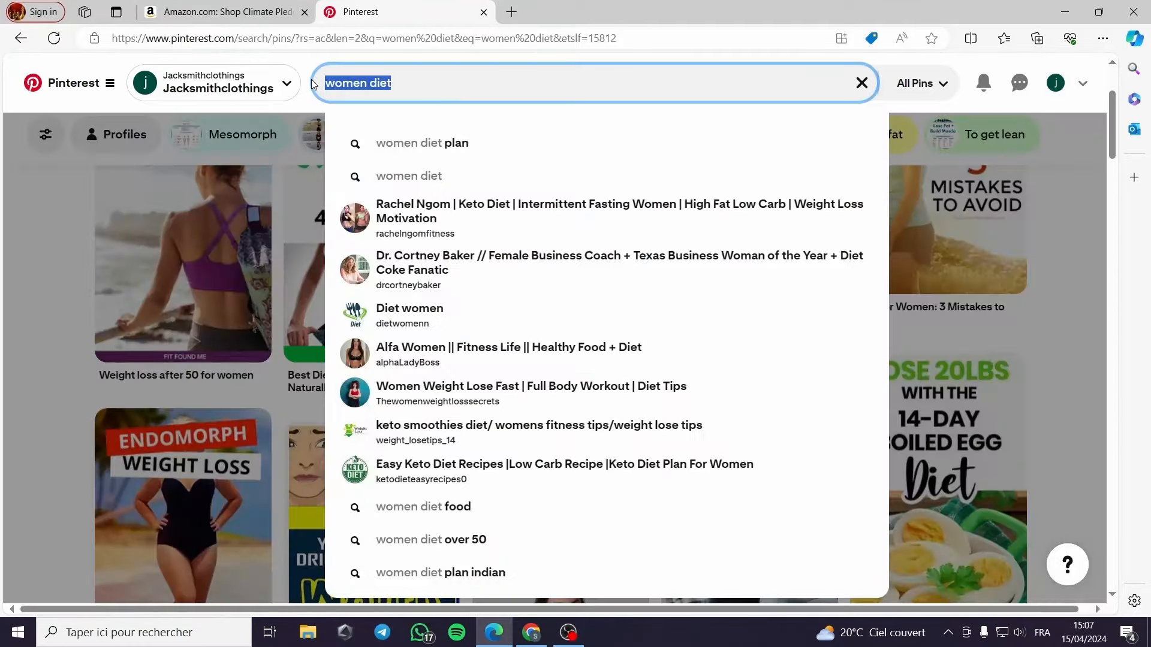
# Step: Replace the query with 'delicious food' and browse the recipe pin results
pyautogui.click(861, 82)
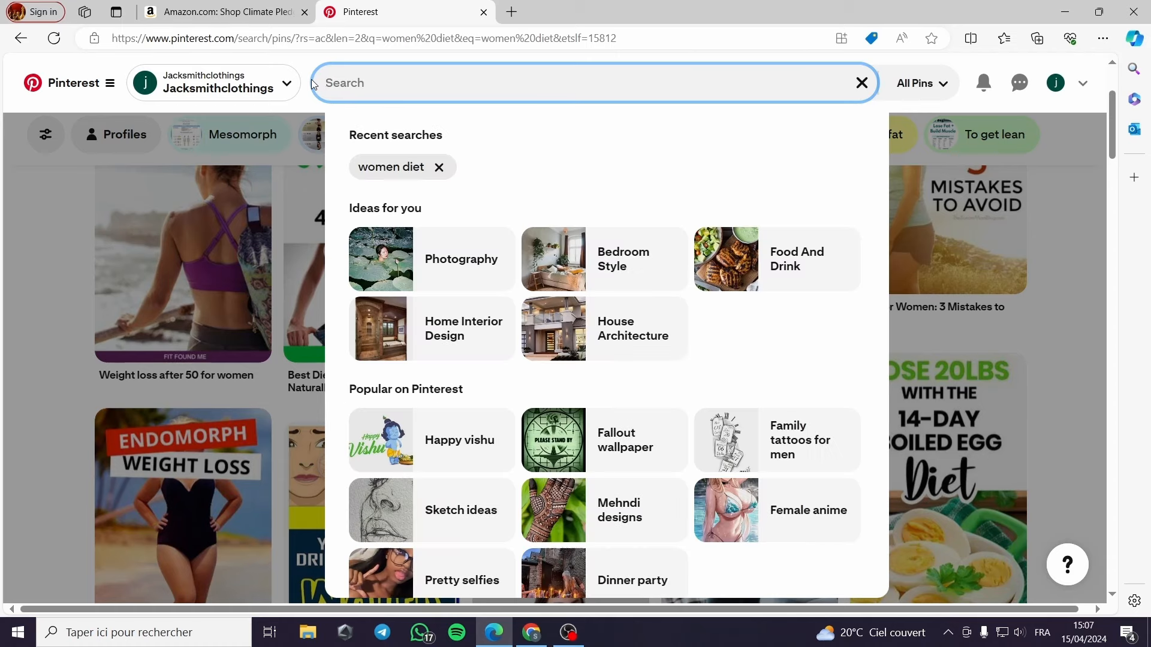
pyautogui.write('de')
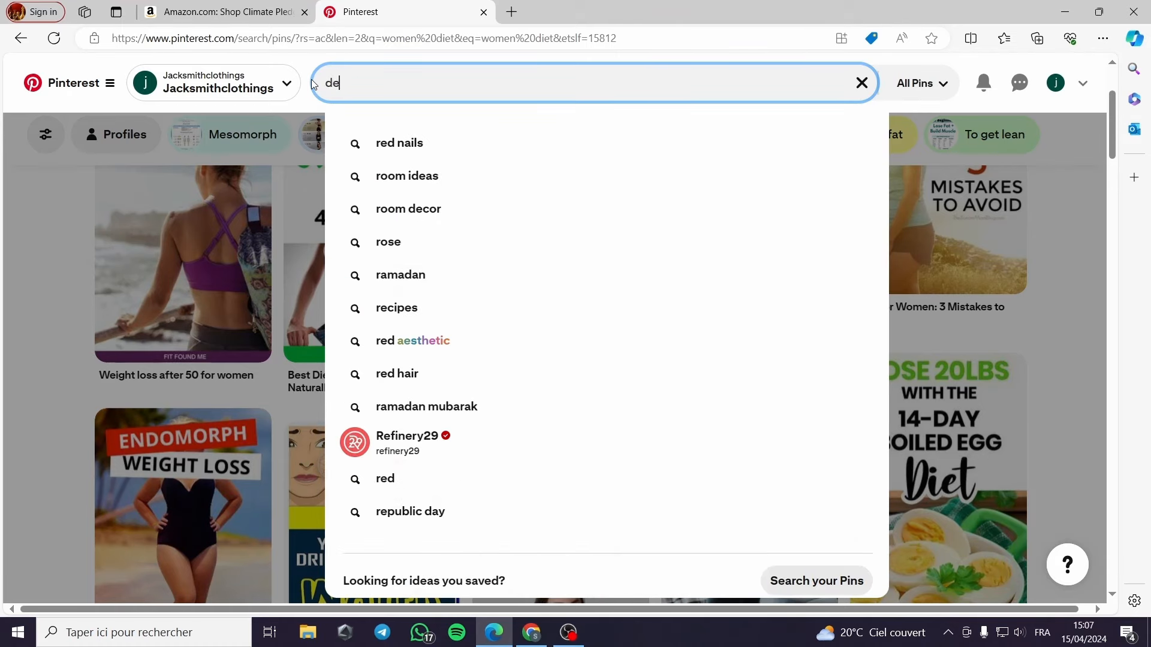
pyautogui.write('lic')
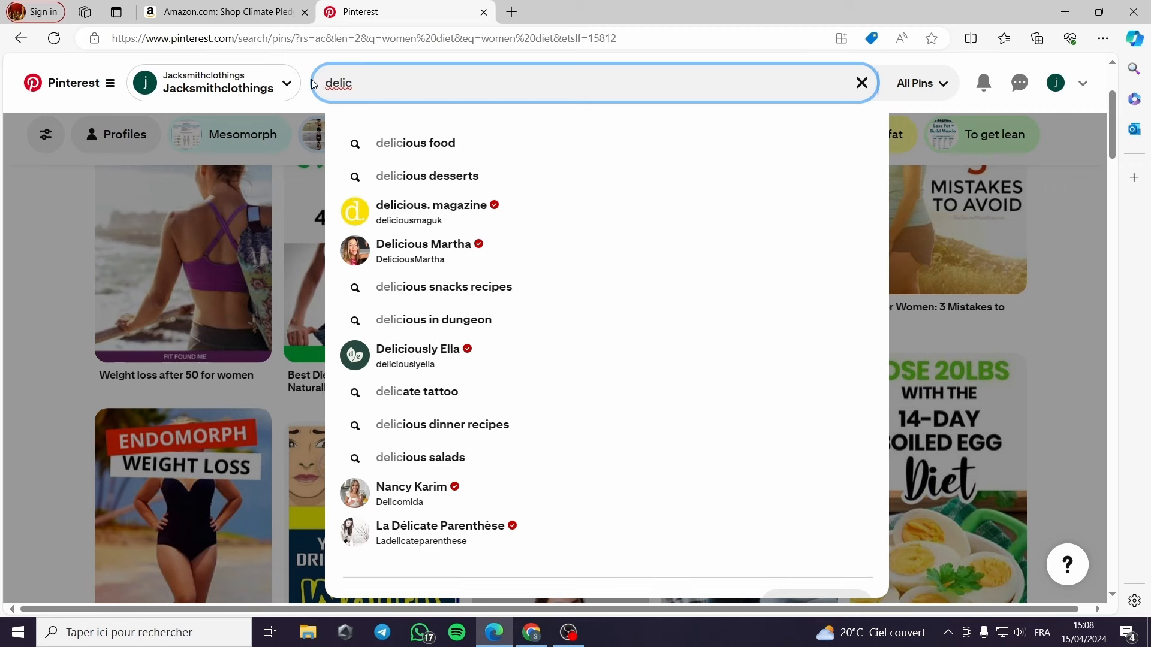
pyautogui.click(415, 143)
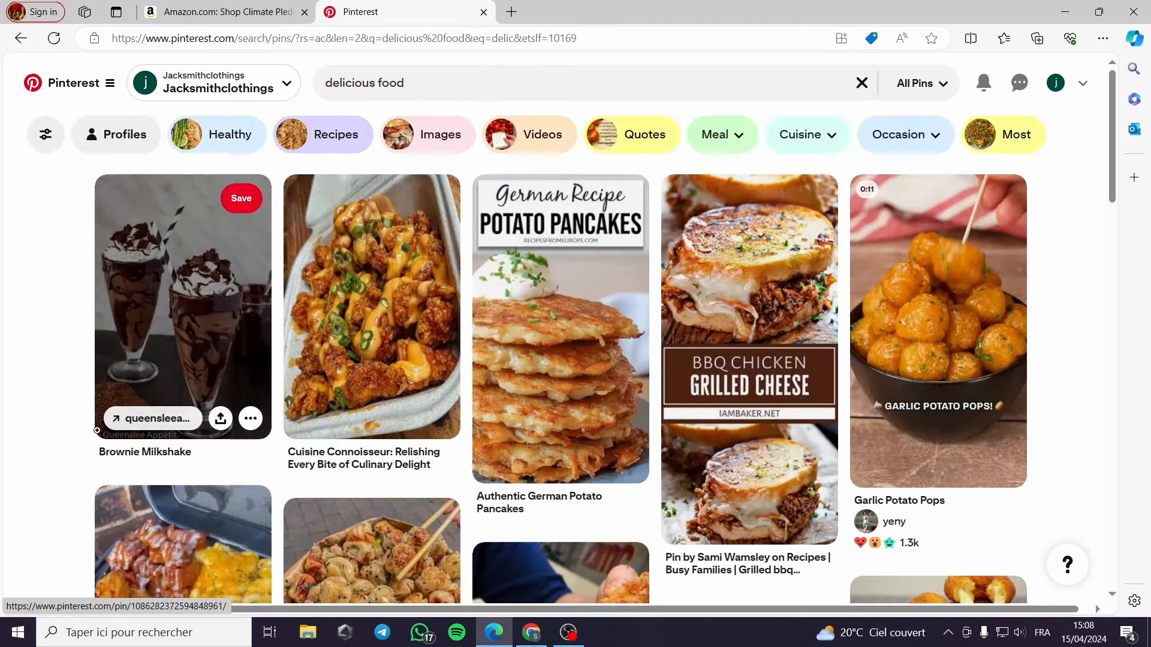
pyautogui.moveTo(522, 287)
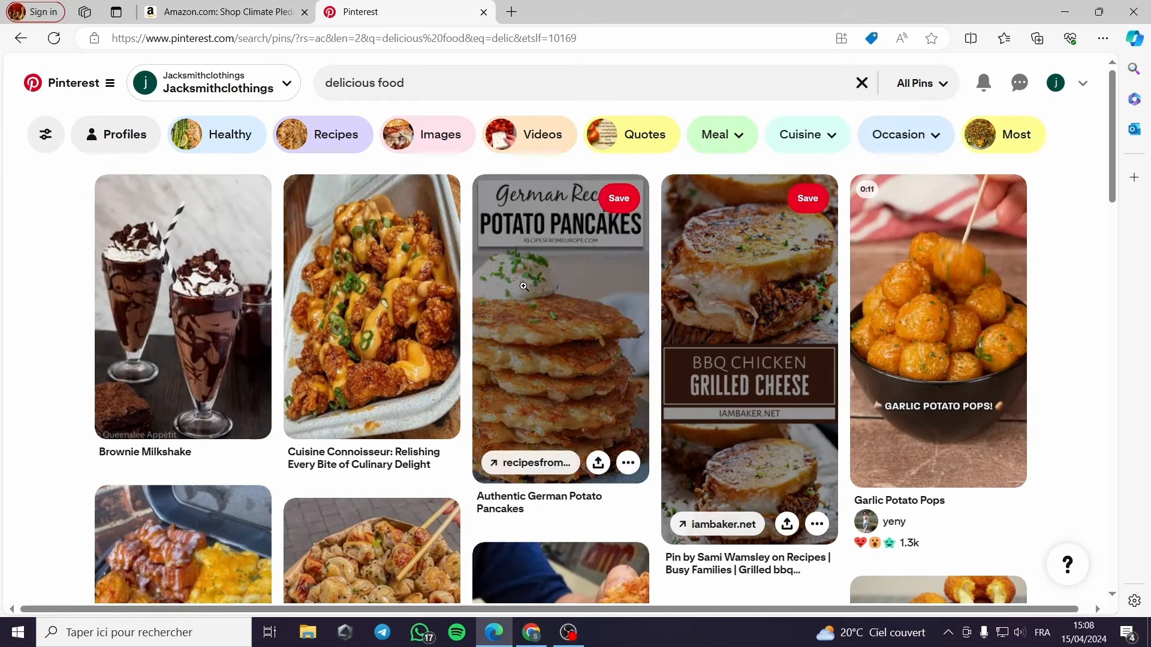
pyautogui.scroll(-3)
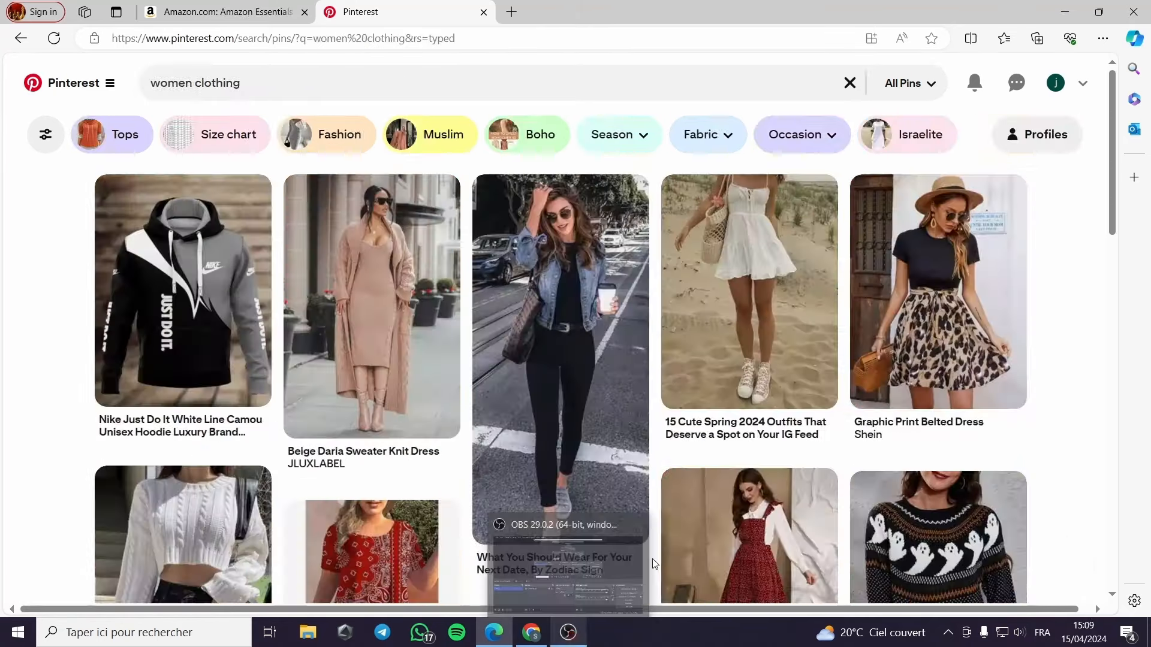
pyautogui.moveTo(1050, 264)
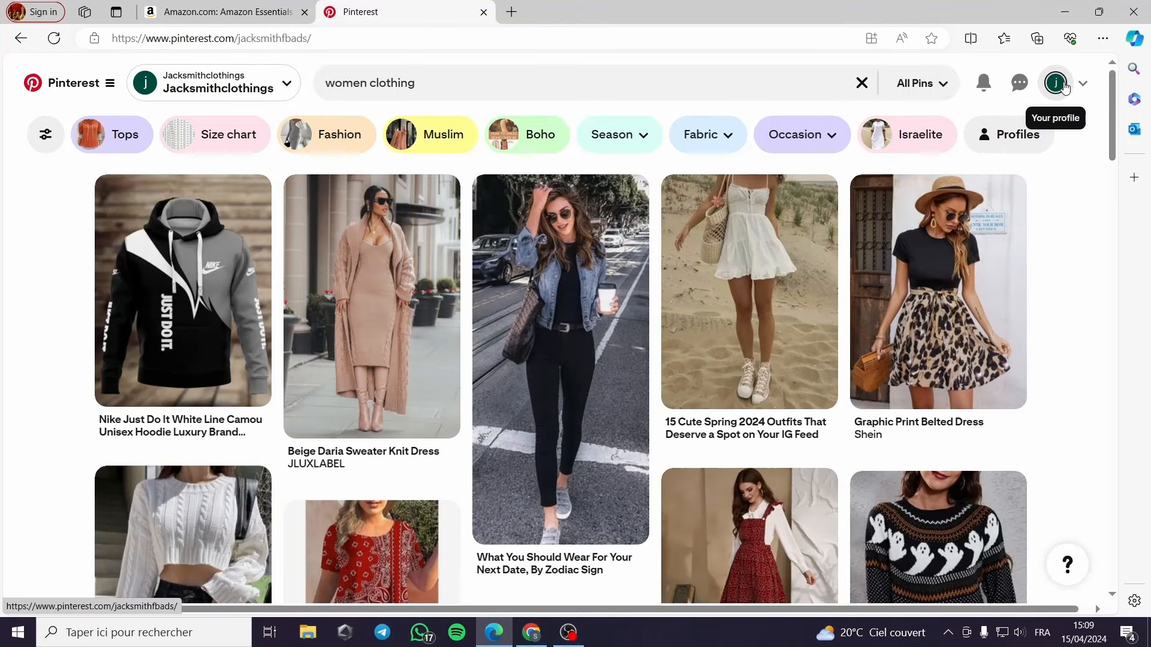
pyautogui.click(1055, 82)
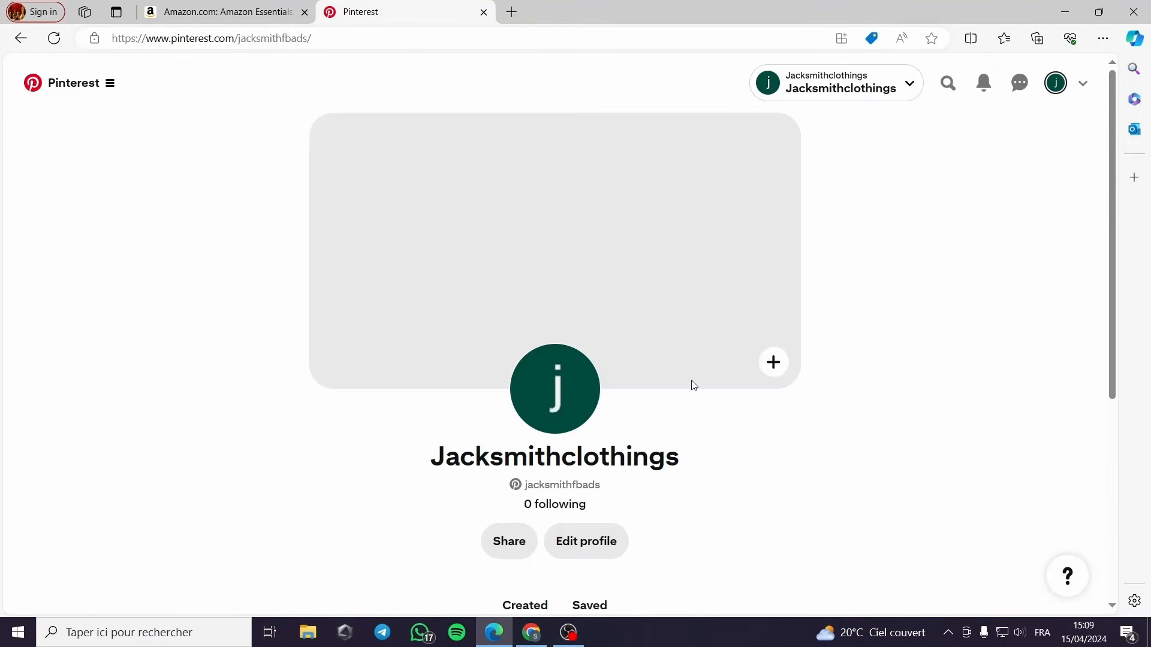
pyautogui.moveTo(558, 394)
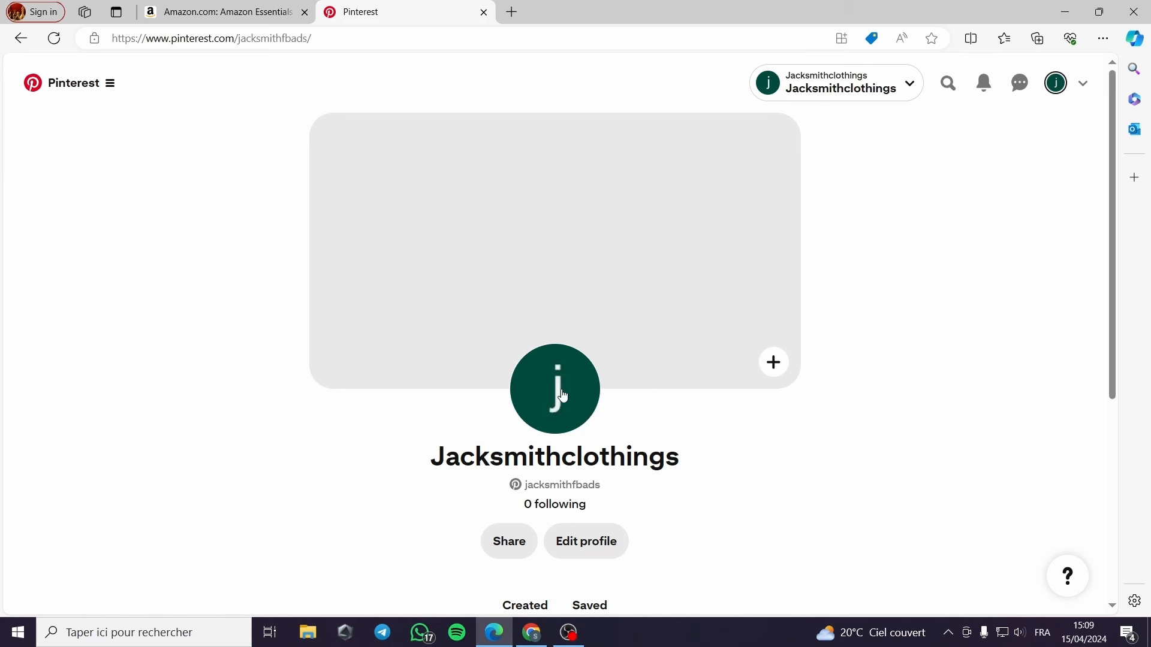
pyautogui.moveTo(447, 464)
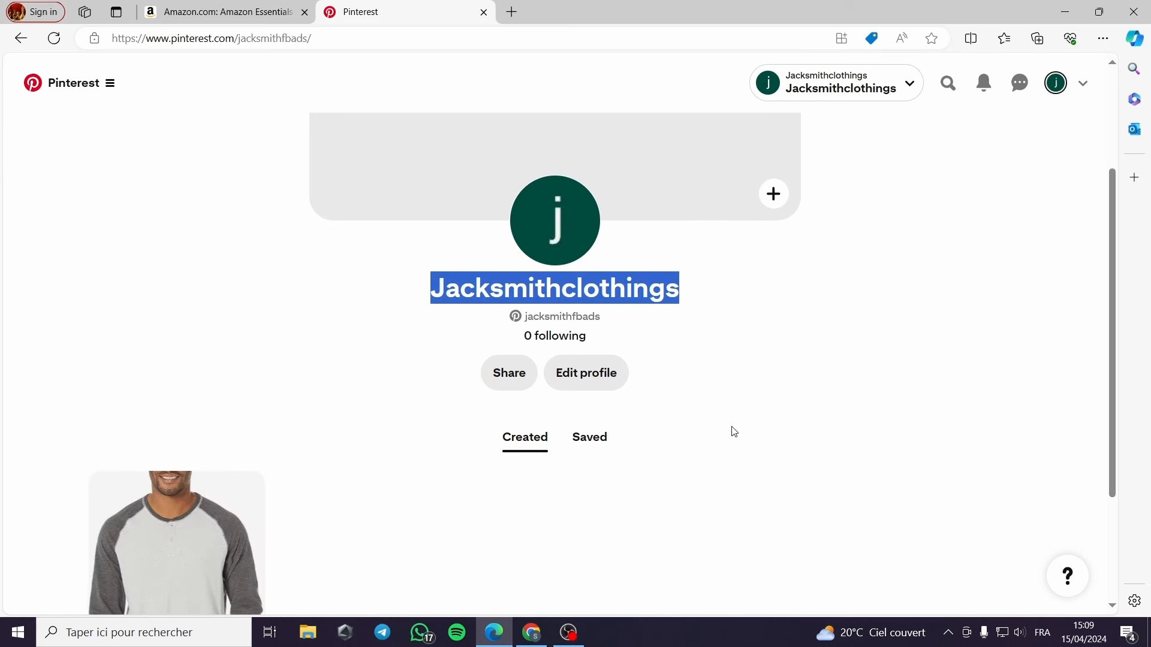
pyautogui.scroll(-3)
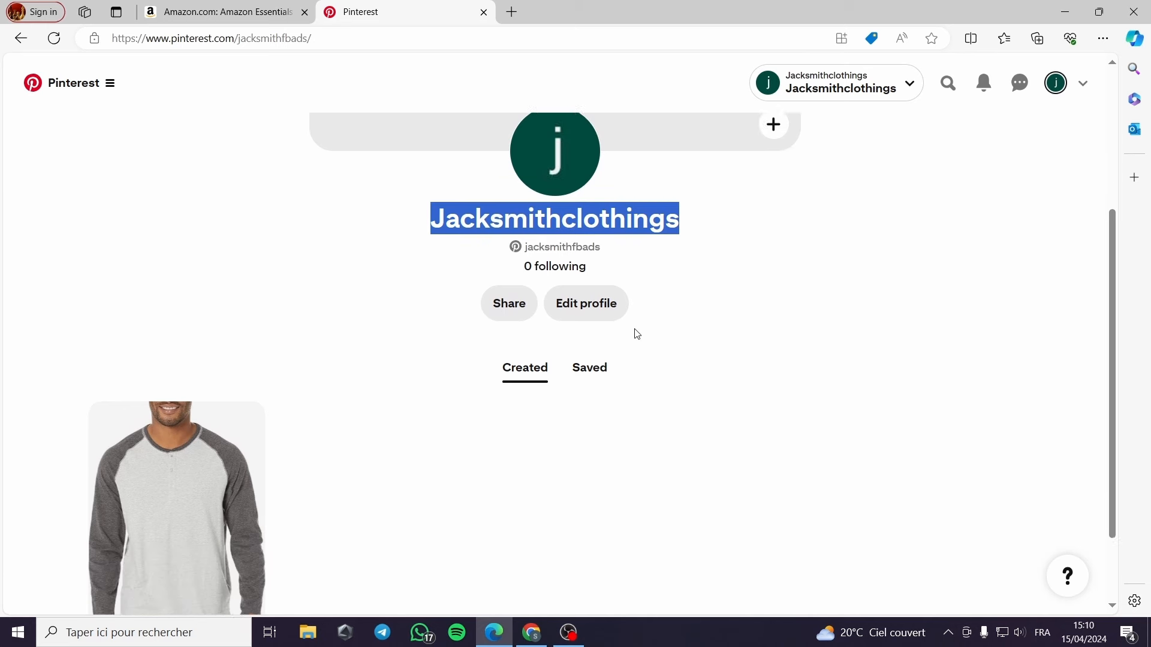
pyautogui.click(586, 303)
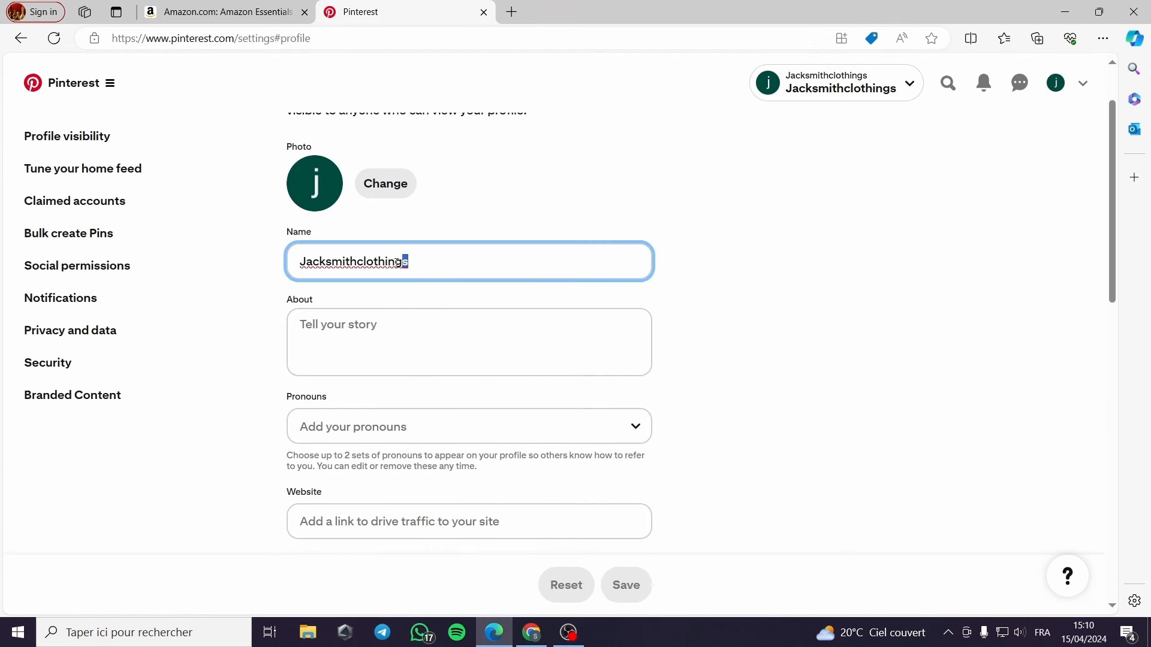
pyautogui.click(469, 341)
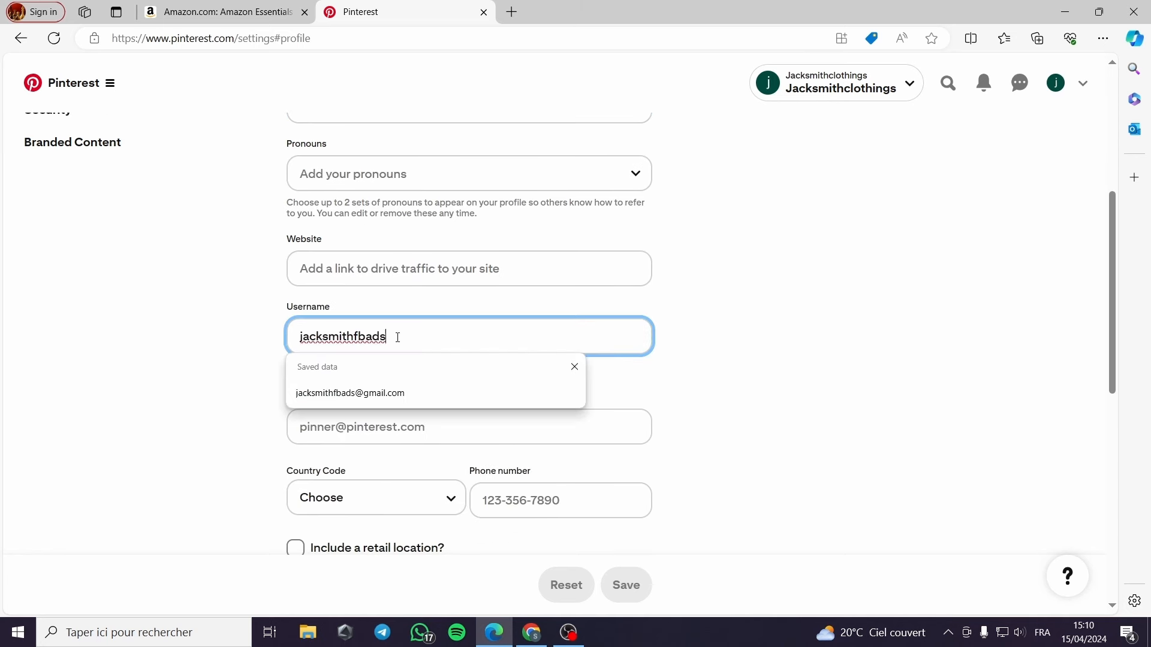
pyautogui.scroll(-3)
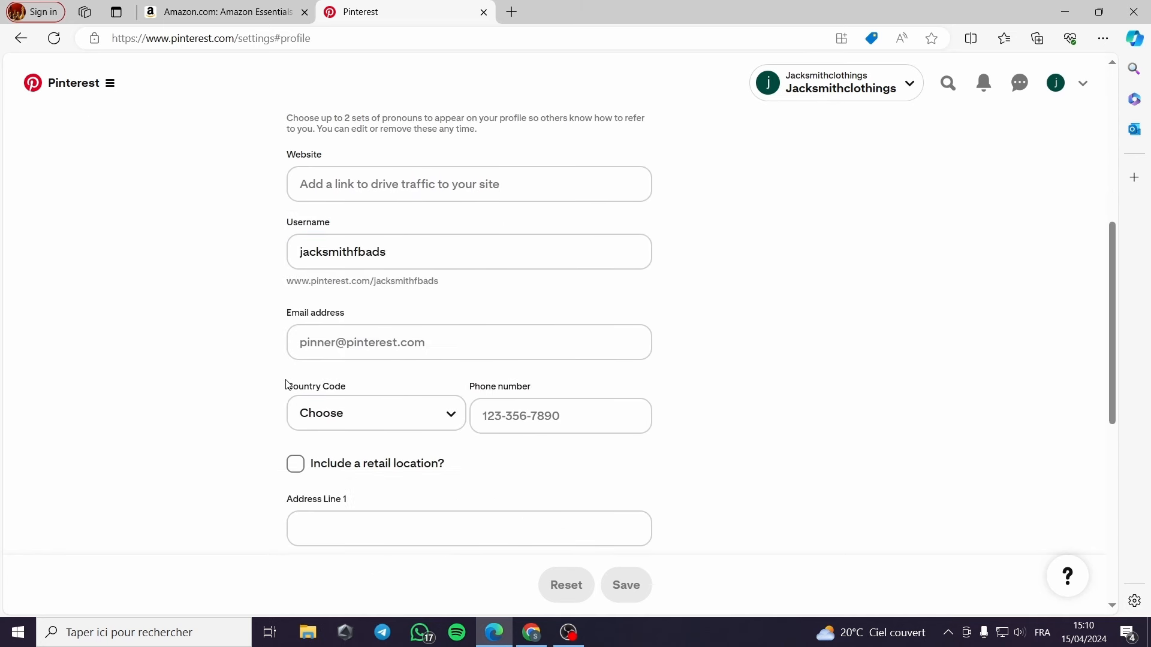
pyautogui.scroll(3)
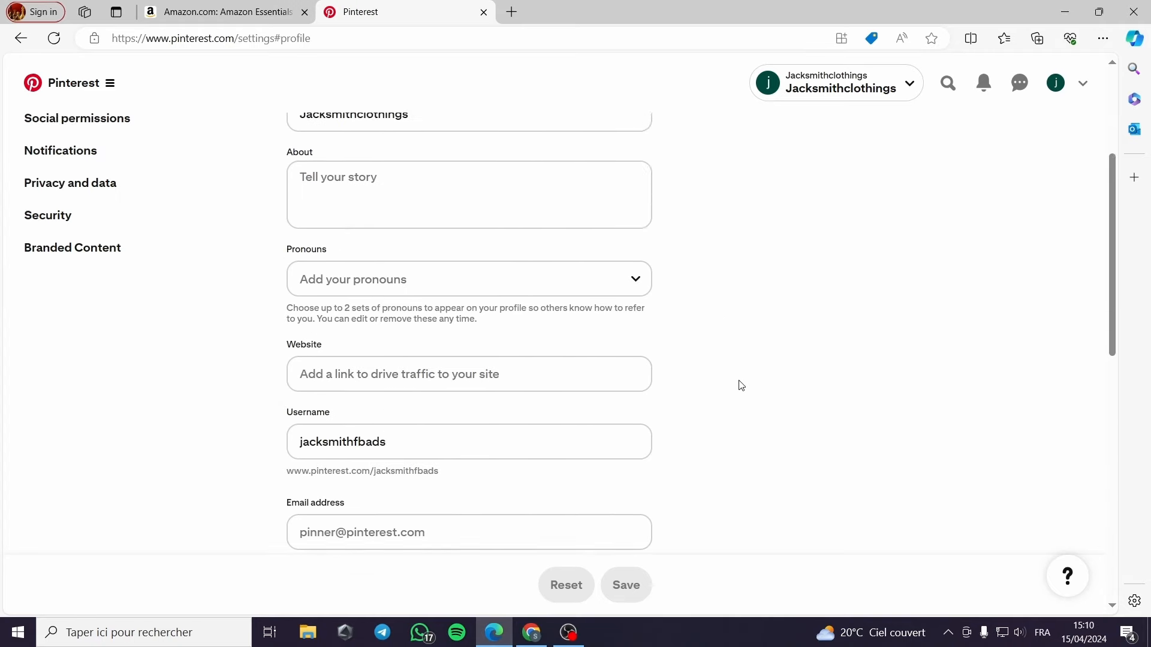
pyautogui.click(20, 38)
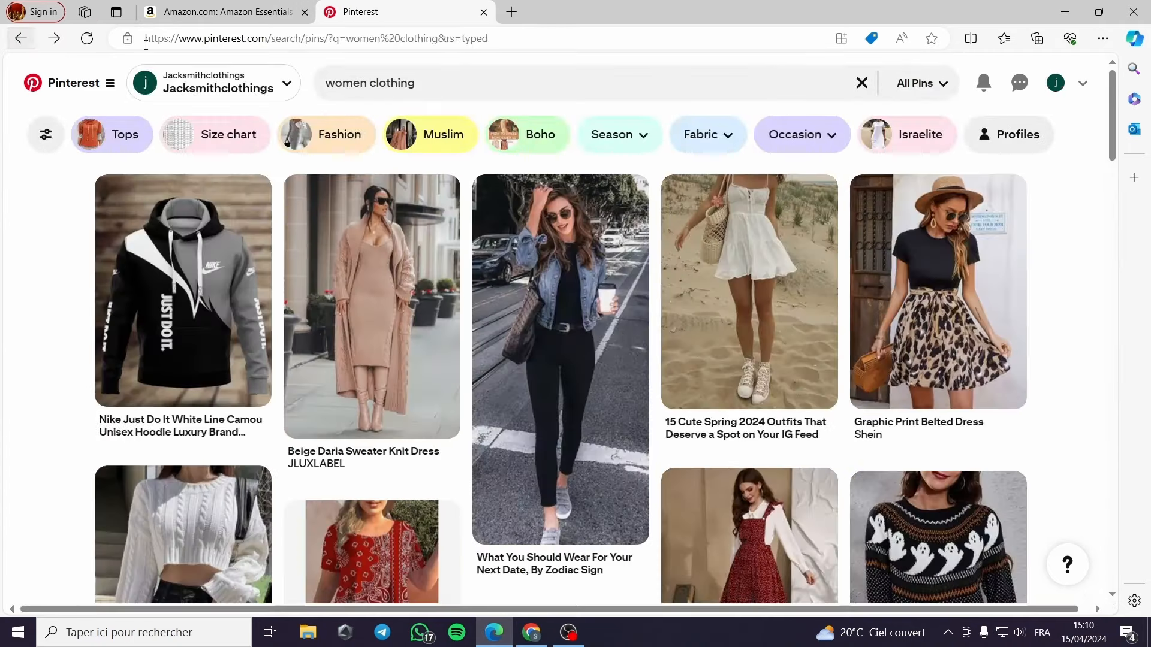
# Step: Search Pinterest for 'diet plans for women', browse the pins, then switch over to Amazon
pyautogui.click(512, 12)
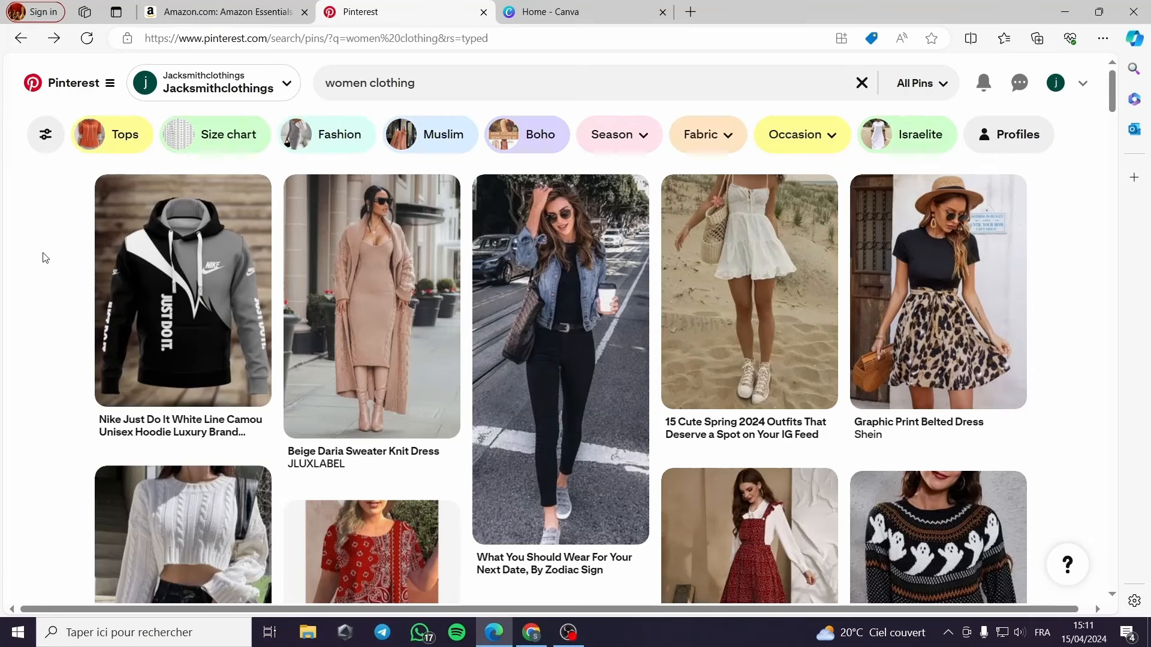
pyautogui.moveTo(1090, 306)
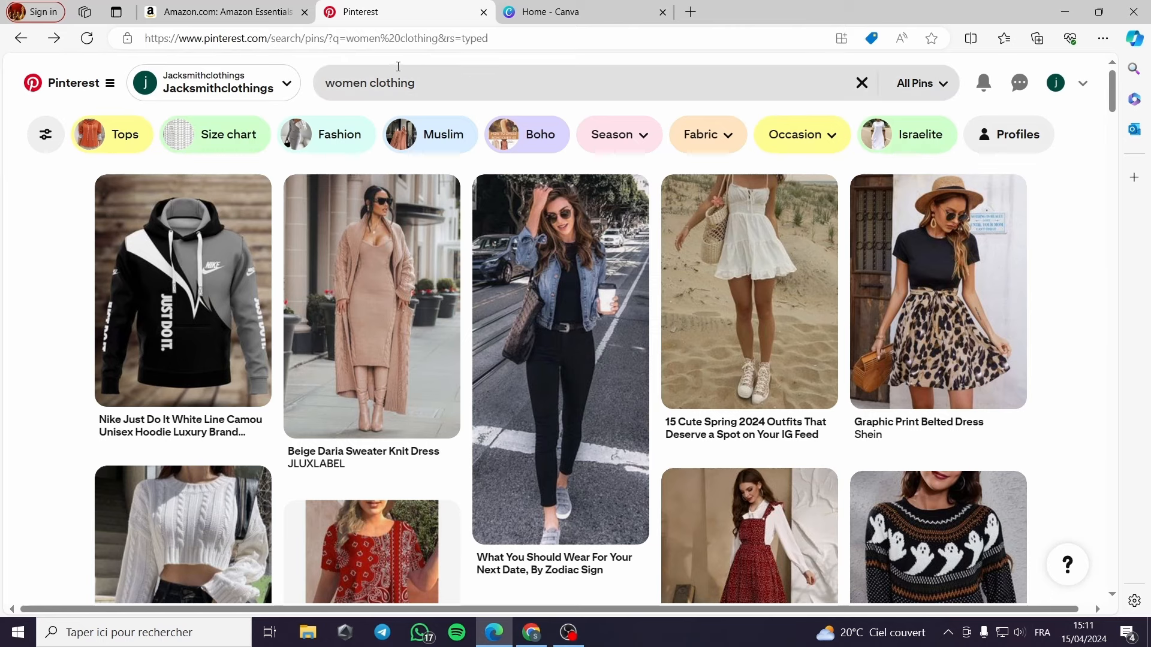
pyautogui.click(526, 134)
pyautogui.write('d')
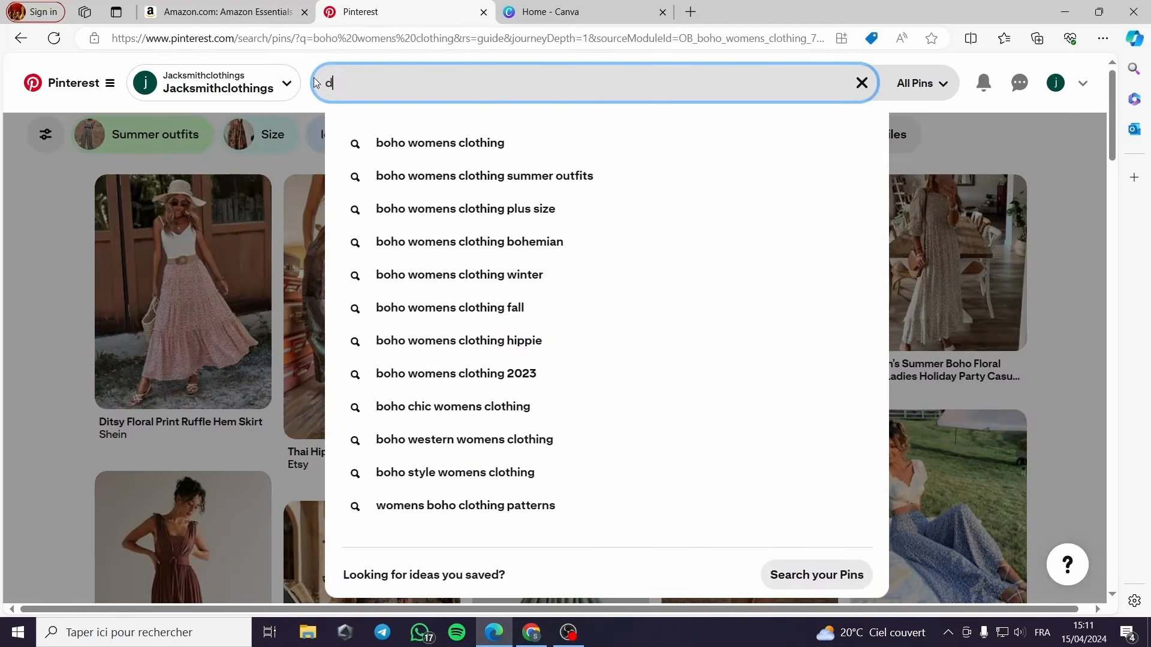
pyautogui.write('iets')
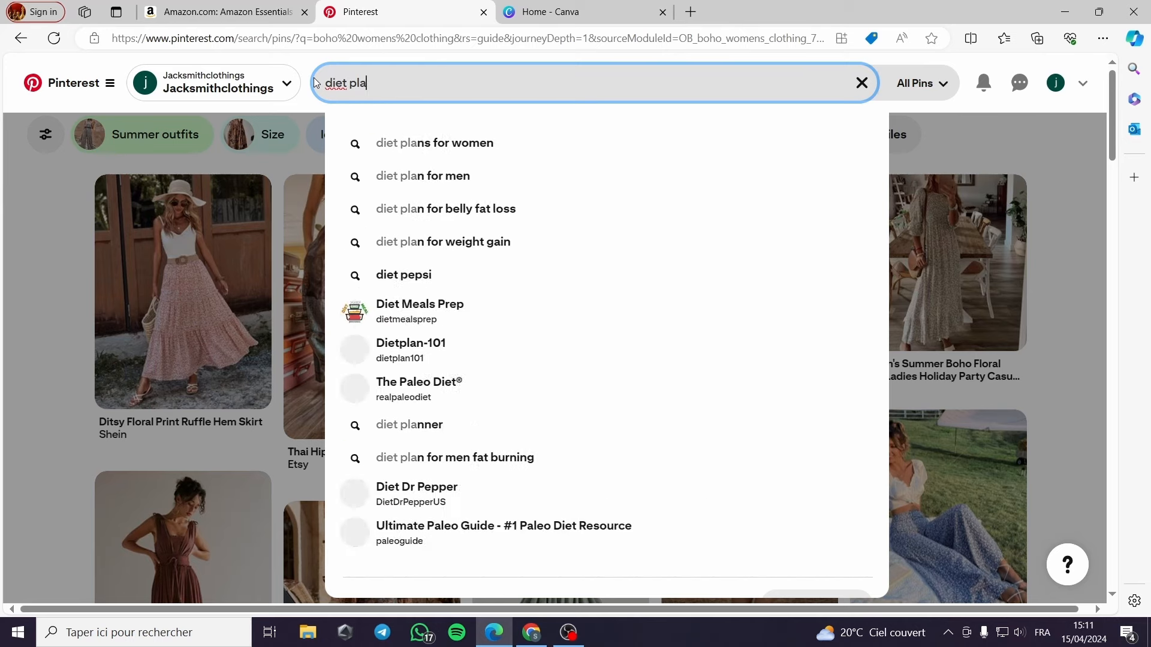
pyautogui.write('ns for women')
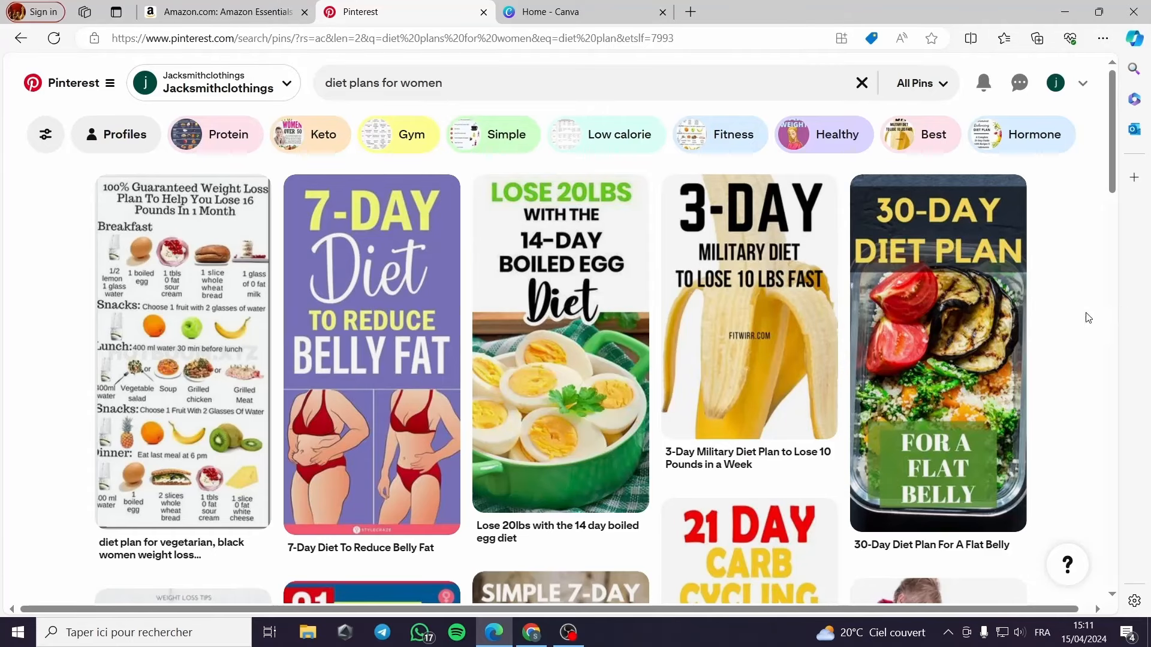
pyautogui.scroll(-3)
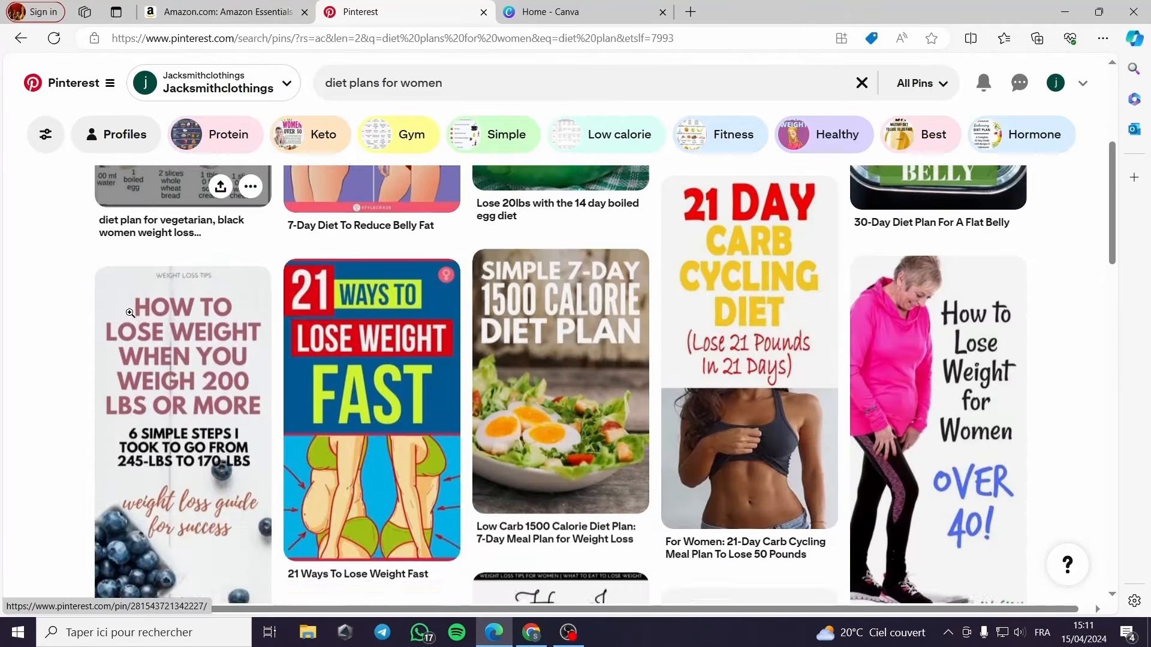
pyautogui.scroll(-3)
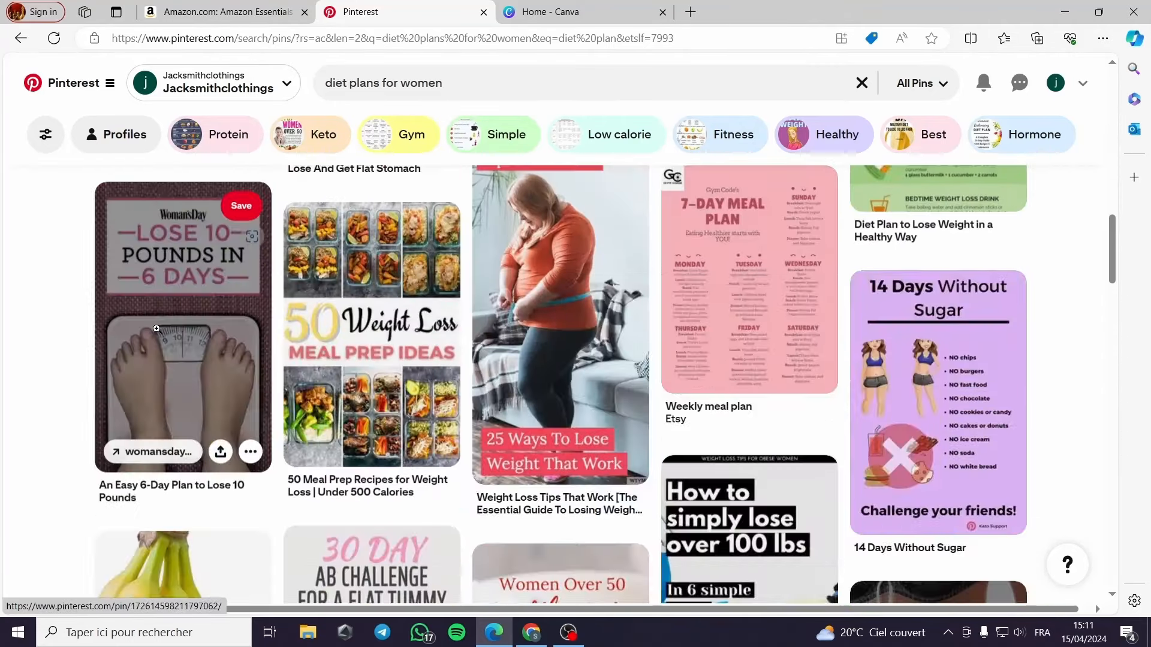
pyautogui.moveTo(1079, 380)
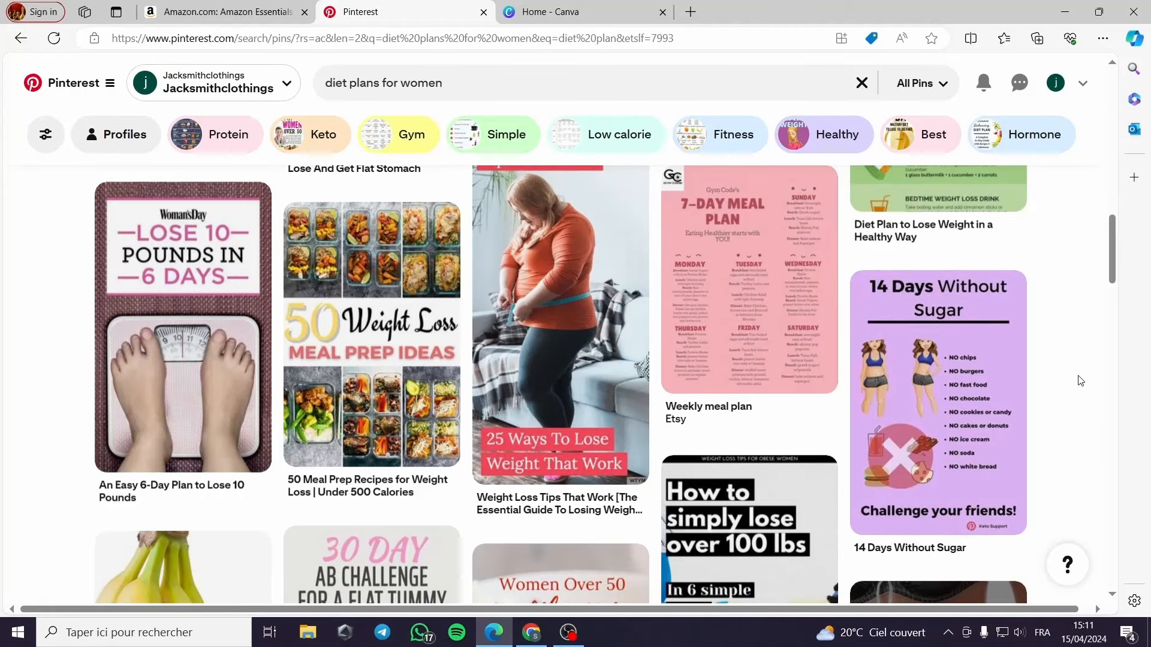
pyautogui.click(220, 12)
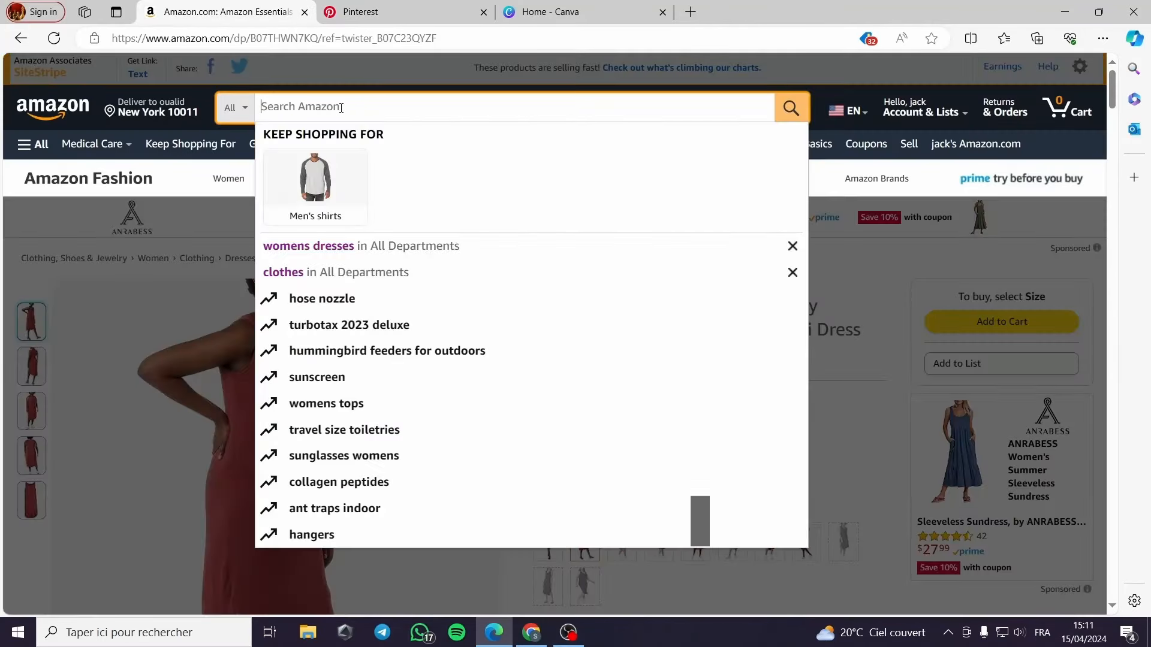
# Step: Search Amazon for 'weight loss supplement' and scroll the results
pyautogui.write('weight lo')
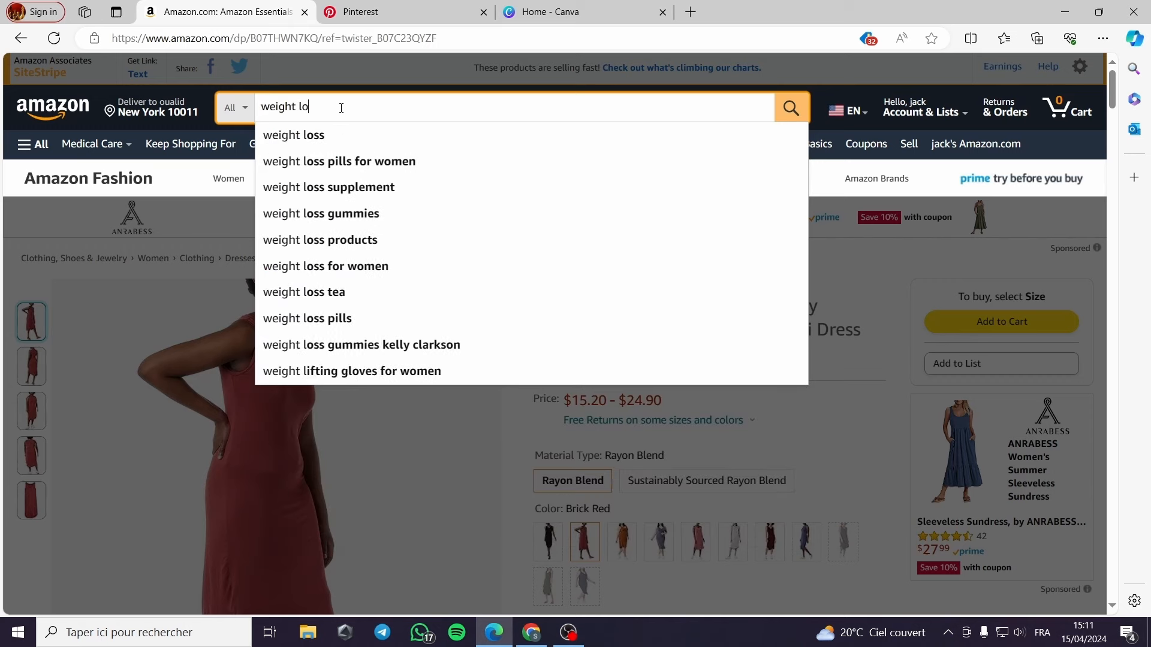
pyautogui.write('ss')
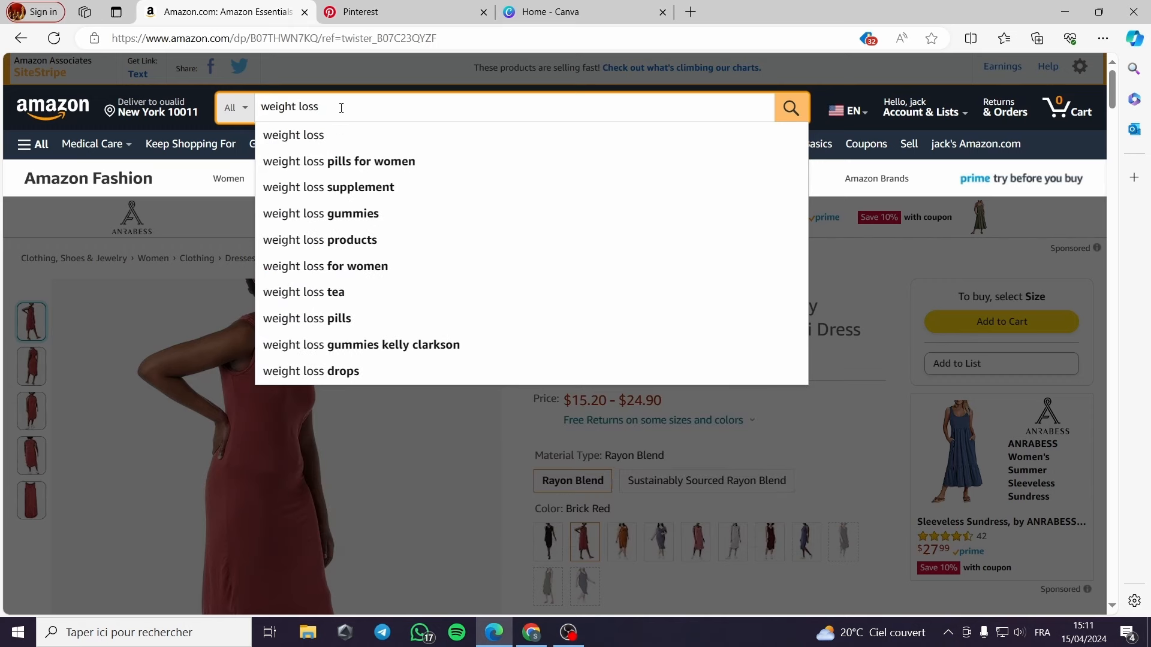
pyautogui.click(328, 187)
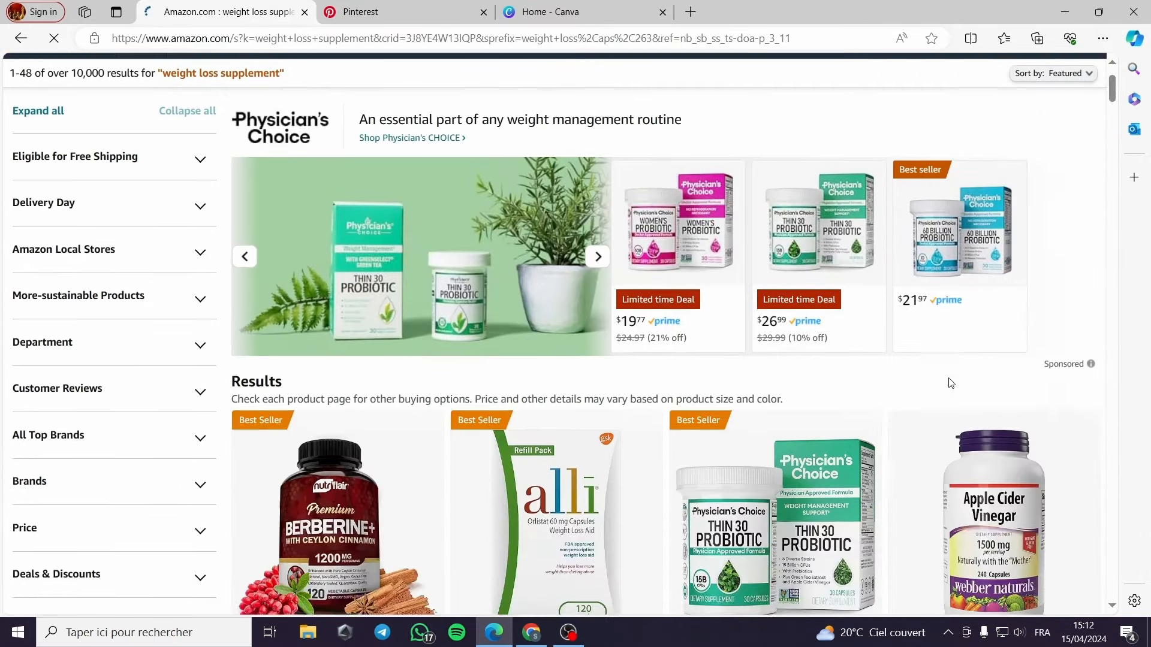
pyautogui.scroll(-3)
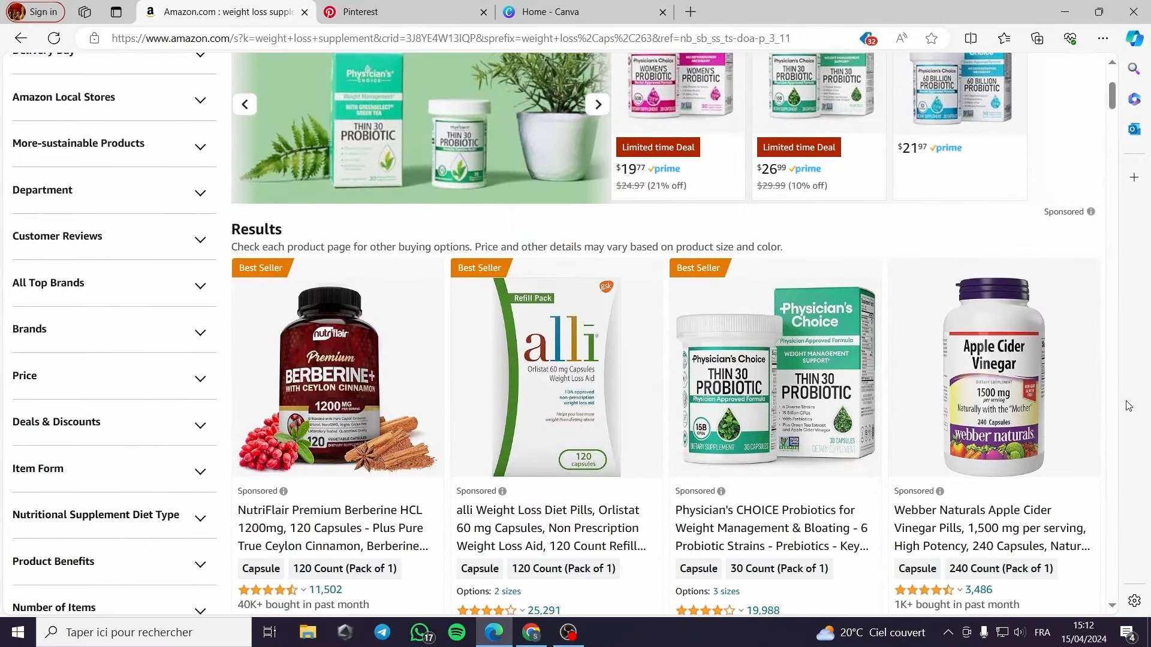
pyautogui.scroll(-3)
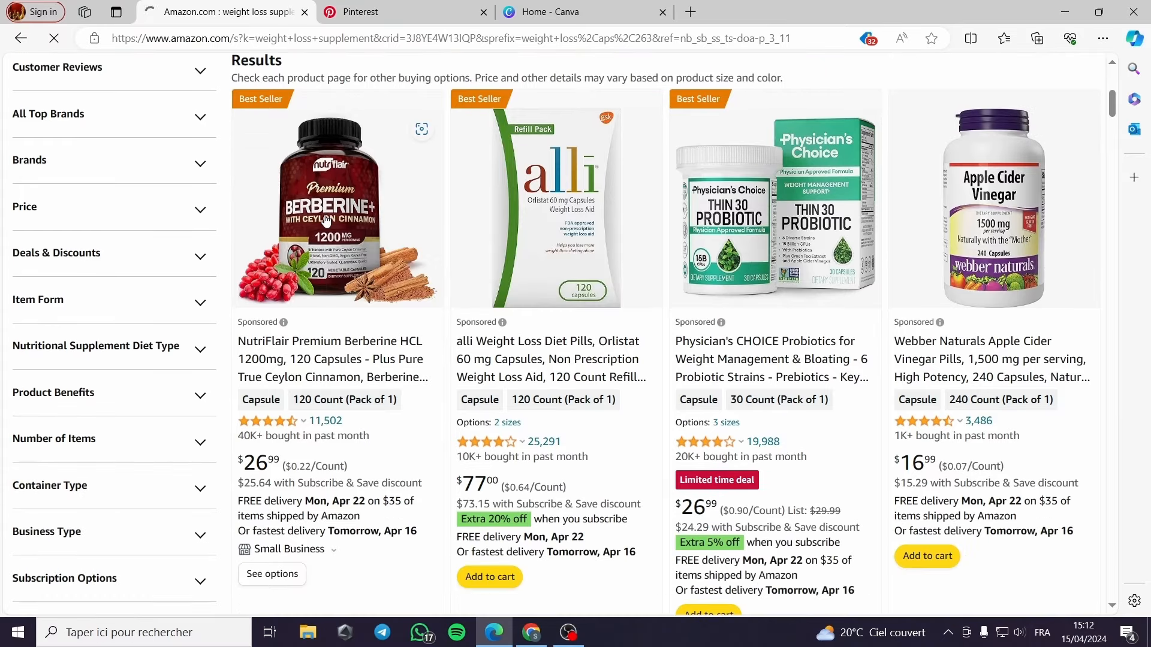
# Step: Review the NutriFlair Berberine product page, then return to the Pinterest diet-plan results
pyautogui.click(334, 205)
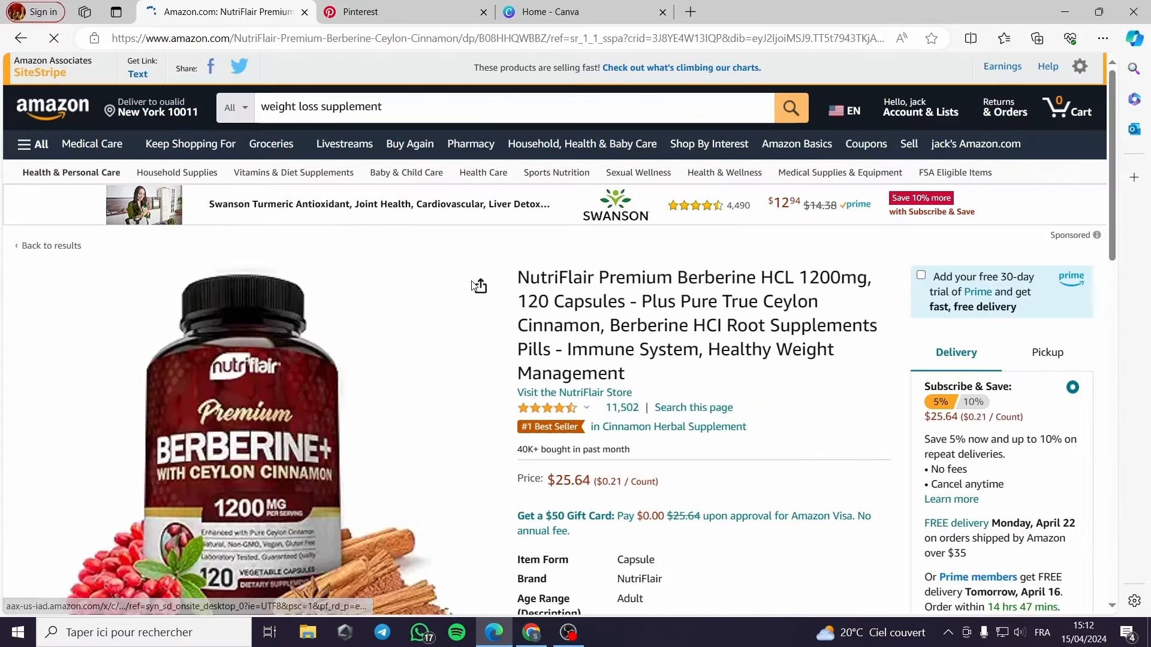
pyautogui.scroll(-3)
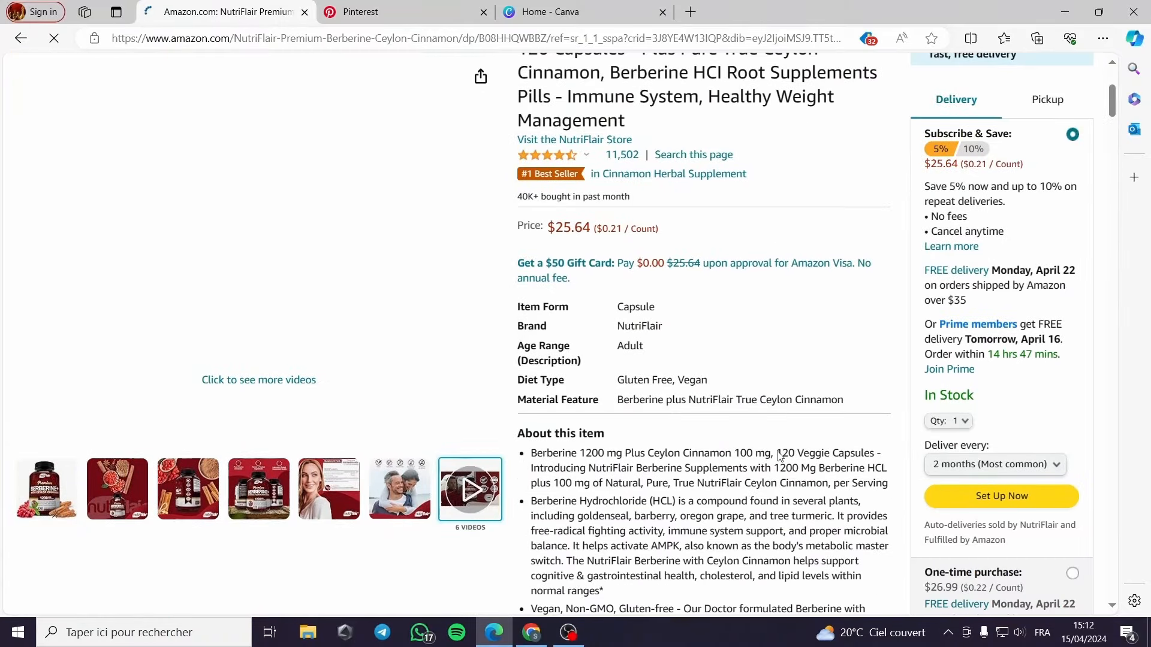
pyautogui.scroll(3)
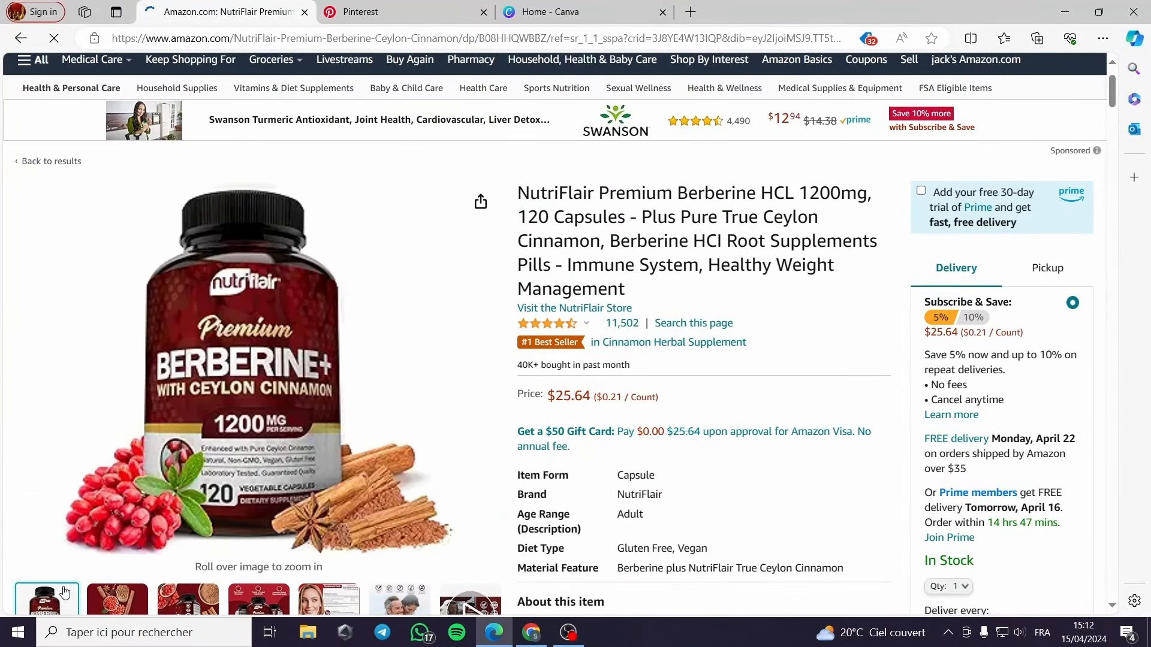
pyautogui.moveTo(754, 356)
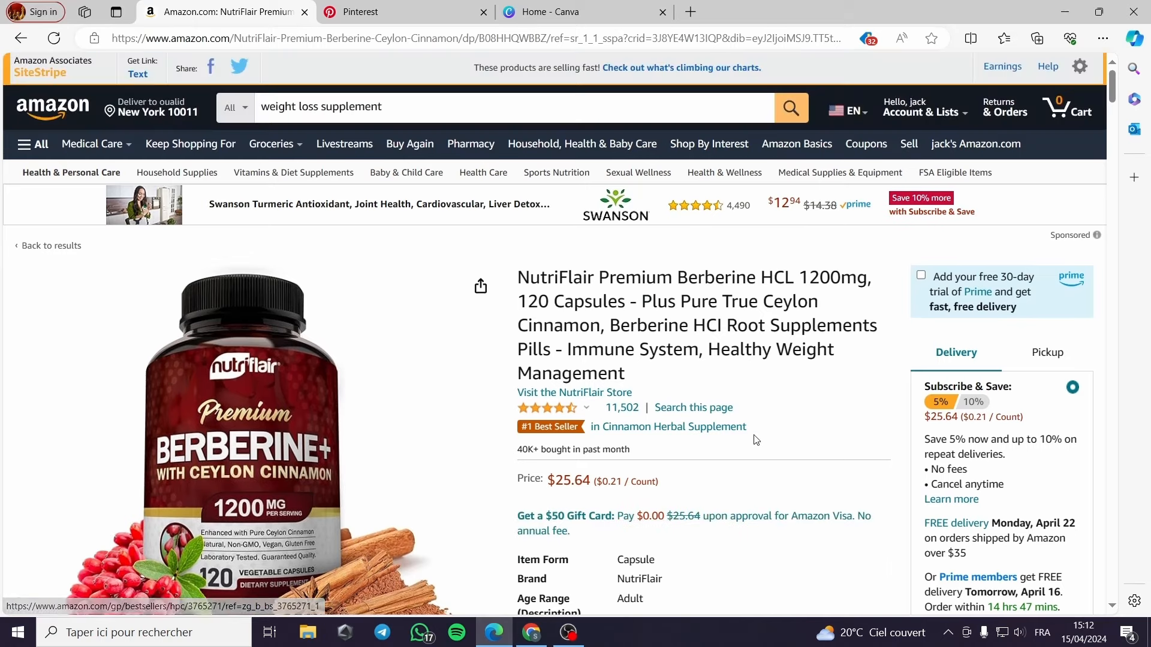
pyautogui.click(352, 12)
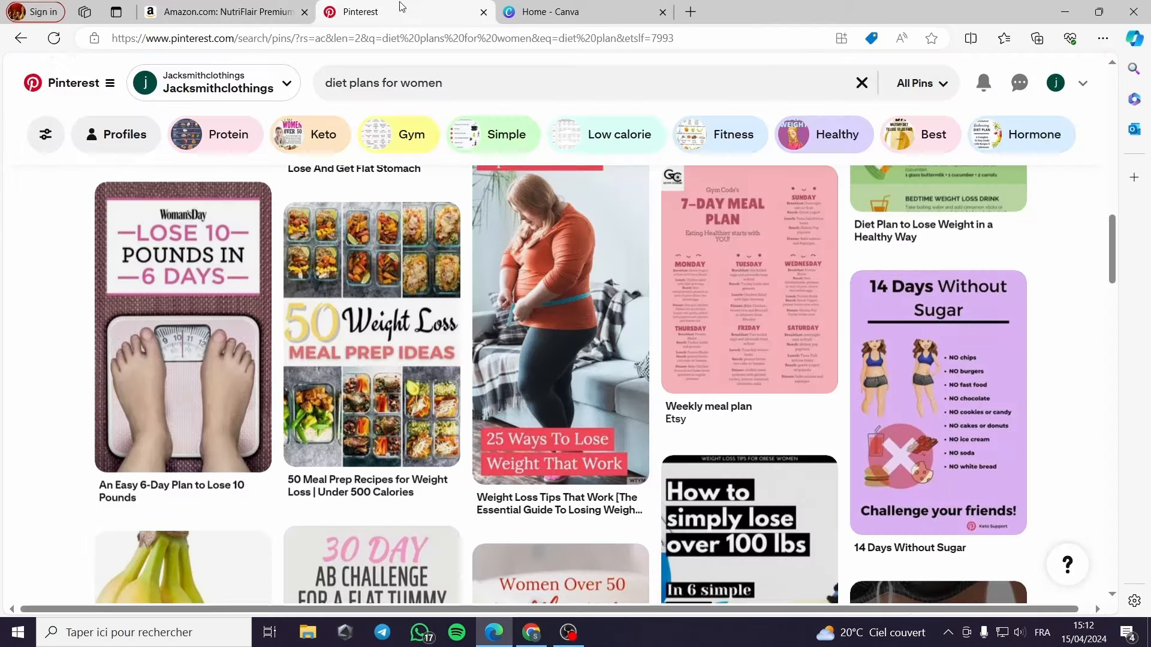
pyautogui.moveTo(1079, 314)
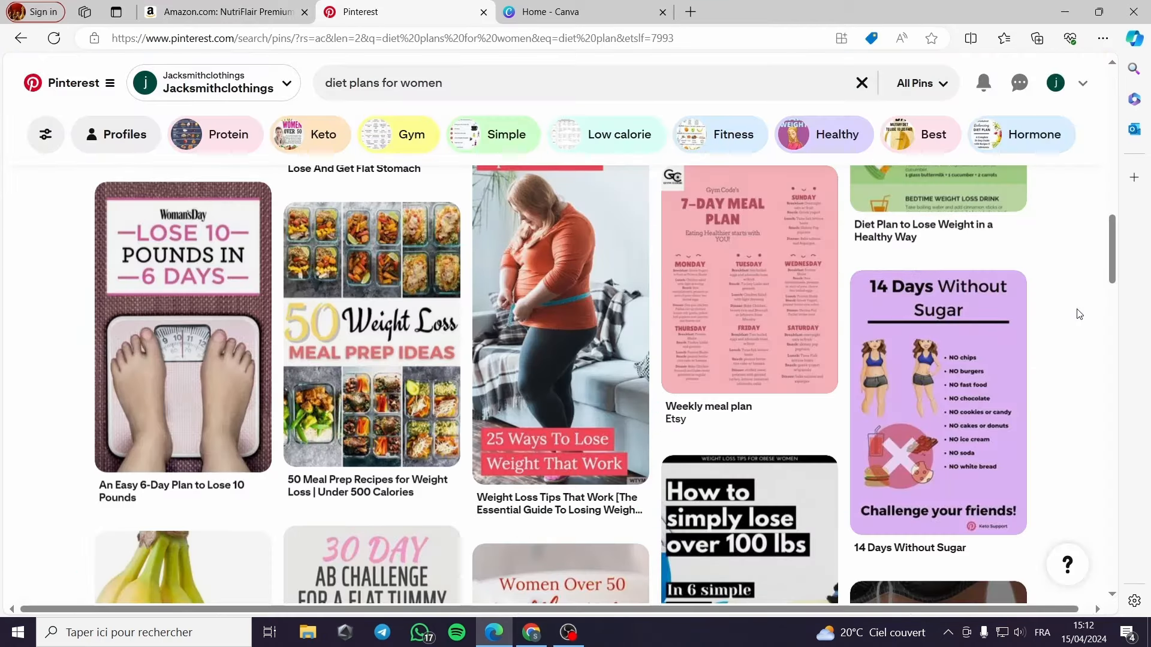
# Step: Search Canva for 'pinterest pins' templates and customize the blue and white bottle product pin
pyautogui.click(584, 12)
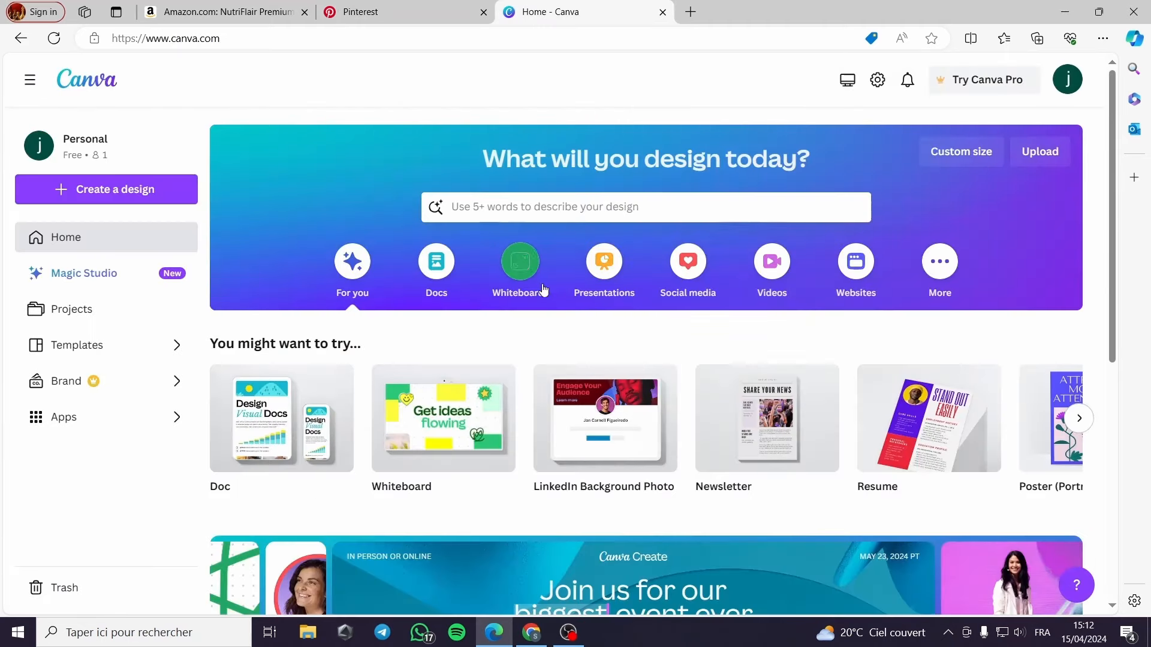
pyautogui.moveTo(664, 356)
pyautogui.write('p')
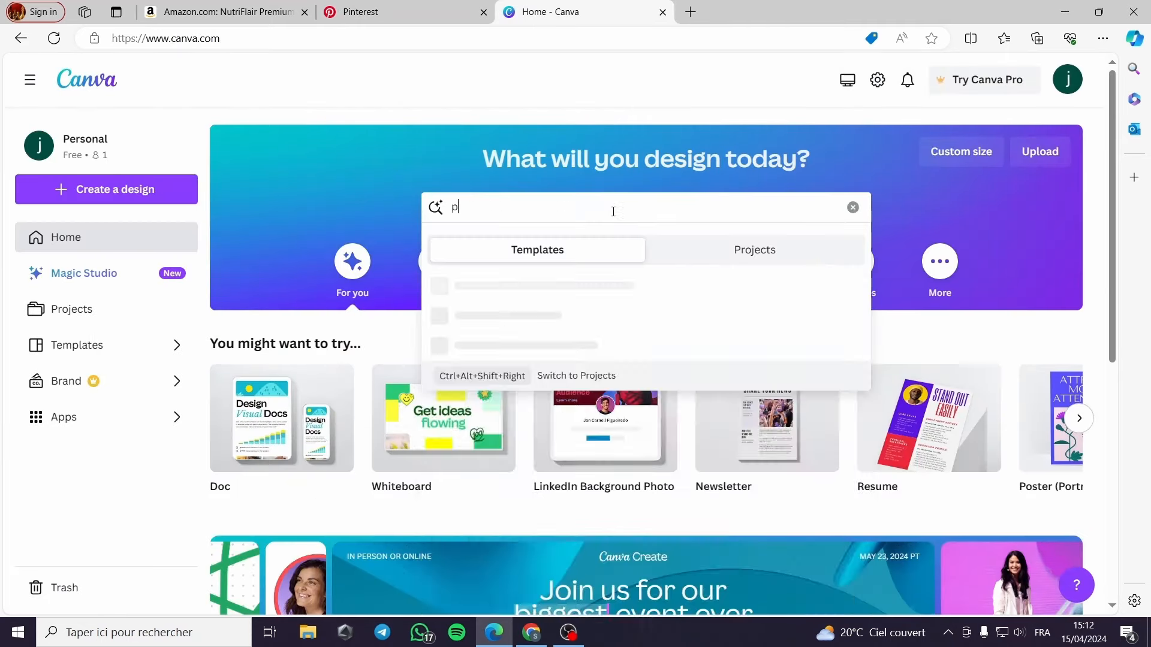
pyautogui.write('ink')
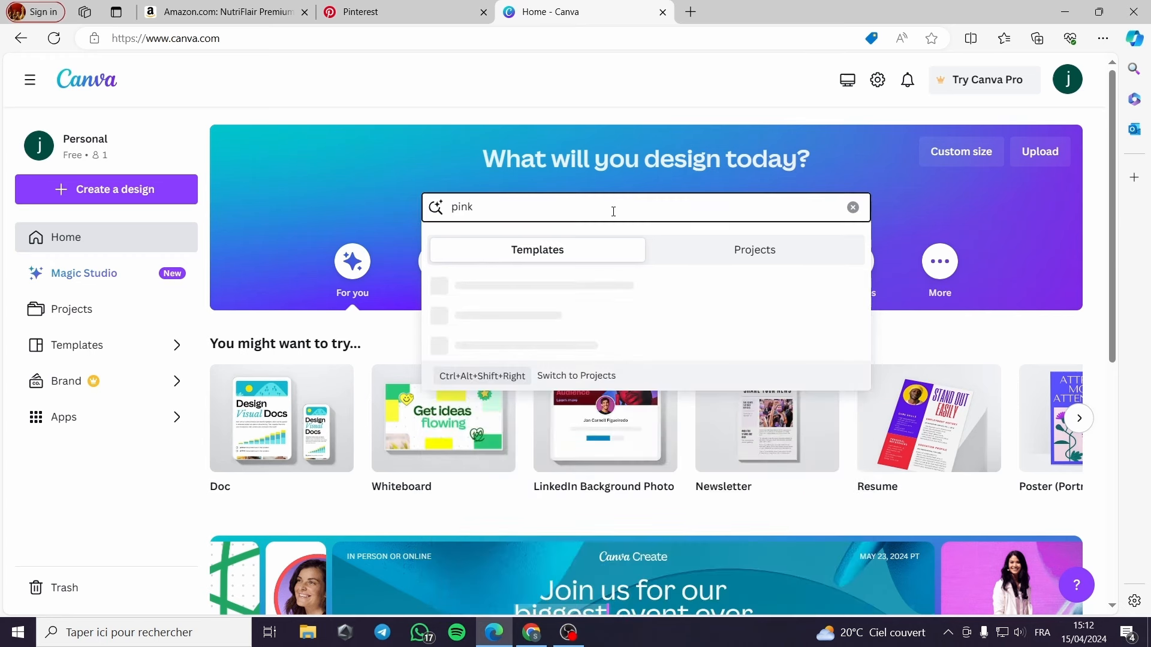
pyautogui.write('pinterest')
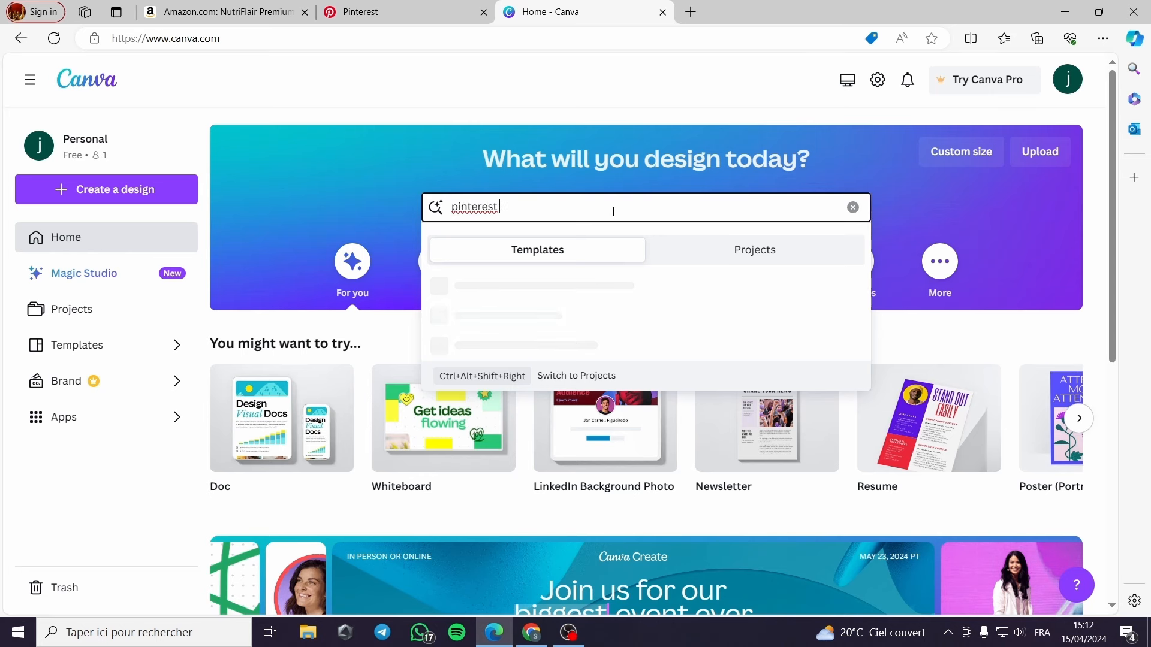
pyautogui.press('Return')
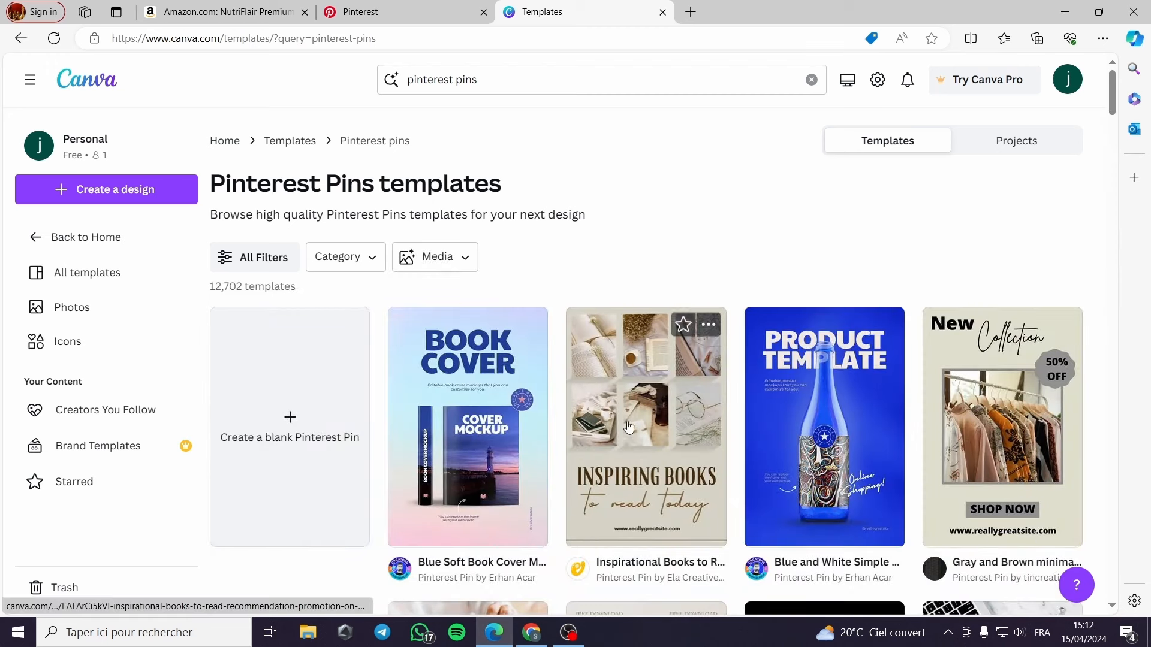
pyautogui.scroll(-3)
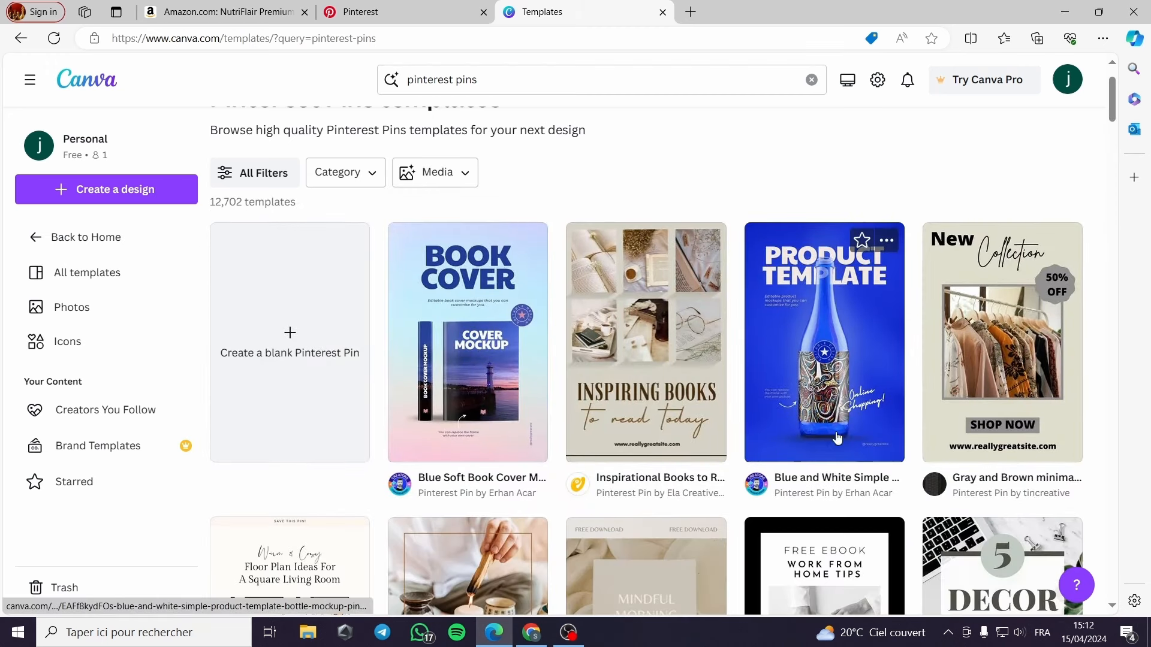
pyautogui.moveTo(833, 403)
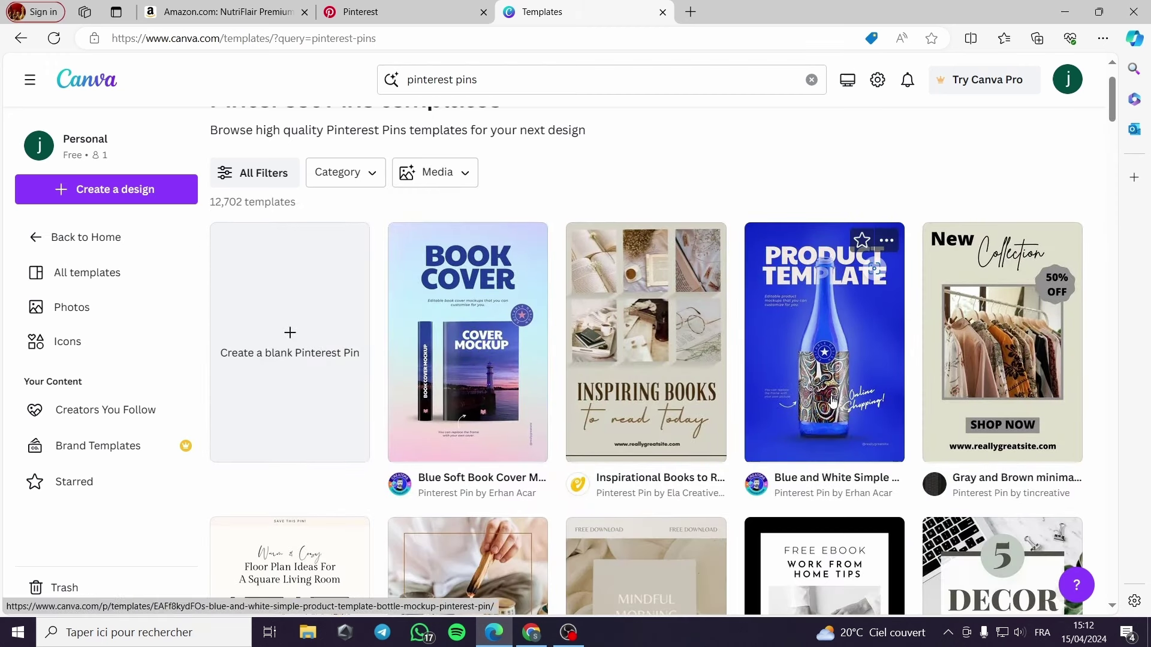
pyautogui.click(824, 342)
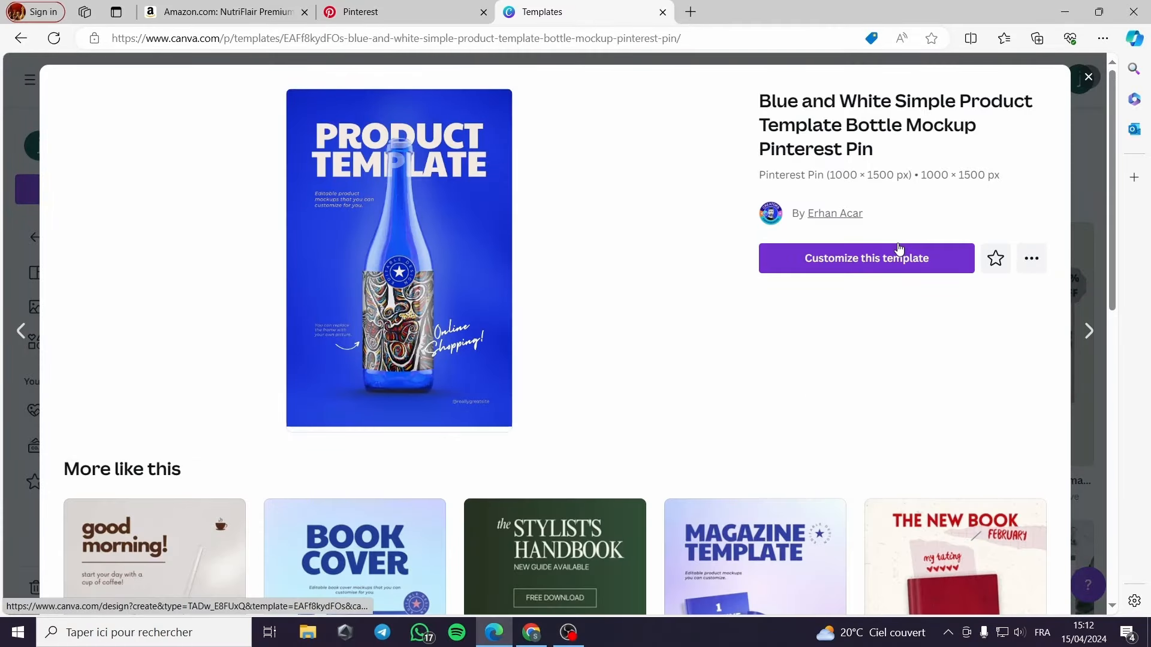
pyautogui.click(865, 257)
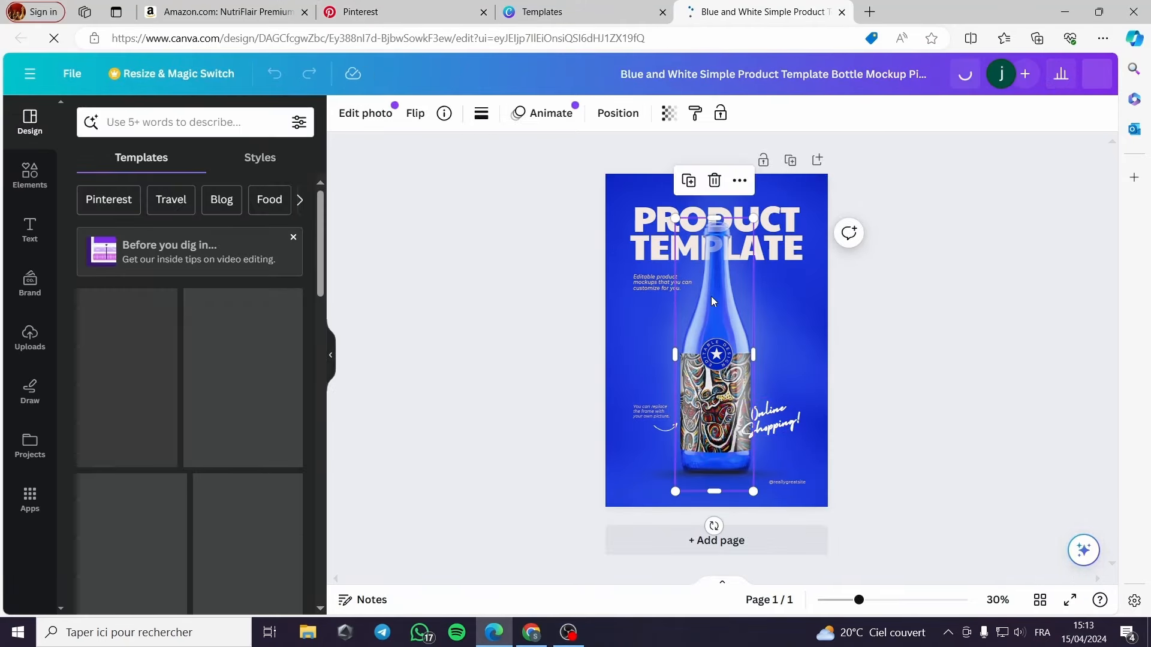
# Step: Remove the bottle image and search Elements for a 'women' photo to add
pyautogui.click(713, 181)
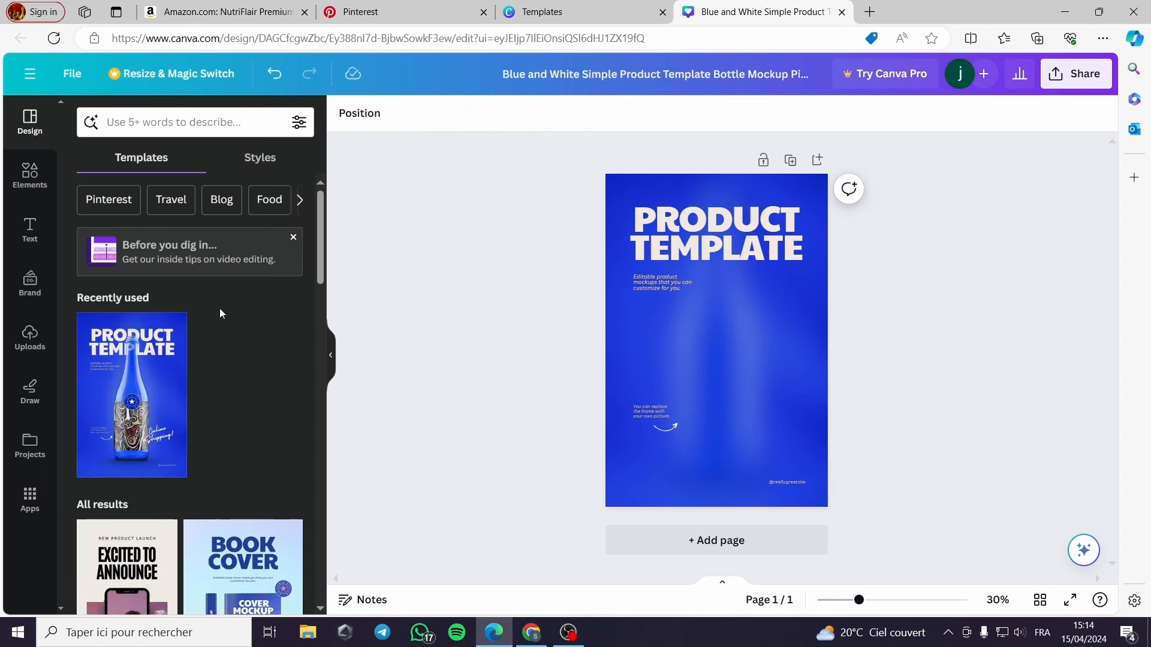
pyautogui.click(29, 176)
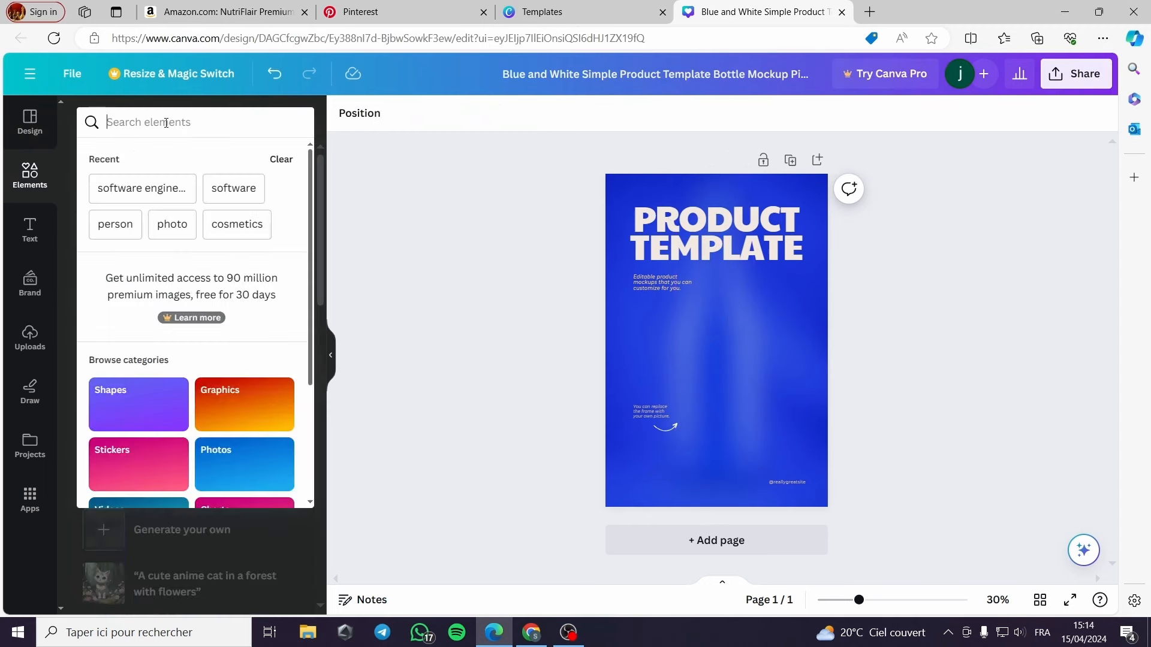
pyautogui.write('women')
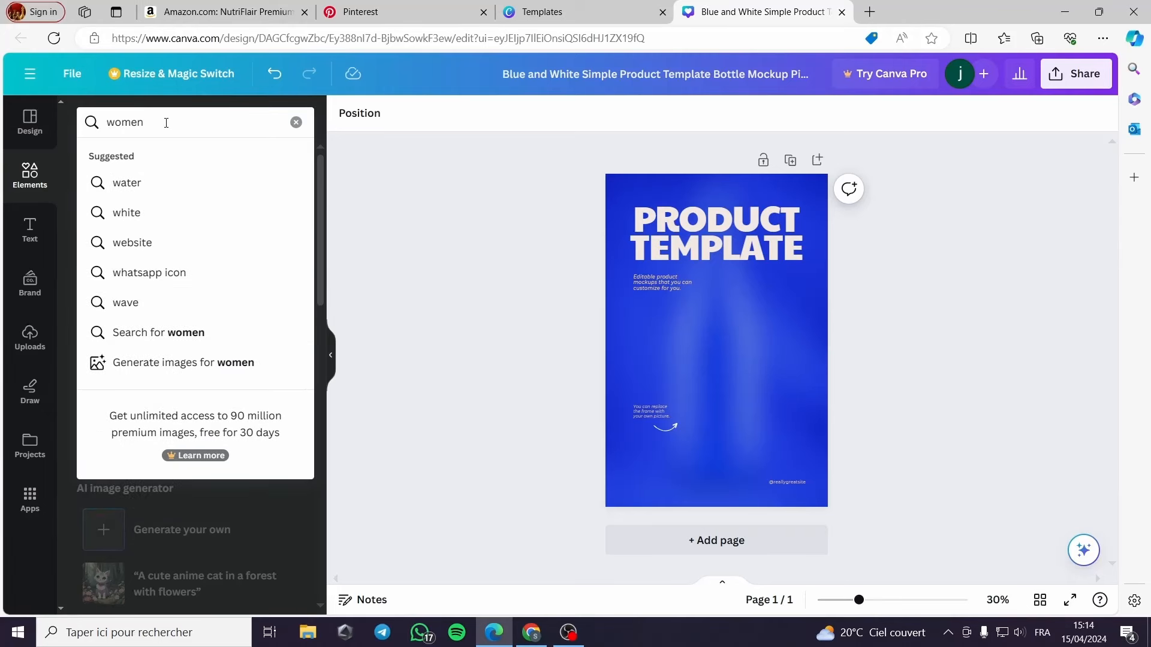
pyautogui.write('women')
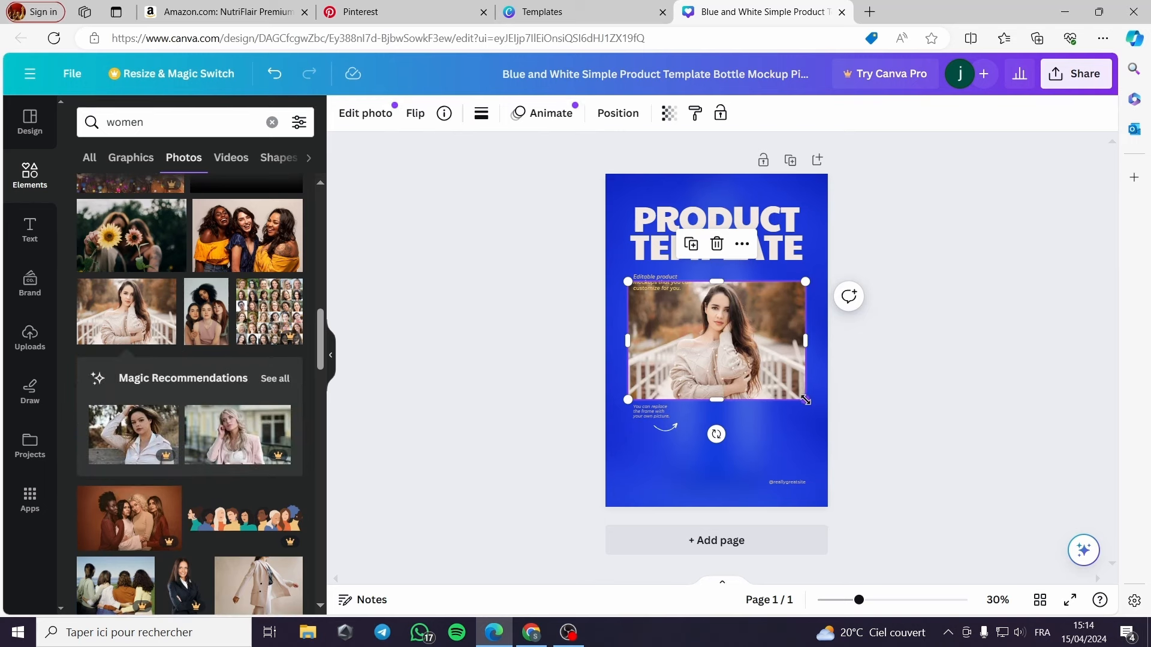
# Step: Recolour and widen the caption text over the photo and place an arrow graphic beside it
pyautogui.click(654, 411)
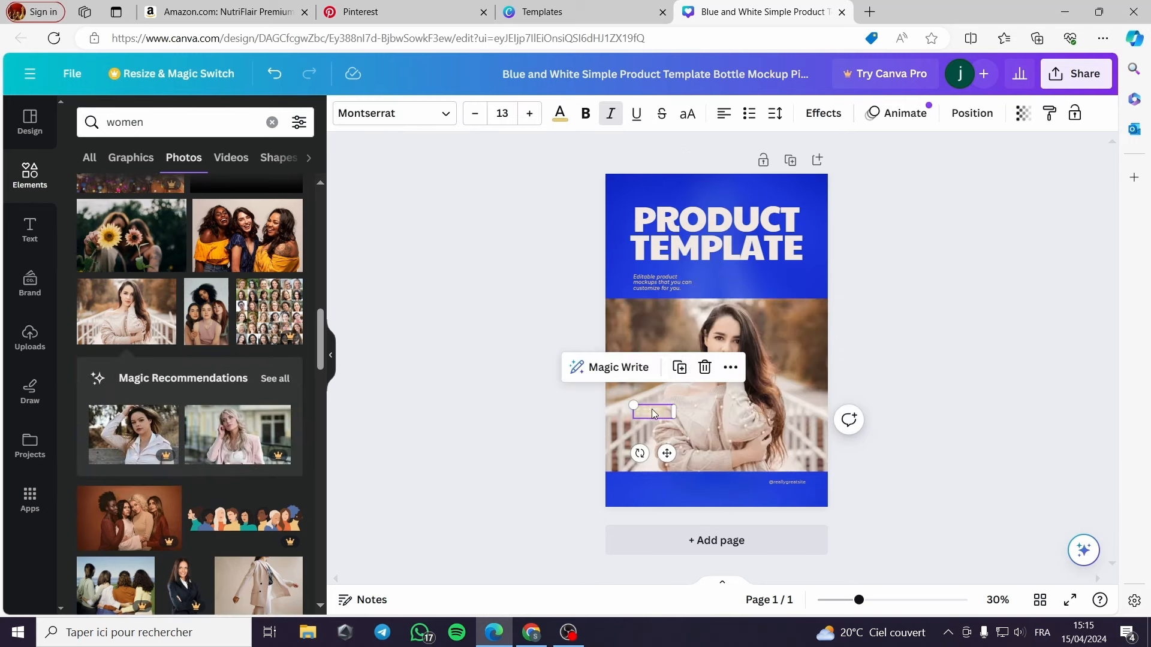
pyautogui.click(559, 112)
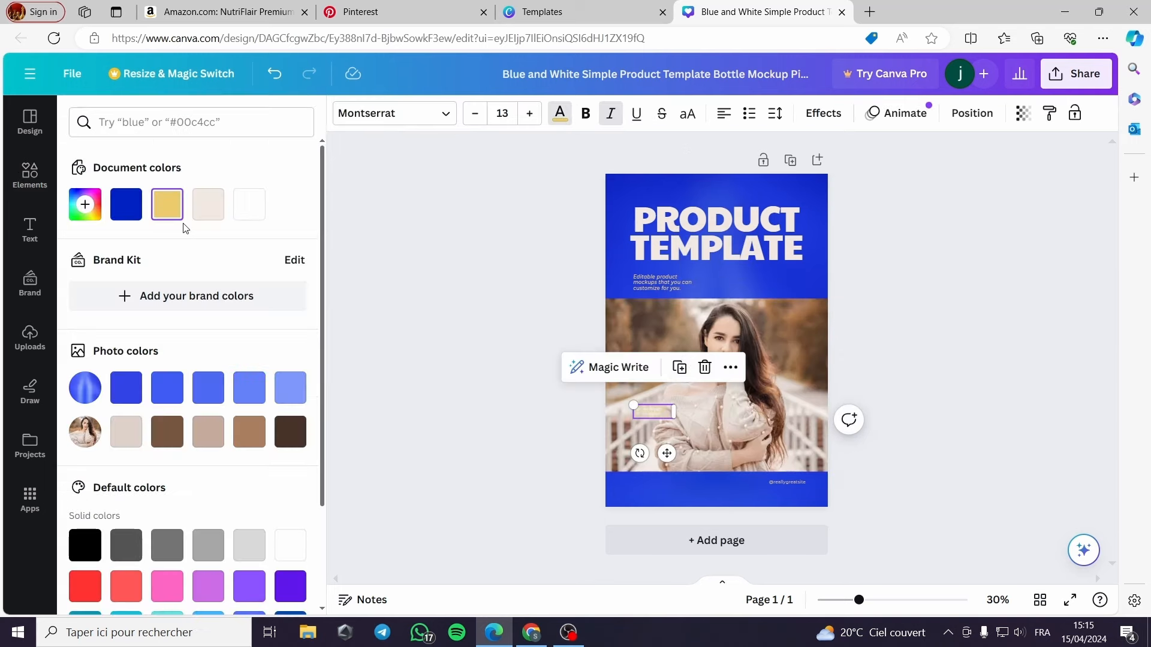
pyautogui.click(291, 432)
pyautogui.write('Do you want to get a body like this')
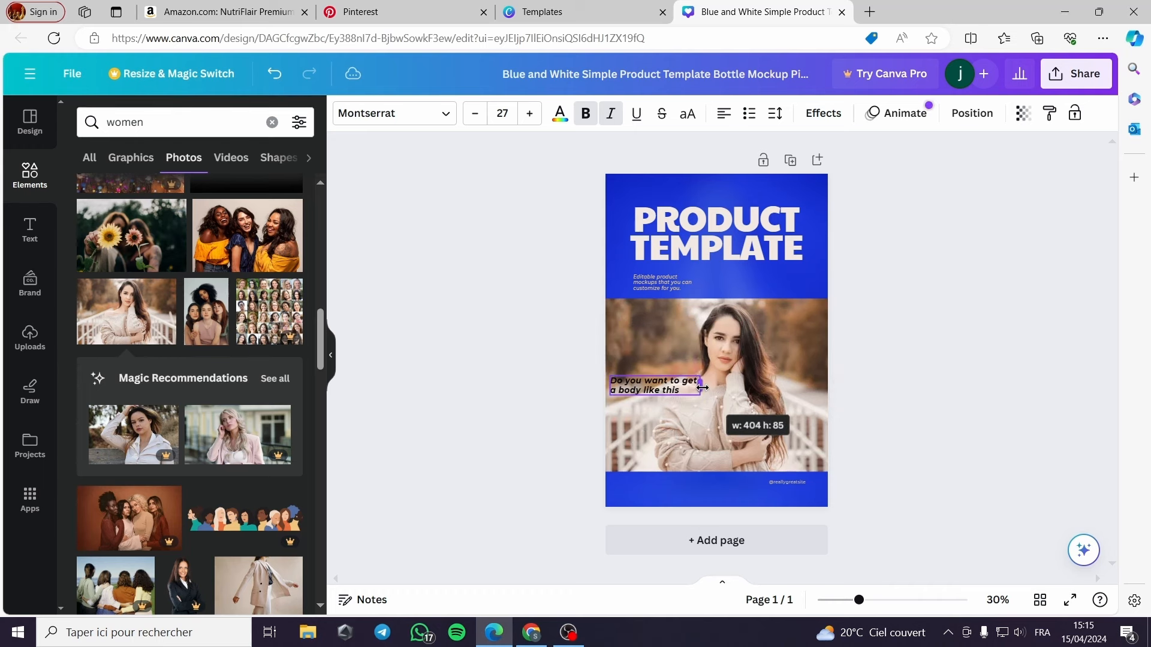
pyautogui.click(176, 123)
pyautogui.write('arrow')
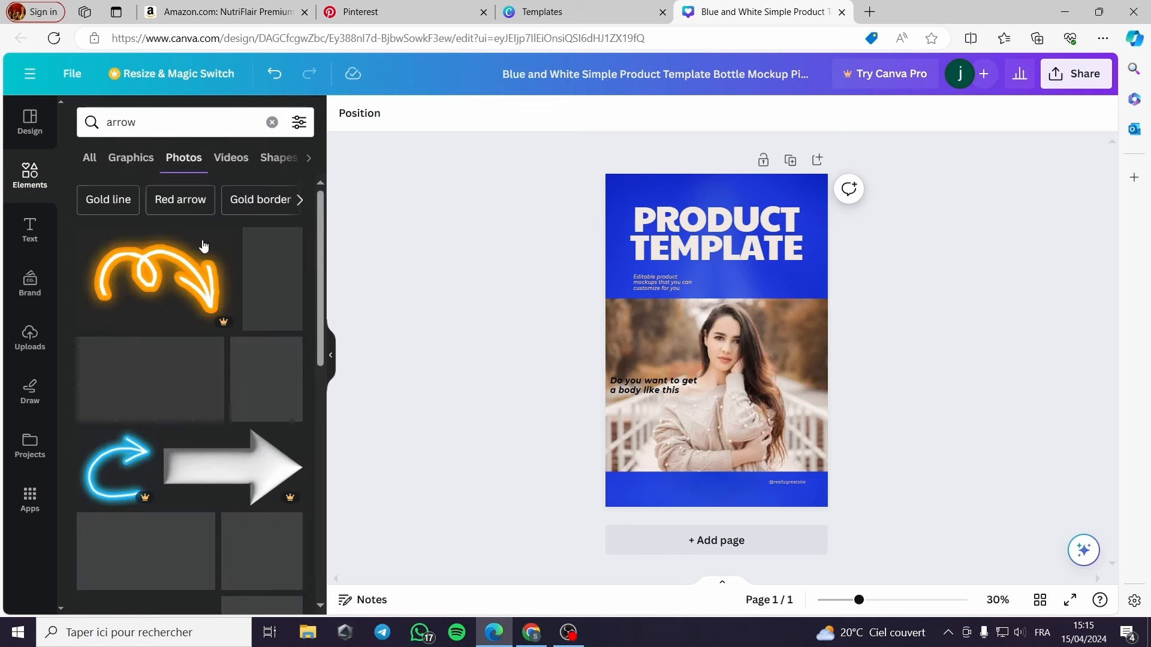
pyautogui.click(131, 158)
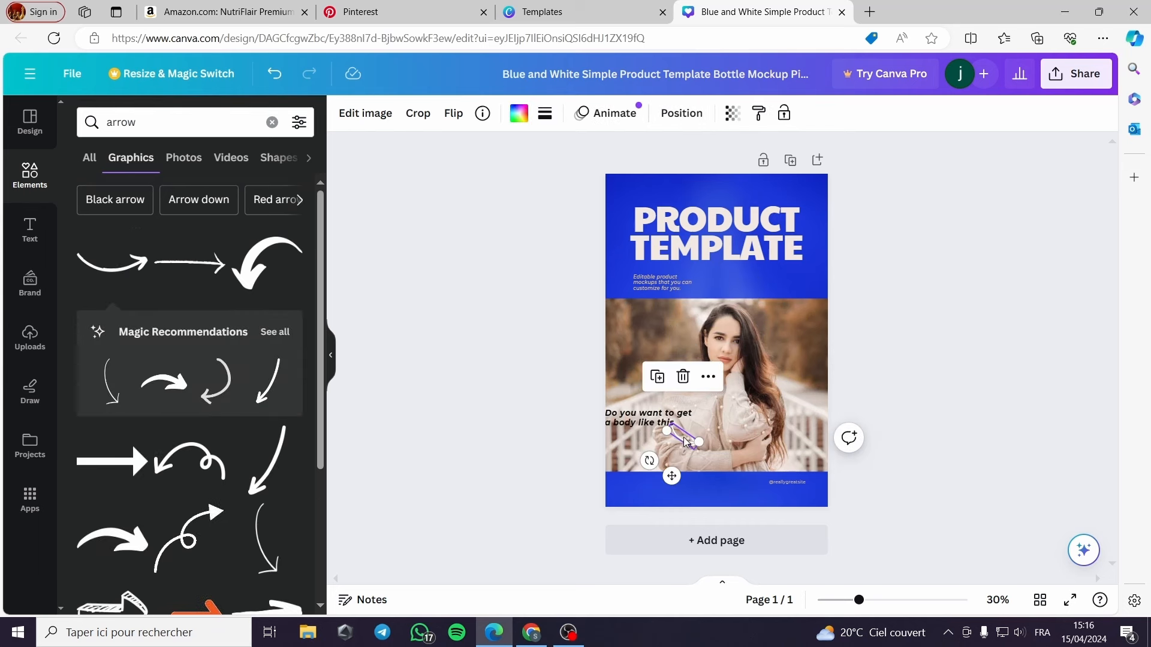
pyautogui.click(947, 398)
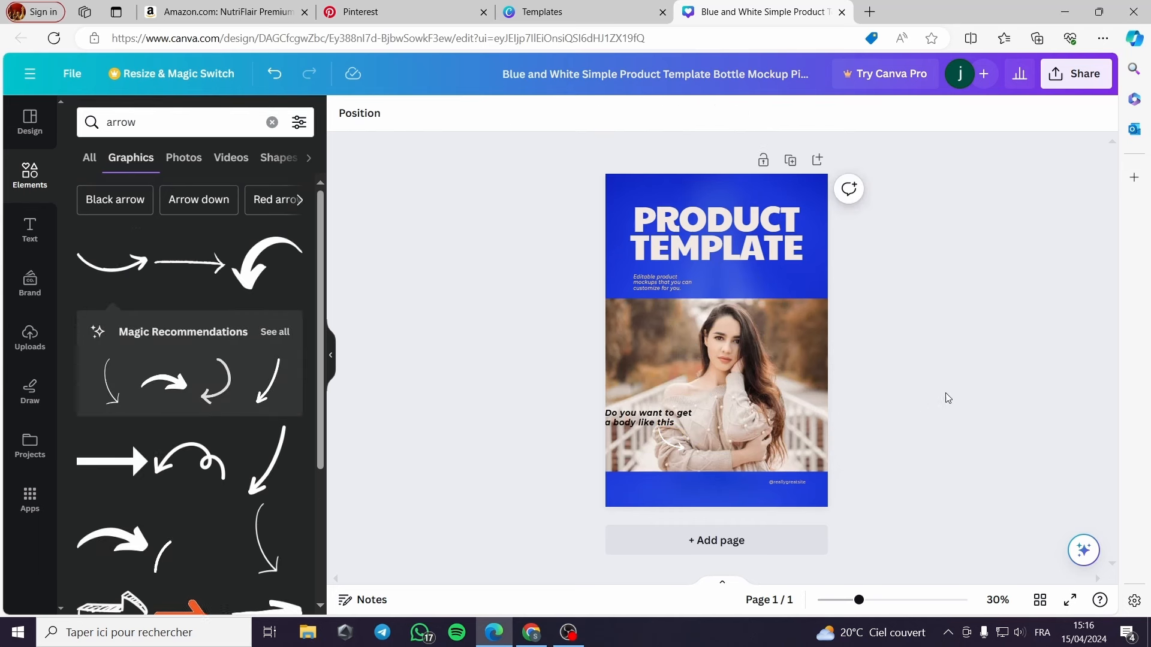
pyautogui.moveTo(895, 513)
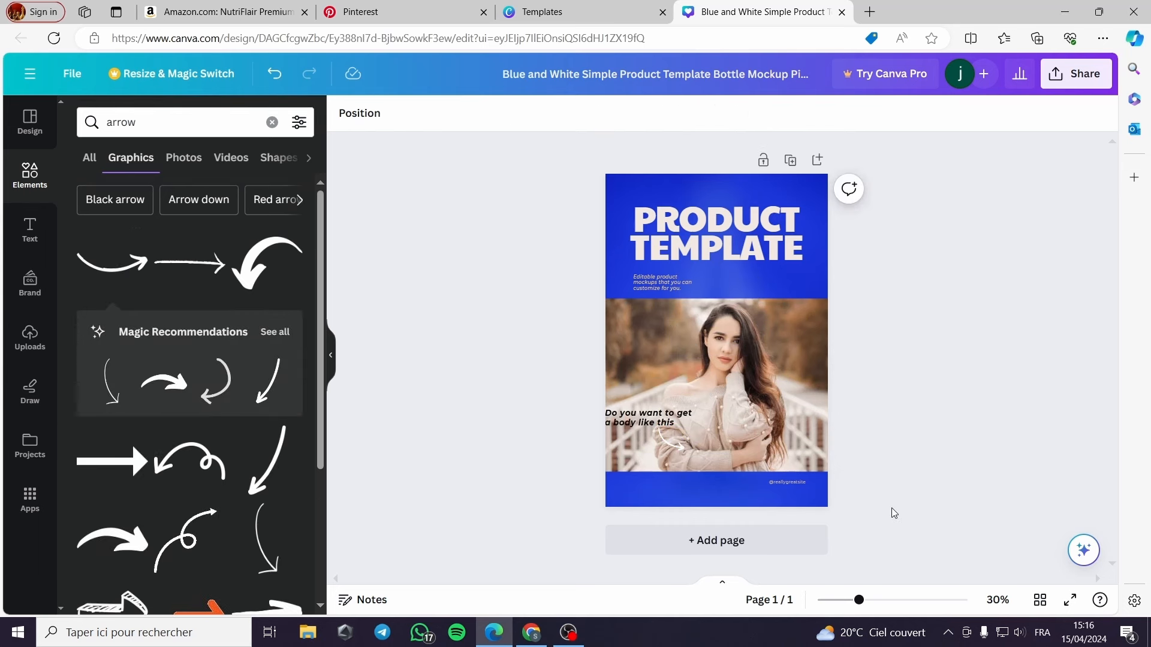
pyautogui.moveTo(284, 350)
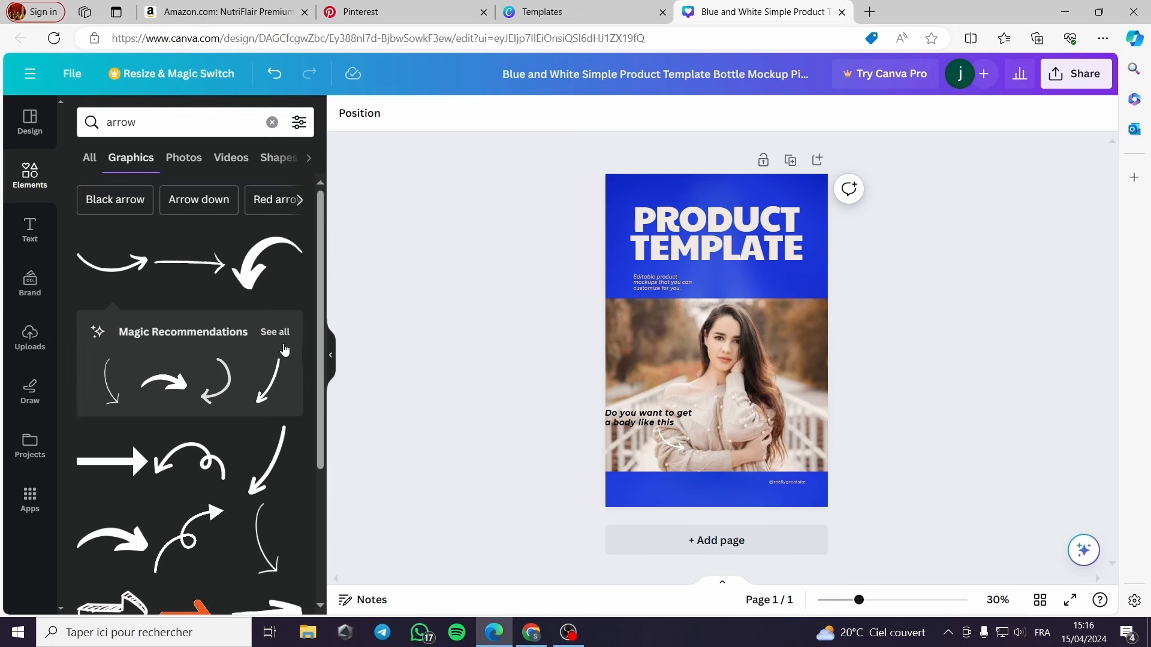
# Step: Retitle the pin NEW KETO DIET METHOD with 'most effective method ever' and move the caption lower
pyautogui.click(716, 231)
pyautogui.write('NEW KETO DIET METHOD')
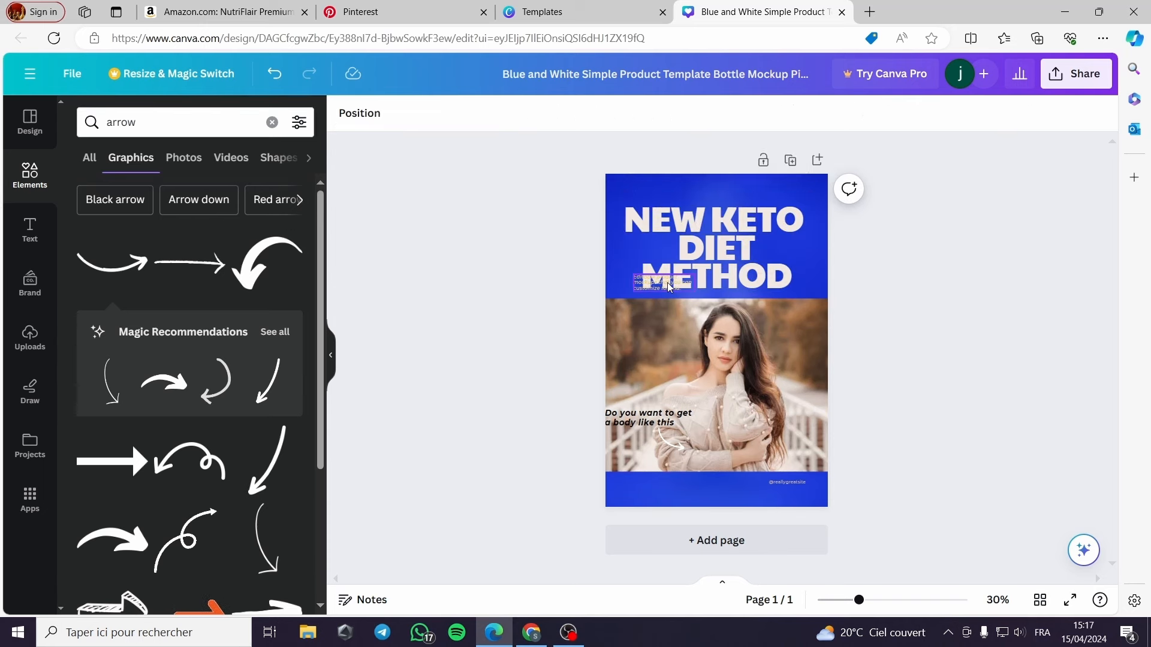
pyautogui.click(657, 285)
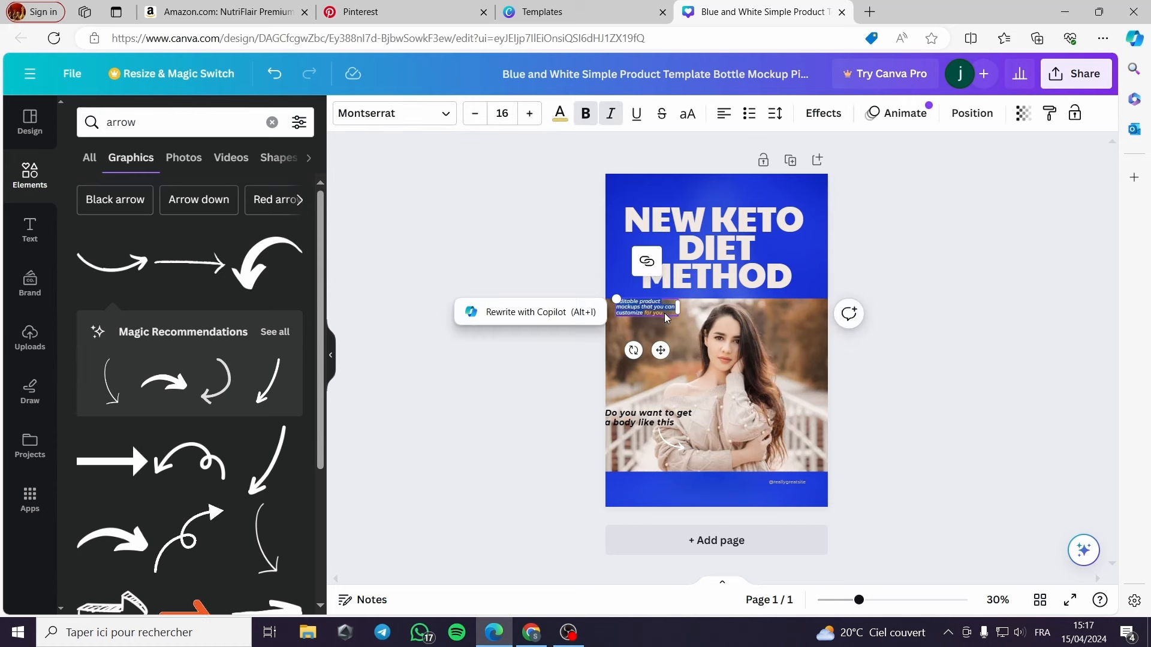
pyautogui.click(649, 417)
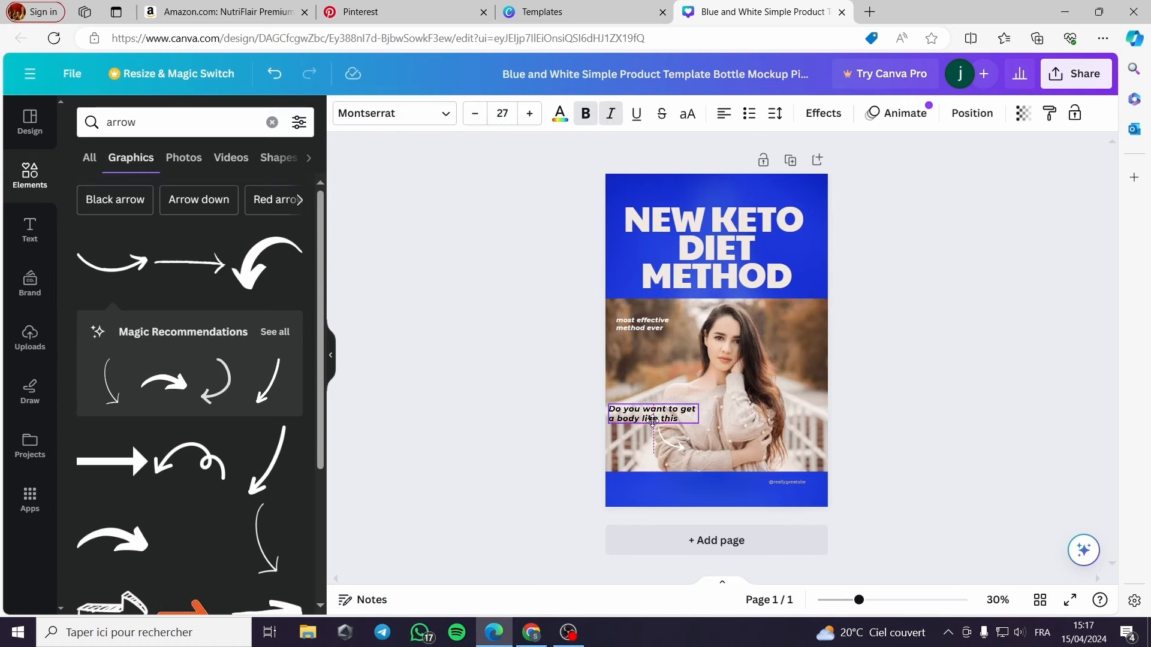
pyautogui.click(936, 371)
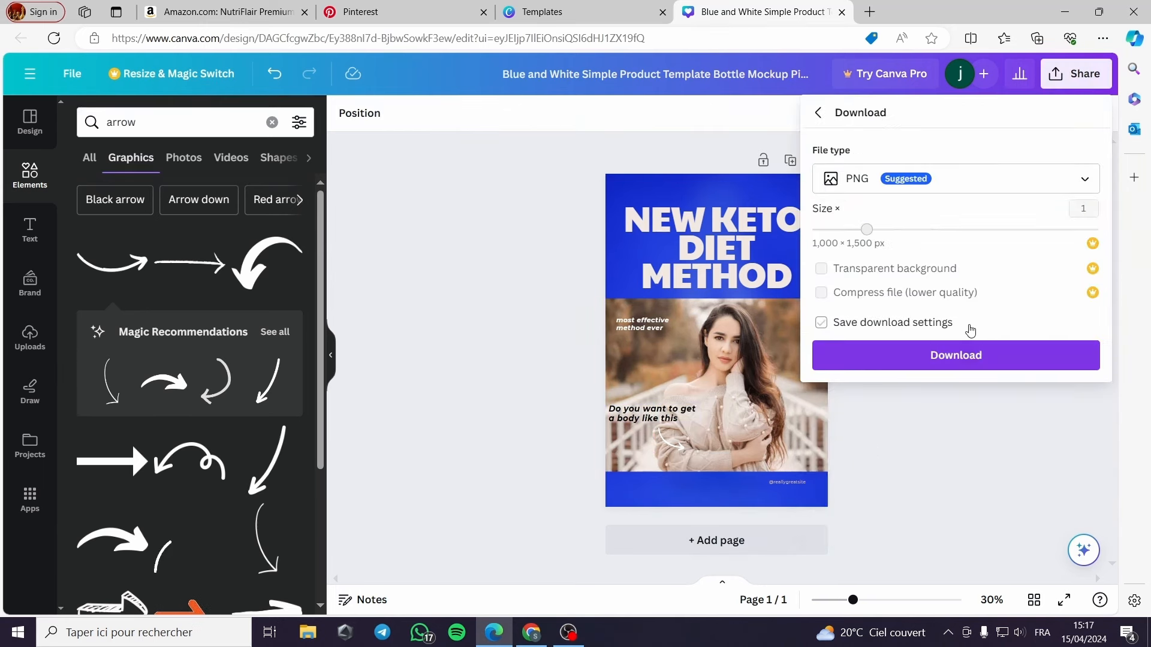
# Step: Download the pin as a PNG and confirm it in the browser's downloads list
pyautogui.click(956, 355)
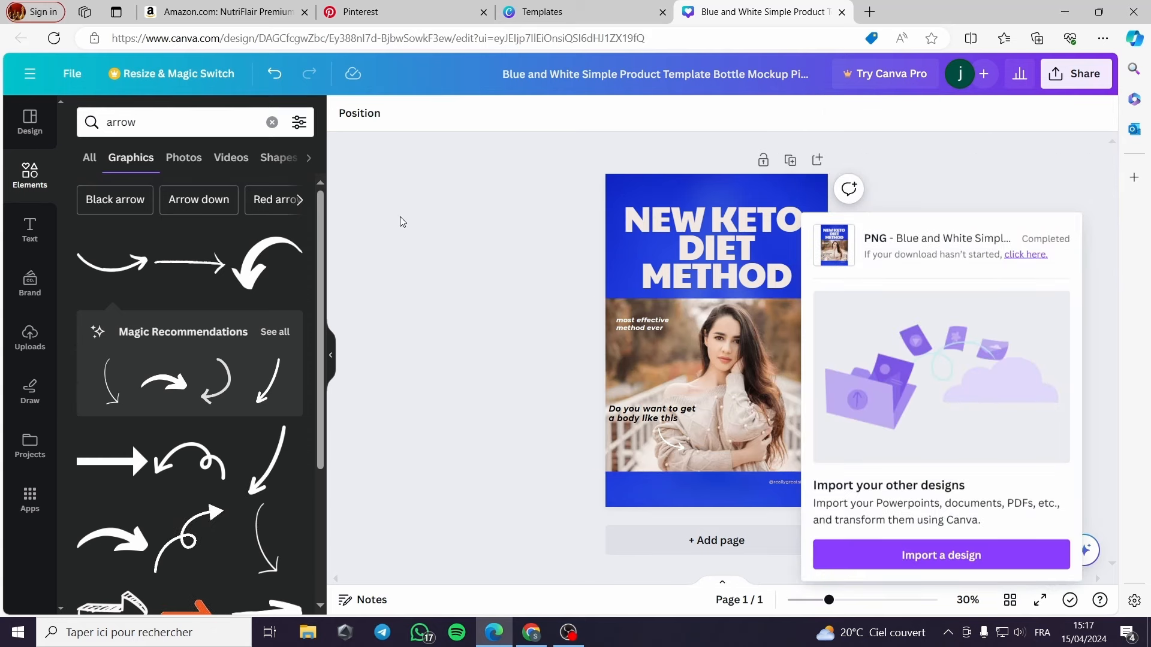
pyautogui.click(1035, 38)
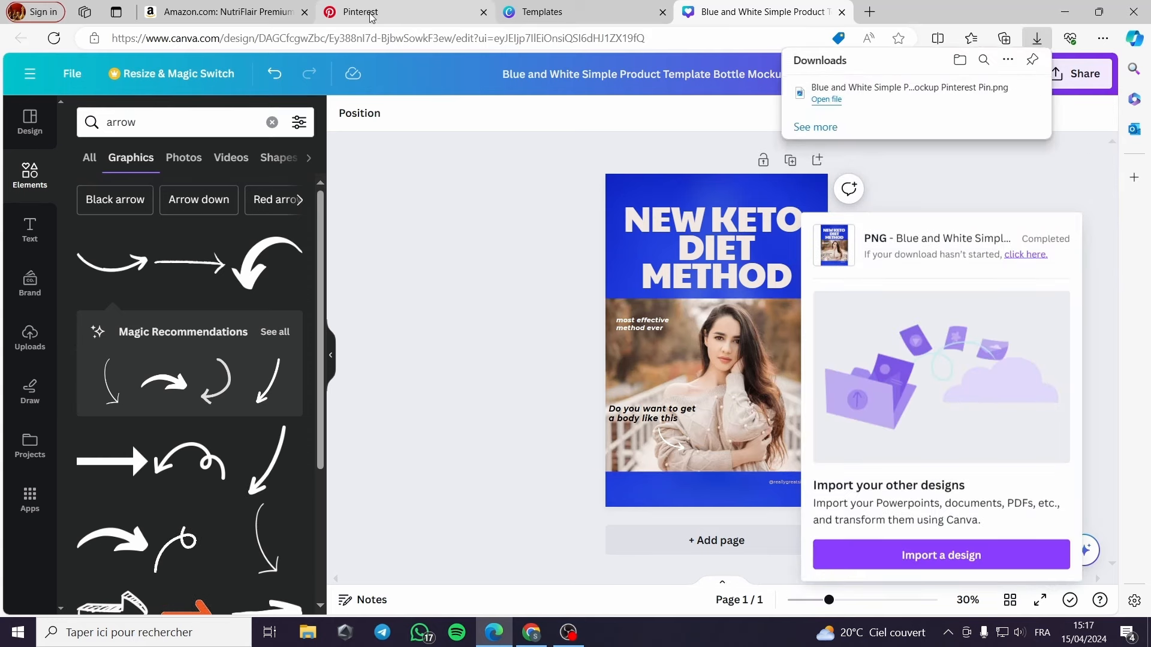
# Step: Back on Pinterest, clear the diet plans search and open the main menu to create a pin
pyautogui.click(359, 12)
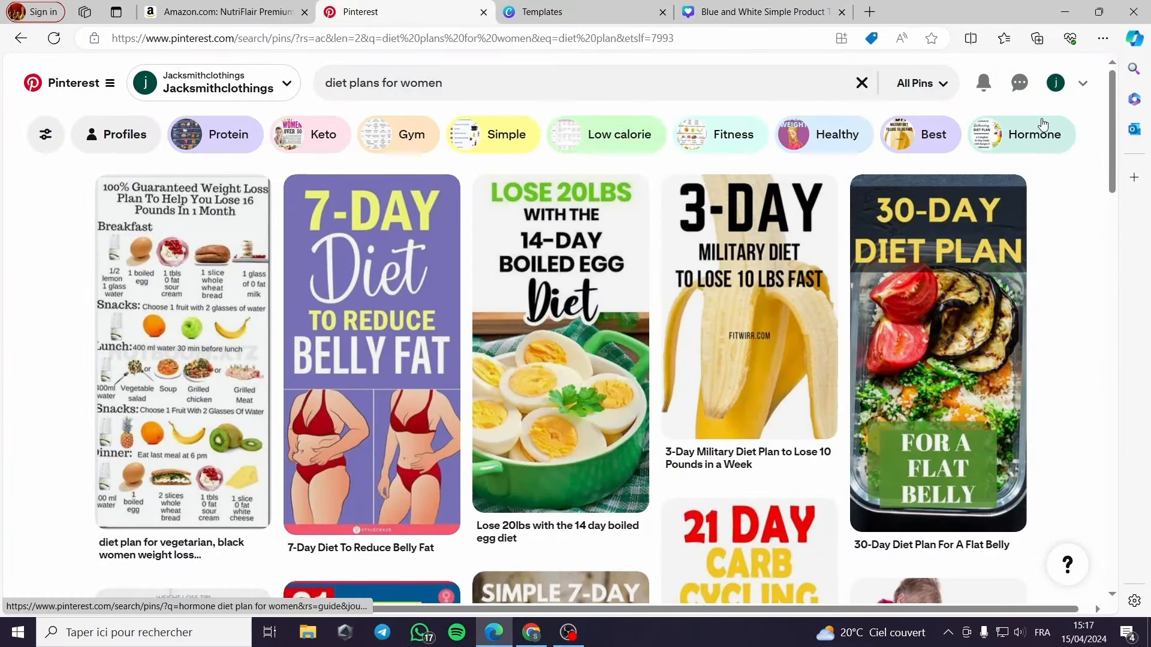
pyautogui.moveTo(748, 301)
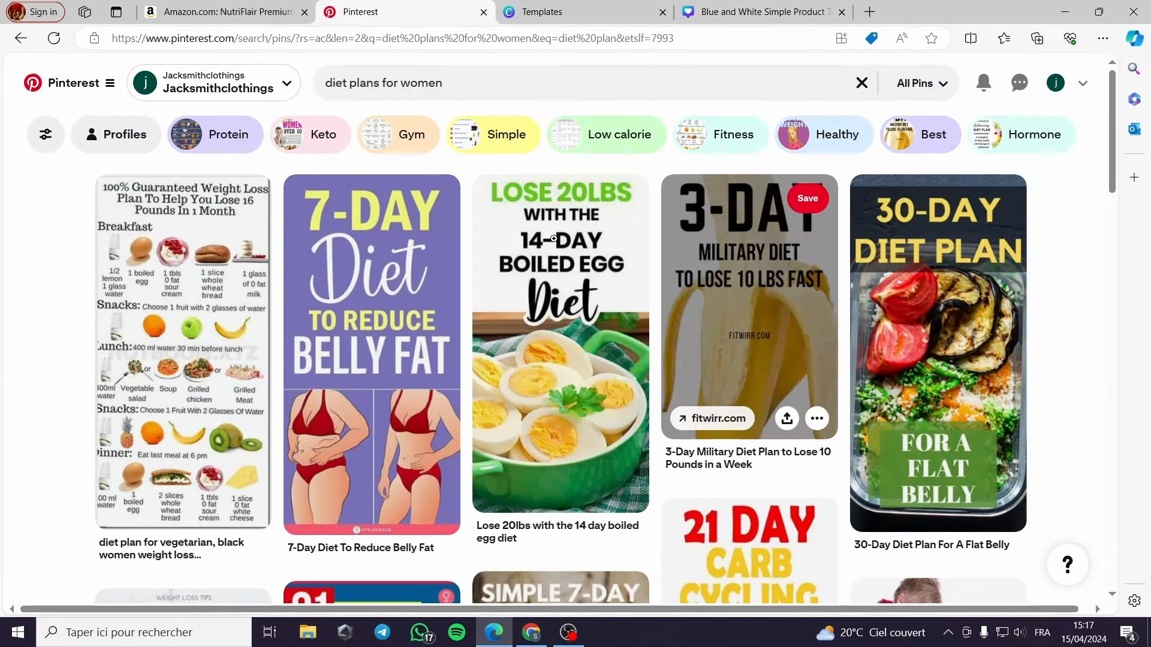
pyautogui.moveTo(105, 93)
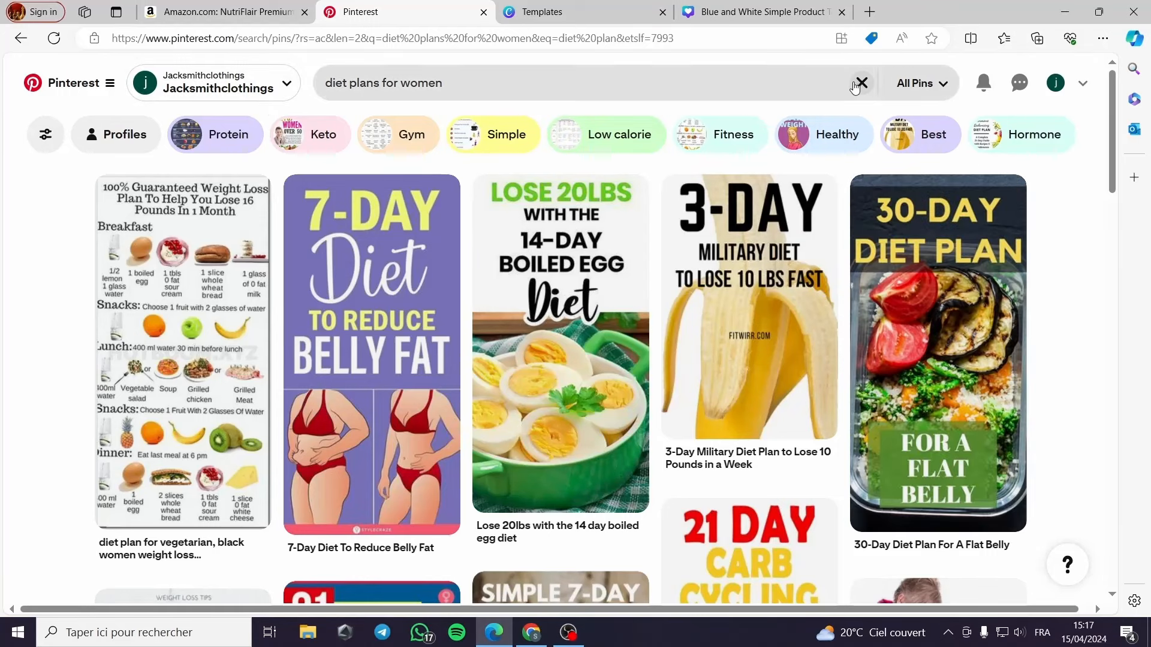
pyautogui.click(860, 82)
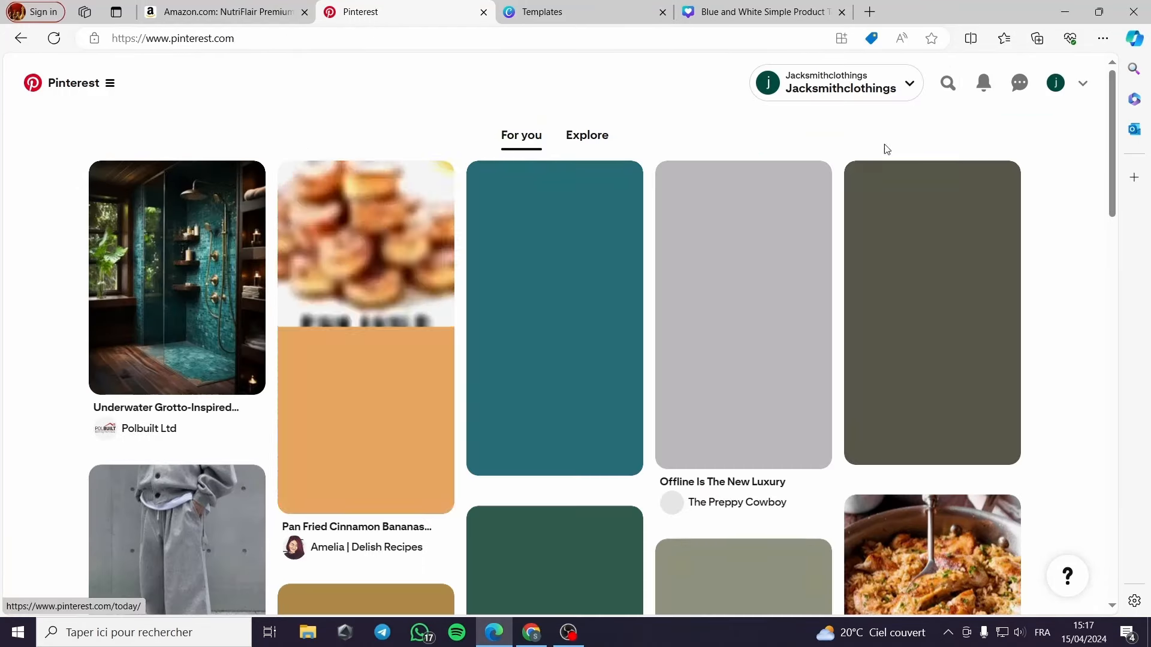
pyautogui.click(1082, 83)
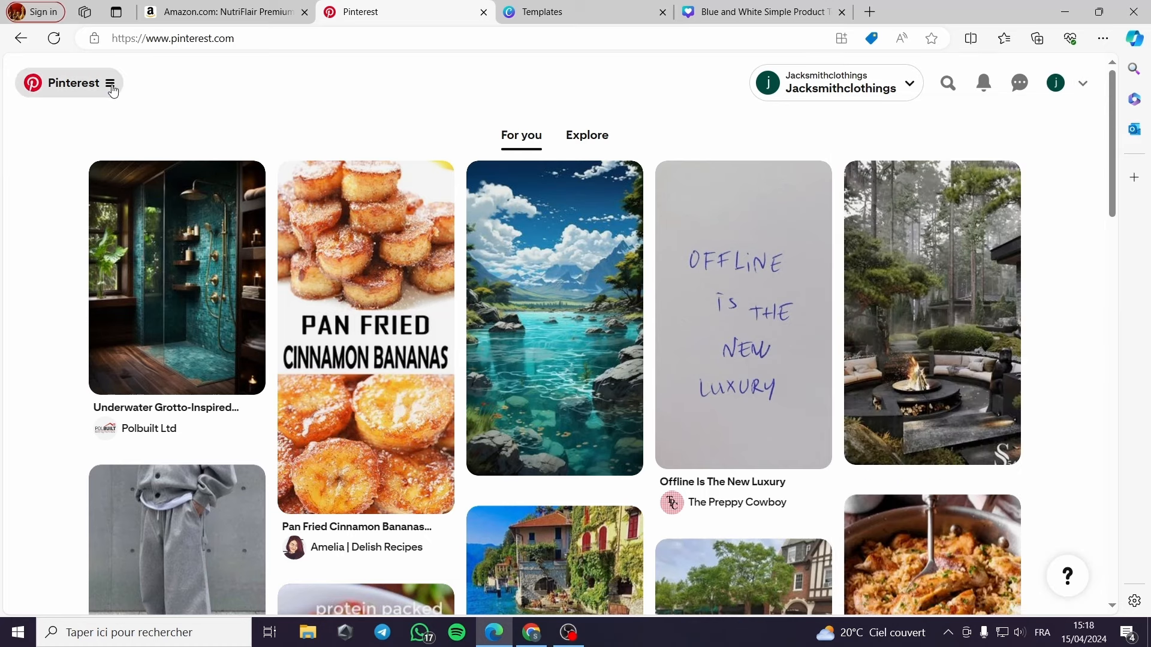
pyautogui.click(110, 83)
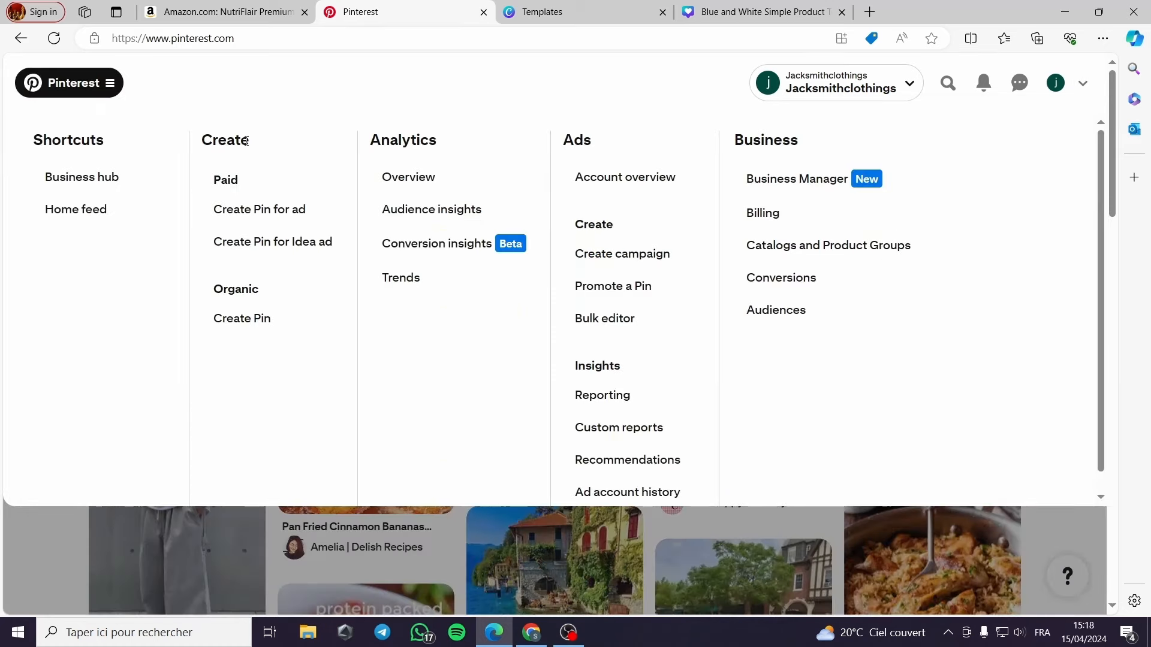
pyautogui.moveTo(267, 217)
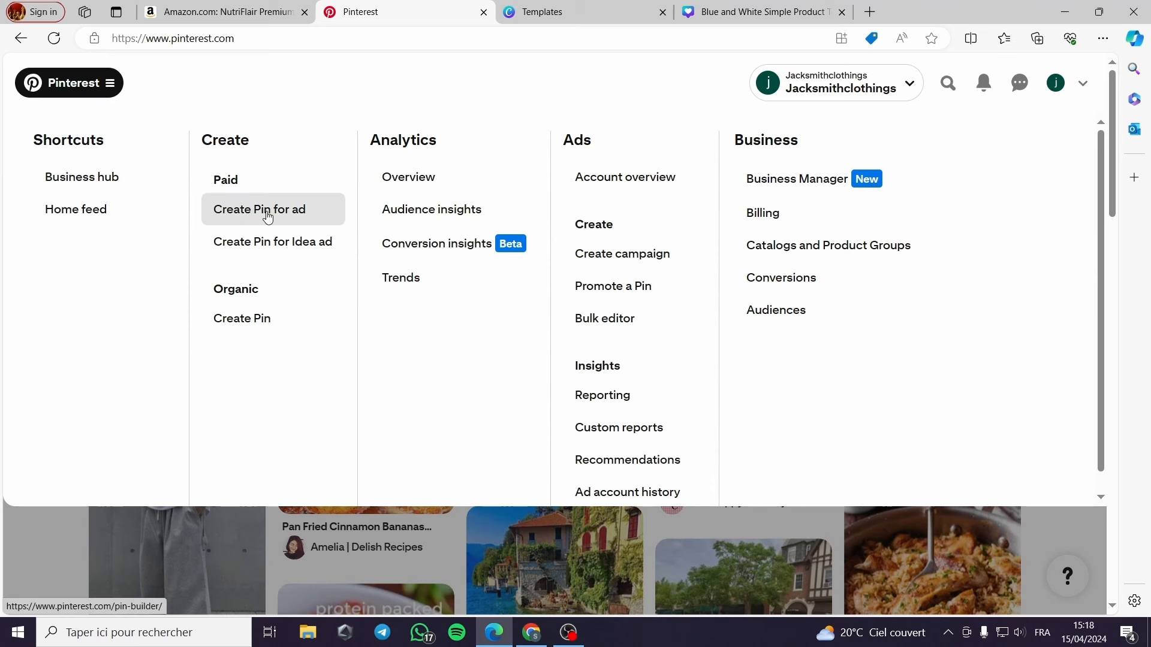
pyautogui.moveTo(272, 241)
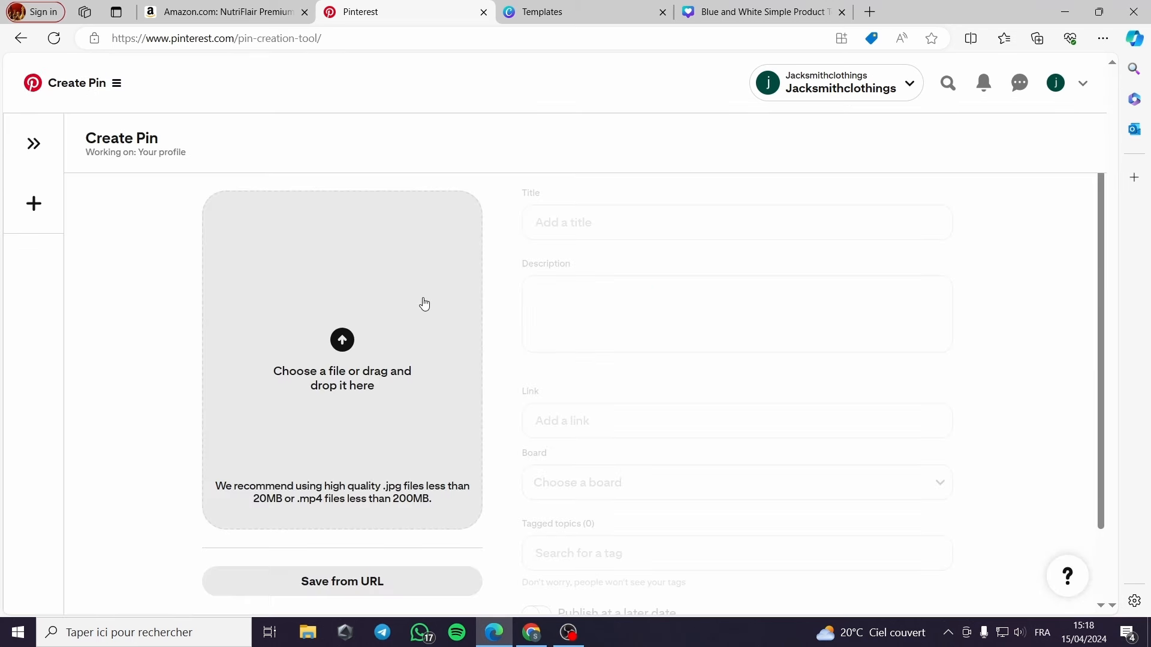
# Step: Upload the downloaded New Keto Diet Method PNG as the new pin draft's image
pyautogui.click(342, 339)
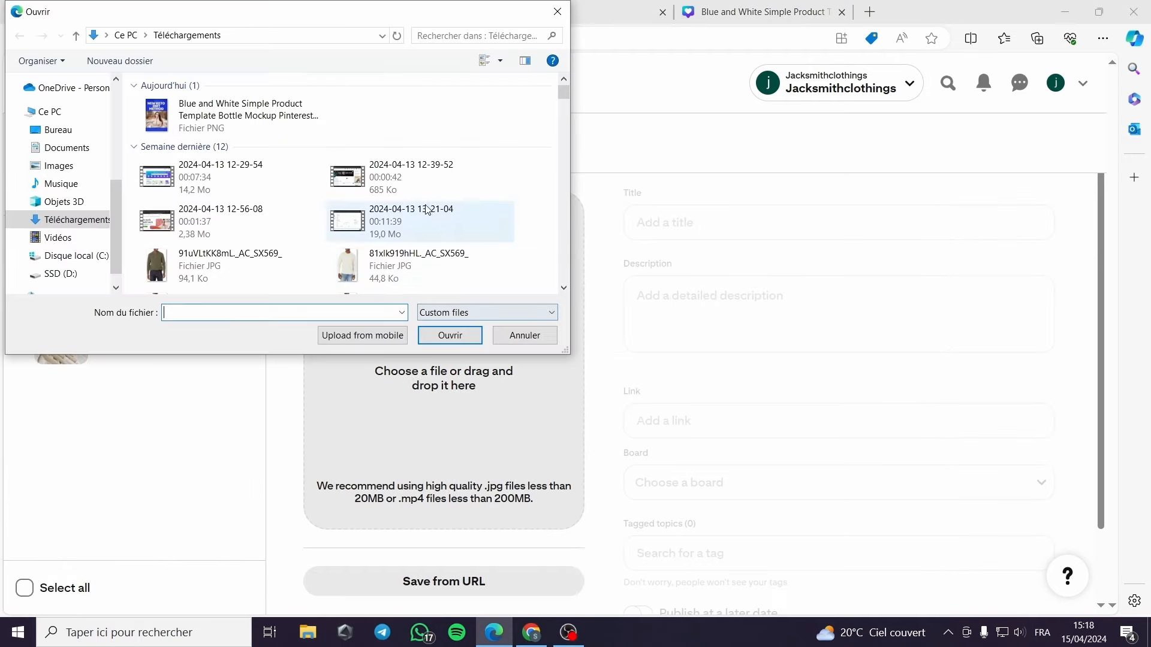
pyautogui.click(448, 335)
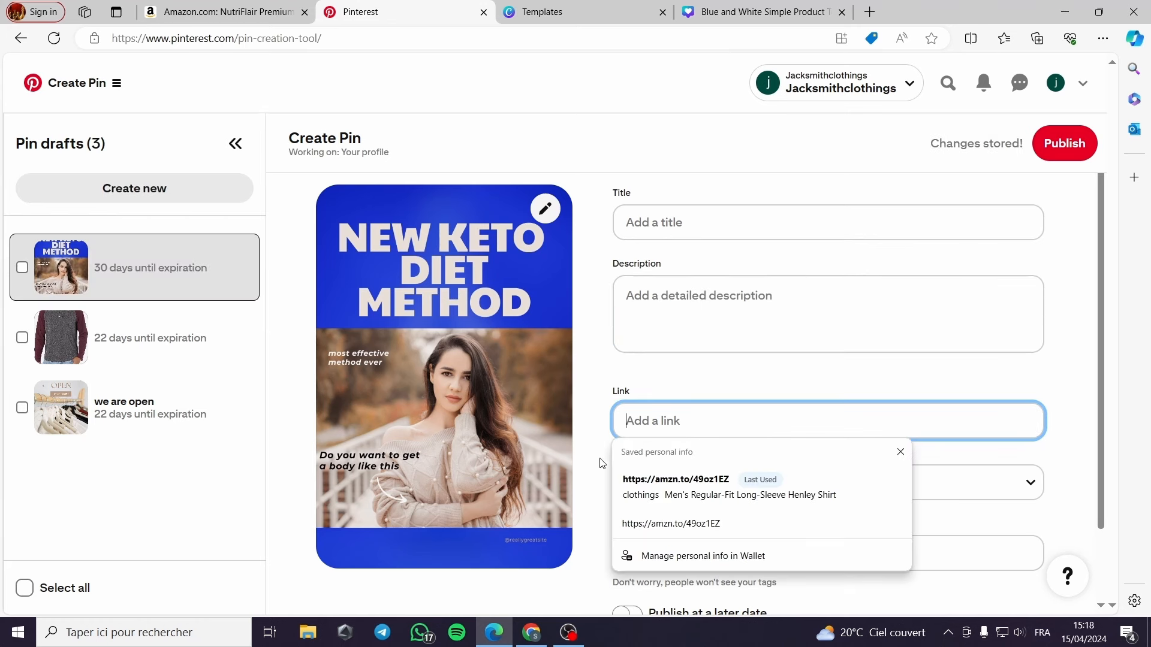
pyautogui.moveTo(734, 381)
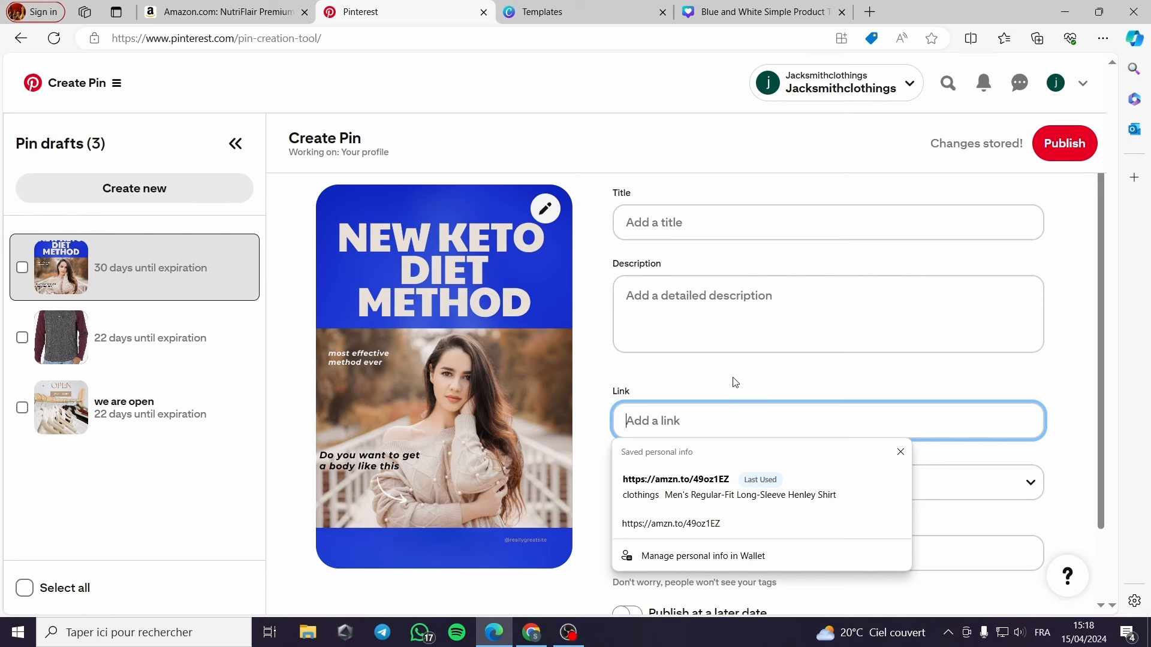
pyautogui.moveTo(719, 384)
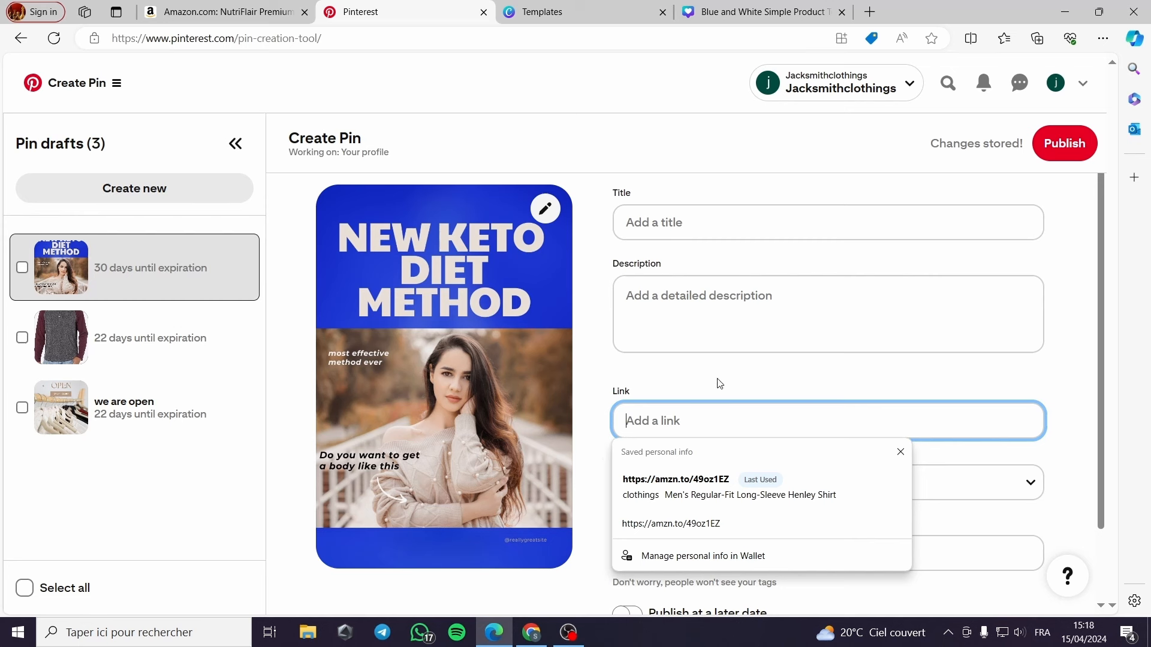
pyautogui.moveTo(832, 373)
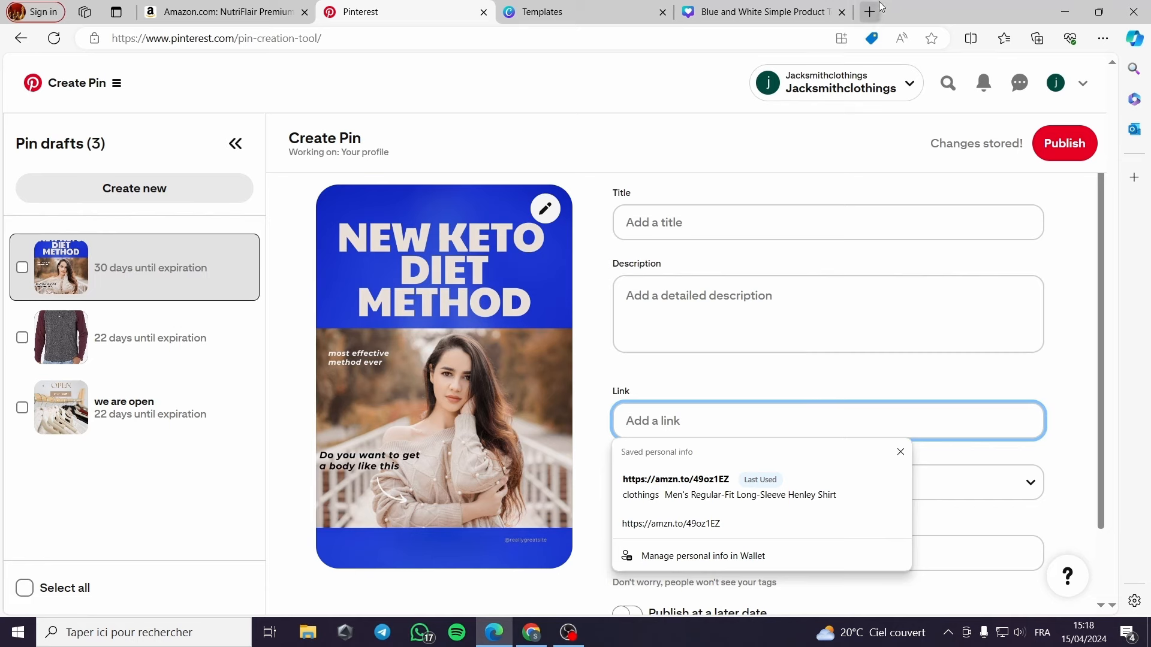
# Step: Search 'google sites' on Bing in a new tab and reach the Google Sites start page
pyautogui.click(869, 12)
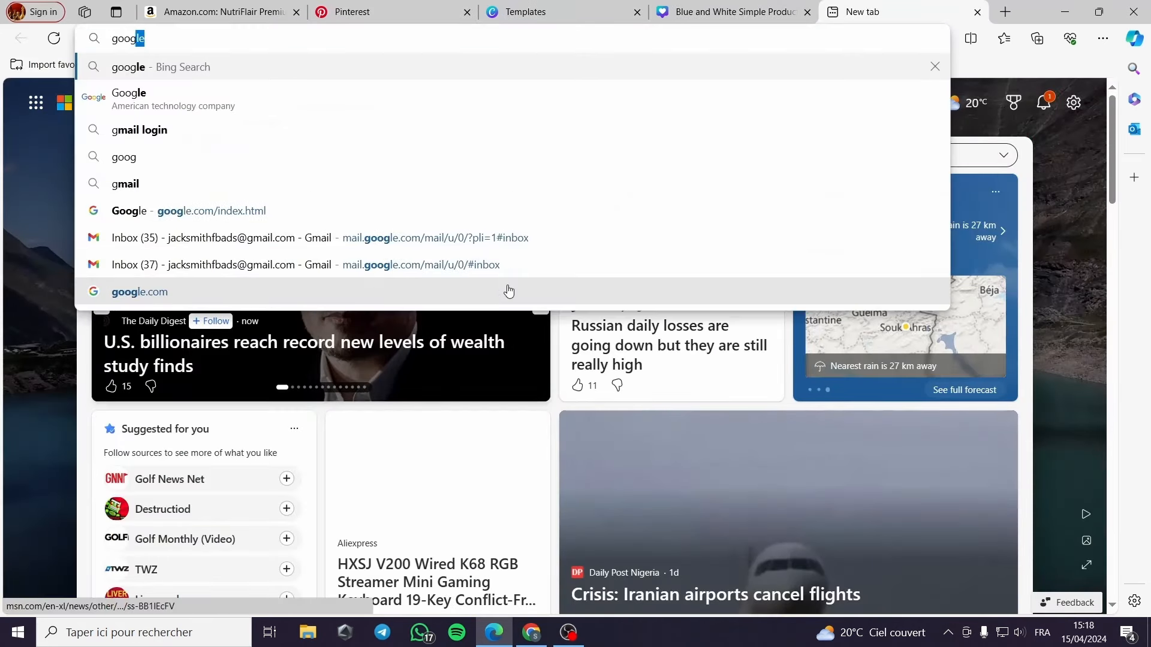
pyautogui.write('sites')
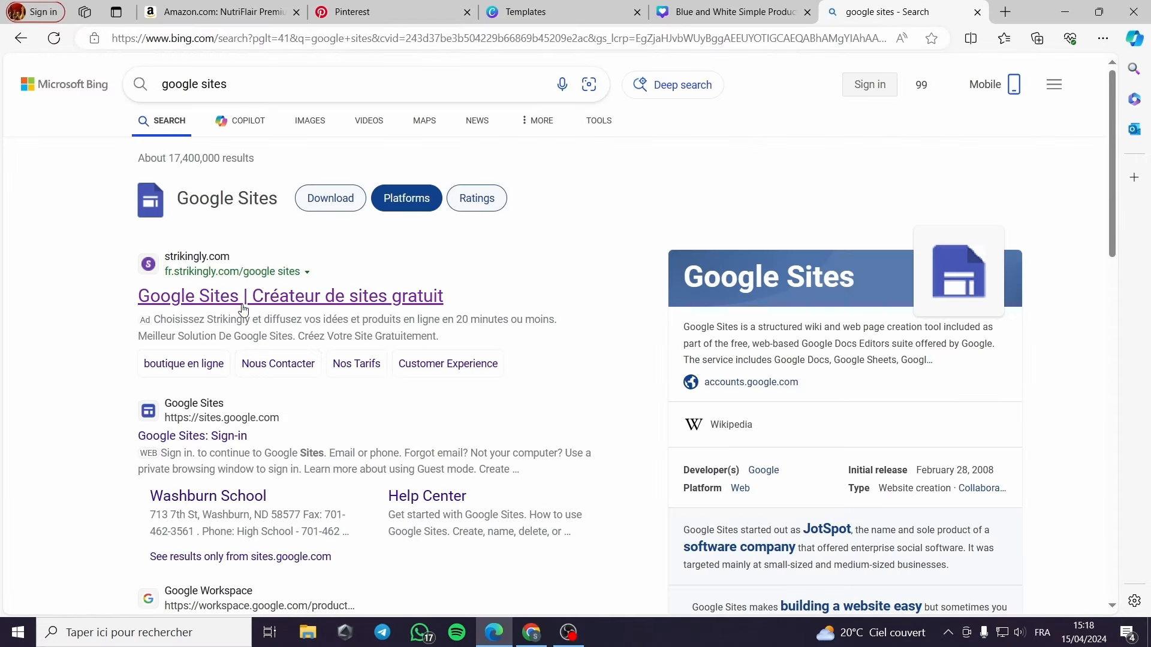
pyautogui.click(192, 435)
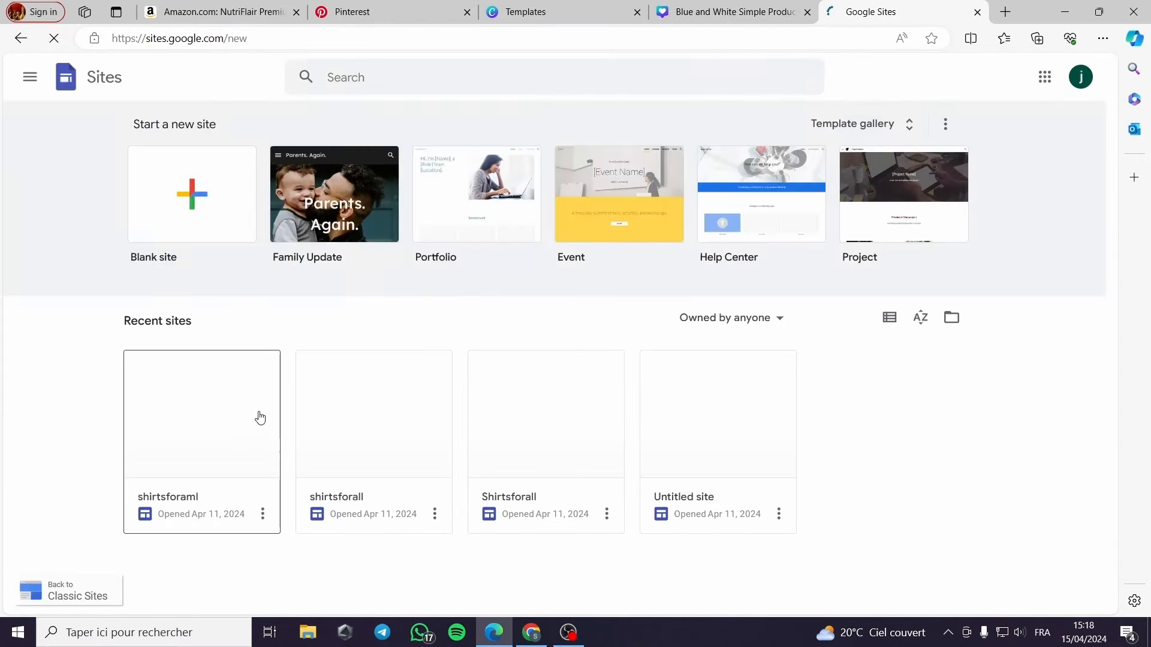
pyautogui.moveTo(563, 452)
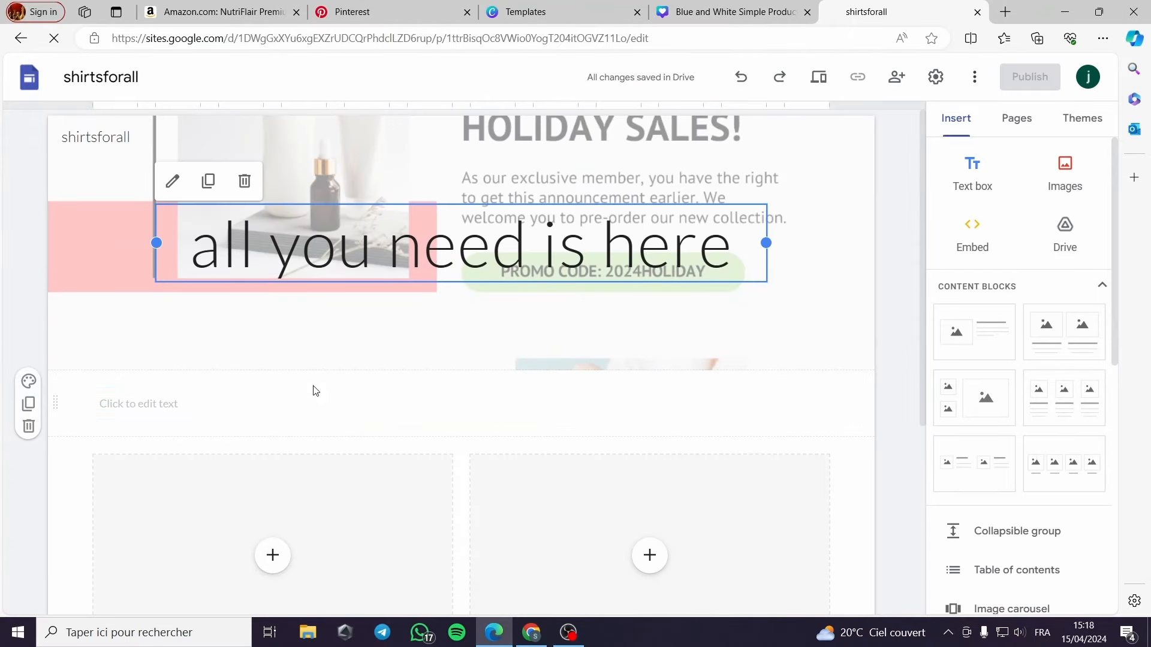
# Step: Open the shirtsforall site in the editor and bring up the Insert panel's image options
pyautogui.scroll(-3)
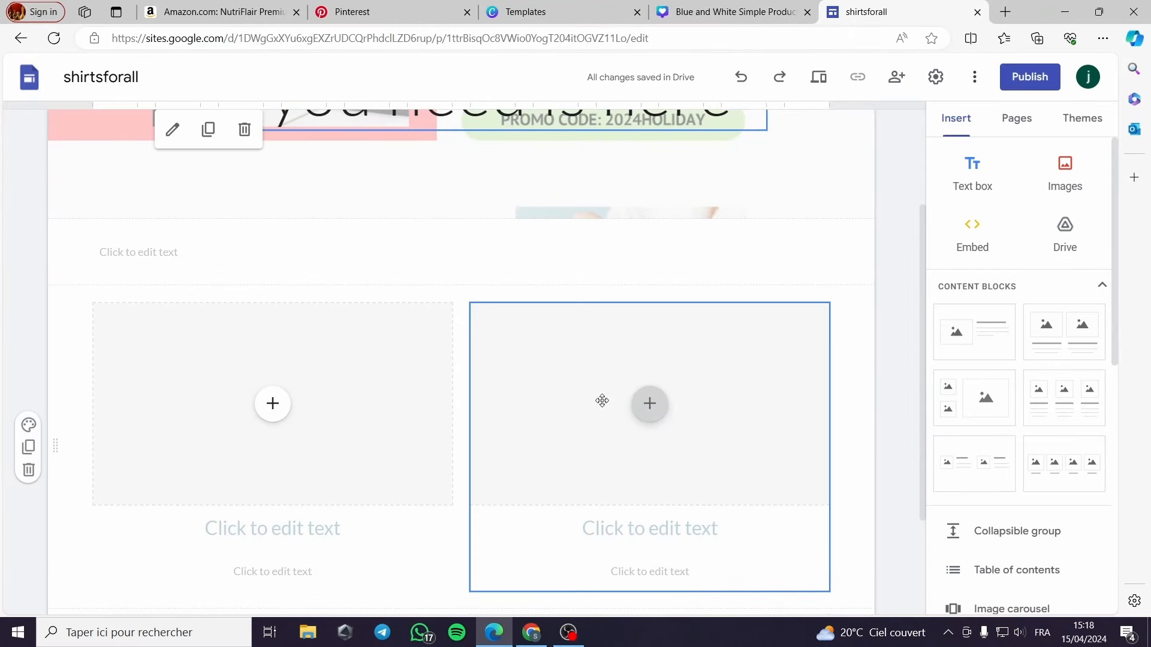
pyautogui.scroll(-3)
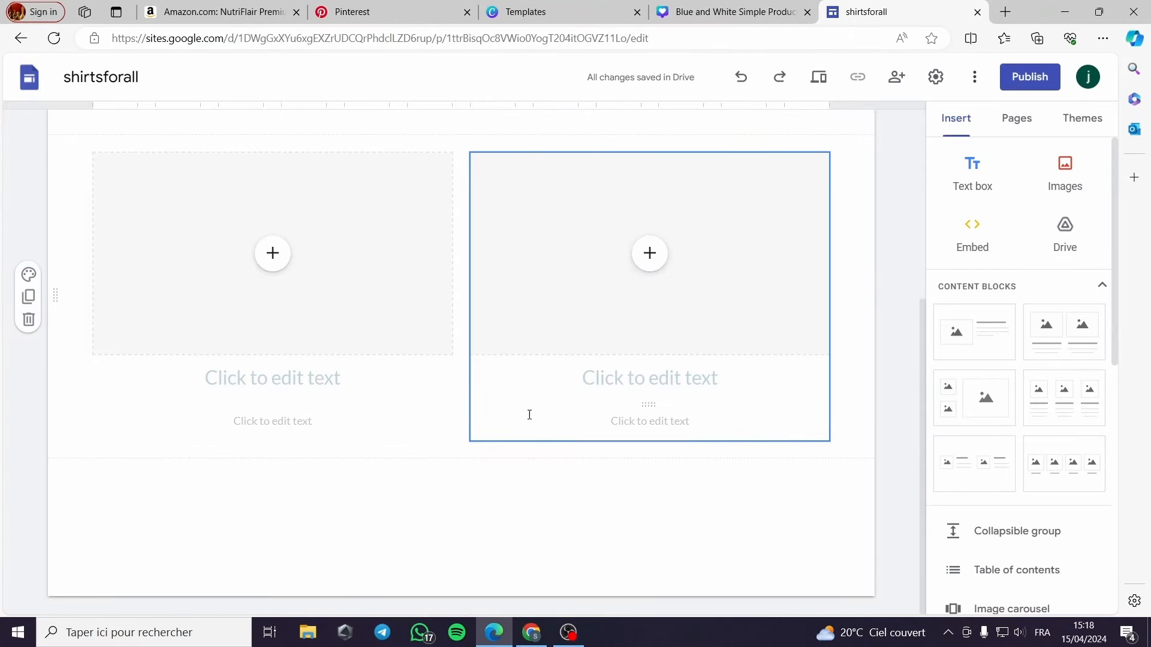
pyautogui.click(272, 253)
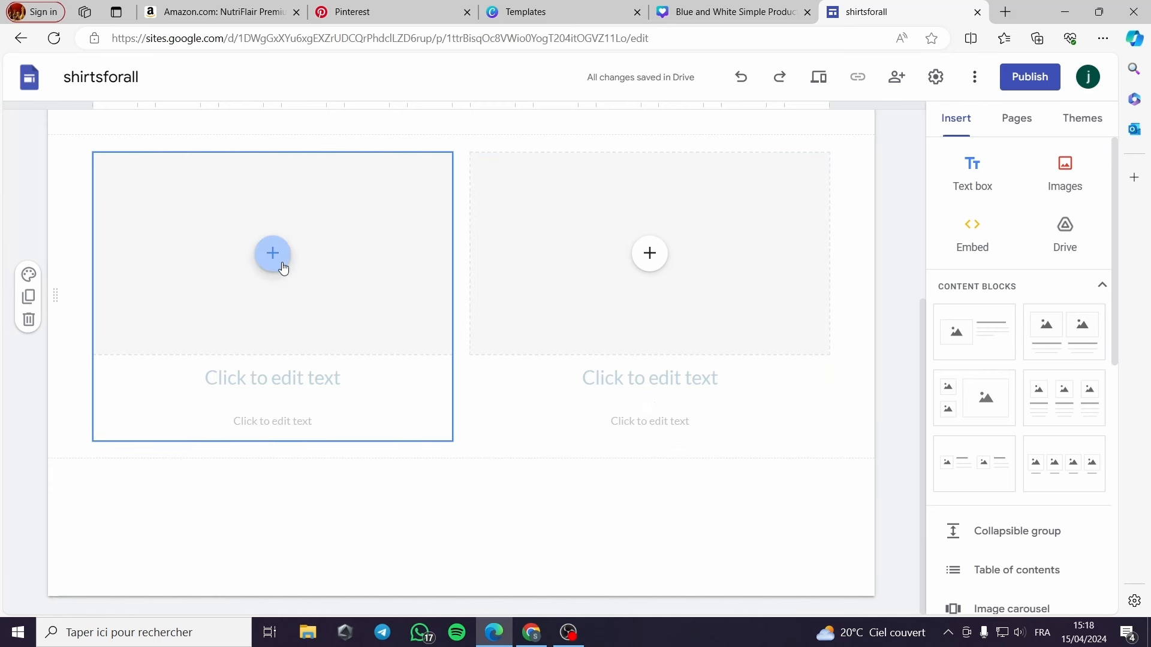
pyautogui.scroll(3)
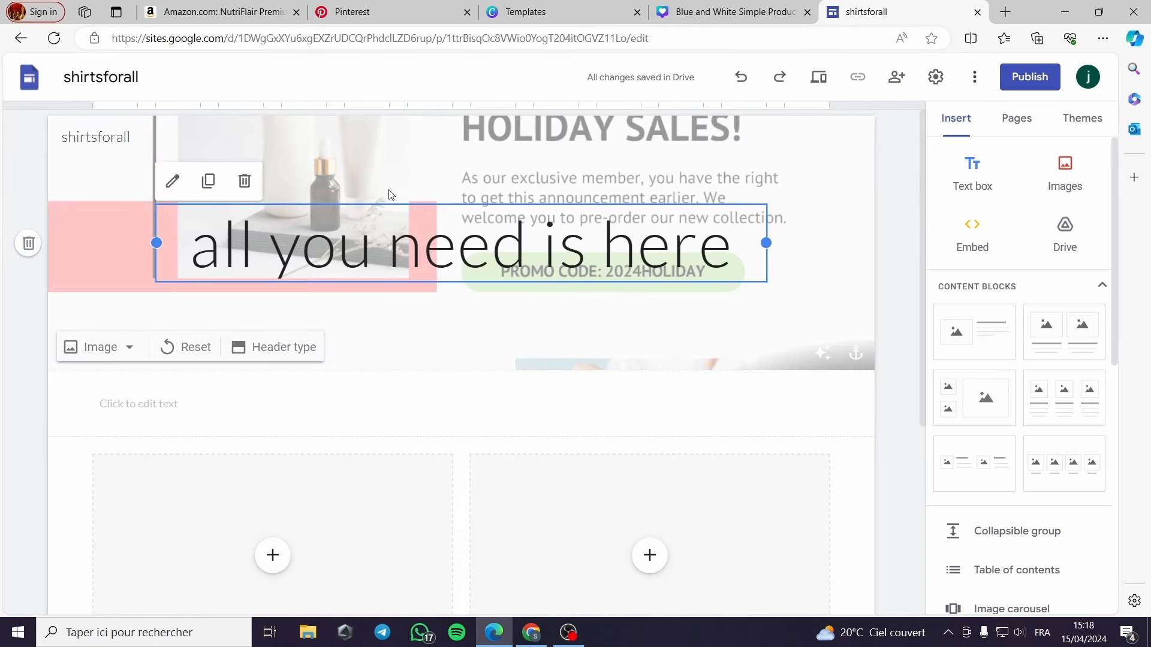
pyautogui.moveTo(541, 172)
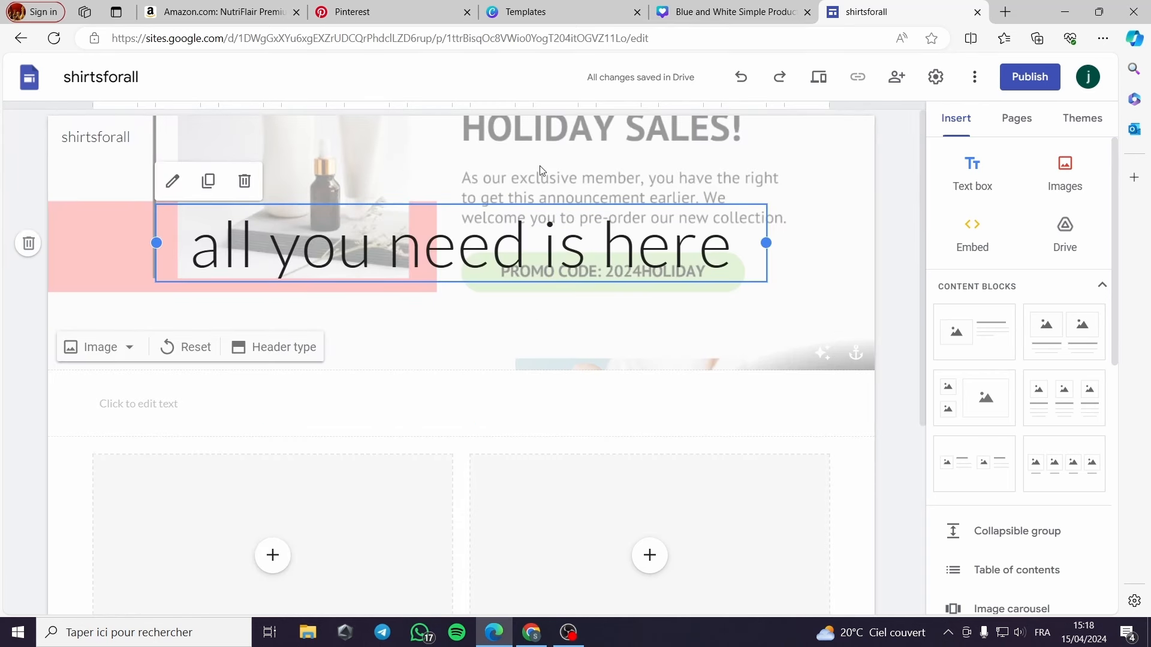
pyautogui.scroll(-3)
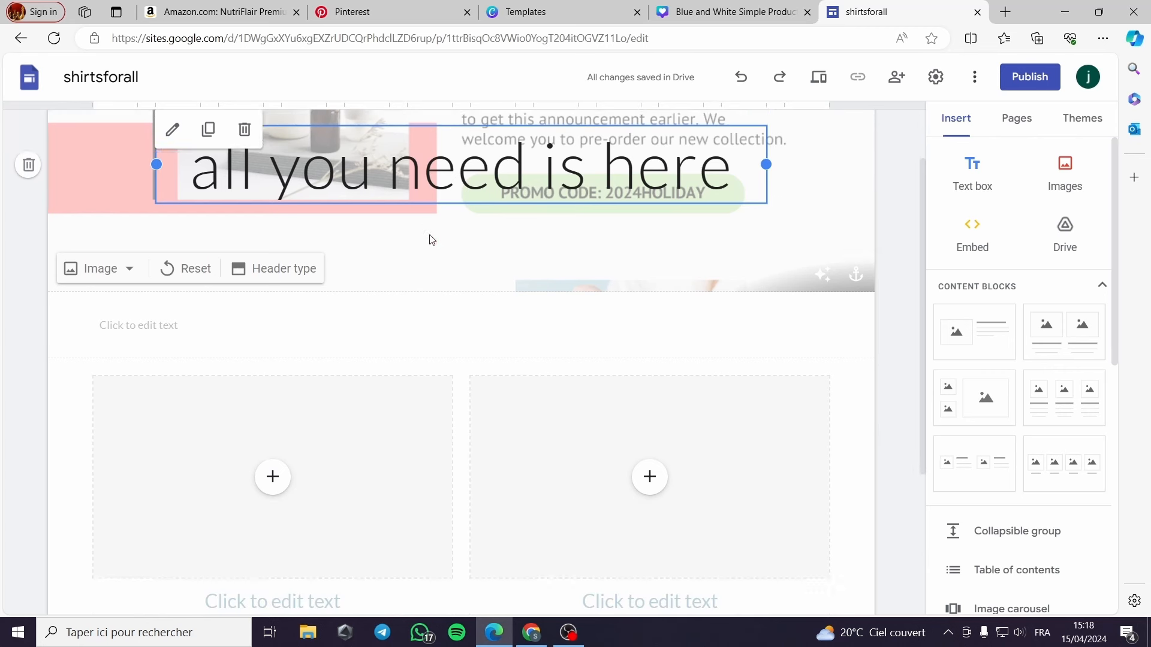
pyautogui.click(1064, 173)
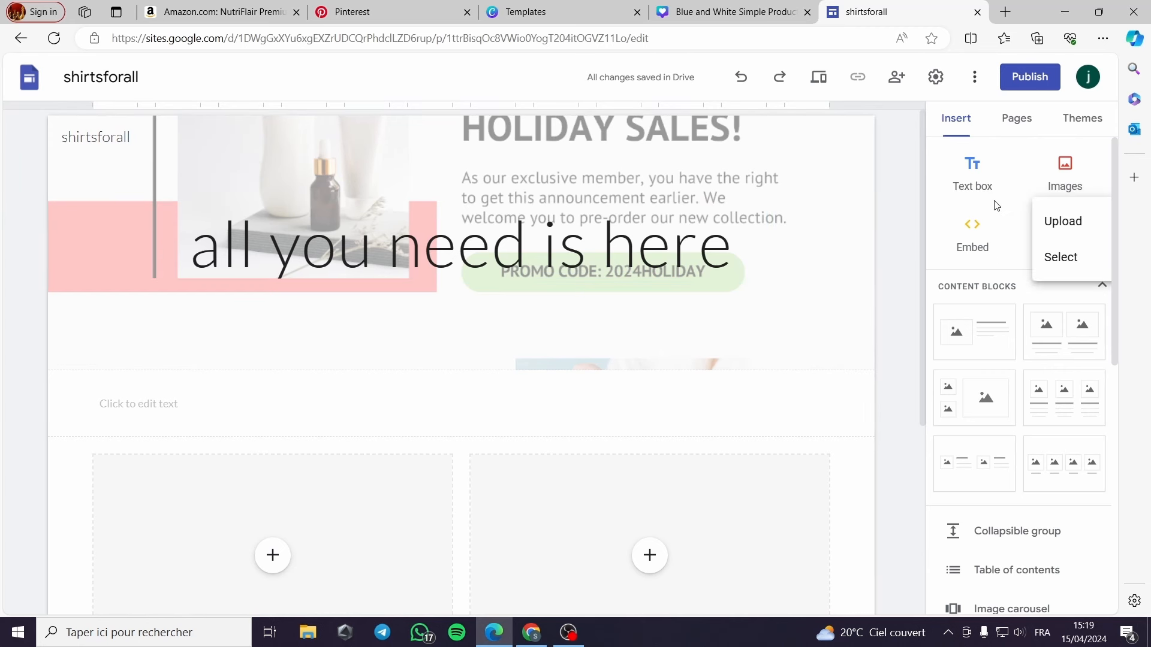
pyautogui.moveTo(891, 395)
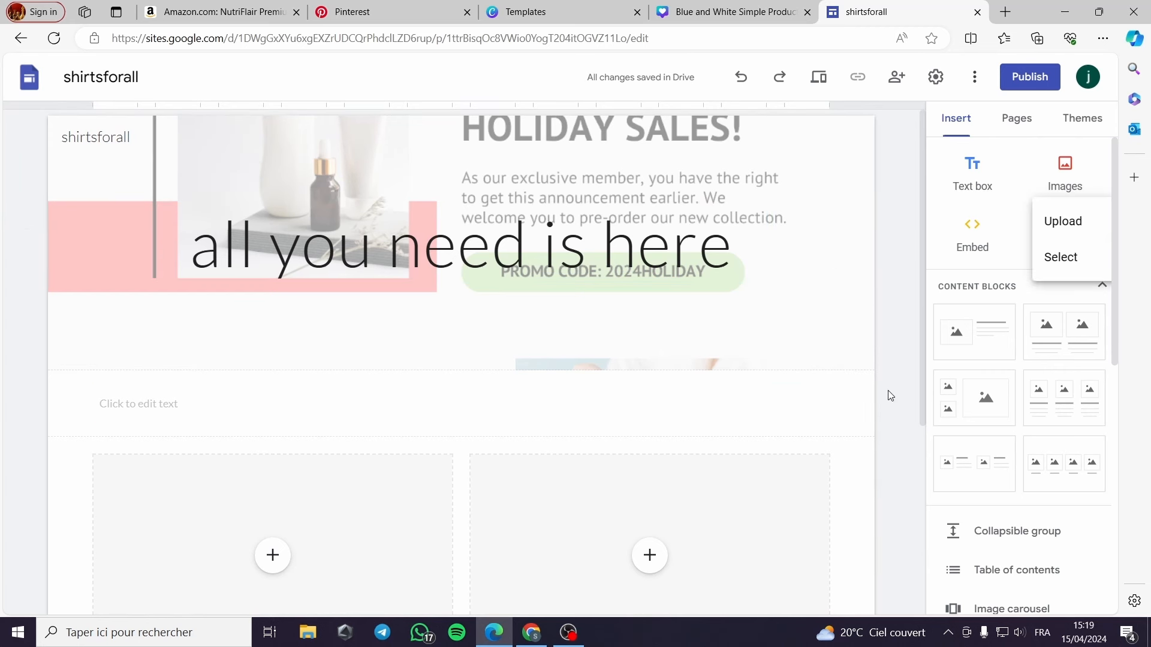
# Step: Upload the downloaded keto diet pin image from the computer into the page
pyautogui.click(1061, 220)
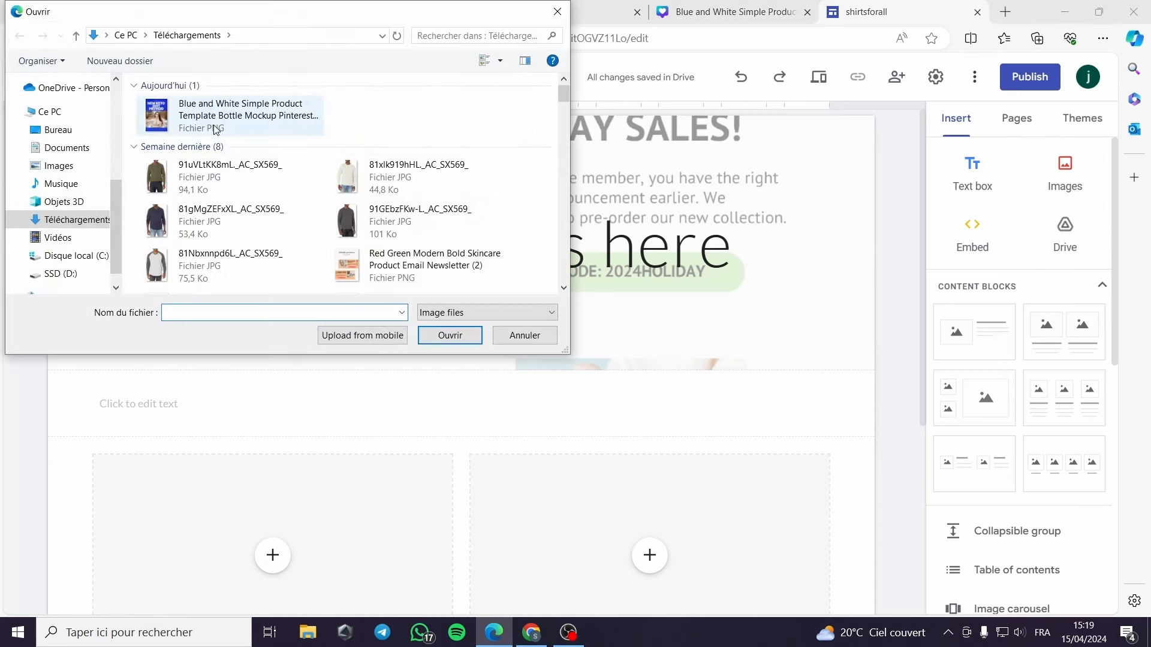
pyautogui.click(450, 335)
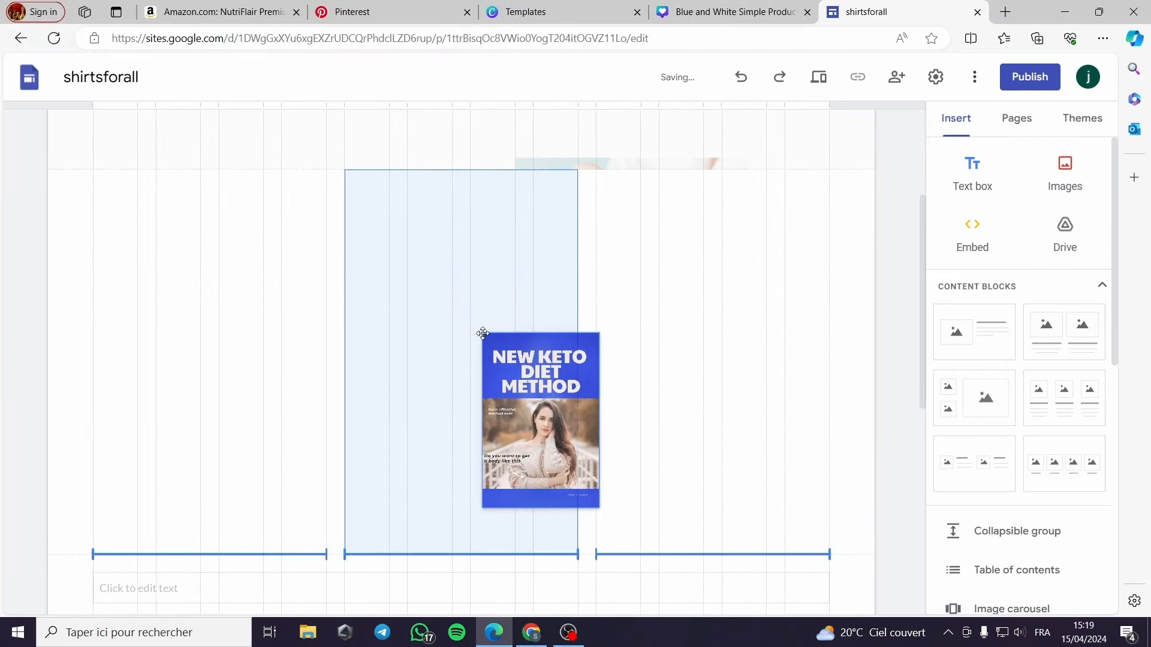
pyautogui.scroll(-3)
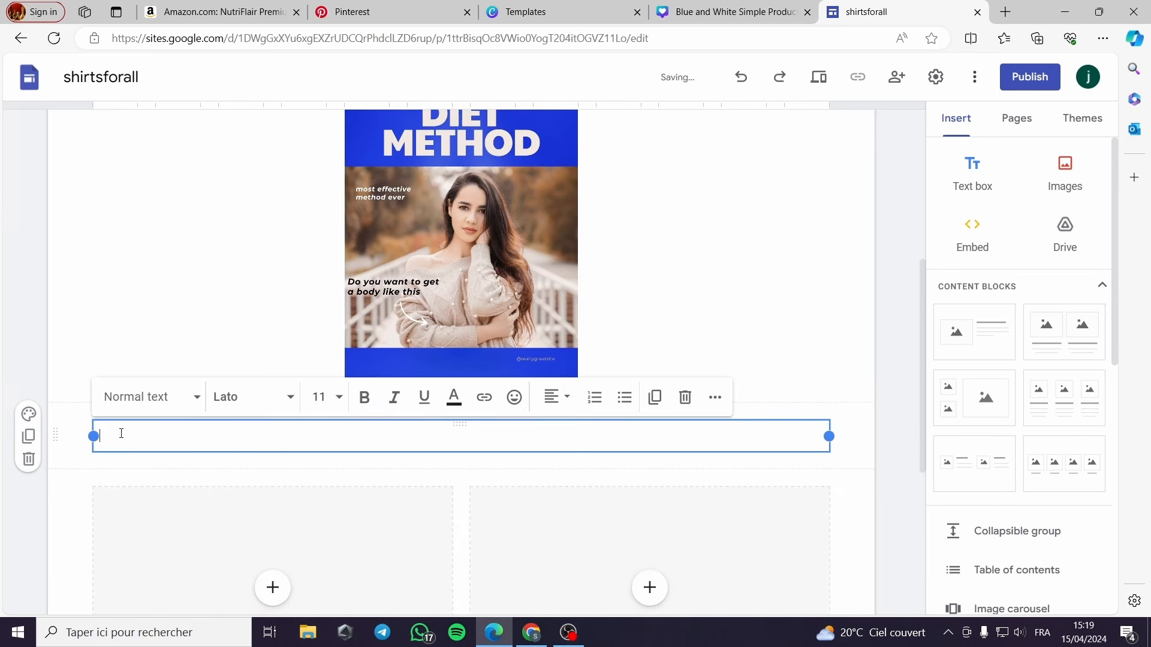
# Step: Add a 'description of the program ....' placeholder text box beneath the image
pyautogui.write('descri')
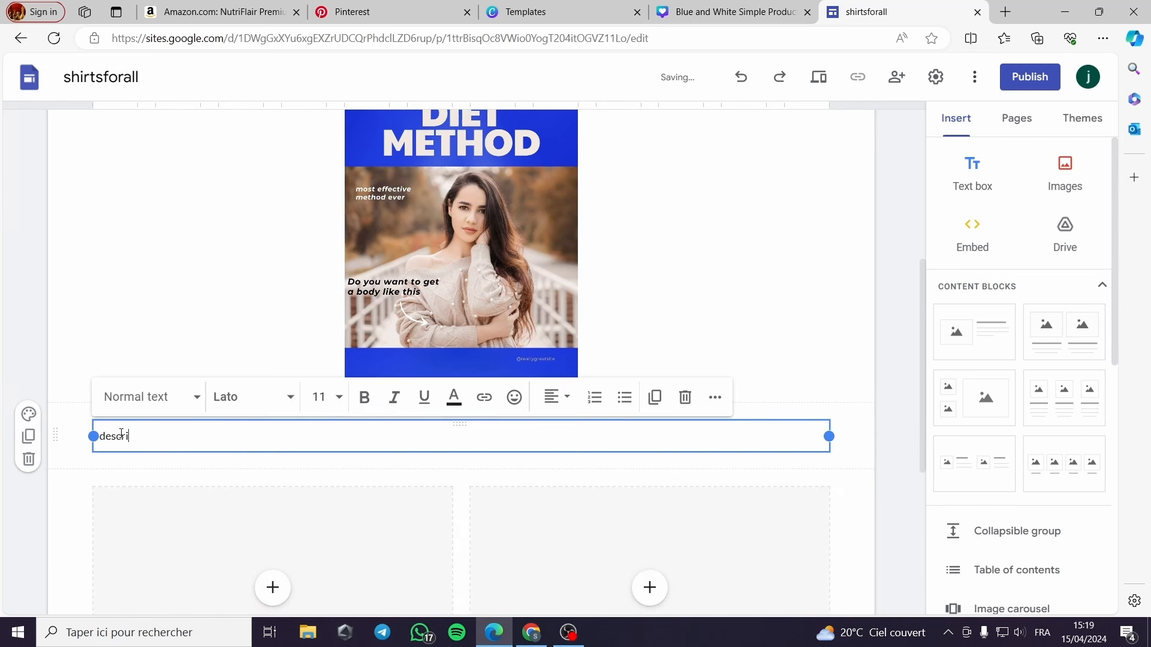
pyautogui.write('ption of')
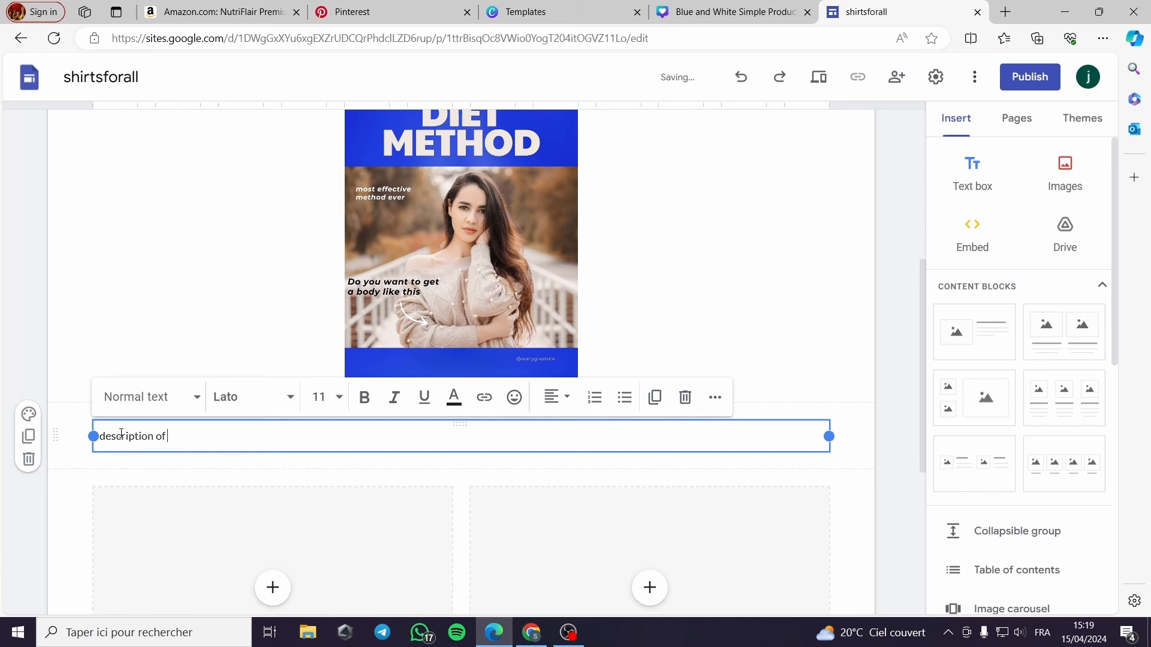
pyautogui.write('the program ................')
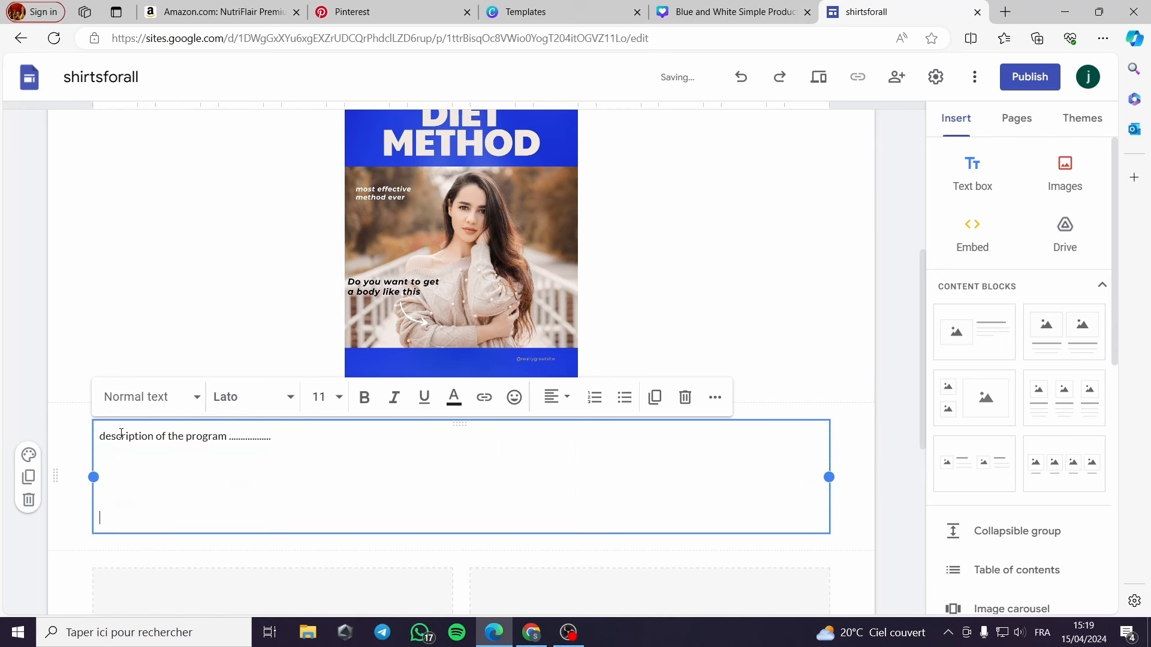
pyautogui.scroll(-3)
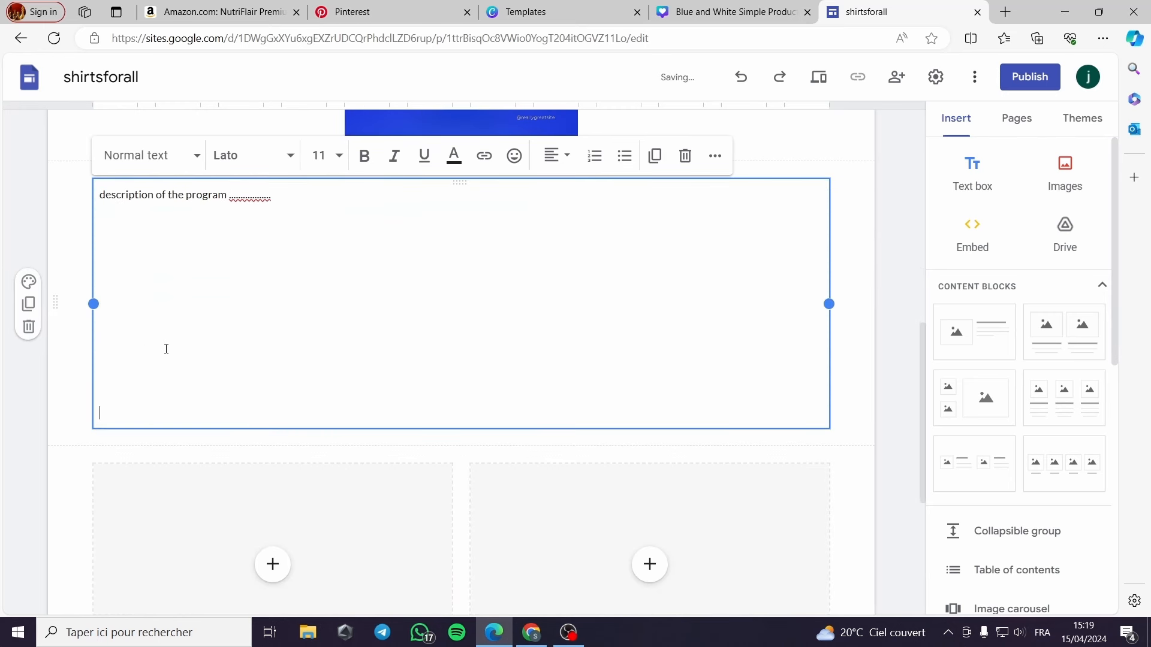
pyautogui.moveTo(627, 362)
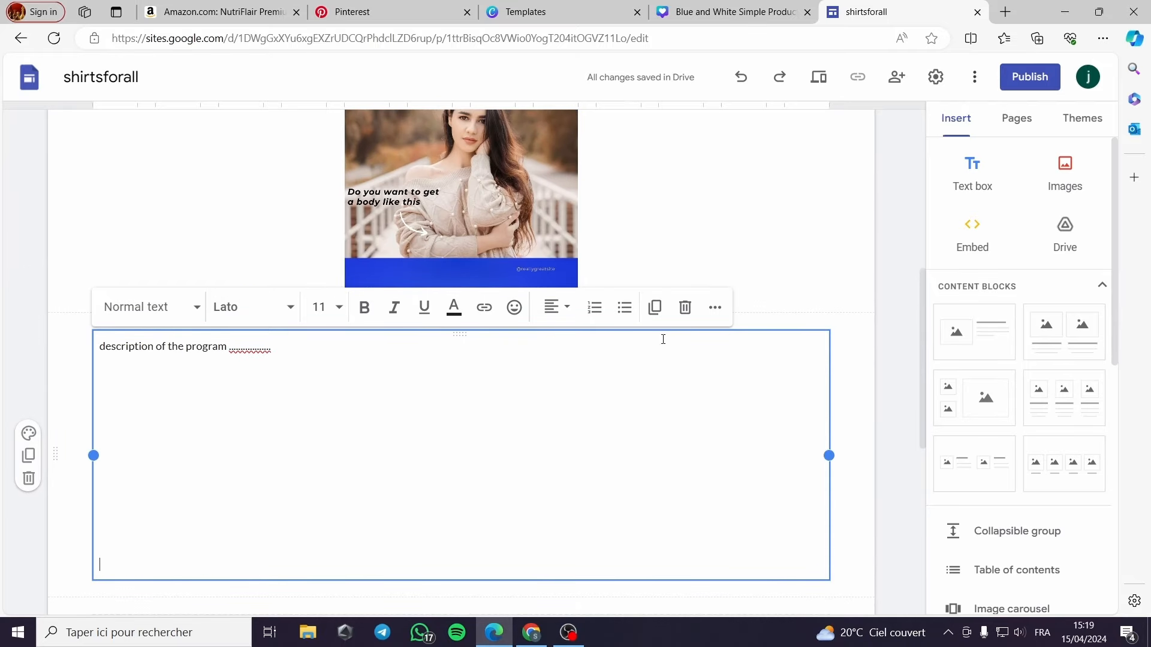
pyautogui.scroll(-3)
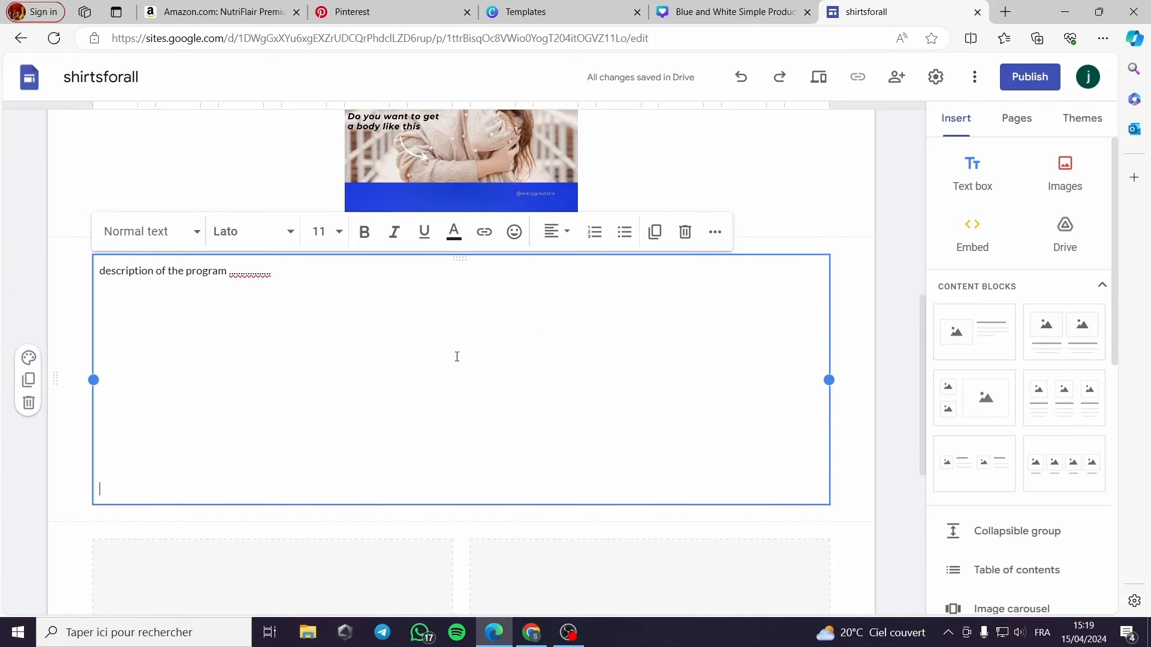
pyautogui.scroll(-3)
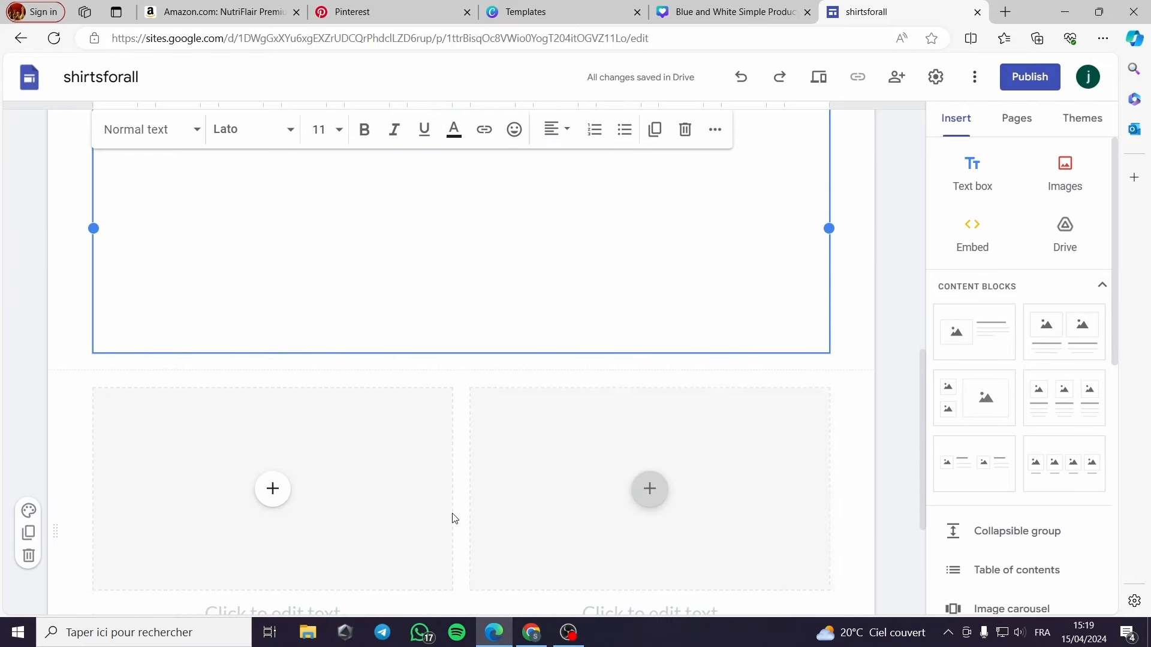
pyautogui.moveTo(974, 398)
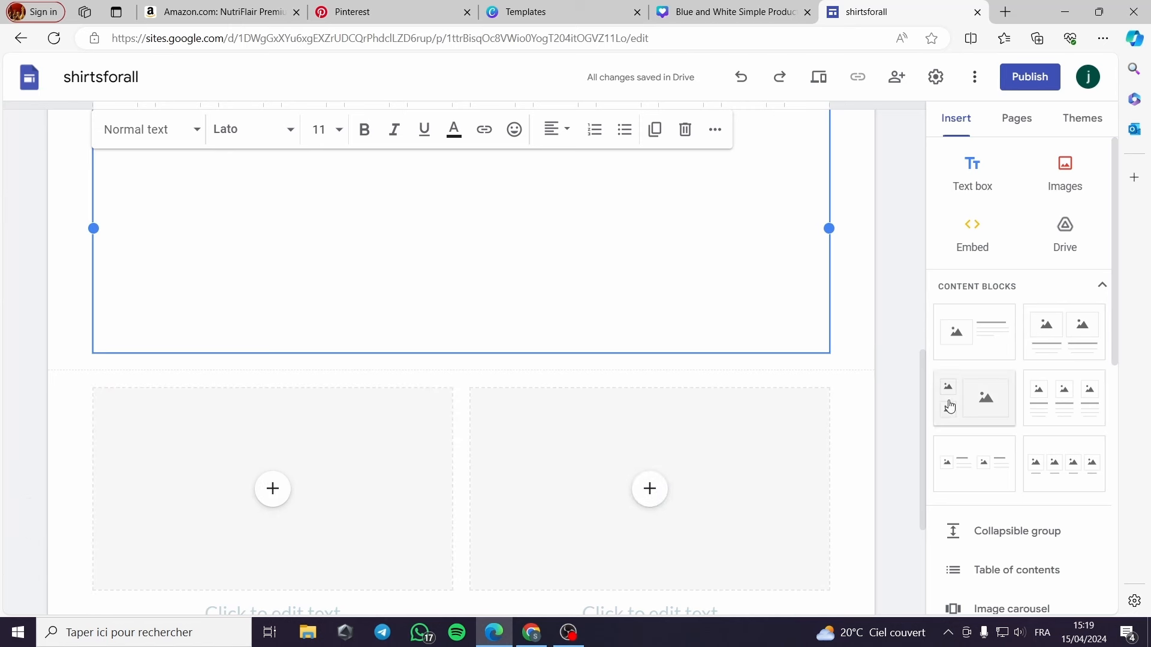
pyautogui.moveTo(972, 173)
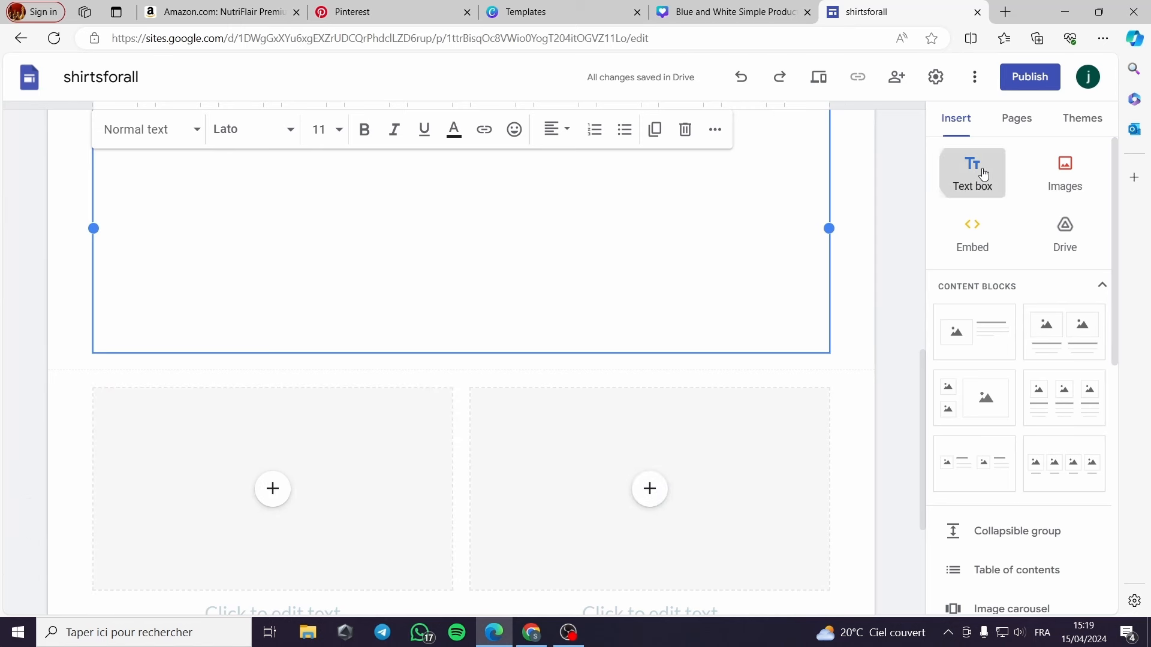
# Step: Add a text block reading 'If you want to get faster results try out this', then go to the Amazon product page
pyautogui.click(972, 173)
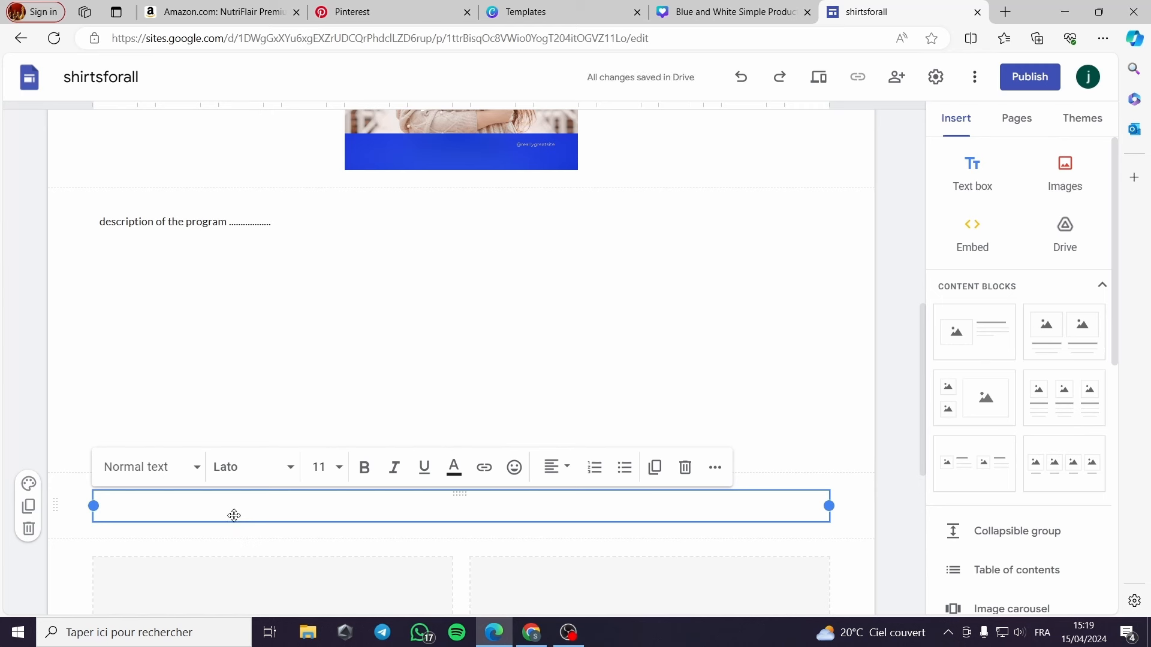
pyautogui.write('If')
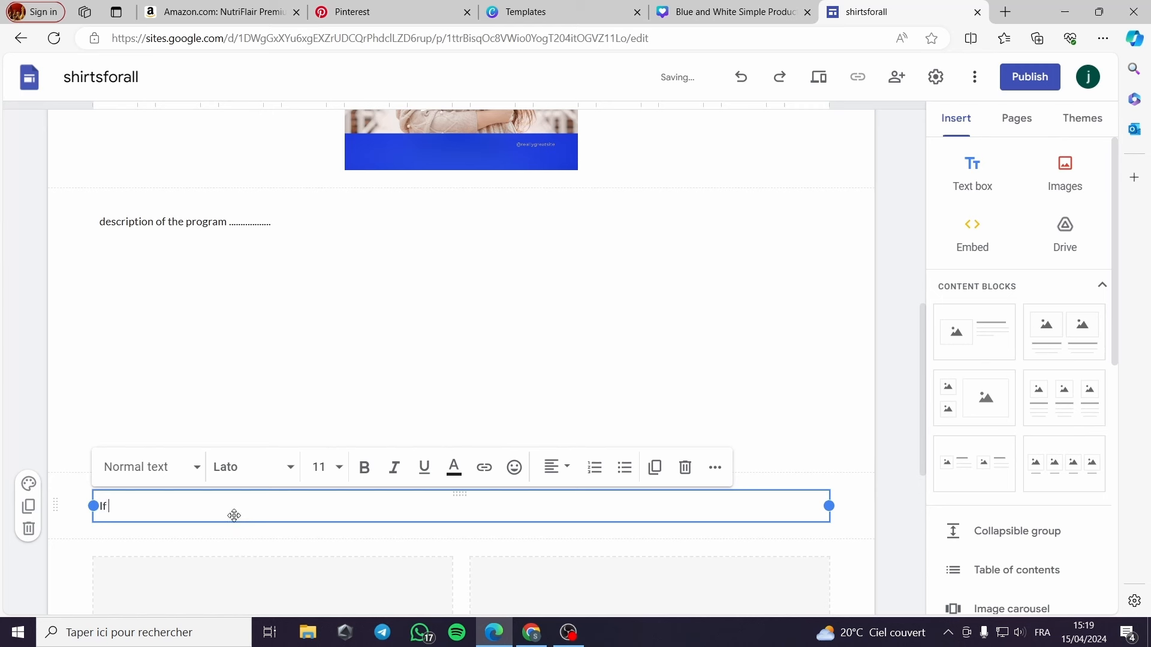
pyautogui.write('you want to get f')
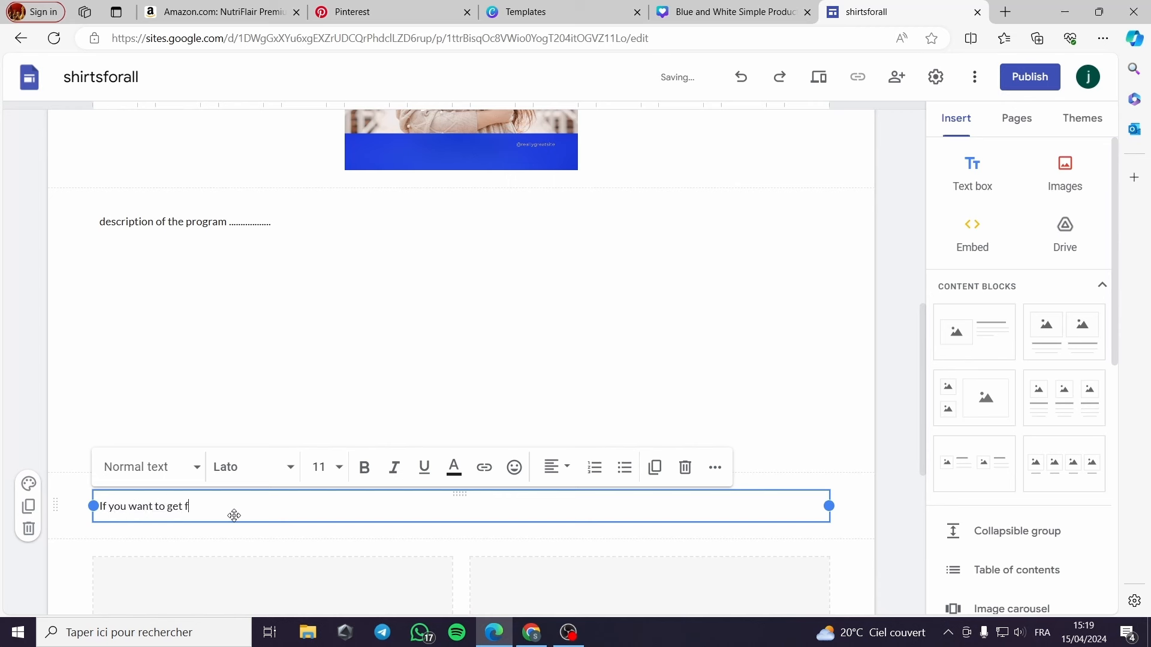
pyautogui.write('aster res')
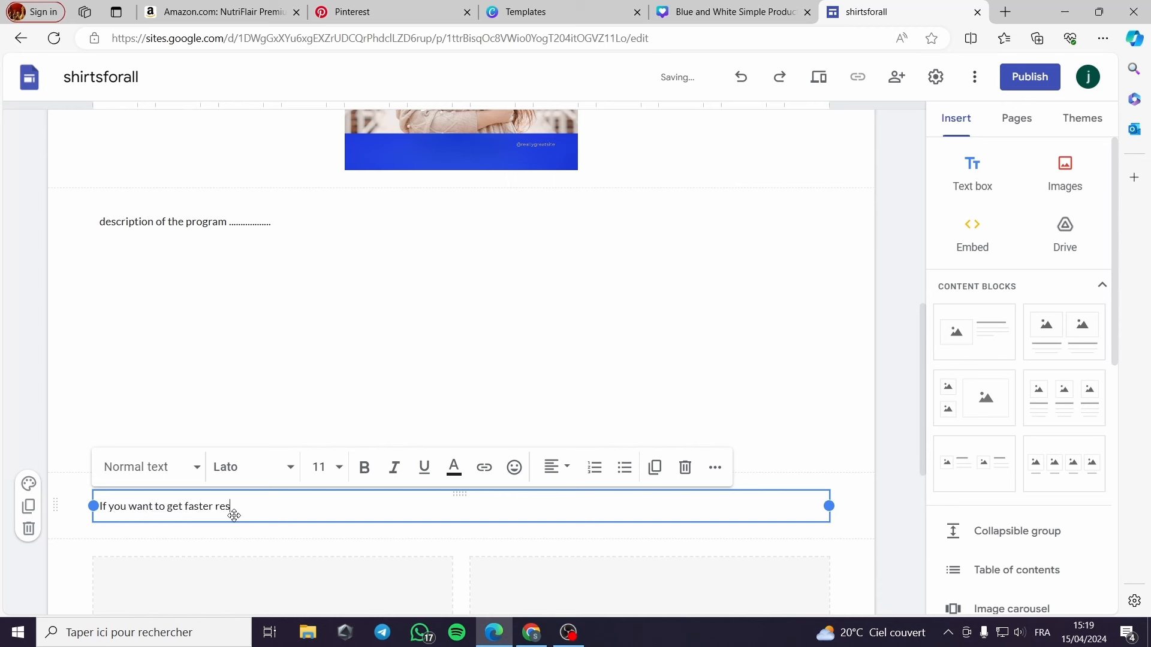
pyautogui.write('ults')
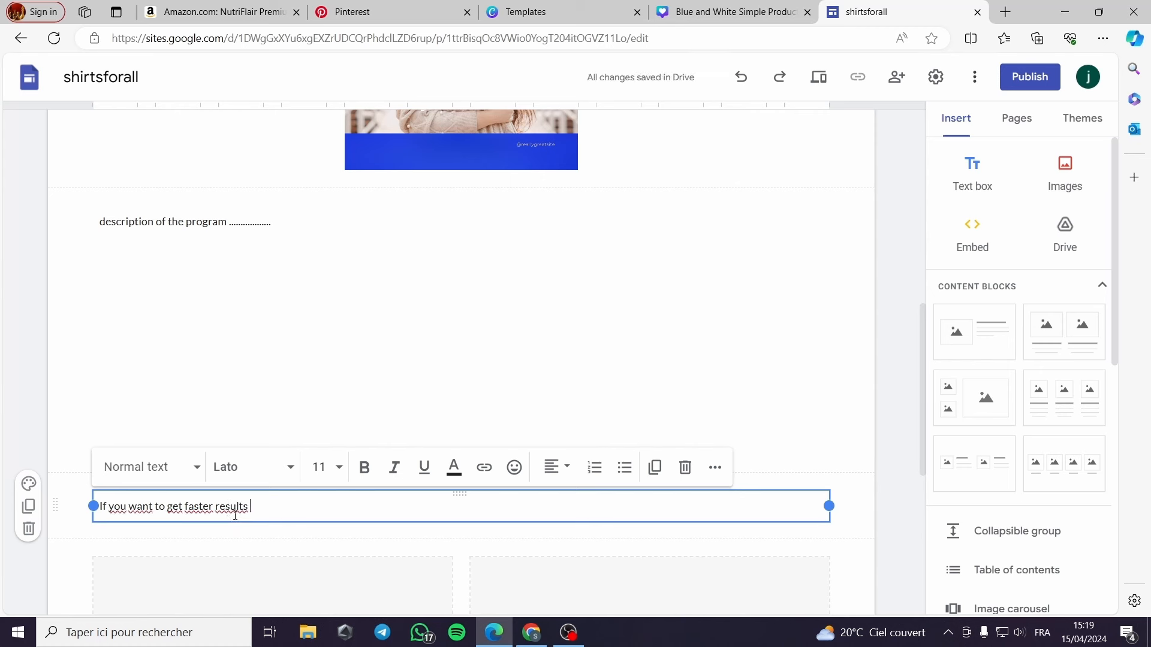
pyautogui.write('try out')
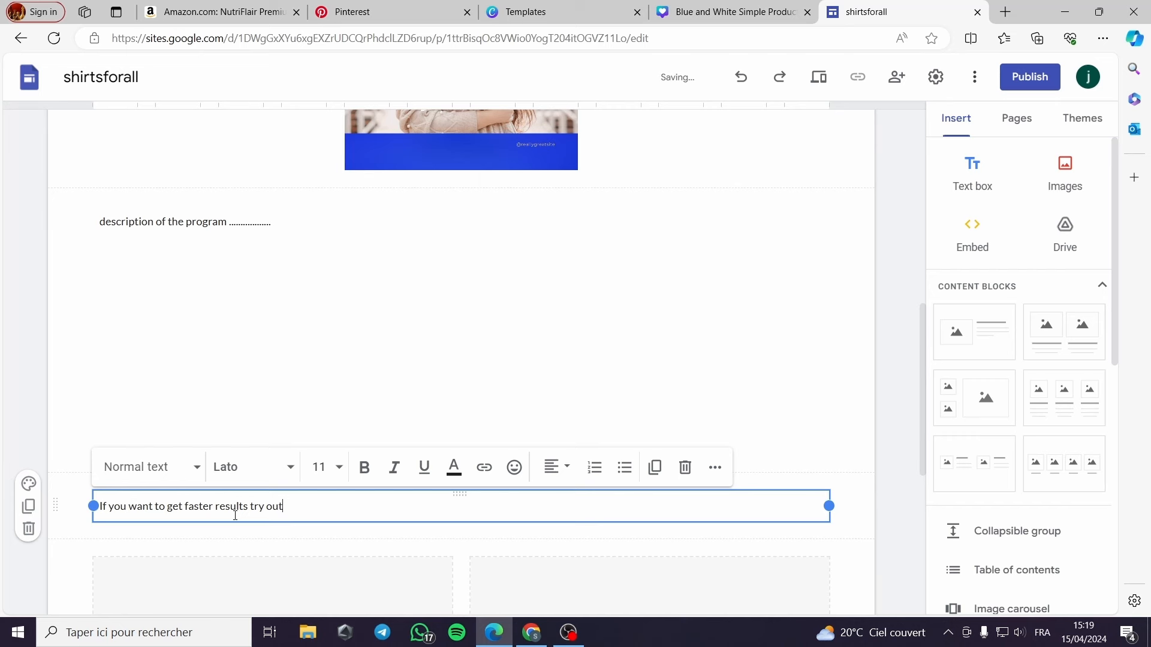
pyautogui.write('this')
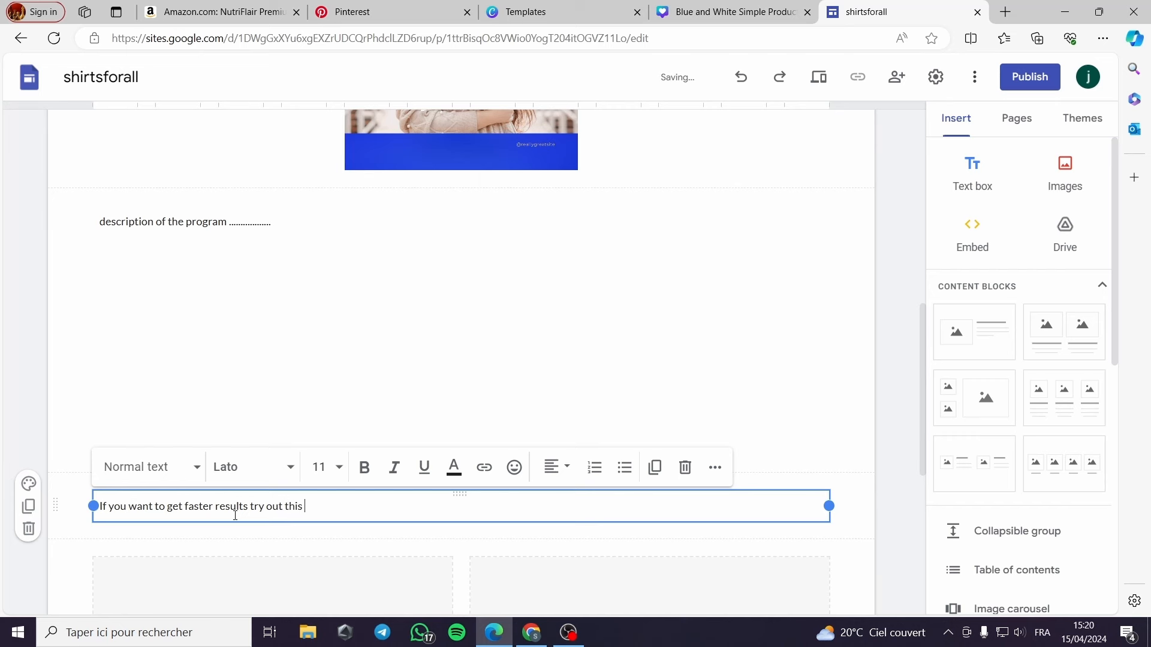
pyautogui.click(221, 12)
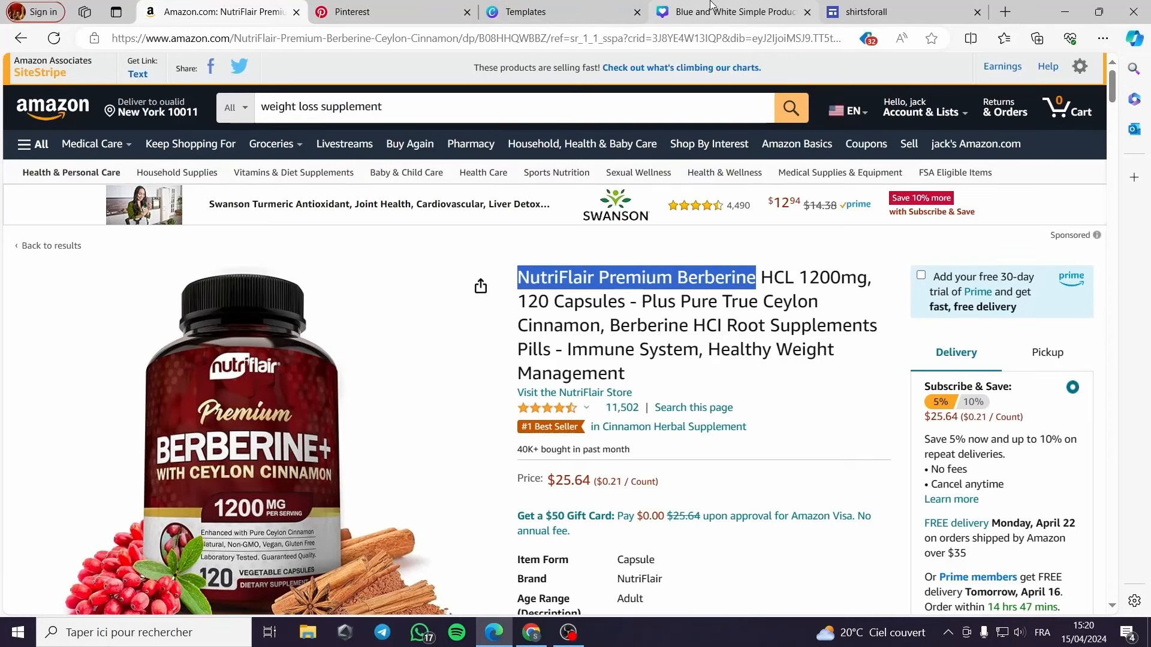
# Step: Finish the sentence with the pasted product name NutriFlair Premium Berberine at size 11, bold
pyautogui.click(870, 12)
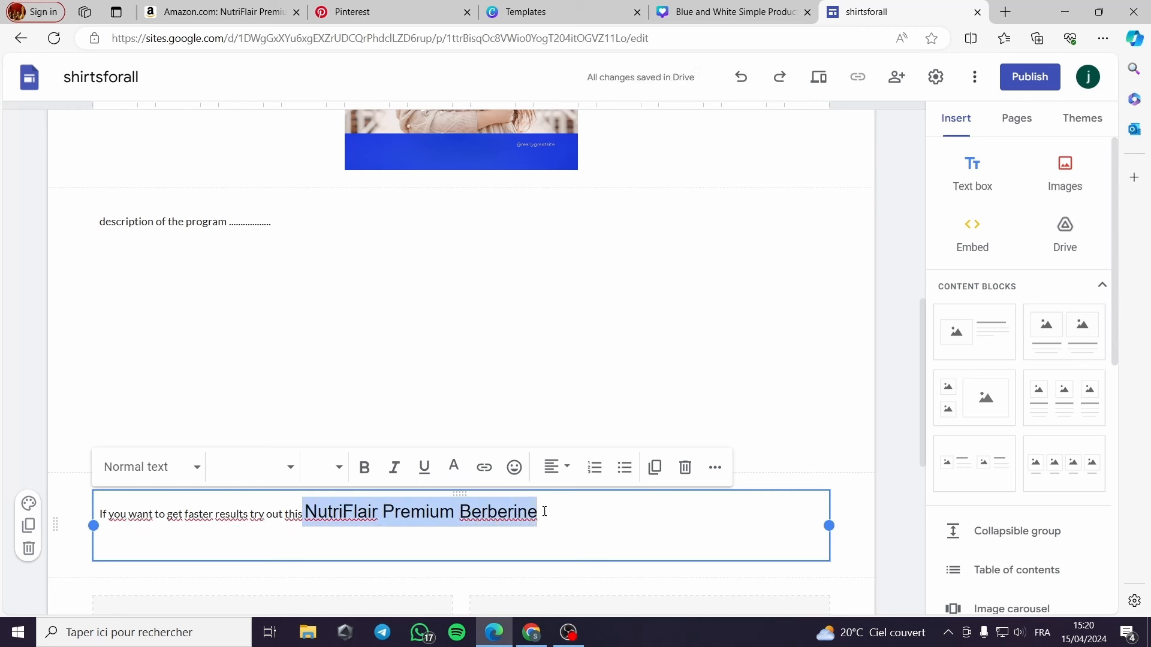
pyautogui.click(338, 467)
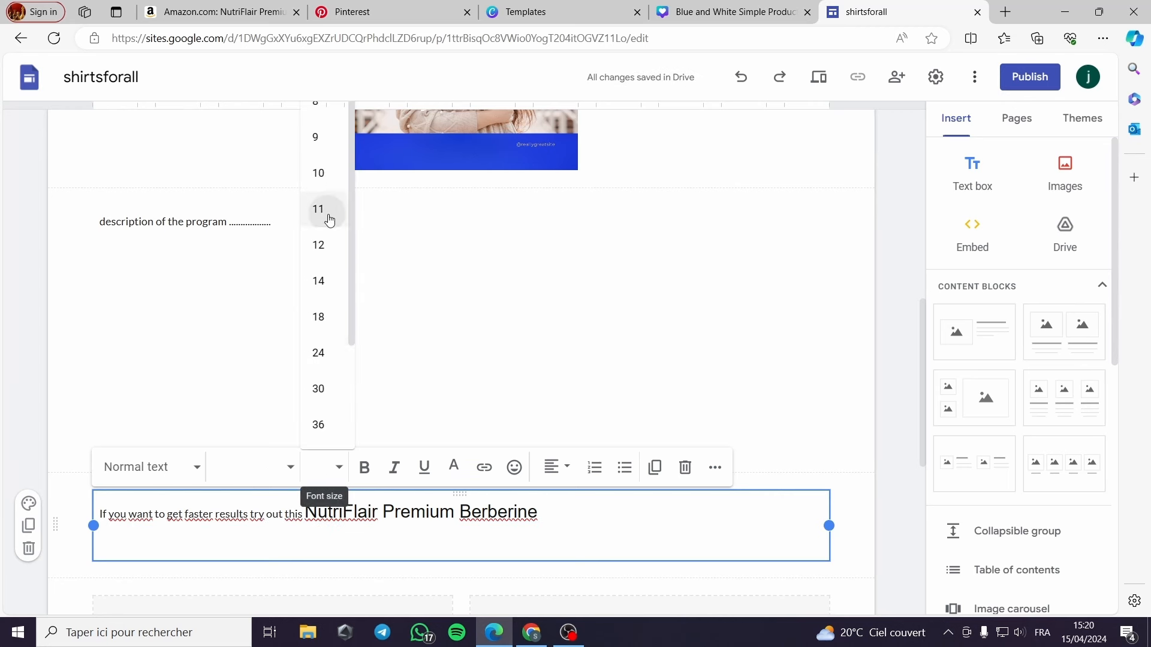
pyautogui.click(319, 208)
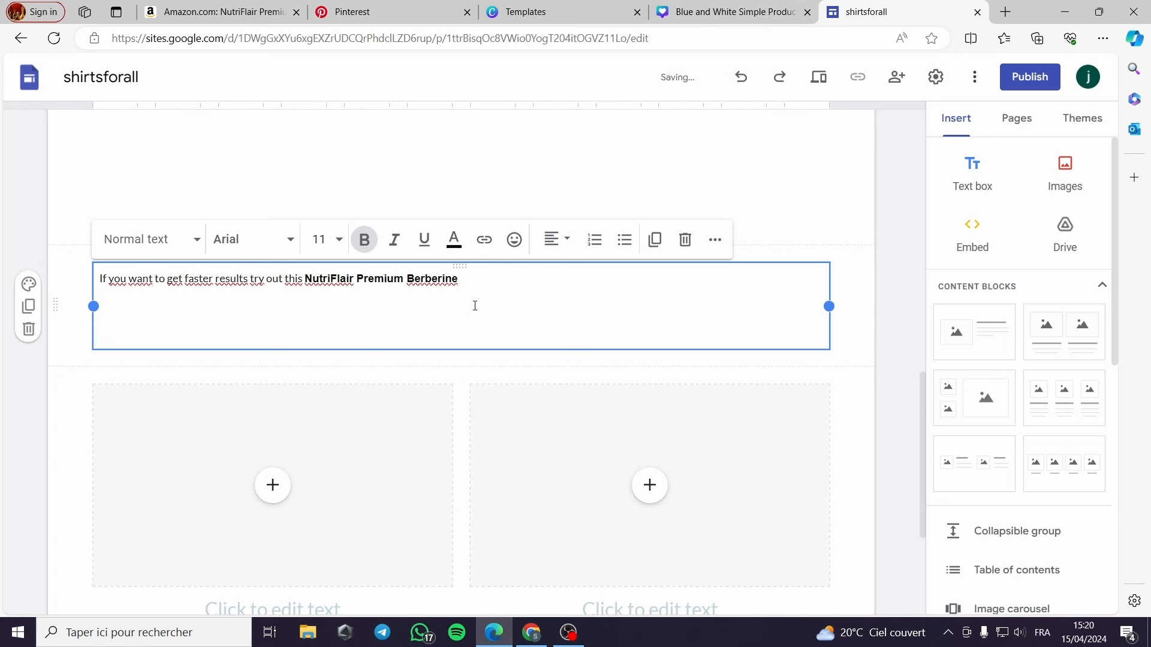
# Step: Add a bold second line reading 'description and what can it do'
pyautogui.write('descripti')
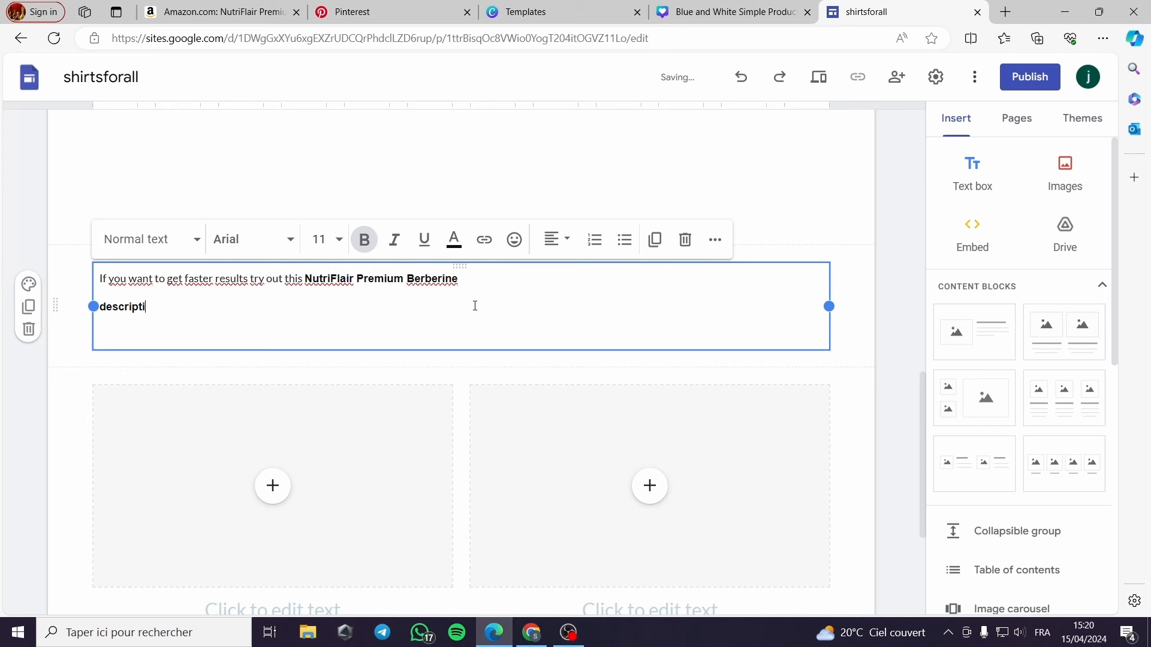
pyautogui.write('on an')
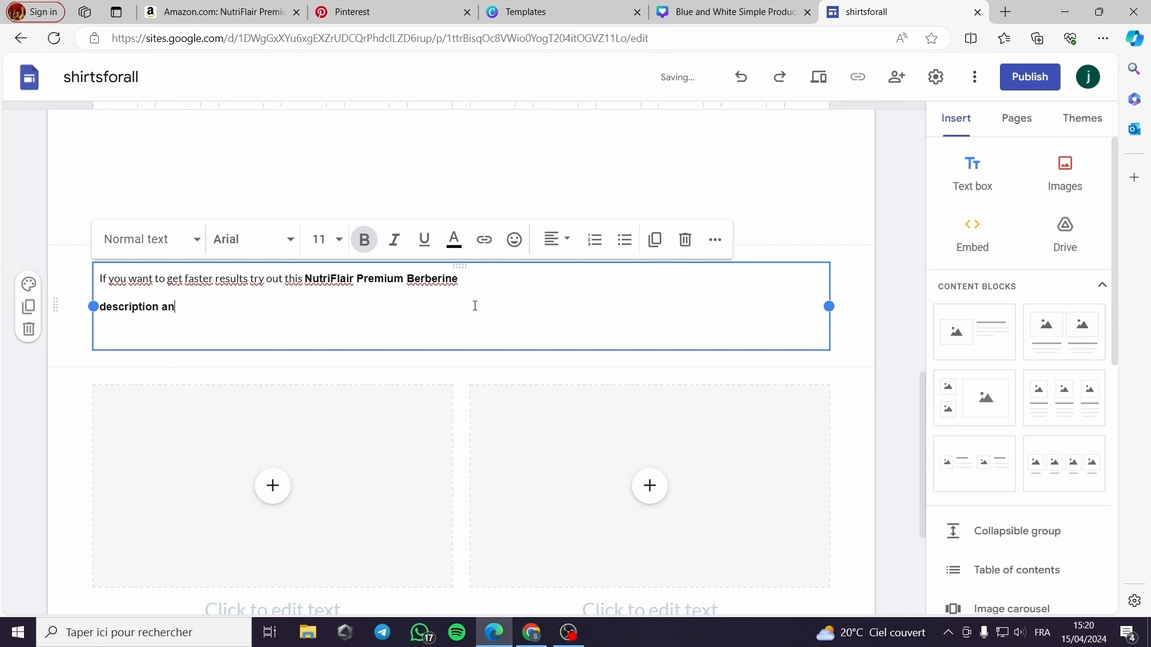
pyautogui.write('d what can')
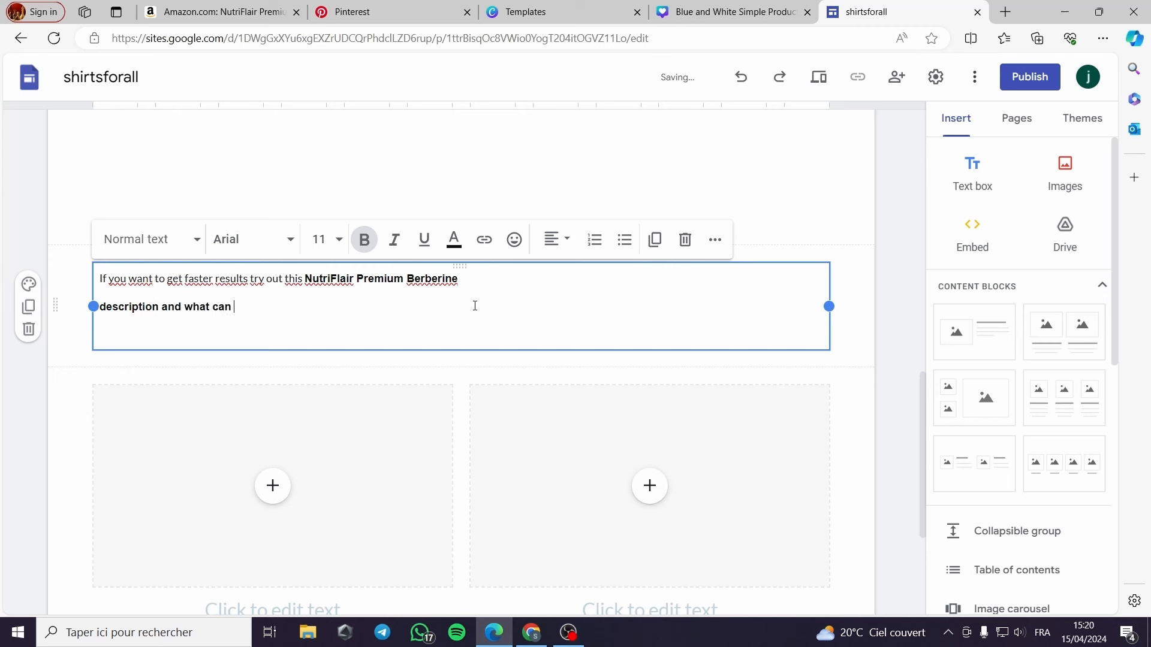
pyautogui.write('it do')
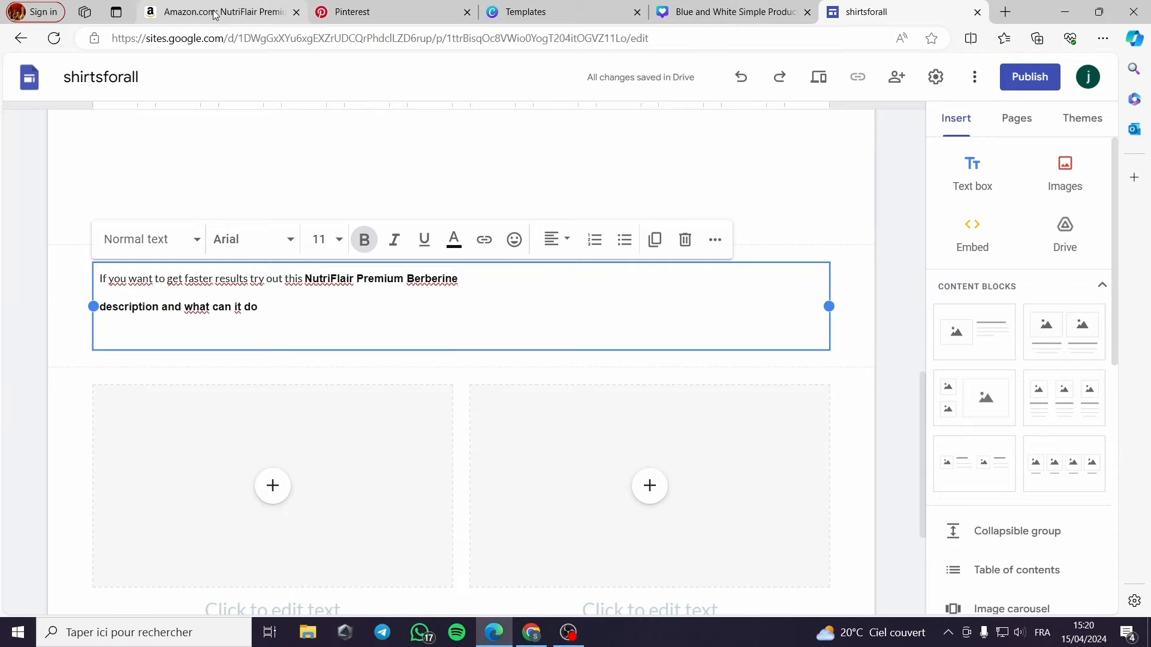
# Step: Grab the Berberine bottle image from Amazon and resize the first image taller to show the whole bottle
pyautogui.click(220, 12)
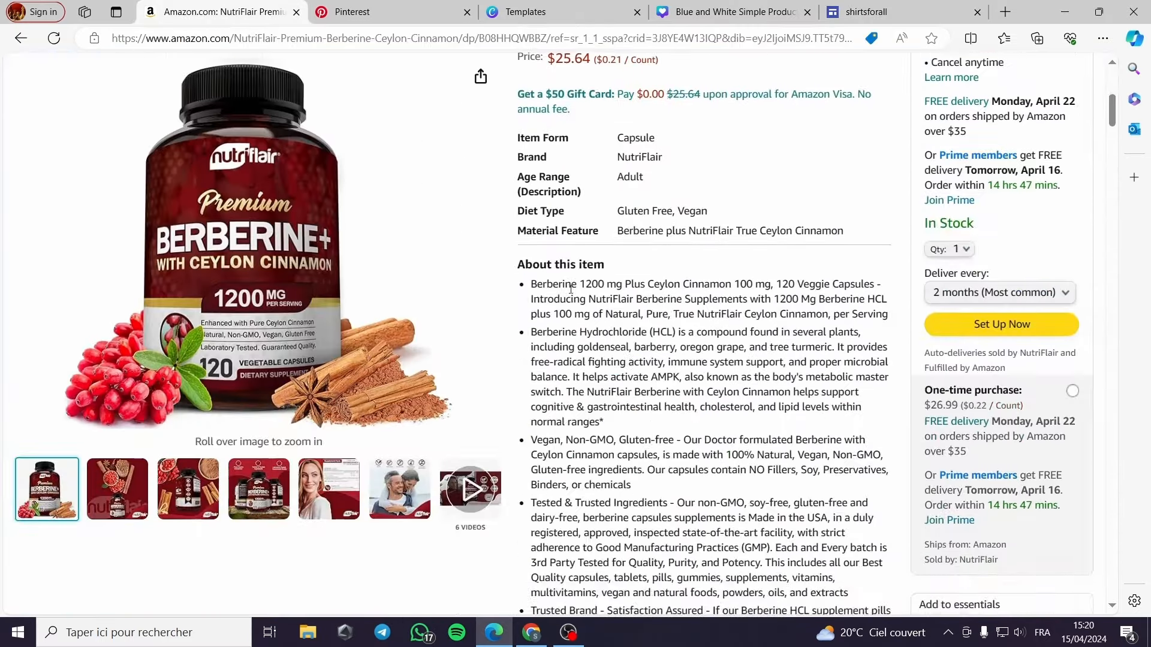
pyautogui.scroll(-3)
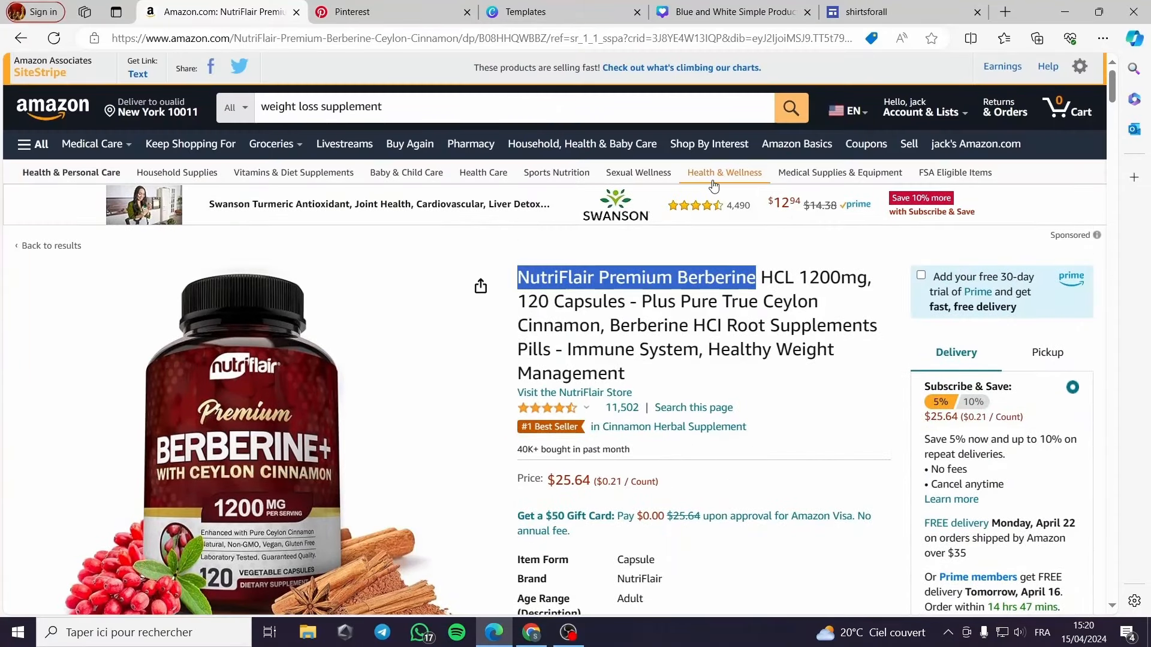
pyautogui.rightClick(257, 426)
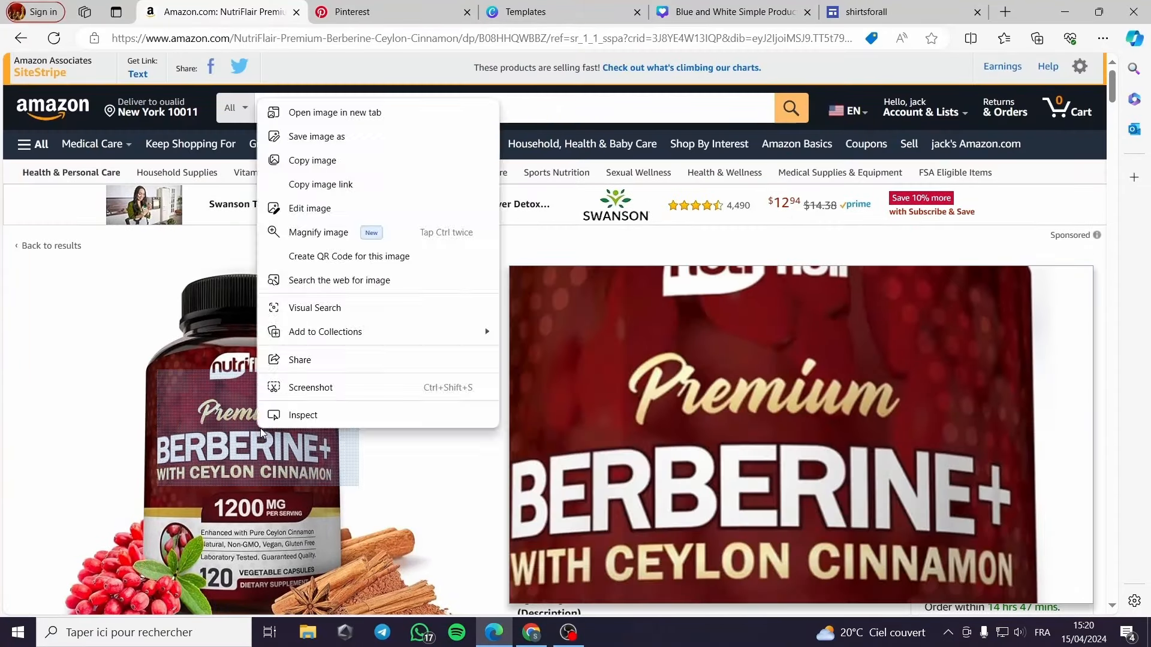
pyautogui.click(128, 328)
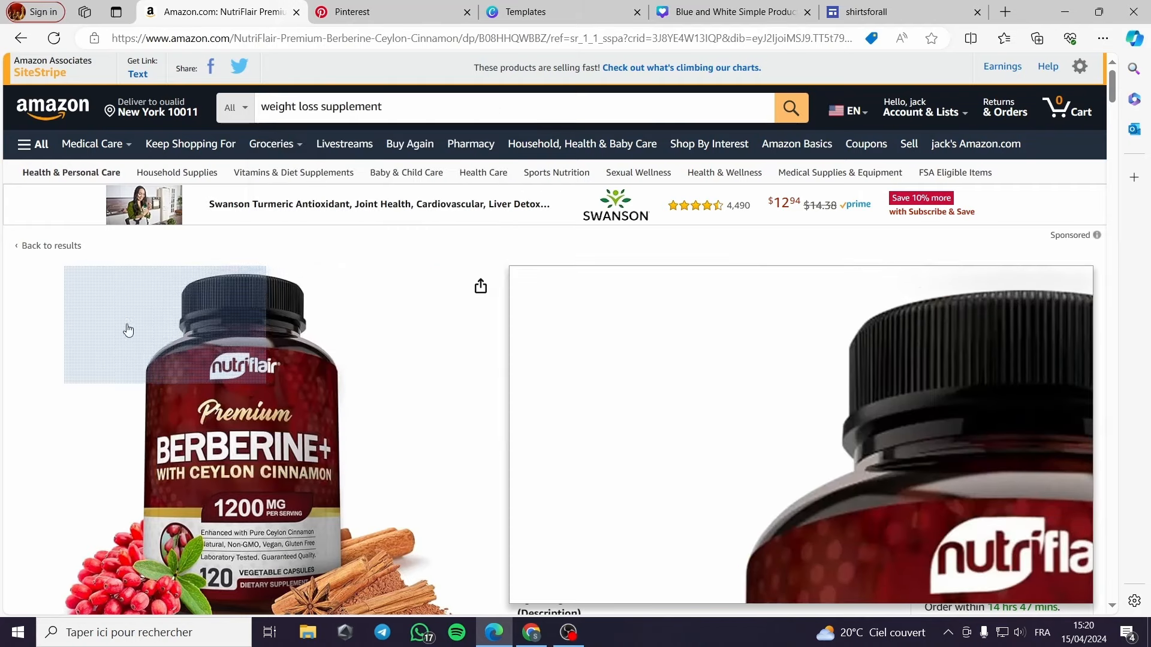
pyautogui.click(249, 440)
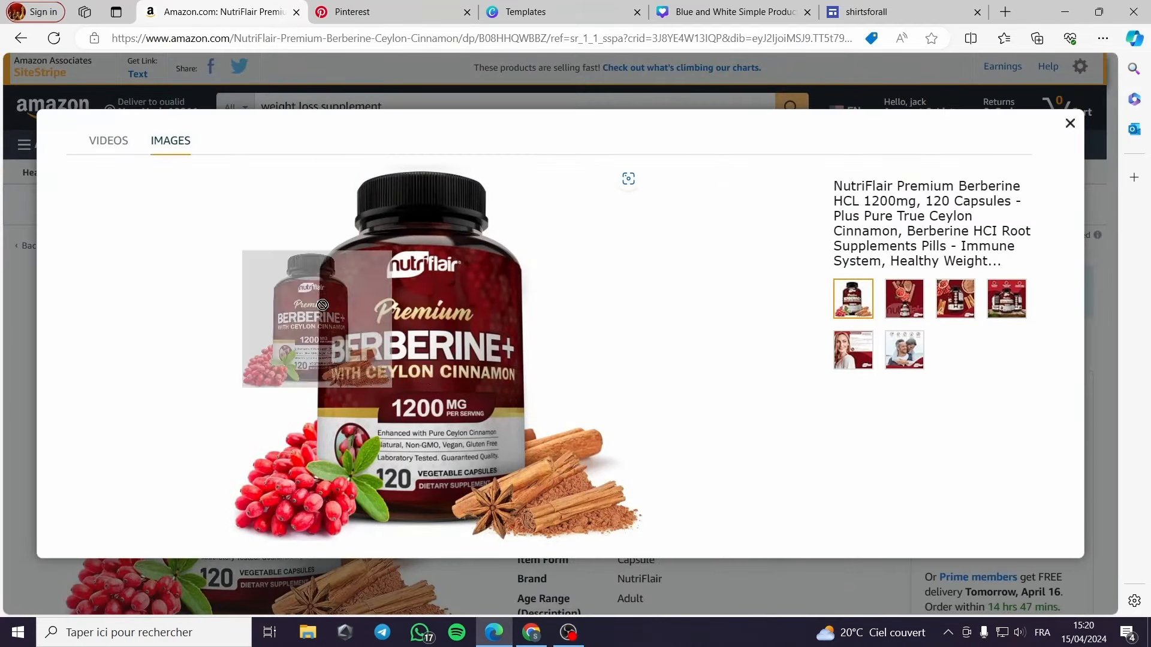
pyautogui.click(866, 12)
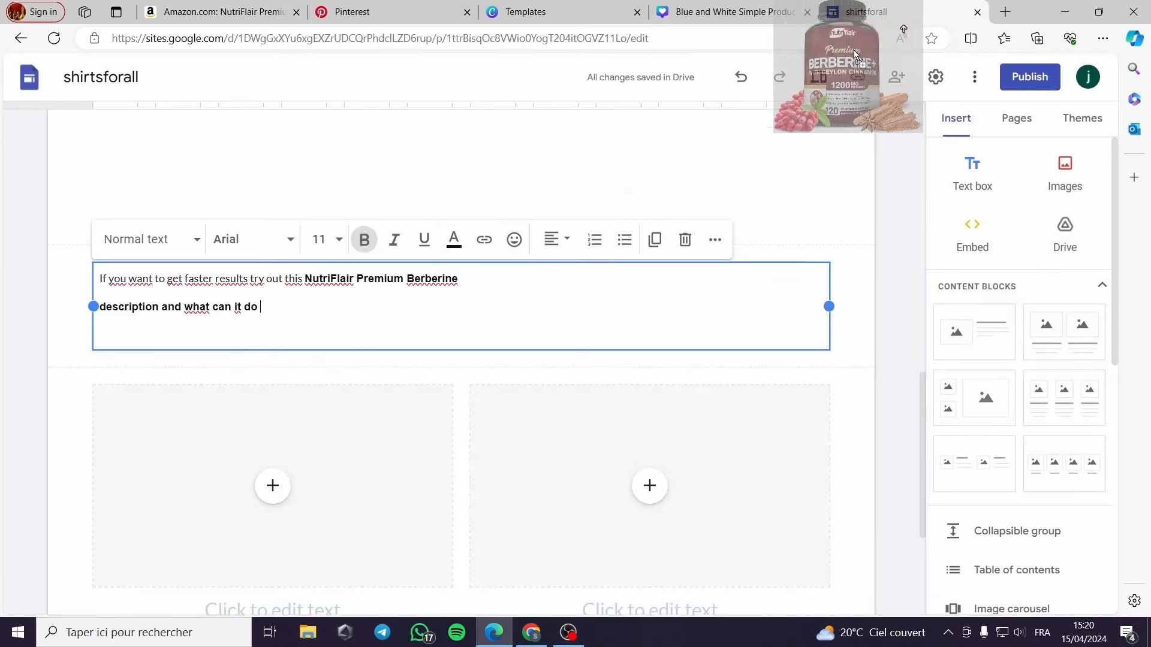
pyautogui.click(272, 484)
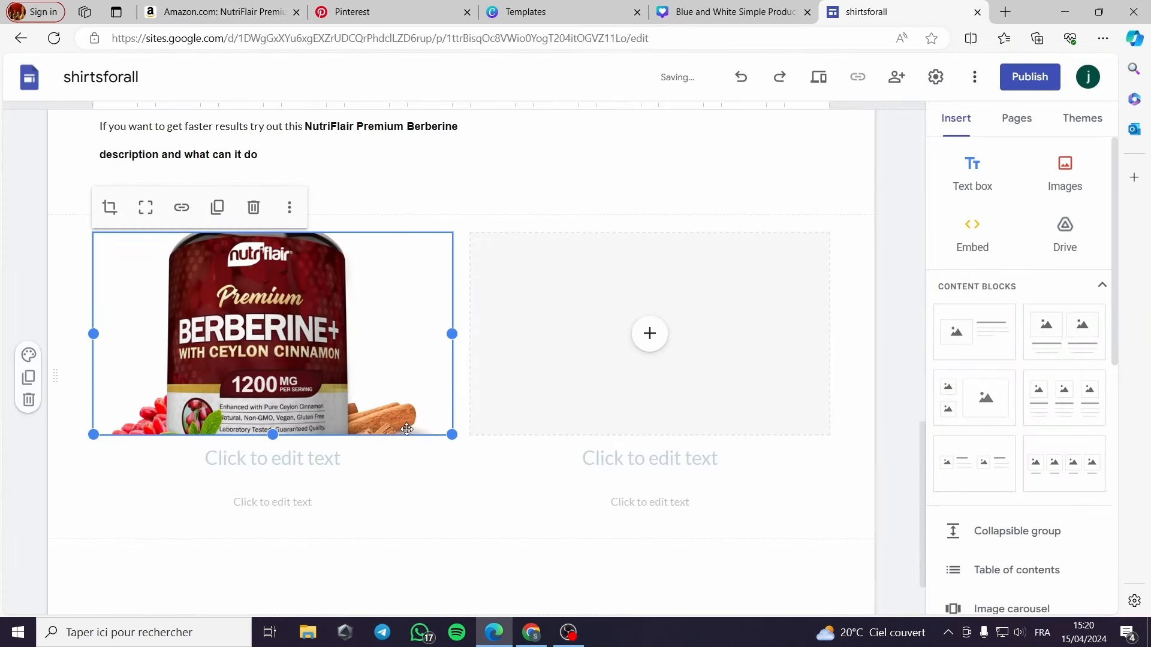
pyautogui.moveTo(272, 436)
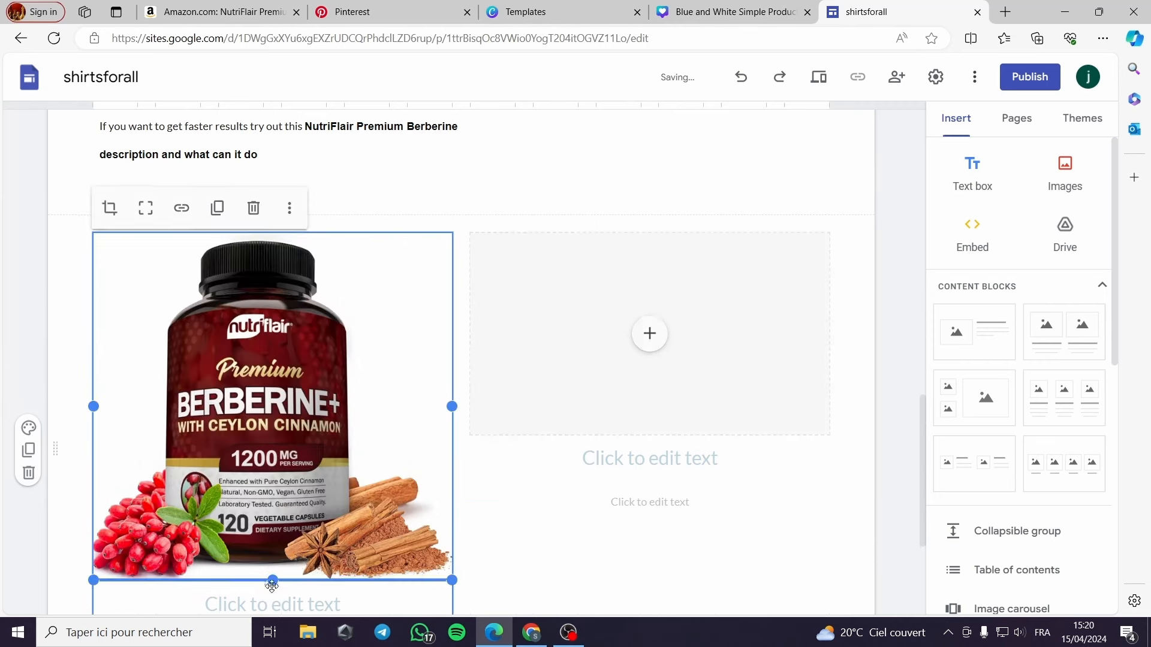
# Step: Copy the three-bottle Berberine photo from Amazon into the empty right image placeholder
pyautogui.click(221, 12)
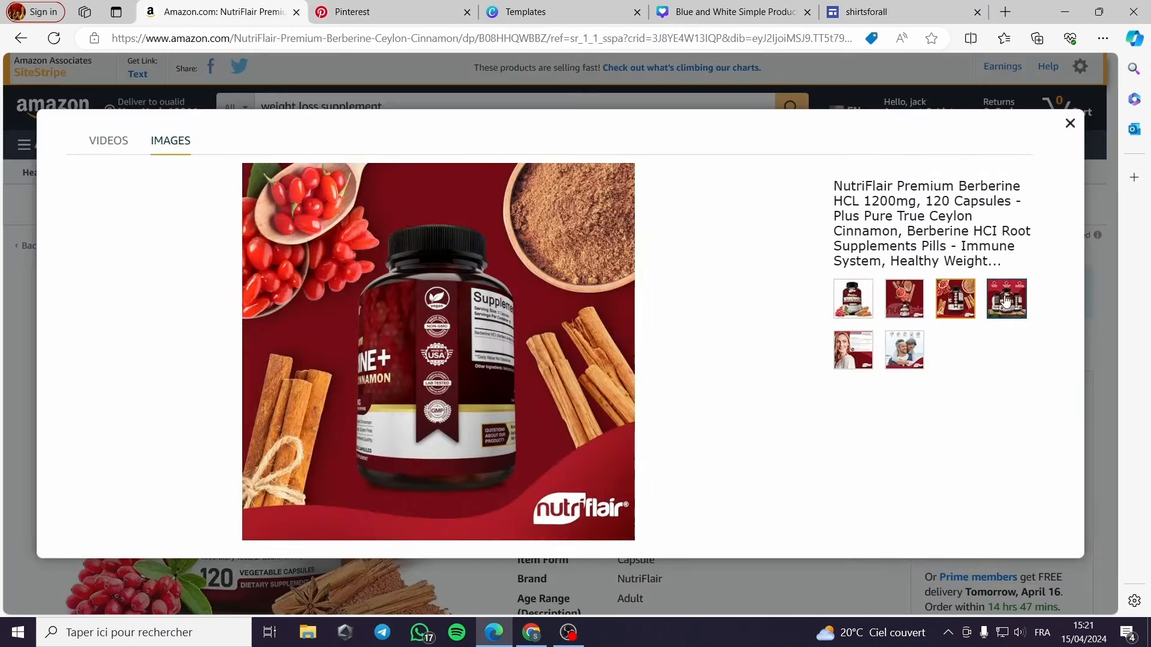
pyautogui.click(1005, 299)
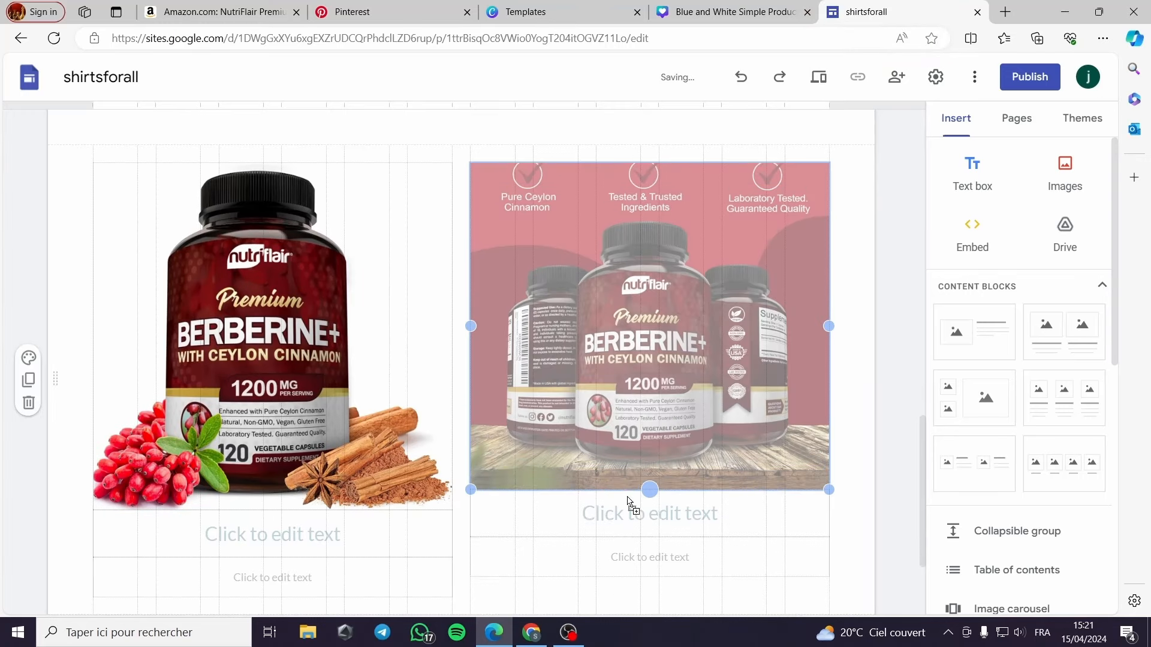
pyautogui.click(853, 408)
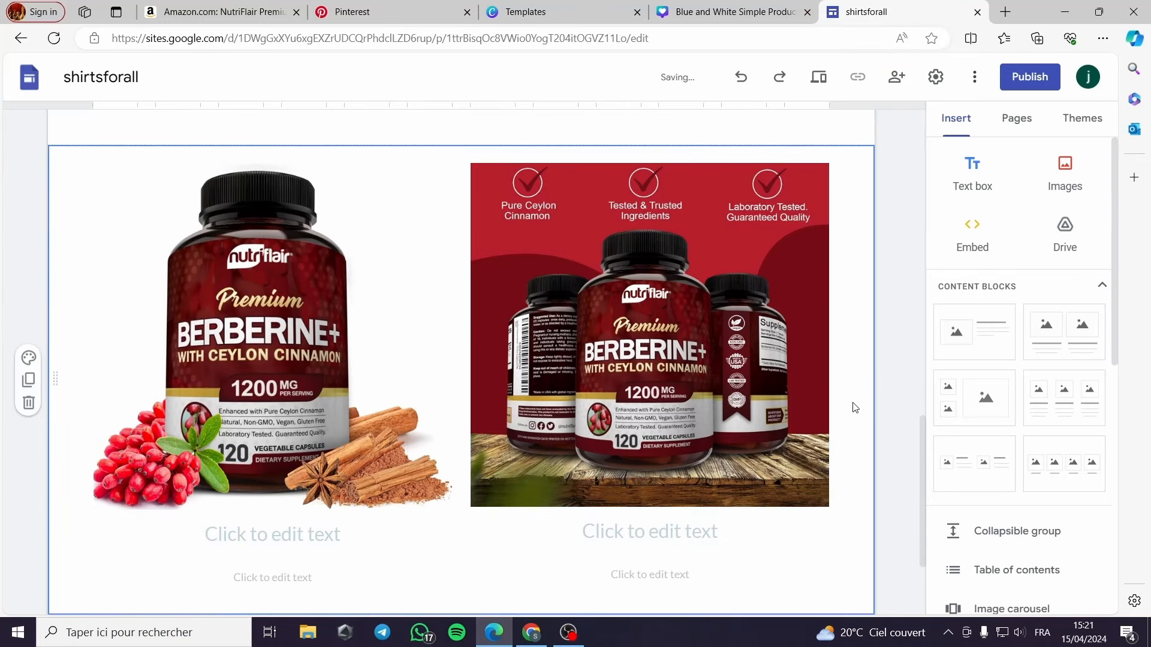
# Step: Start editing the empty heading under the first Berberine image and look through the Insert elements
pyautogui.scroll(-3)
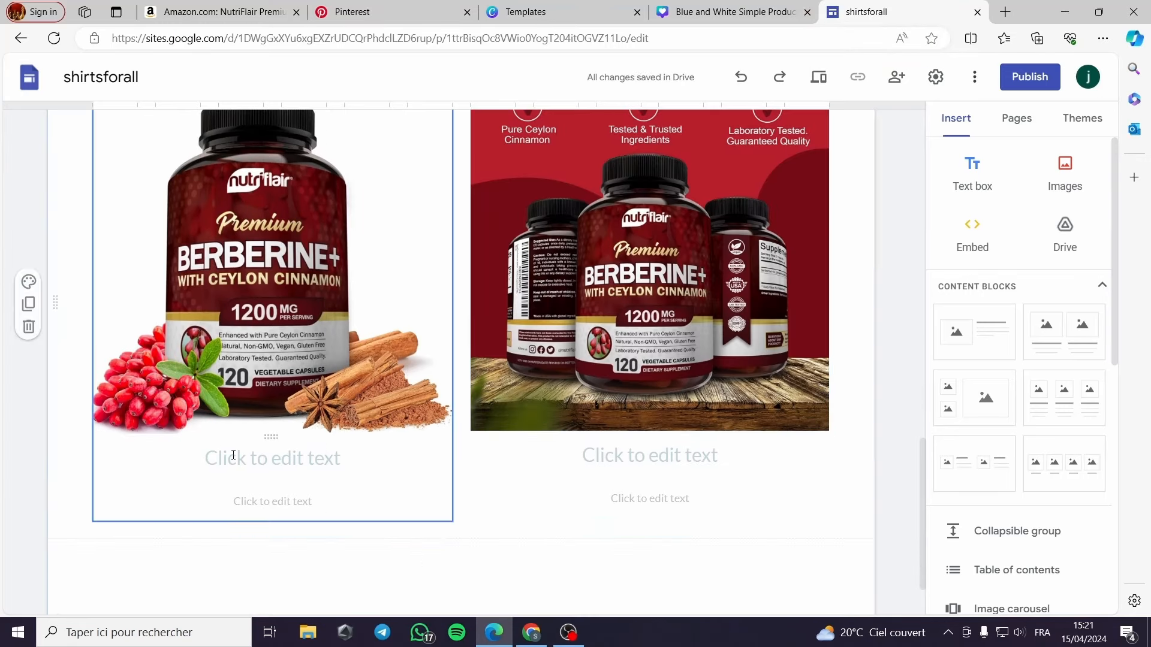
pyautogui.click(273, 457)
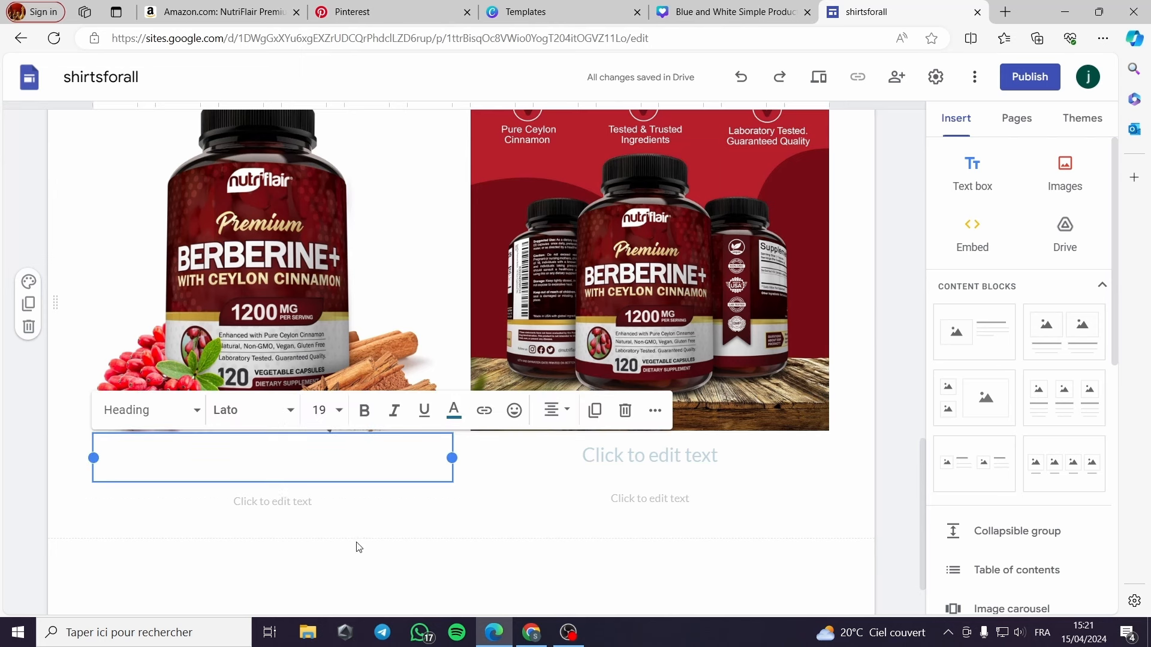
pyautogui.scroll(-3)
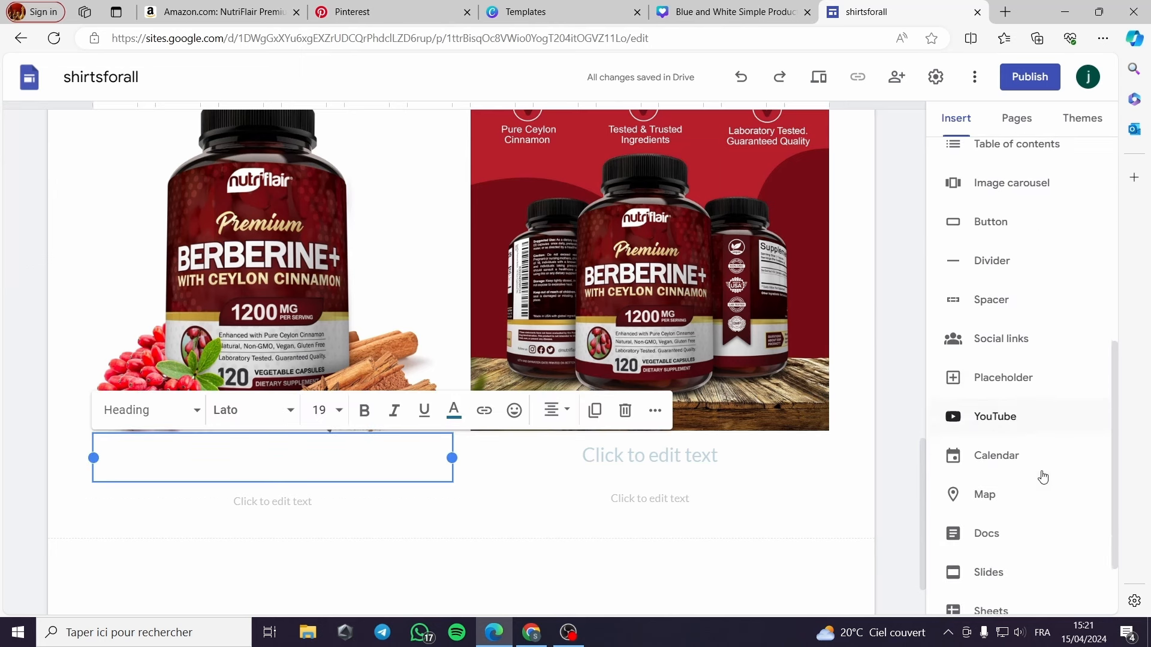
pyautogui.scroll(-3)
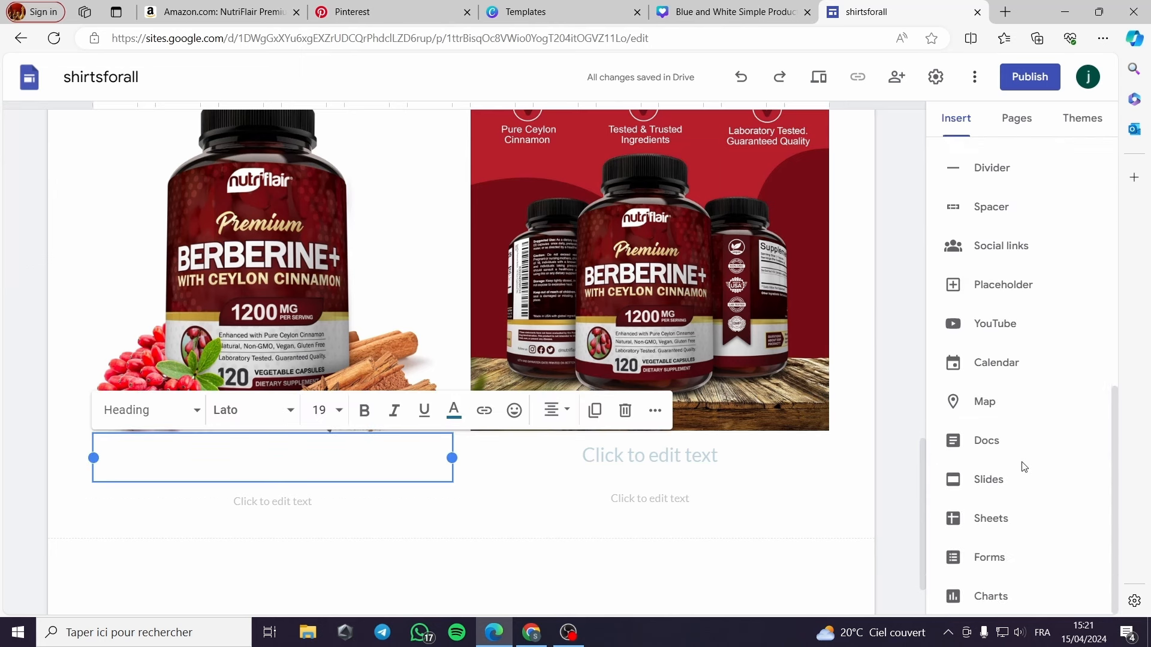
pyautogui.scroll(3)
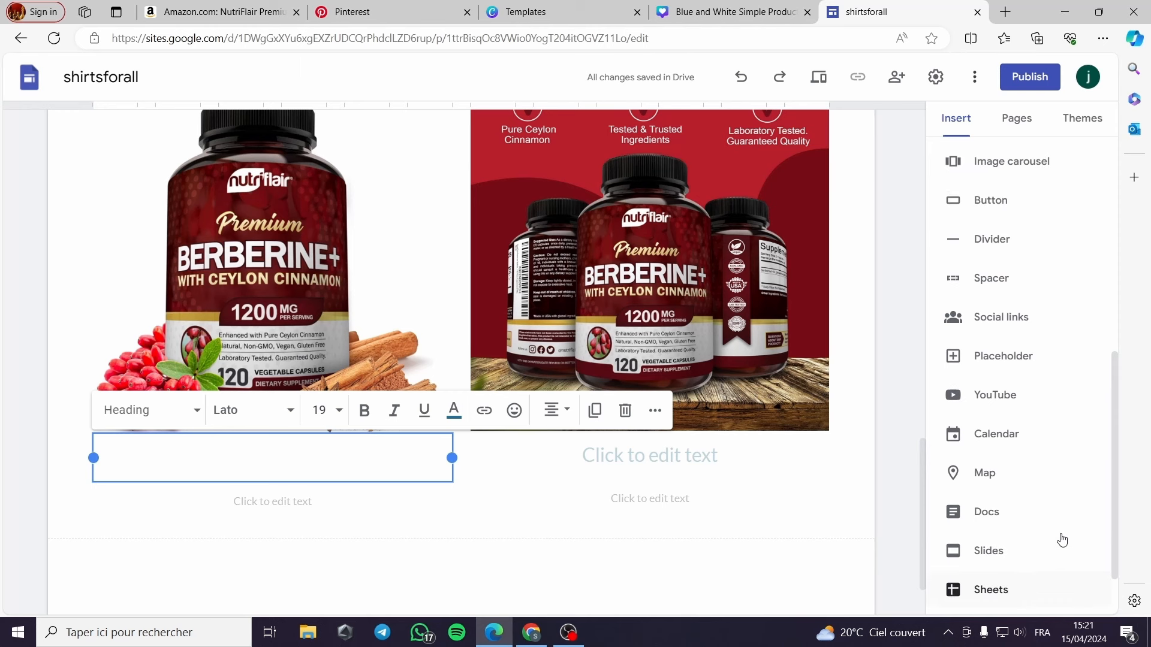
pyautogui.scroll(3)
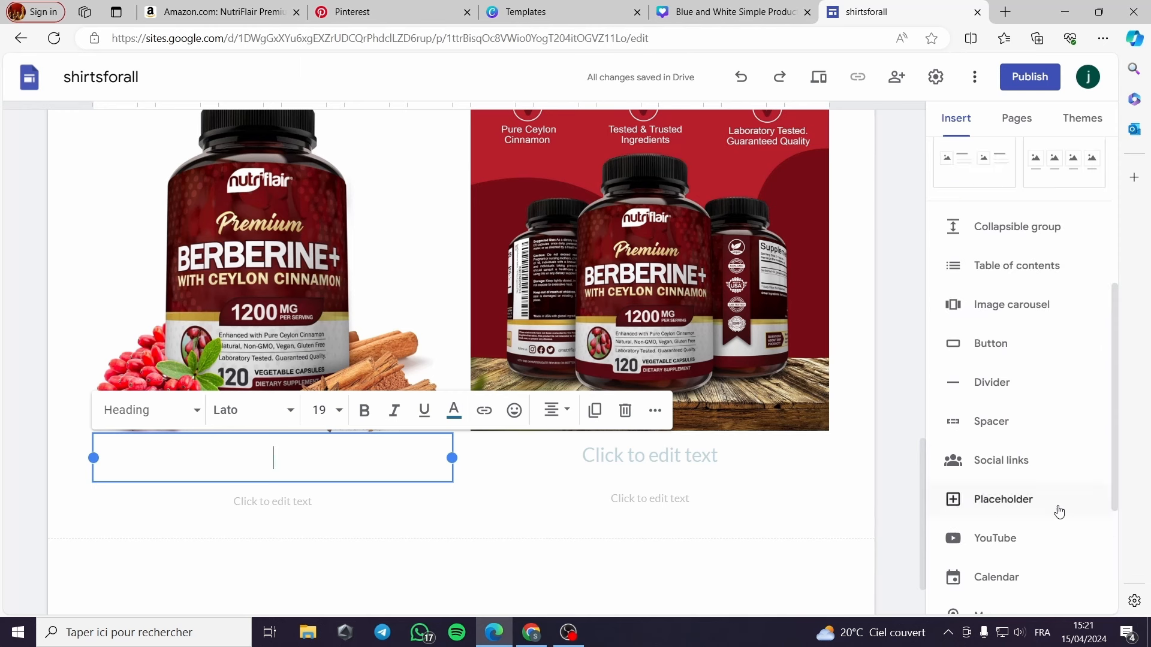
pyautogui.moveTo(235, 12)
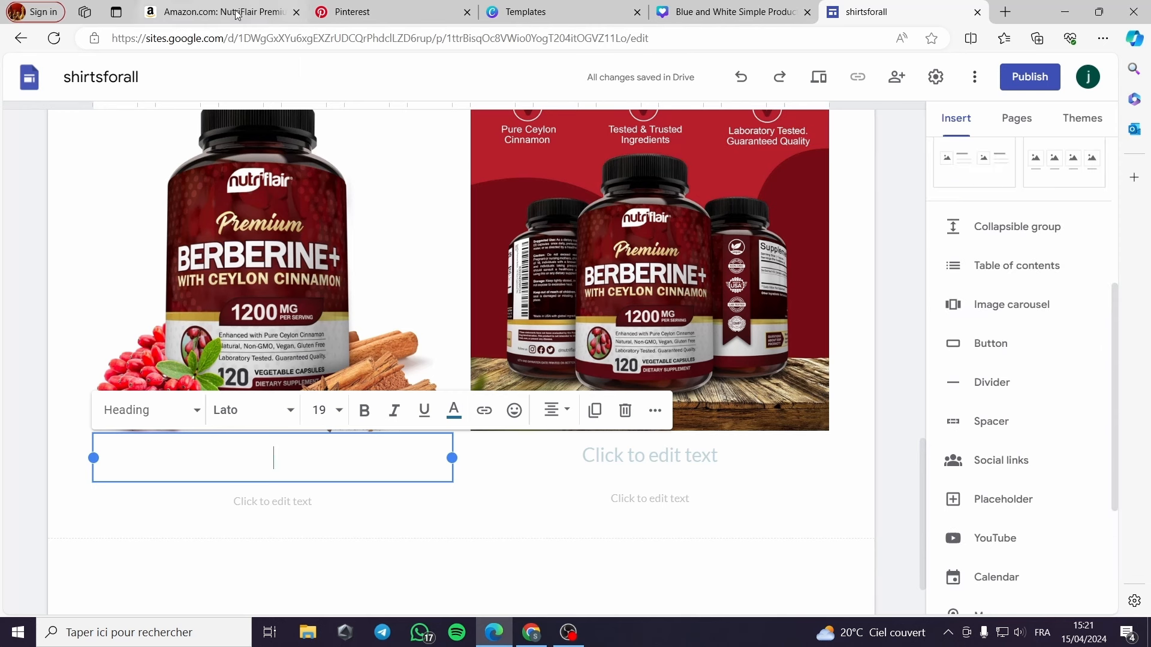
# Step: Generate a SiteStripe short affiliate text link for the NutriFlair Berberine page on Amazon
pyautogui.click(221, 12)
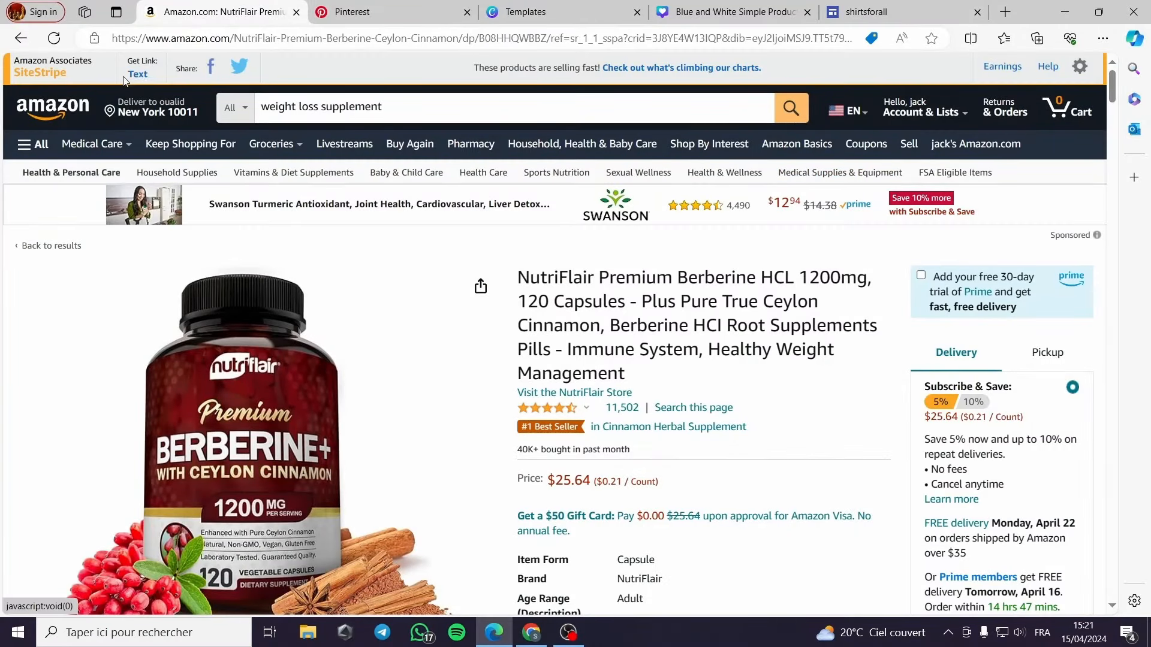
pyautogui.click(136, 74)
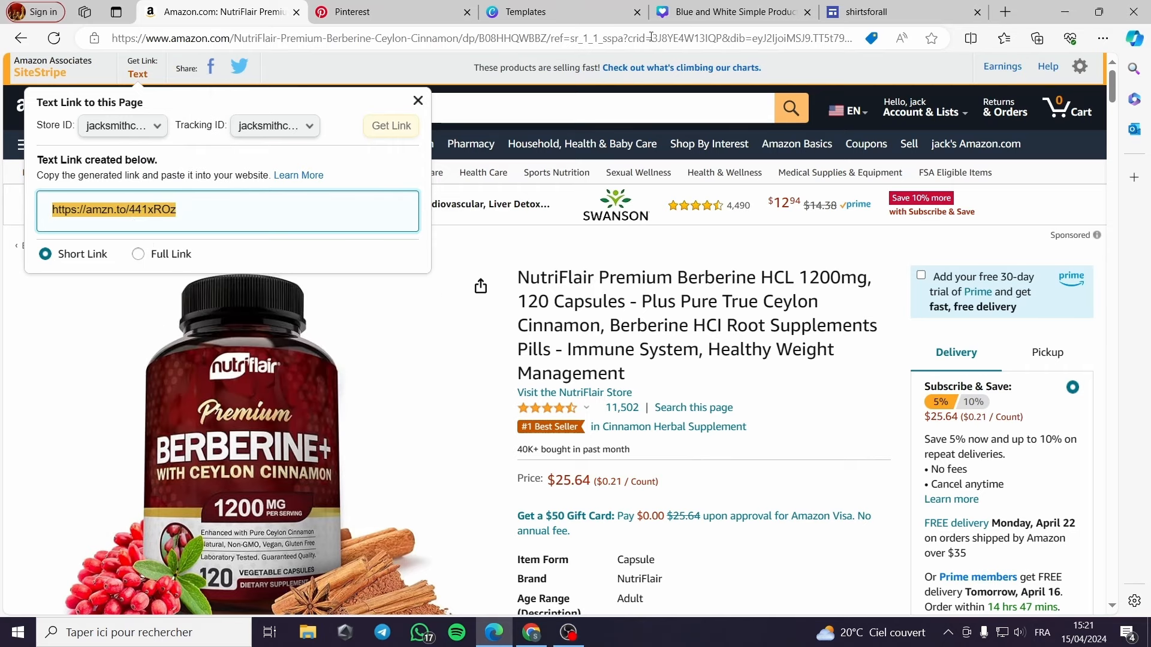
# Step: Insert a BUY NOW button under the first product image using the saved name and affiliate link
pyautogui.click(880, 12)
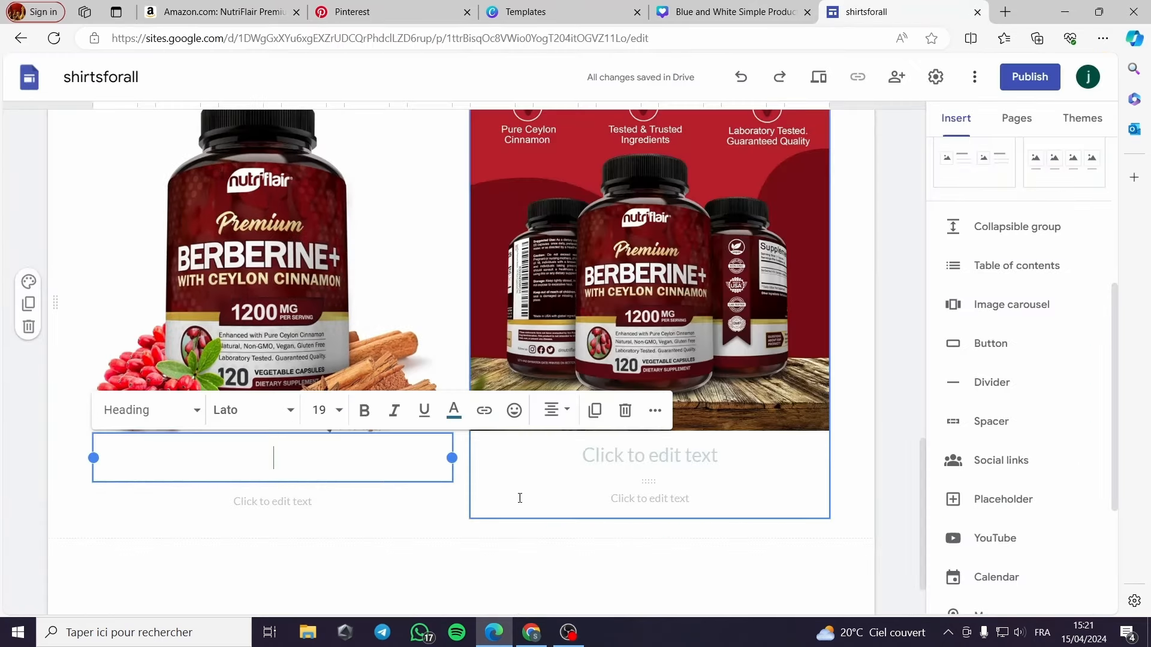
pyautogui.click(990, 343)
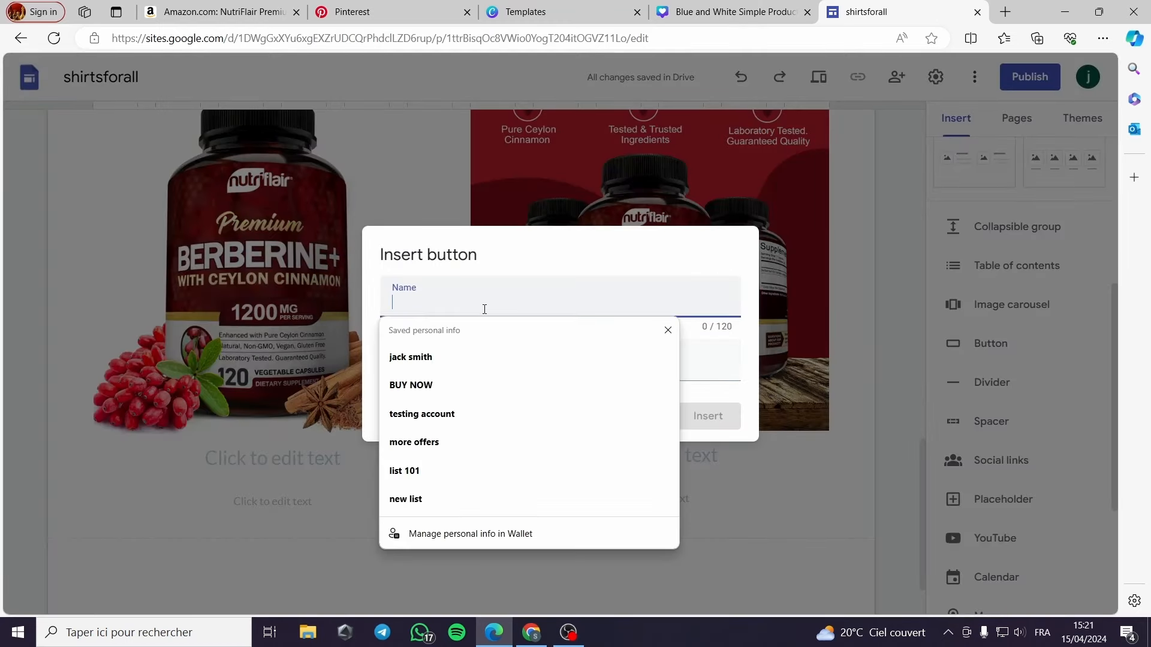
pyautogui.click(410, 385)
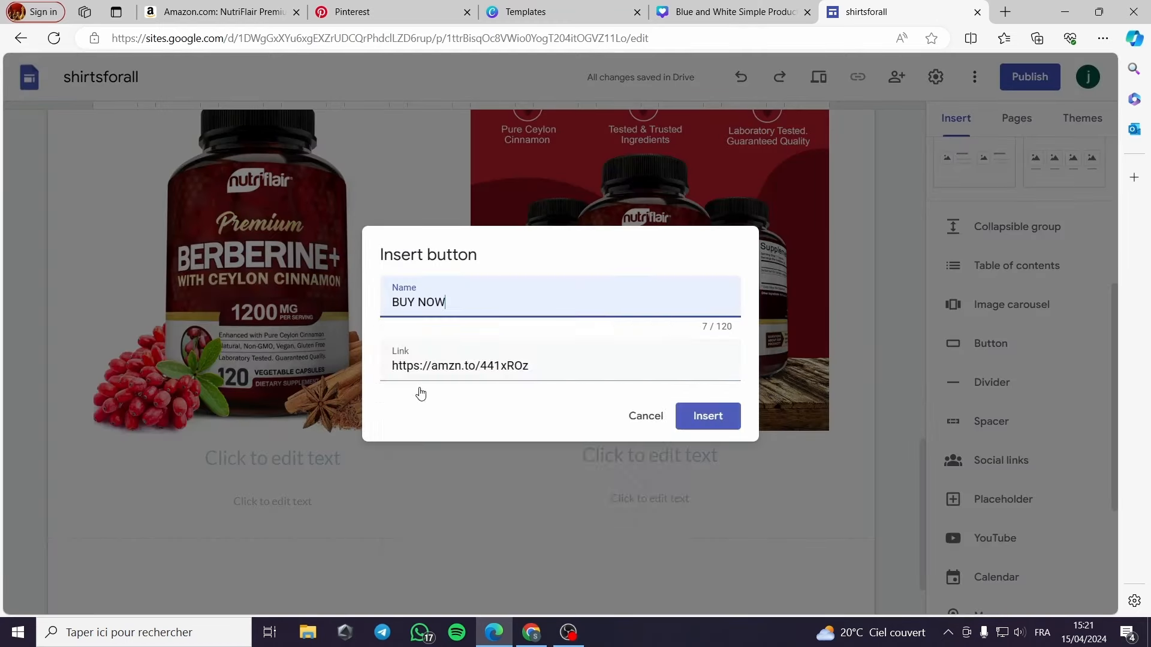
pyautogui.click(706, 416)
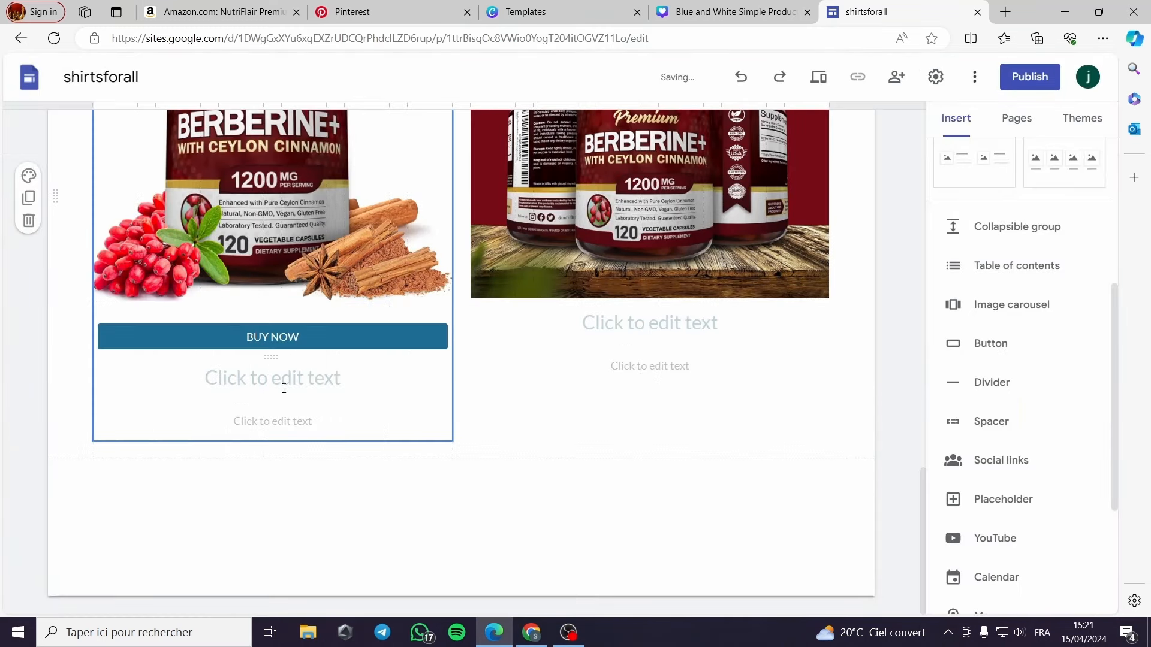
pyautogui.click(990, 343)
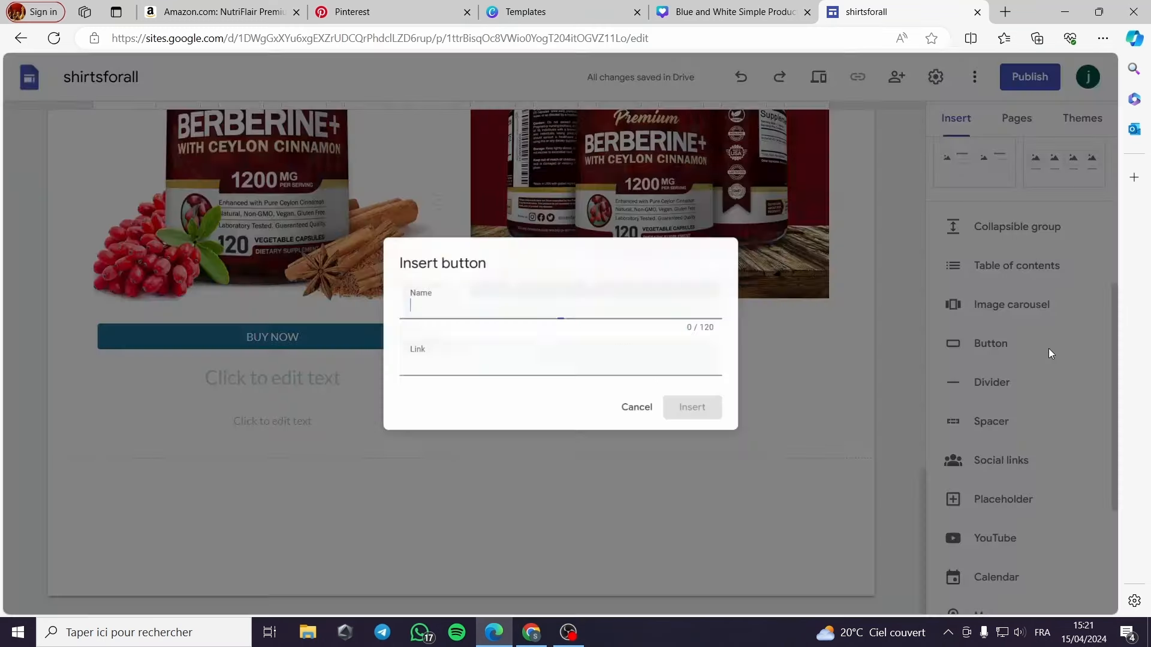
pyautogui.write('https://amzn.to/441xROz')
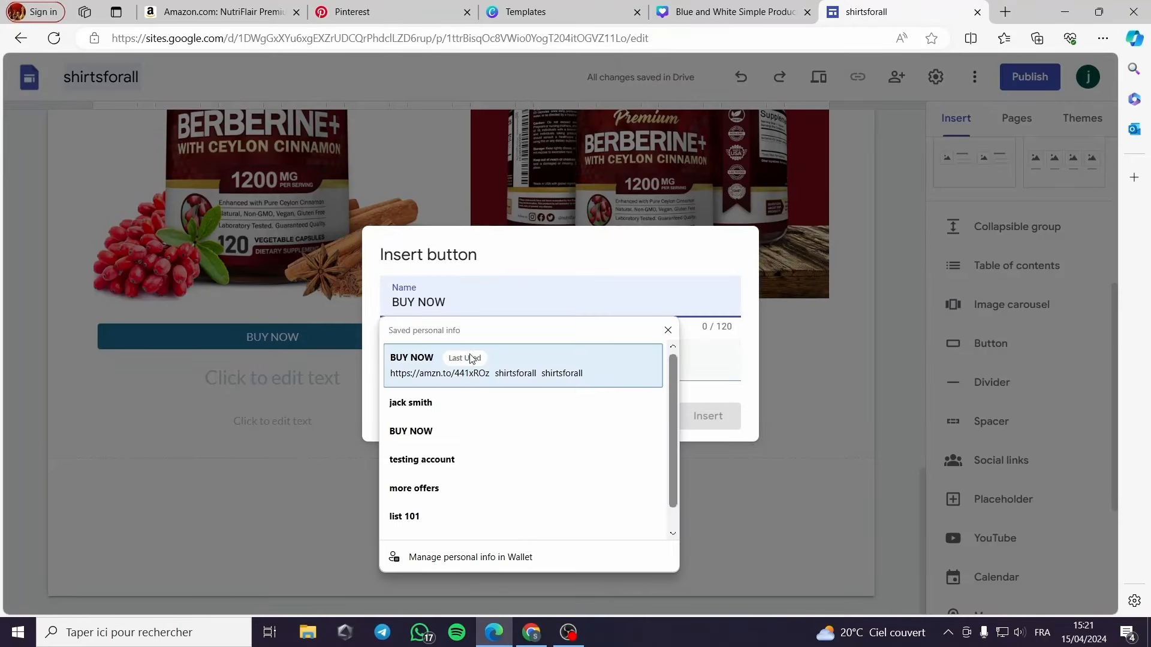
pyautogui.click(706, 416)
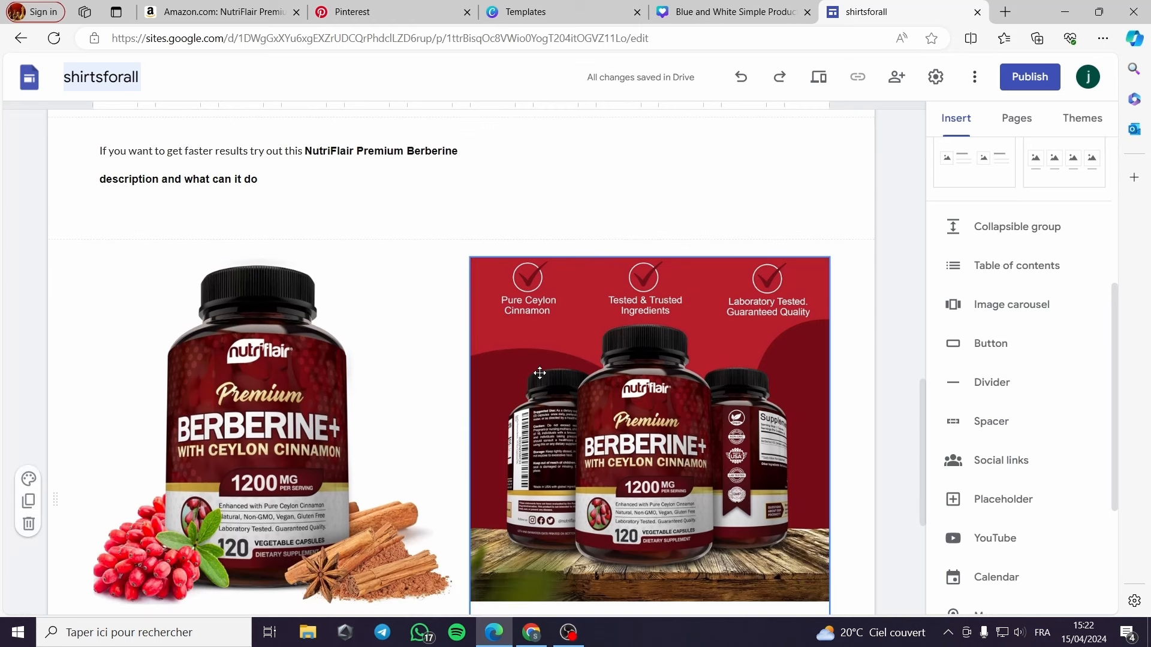
# Step: Publish the site at web address keto-diet-plan100100, removing the disallowed percent sign
pyautogui.click(582, 58)
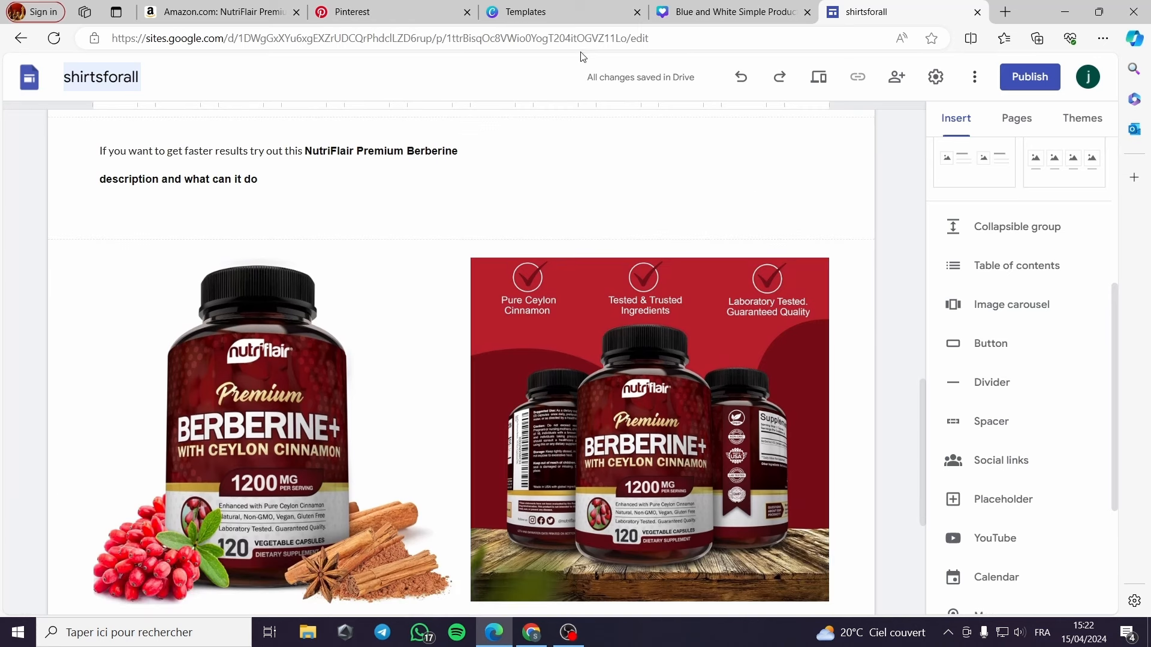
pyautogui.moveTo(1029, 77)
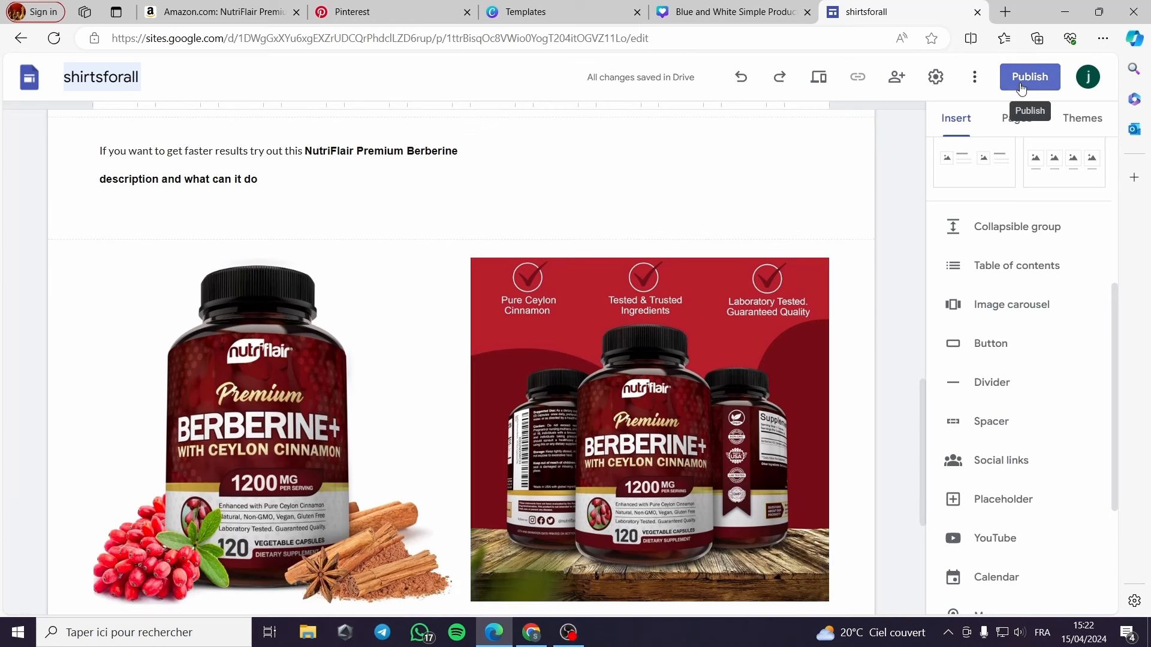
pyautogui.click(1029, 77)
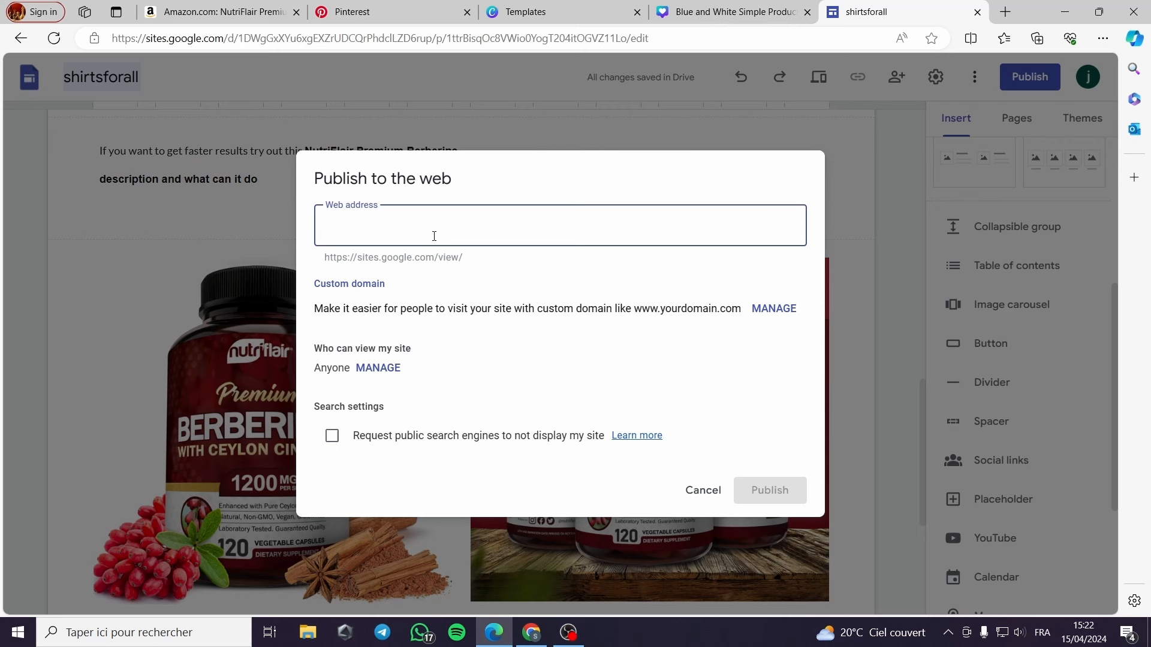
pyautogui.write('keto-')
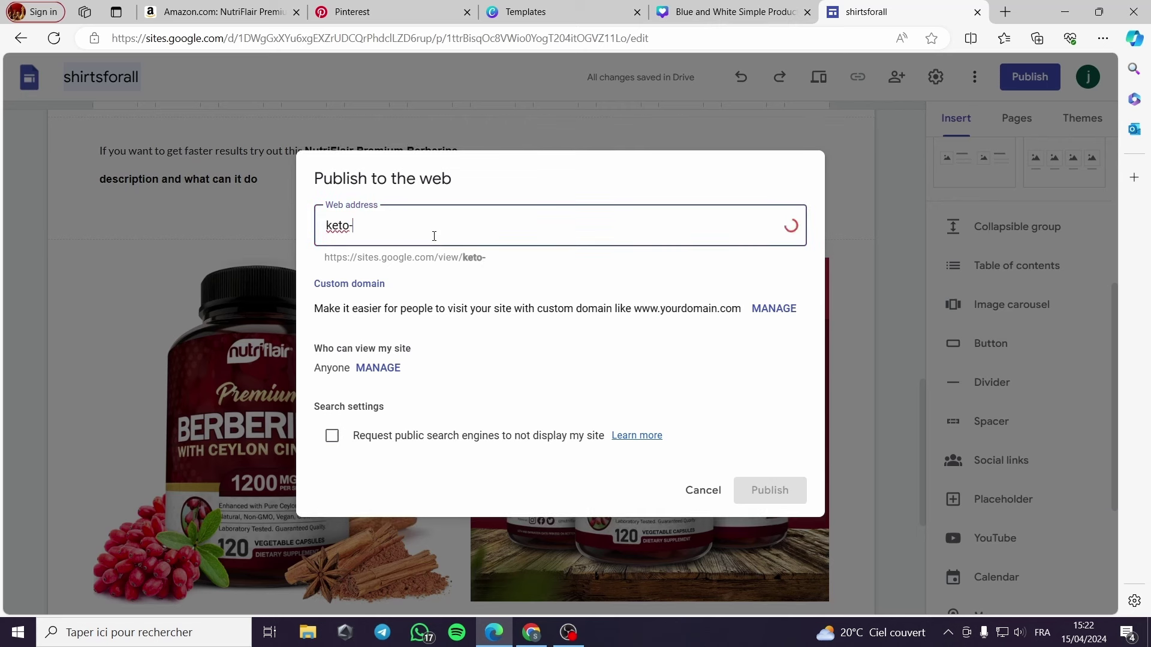
pyautogui.write('dietp')
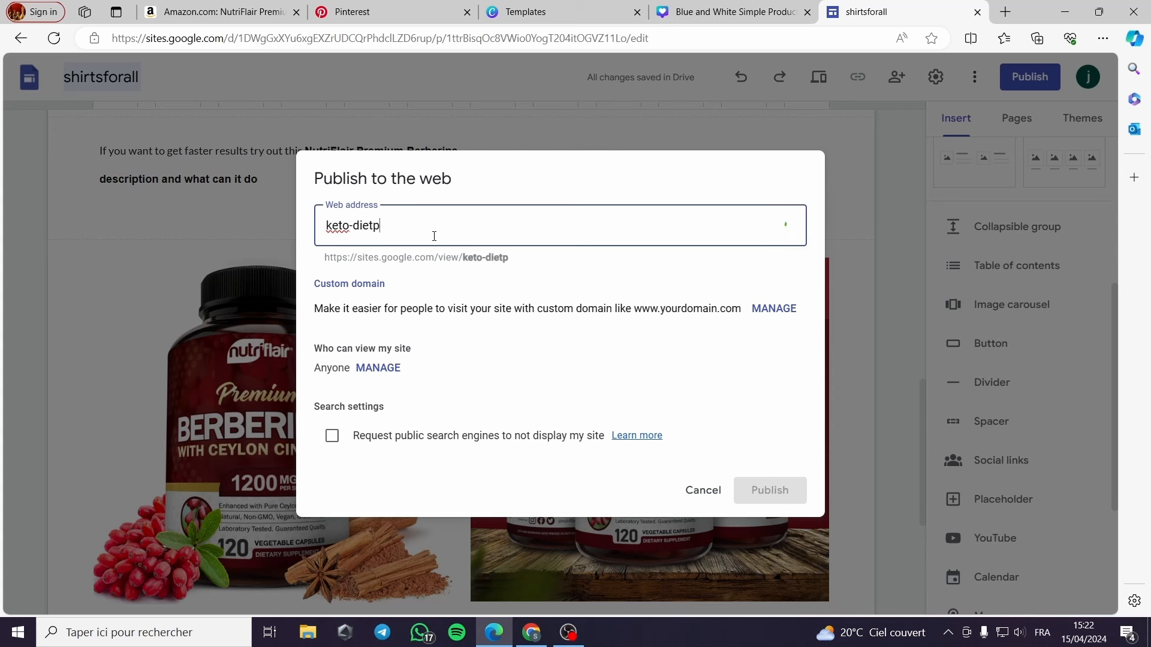
pyautogui.write('lan')
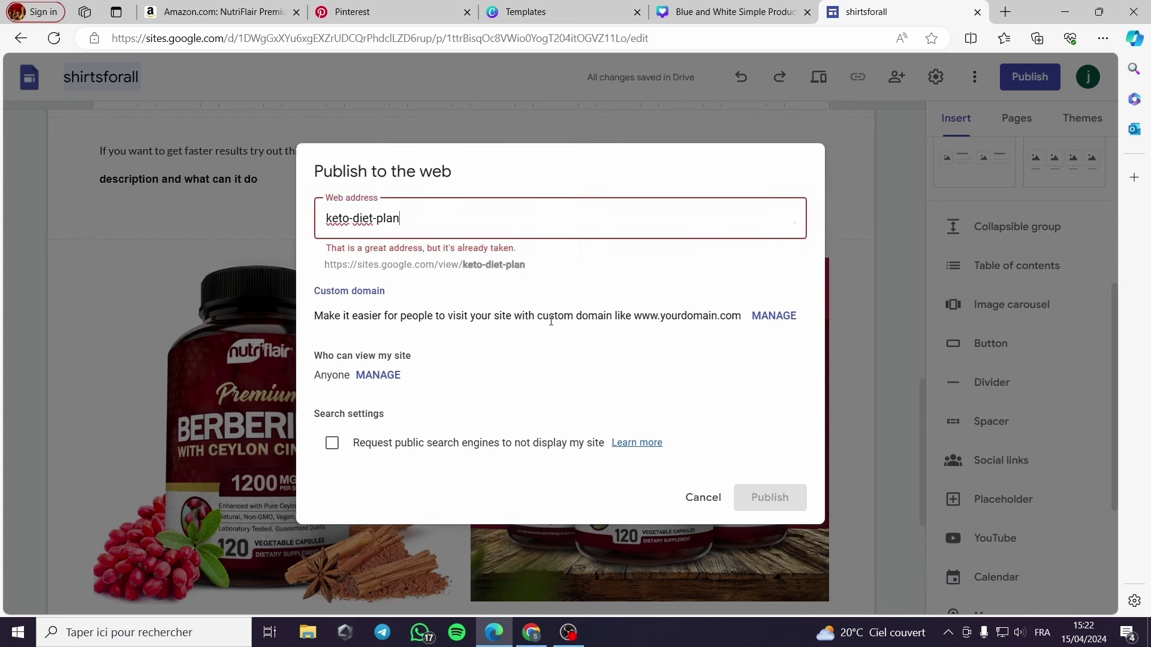
pyautogui.moveTo(463, 226)
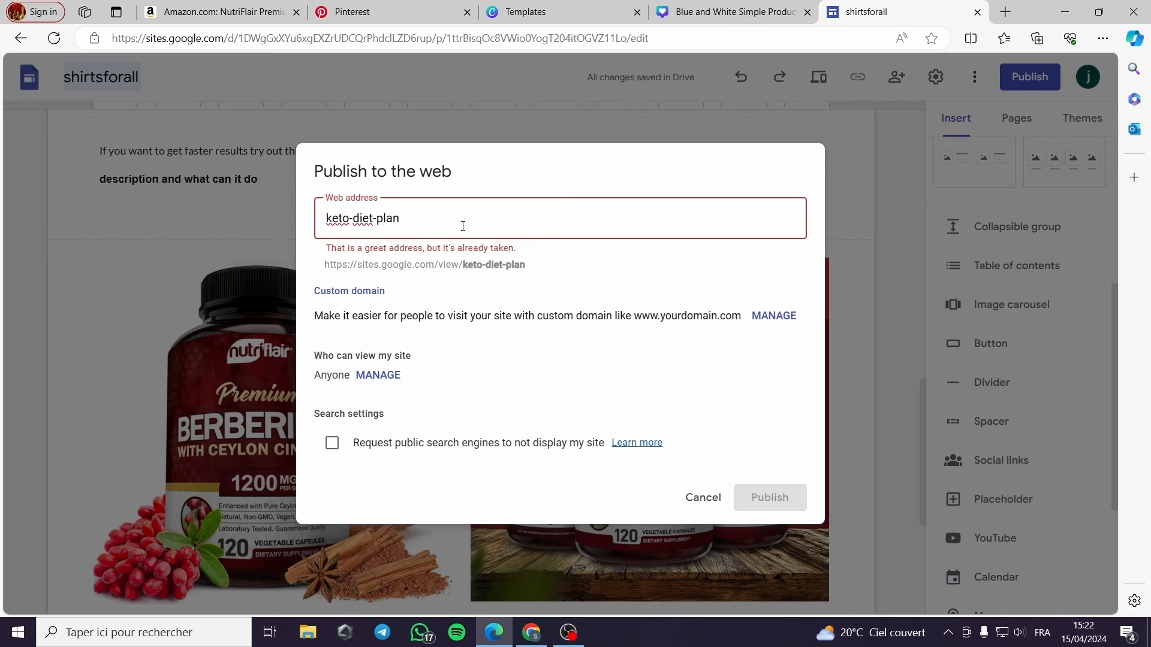
pyautogui.write('100')
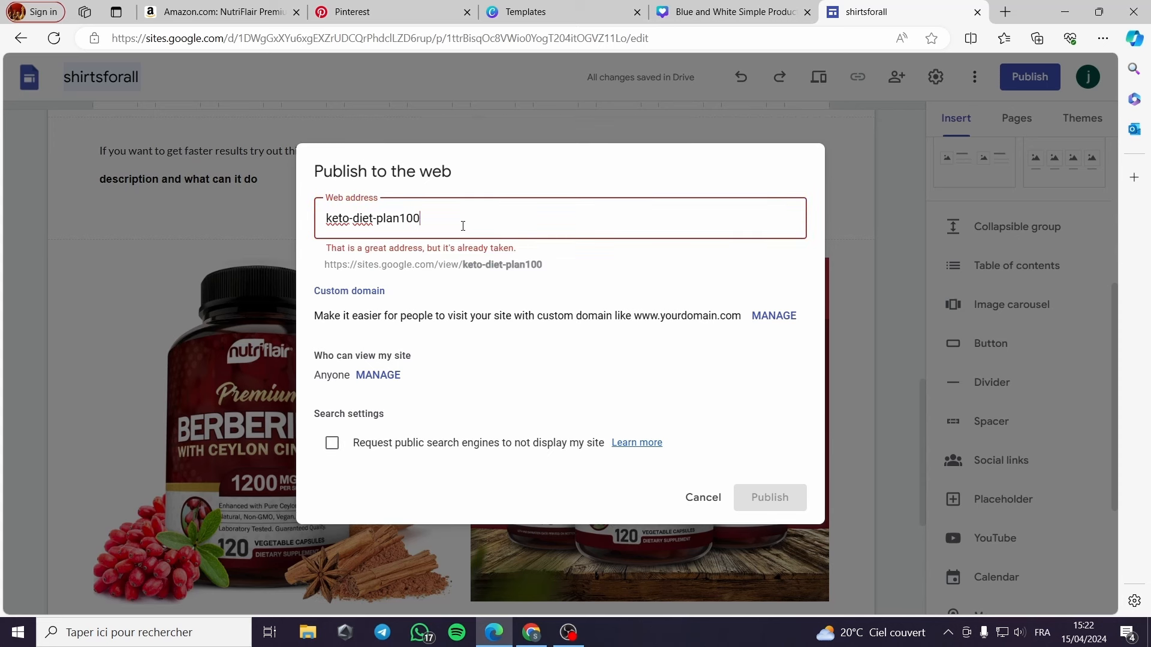
pyautogui.write('ù')
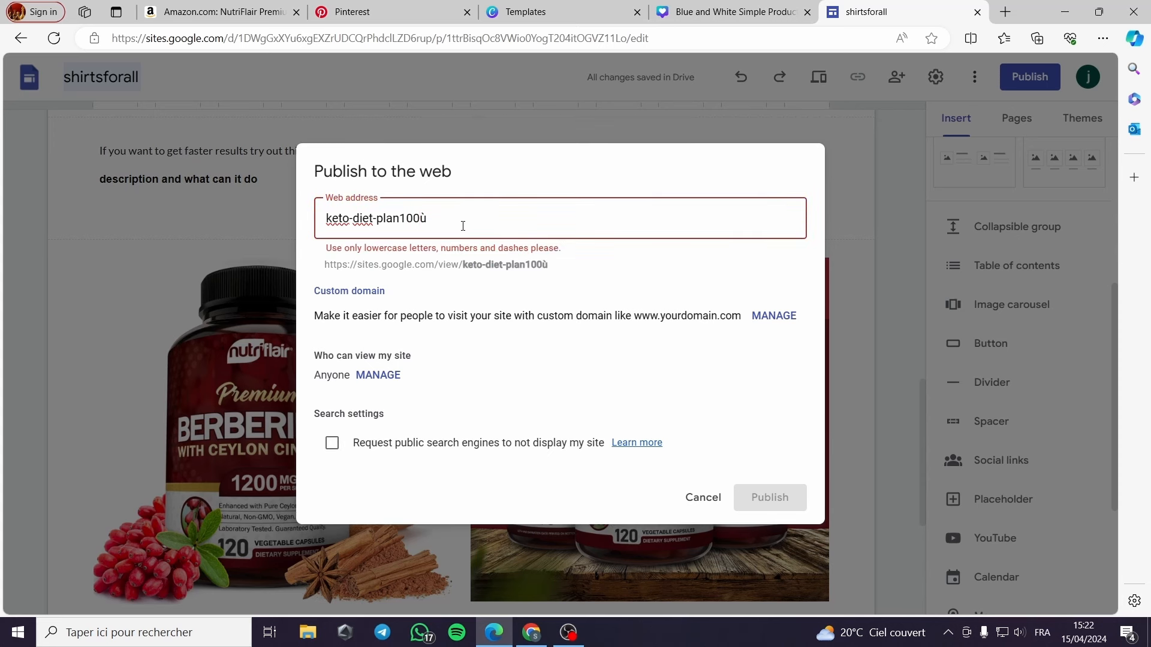
pyautogui.write('%')
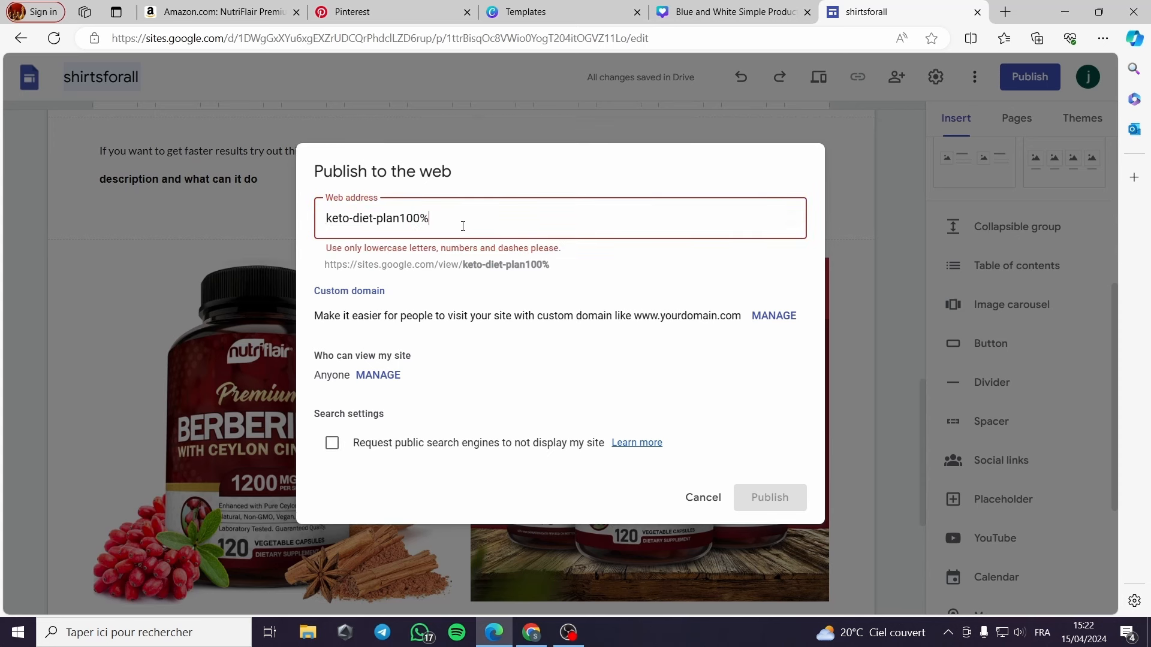
pyautogui.press('Backspace')
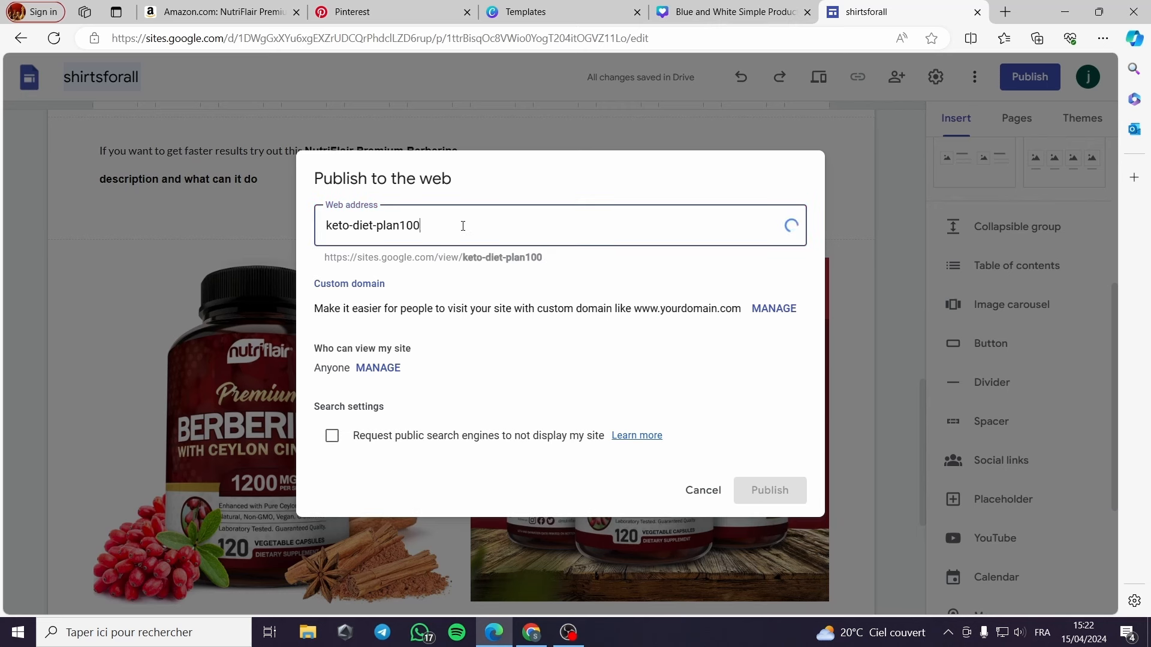
pyautogui.write('1')
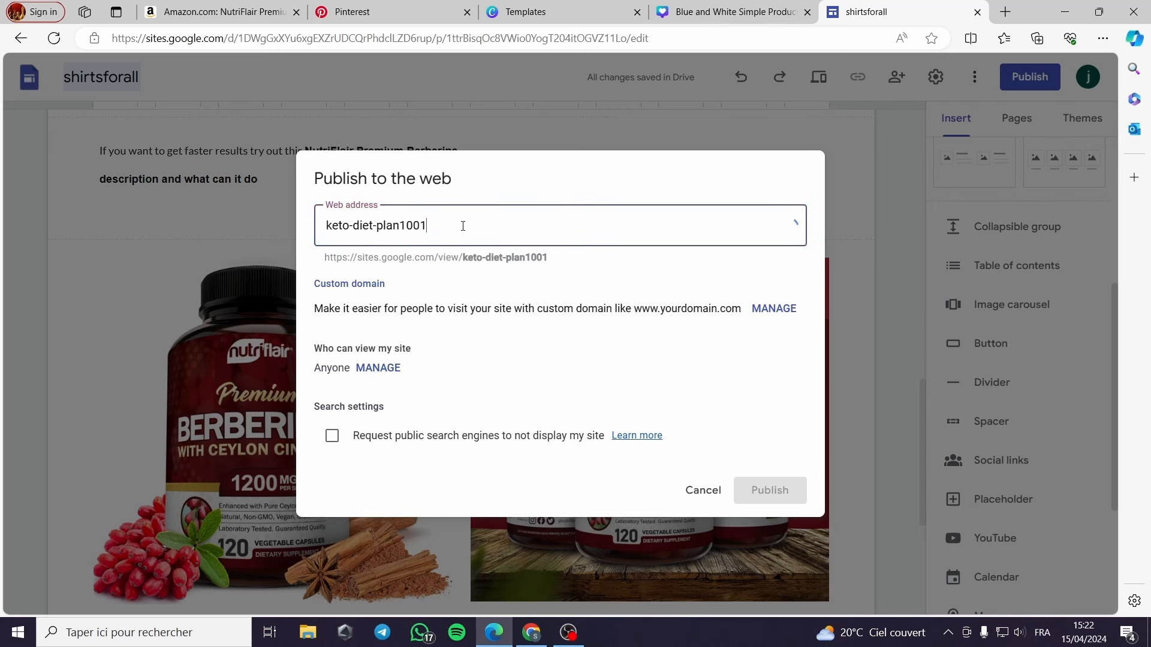
pyautogui.write('00')
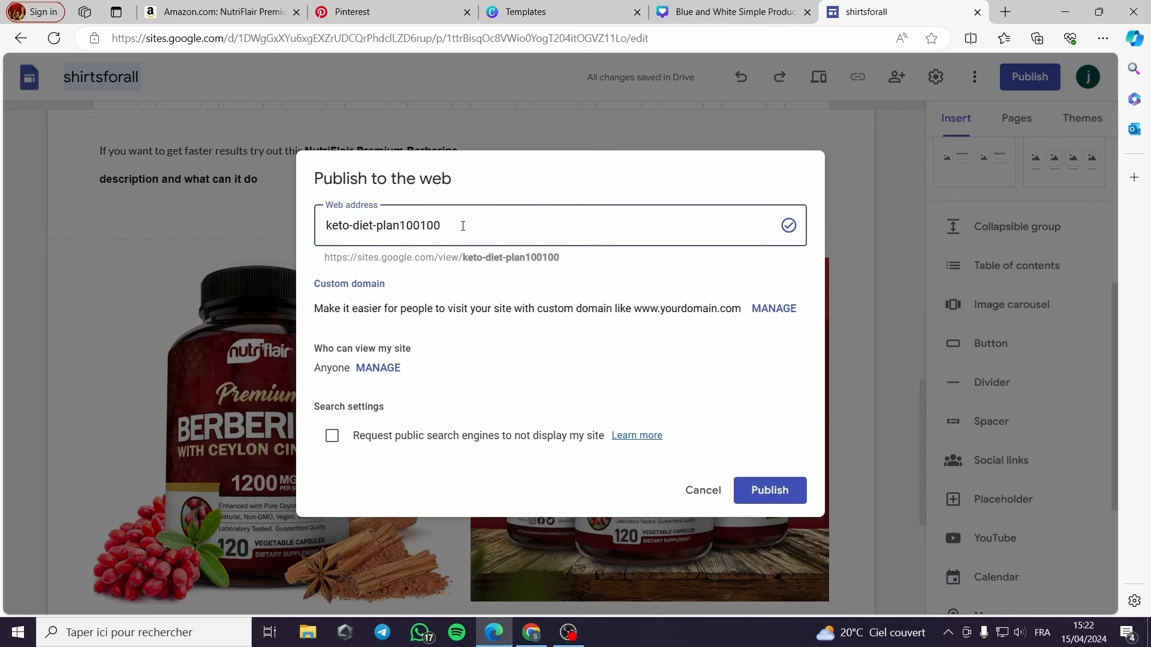
pyautogui.click(769, 490)
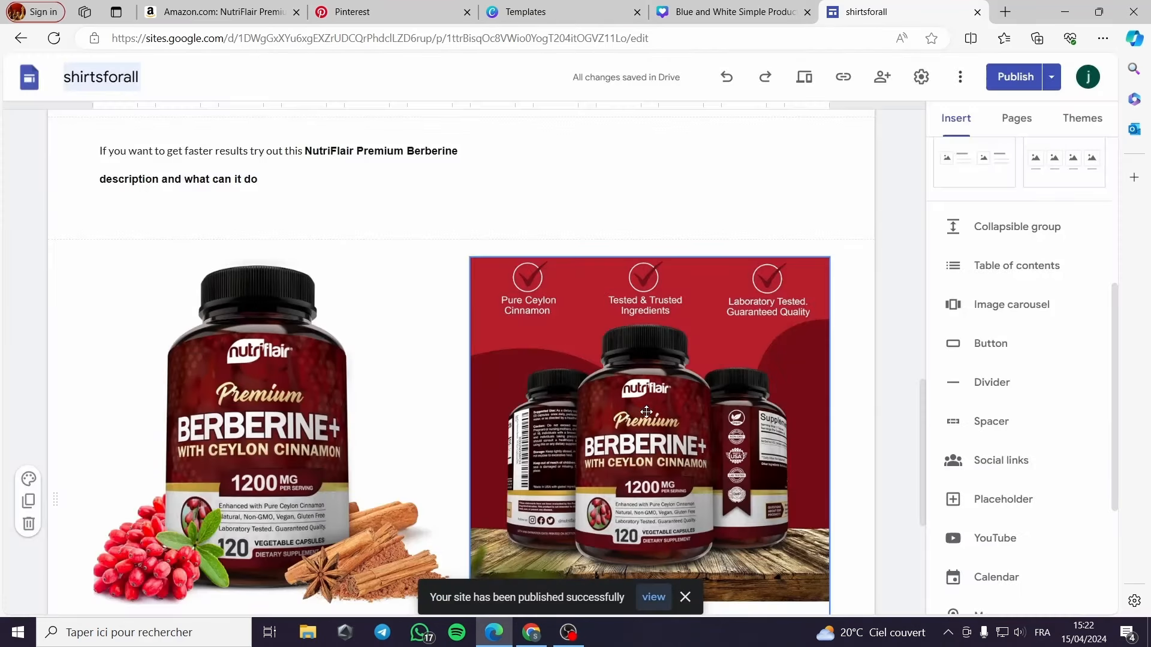
# Step: View the live keto-diet-plan100100 site and reach the Berberine images with BUY NOW buttons
pyautogui.click(1052, 77)
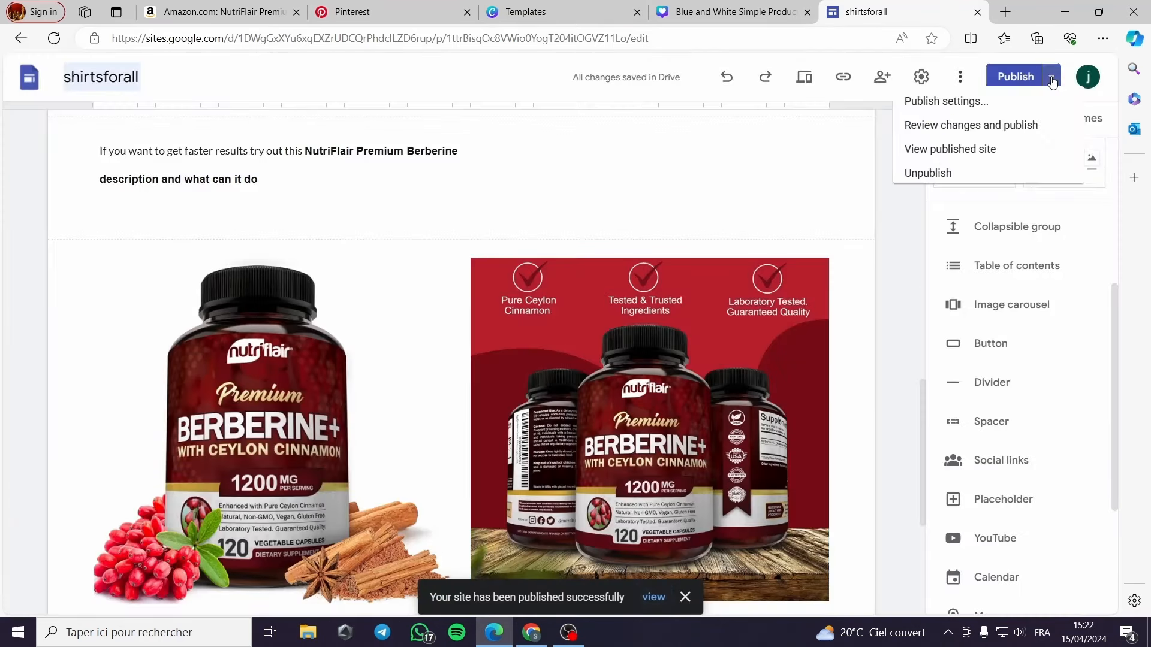
pyautogui.moveTo(957, 156)
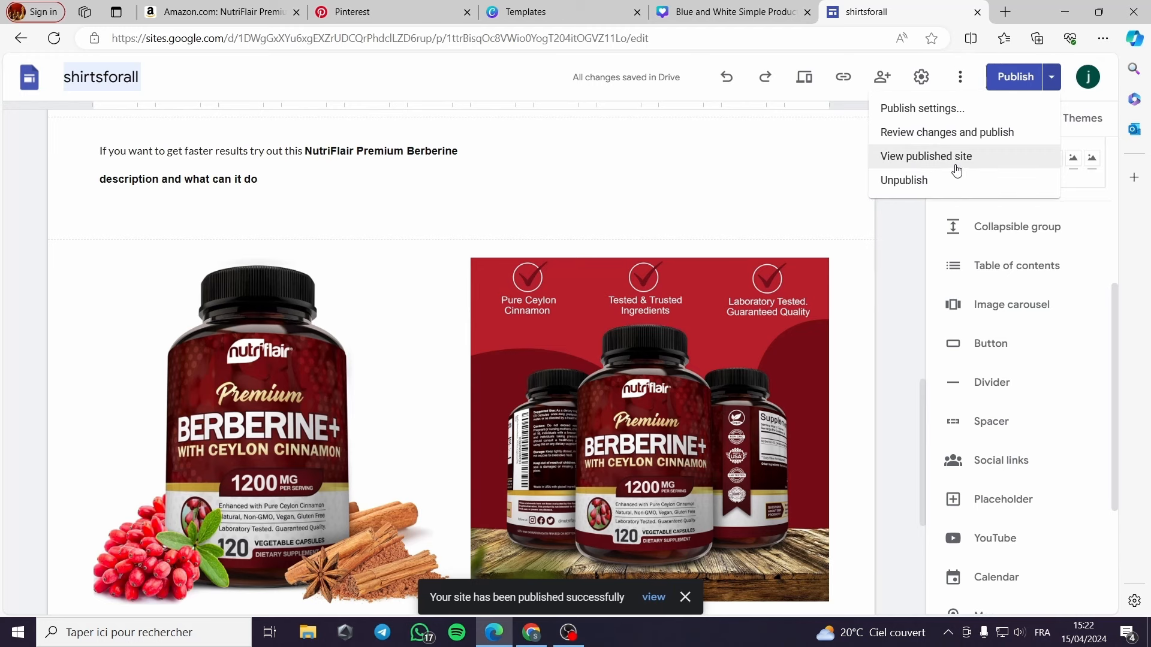
pyautogui.click(926, 156)
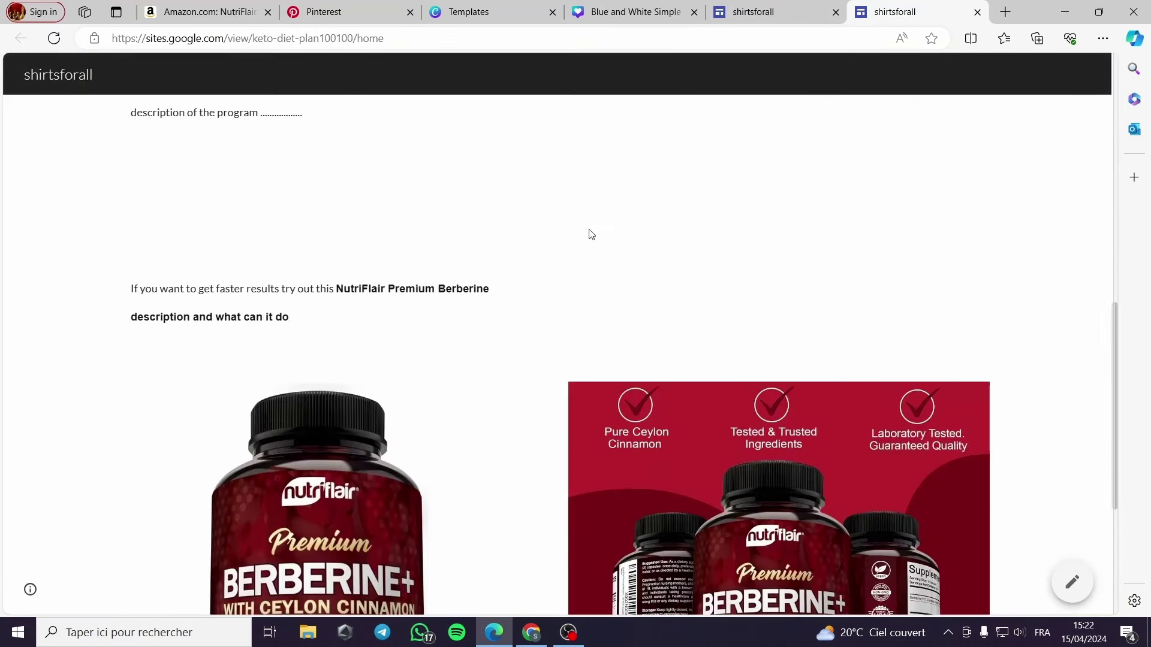
pyautogui.click(245, 39)
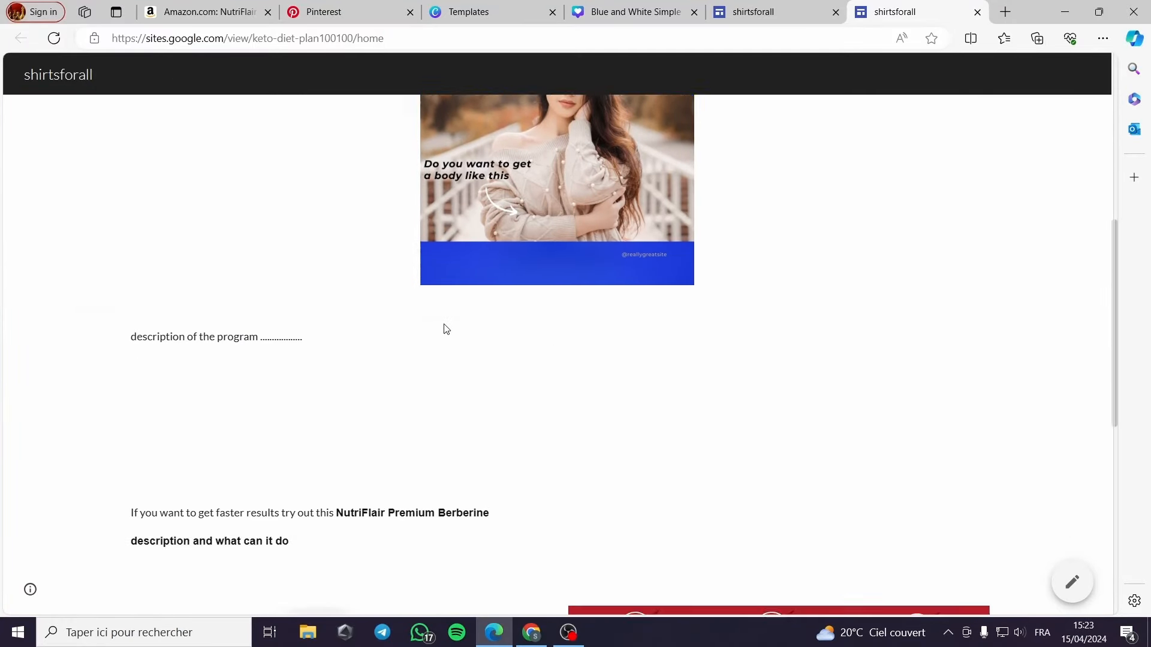
pyautogui.scroll(-3)
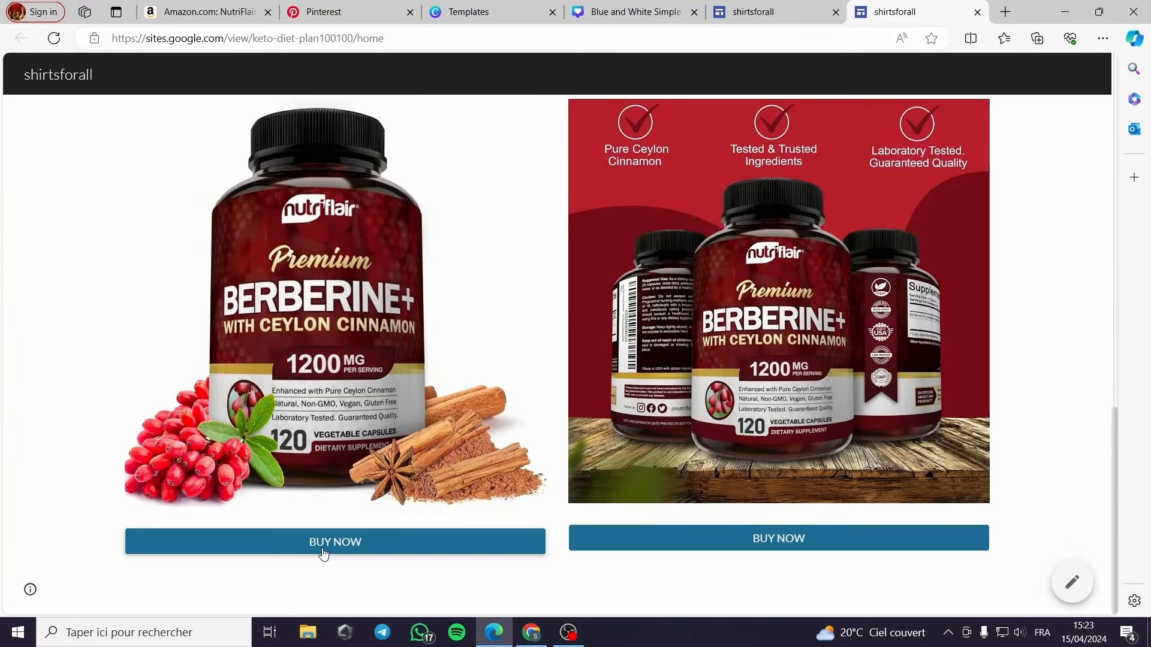
pyautogui.click(322, 12)
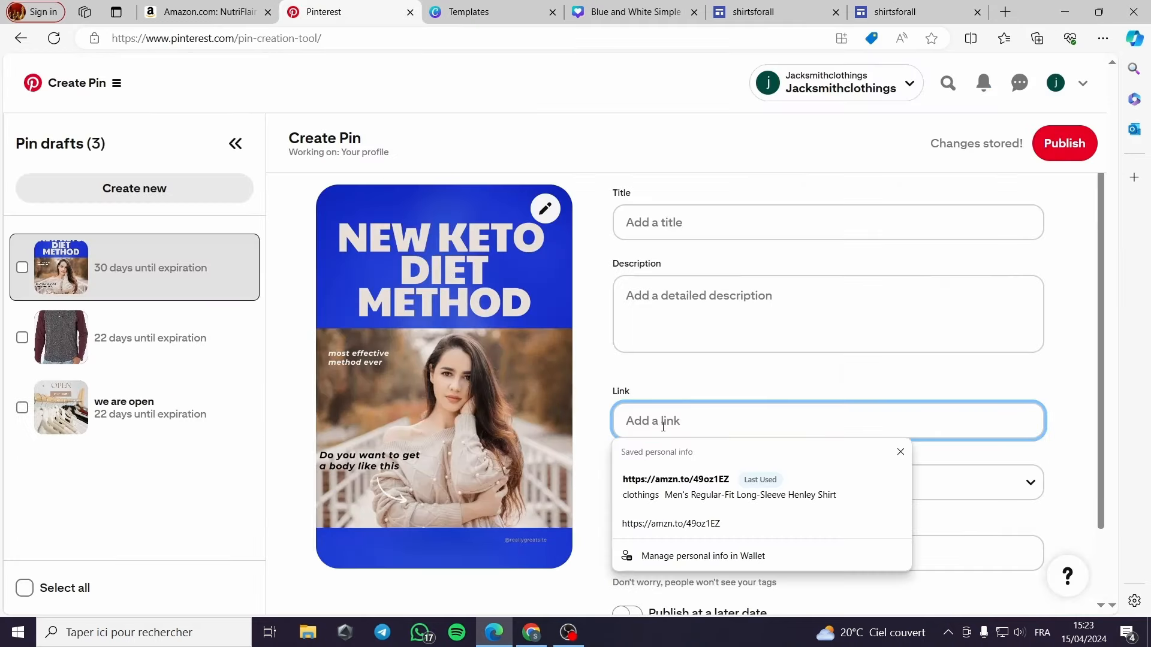
pyautogui.write('https://sites.google.com/view/keto-diet-plan100100/home')
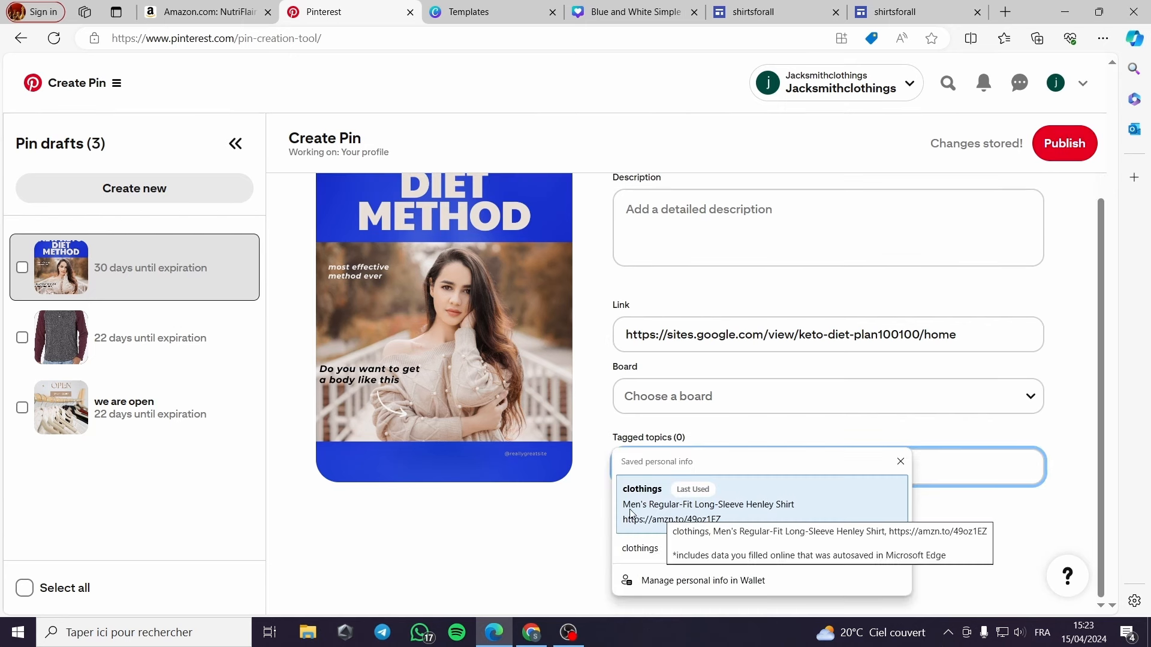
pyautogui.moveTo(965, 464)
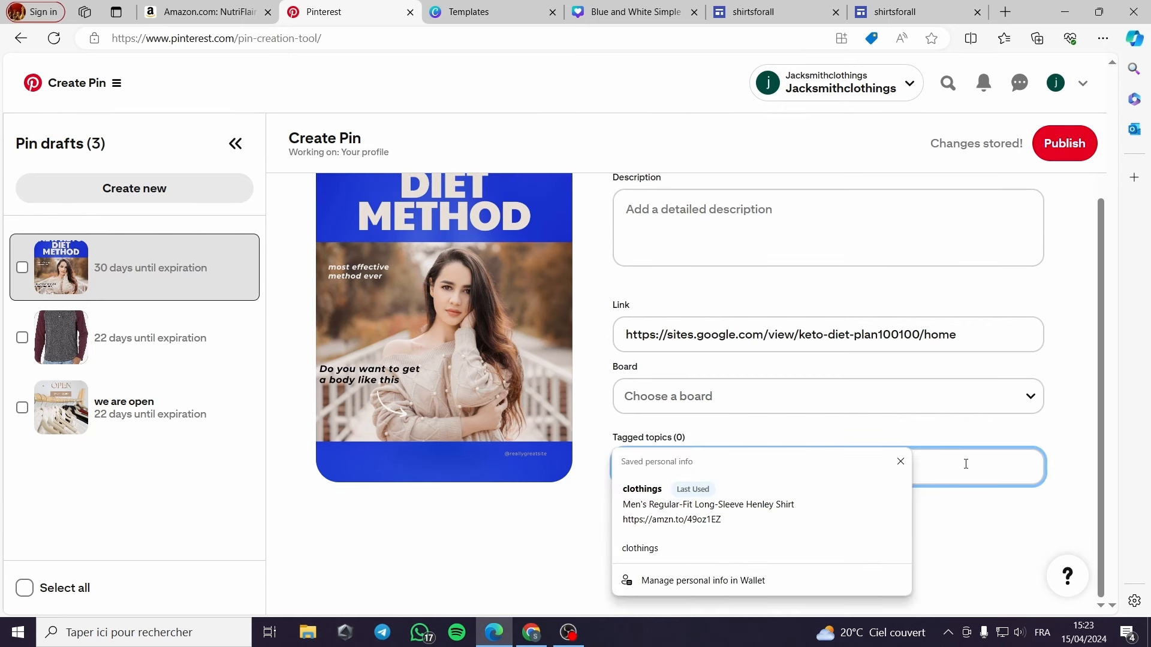
# Step: Tag the pin Diet, Keto Recipes and Ketogenic Diet, then publish it
pyautogui.write('diet')
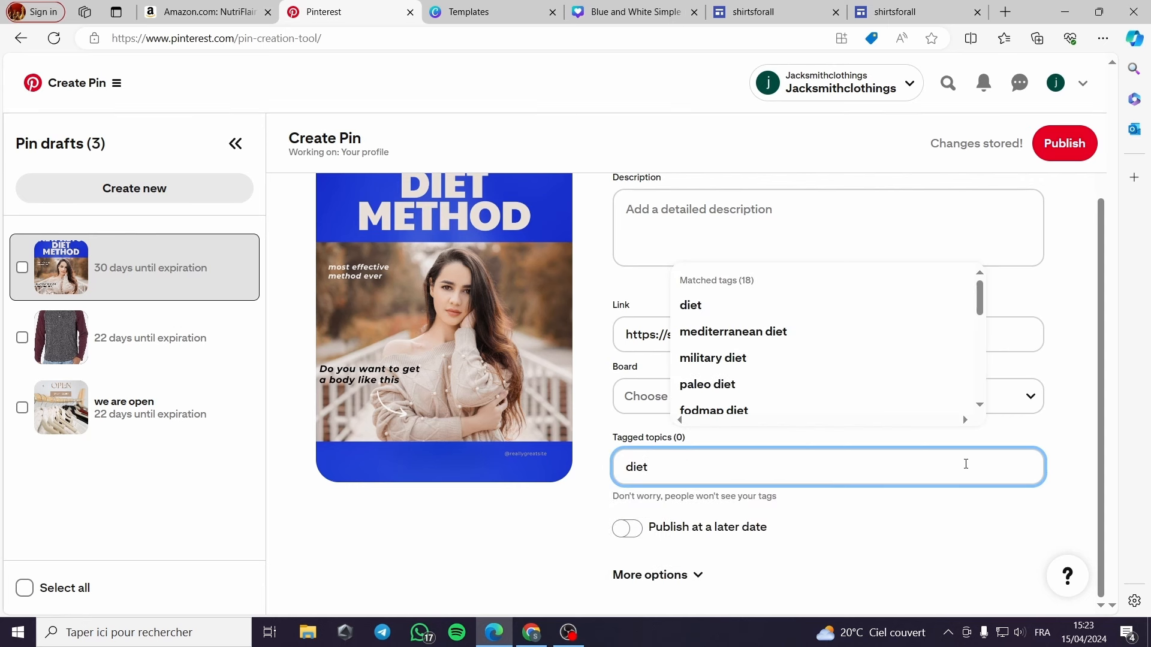
pyautogui.moveTo(790, 332)
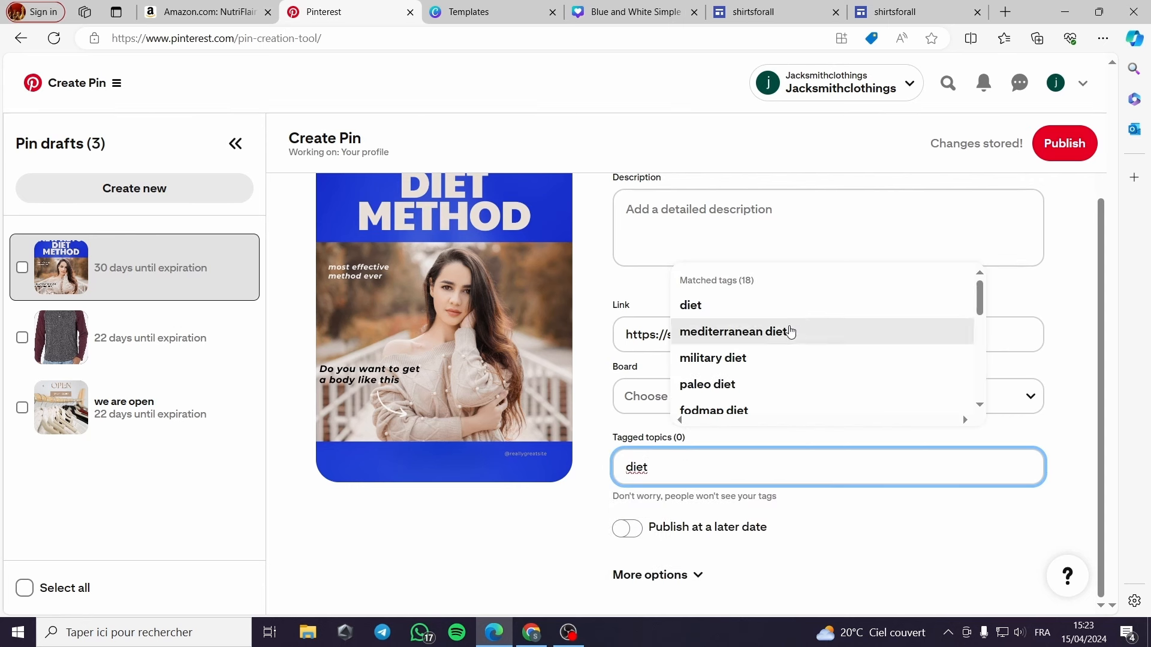
pyautogui.click(691, 305)
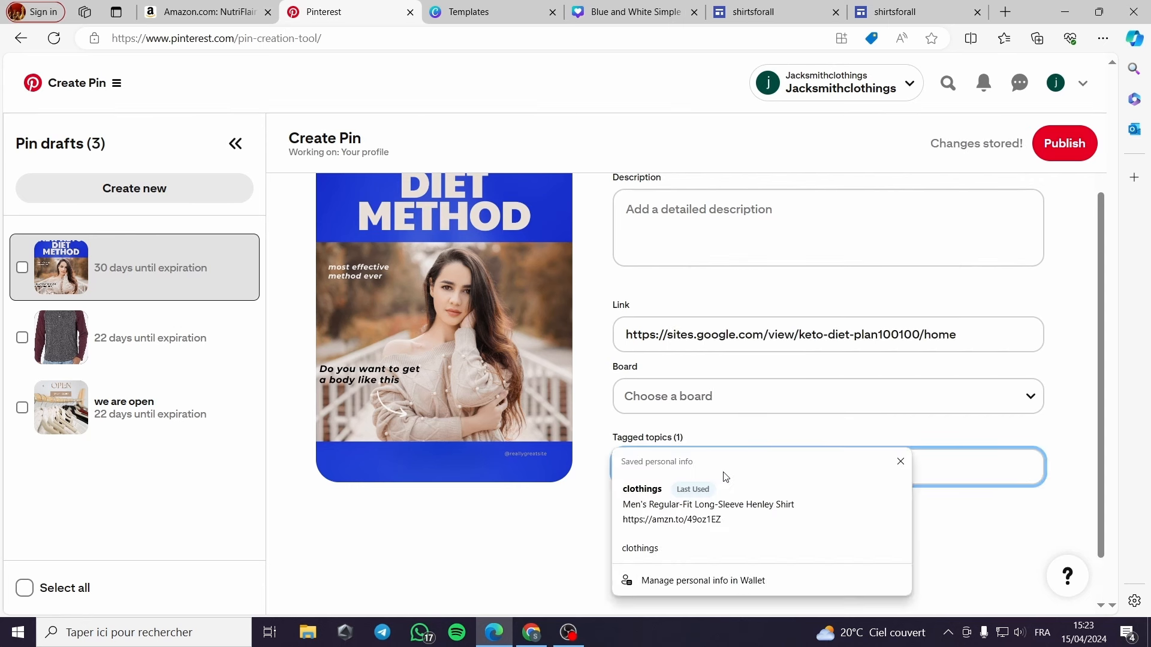
pyautogui.write('keto')
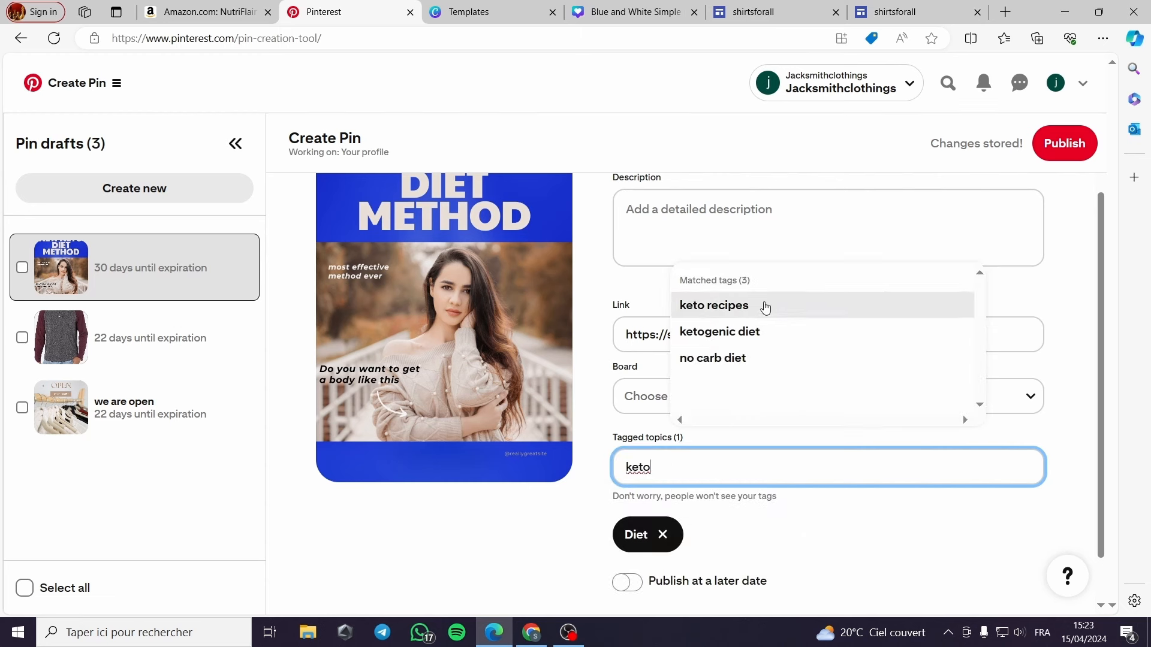
pyautogui.click(712, 305)
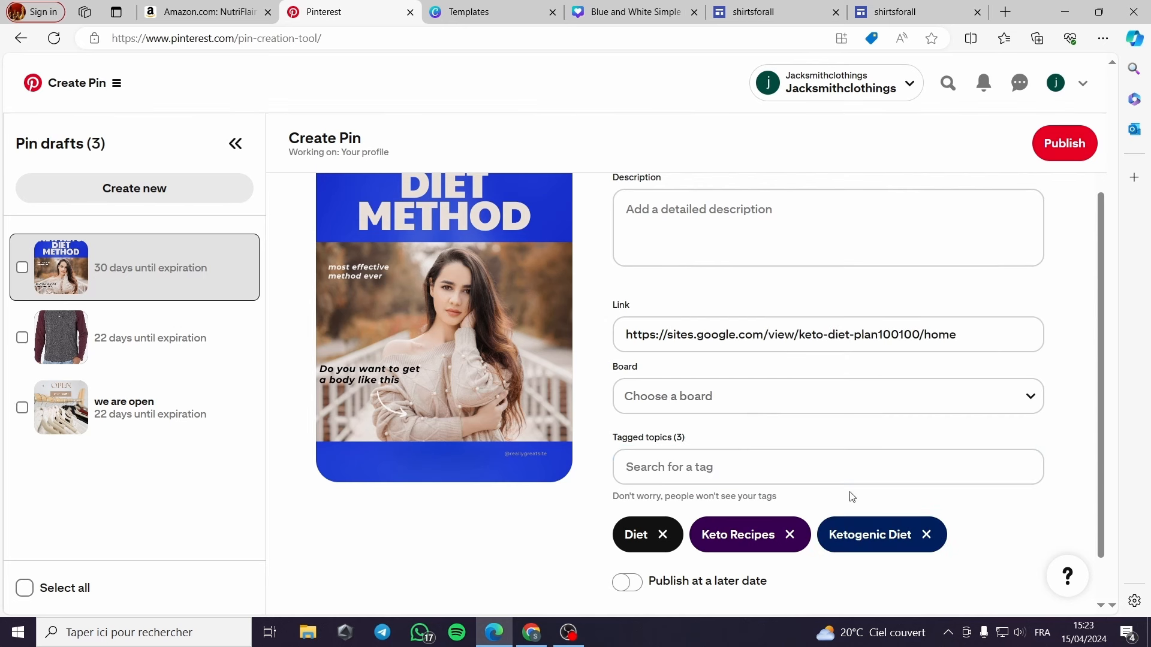
pyautogui.scroll(-3)
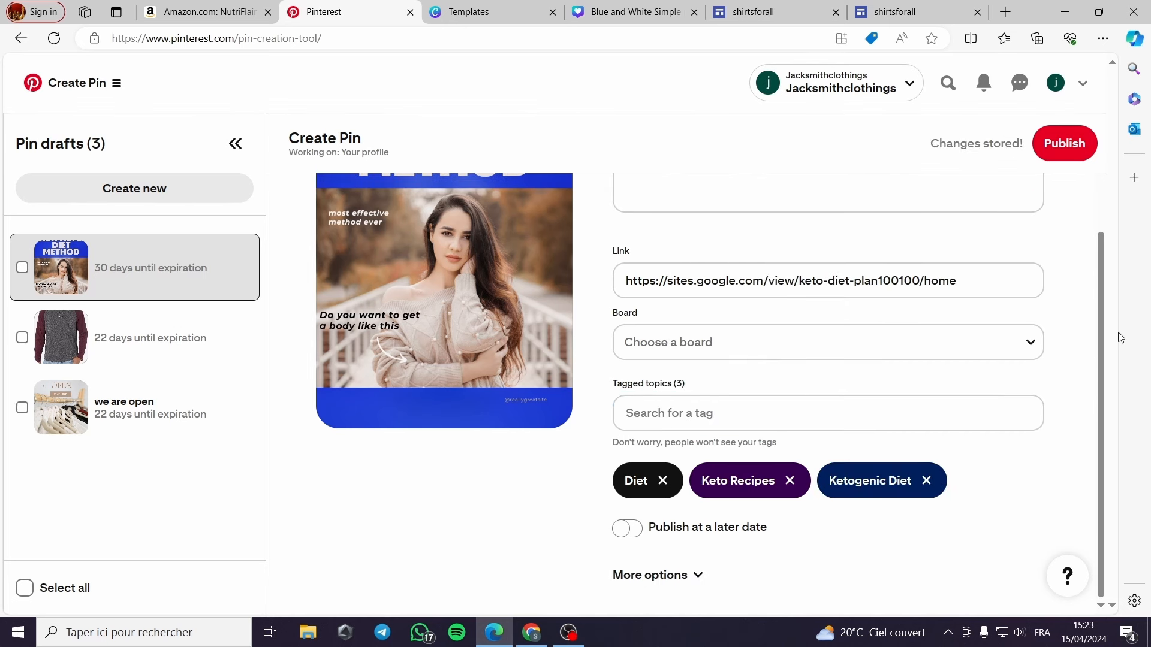
pyautogui.moveTo(1064, 153)
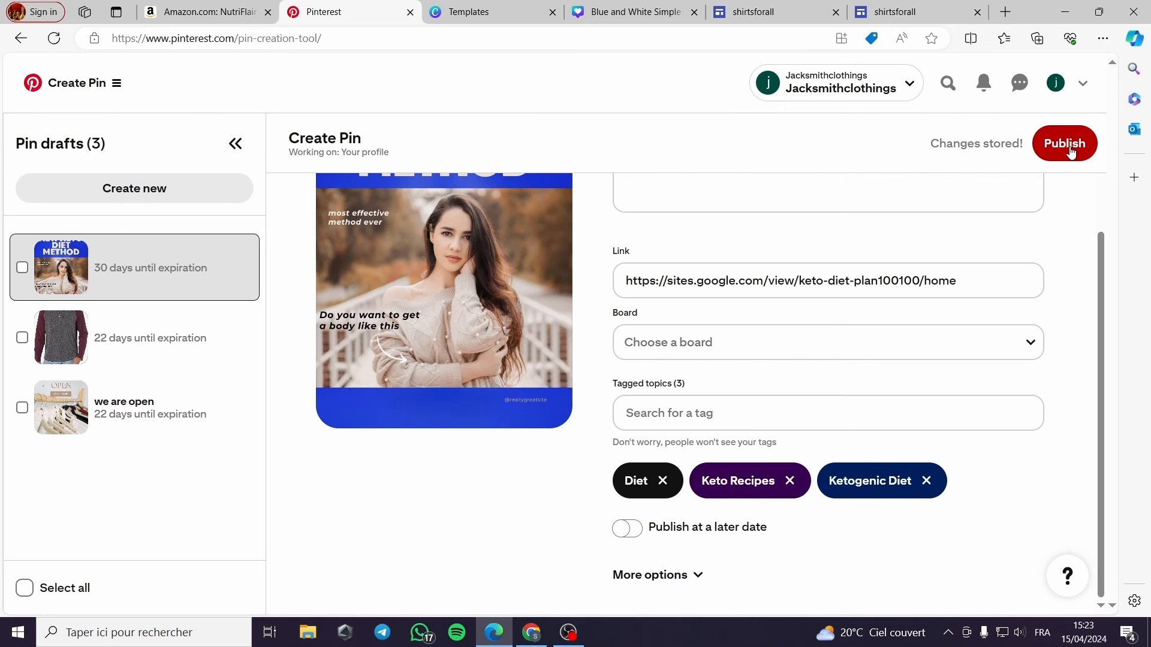
pyautogui.click(1064, 143)
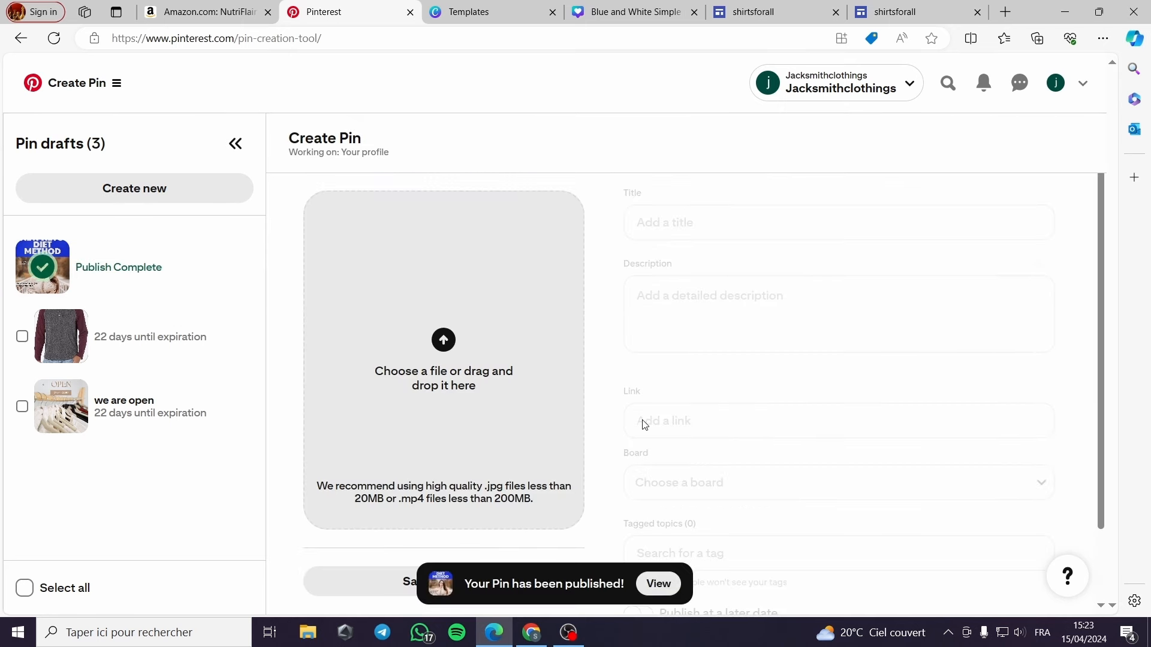
# Step: View the published NEW KETO DIET METHOD pin page with its sites.google.com link
pyautogui.click(657, 583)
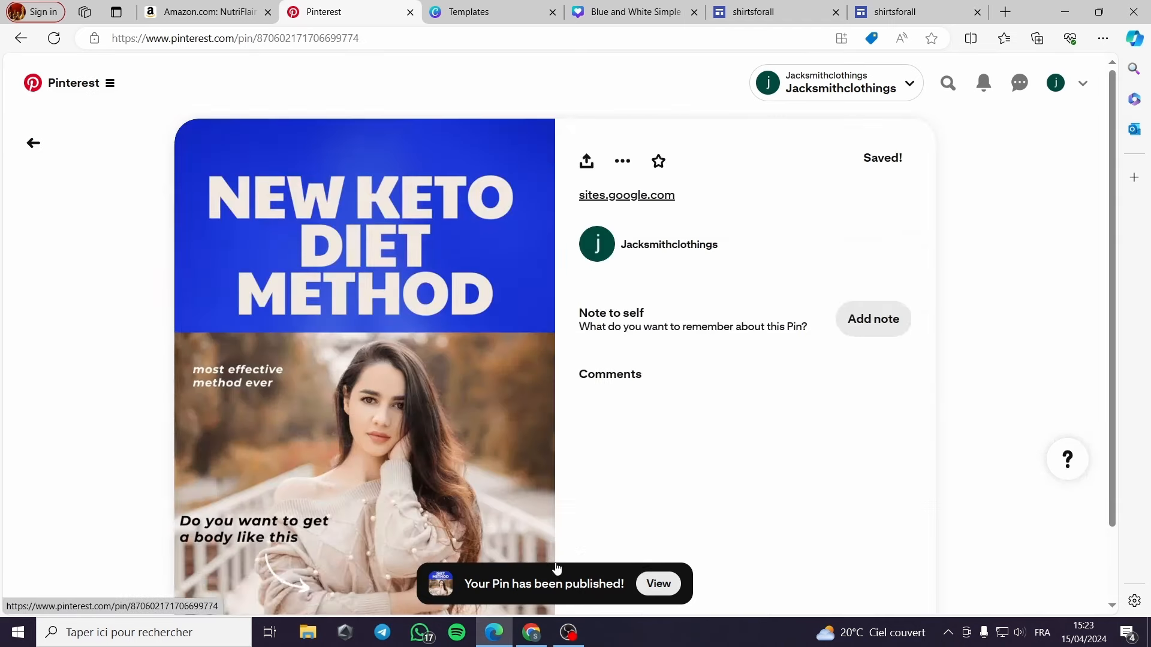
pyautogui.scroll(-3)
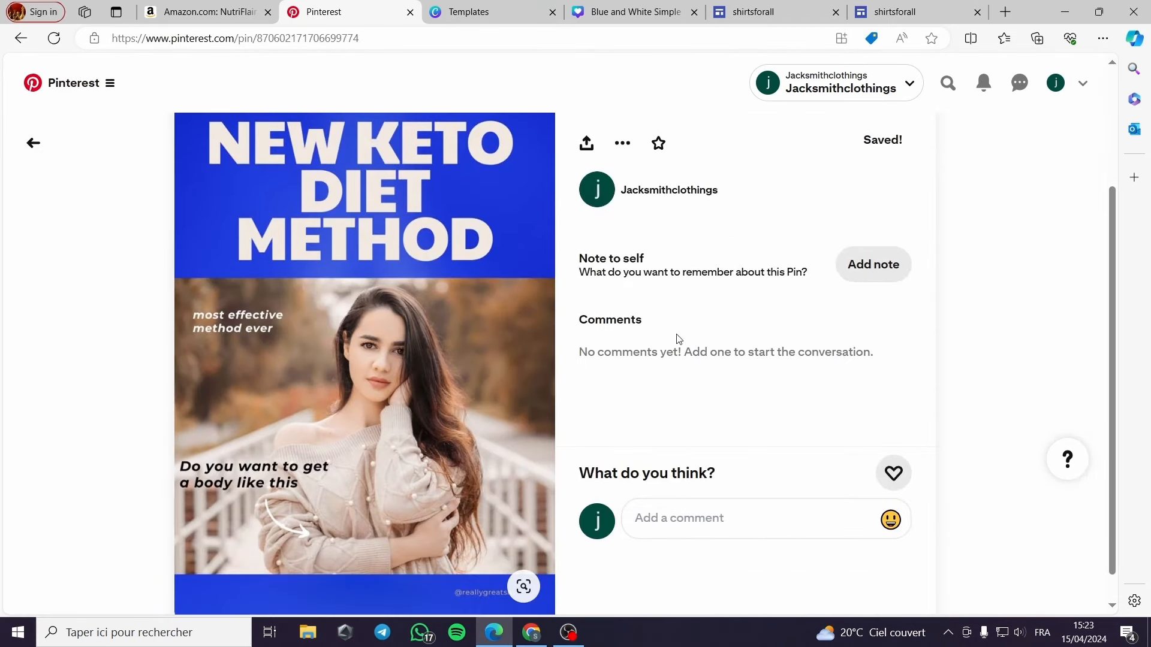
pyautogui.scroll(-3)
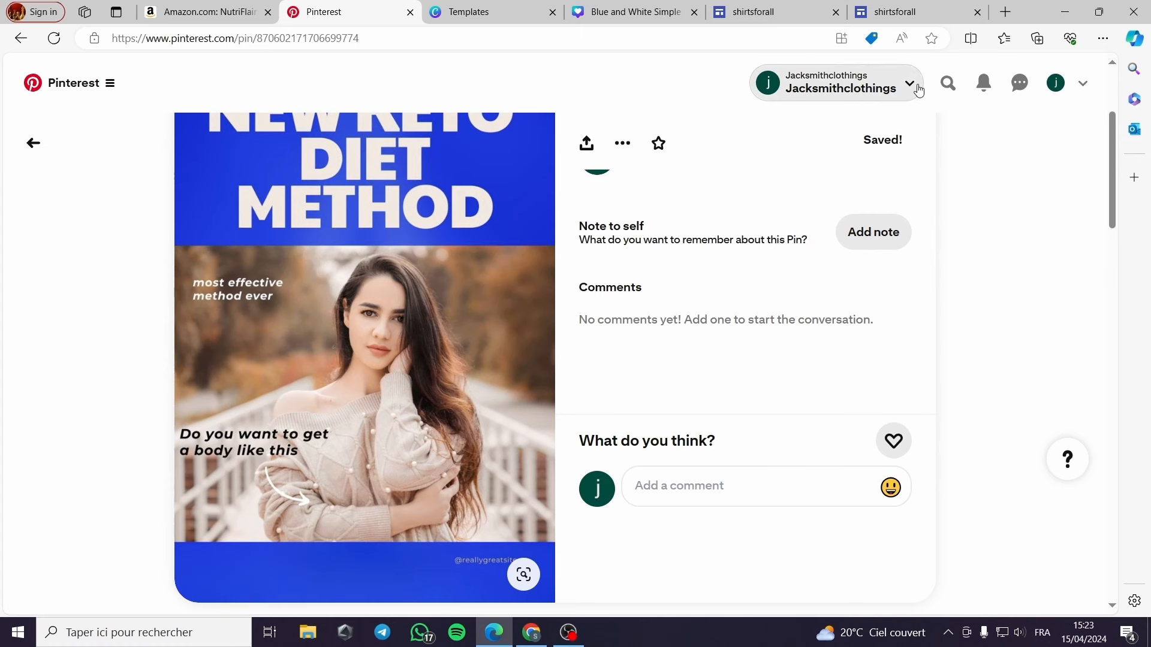
pyautogui.scroll(3)
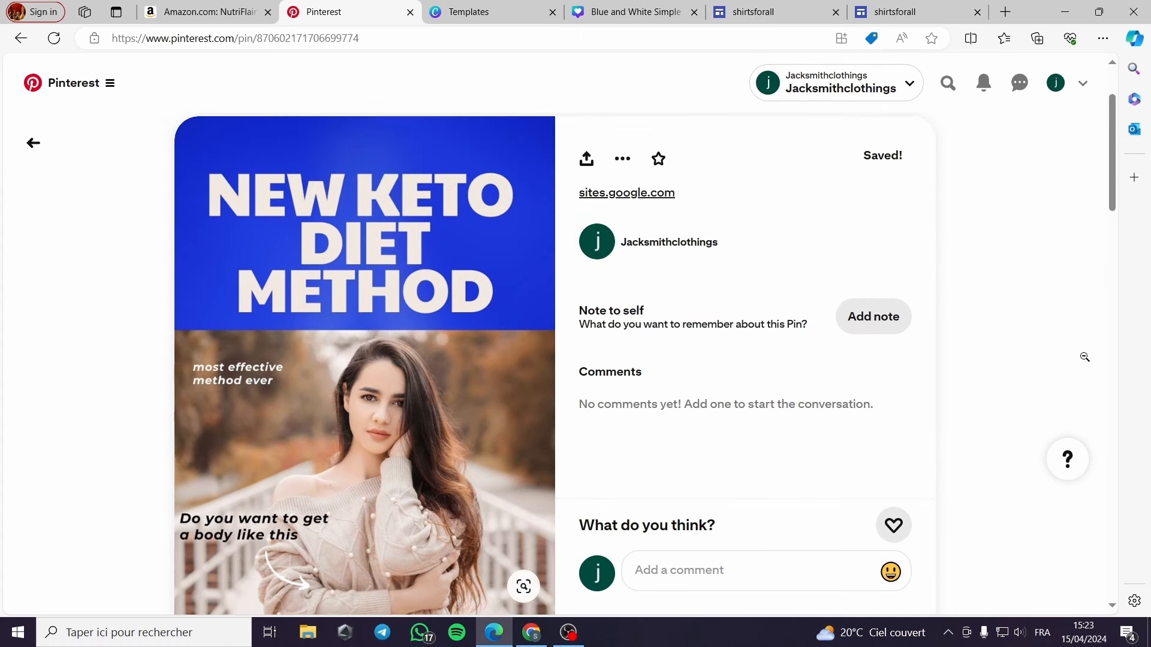